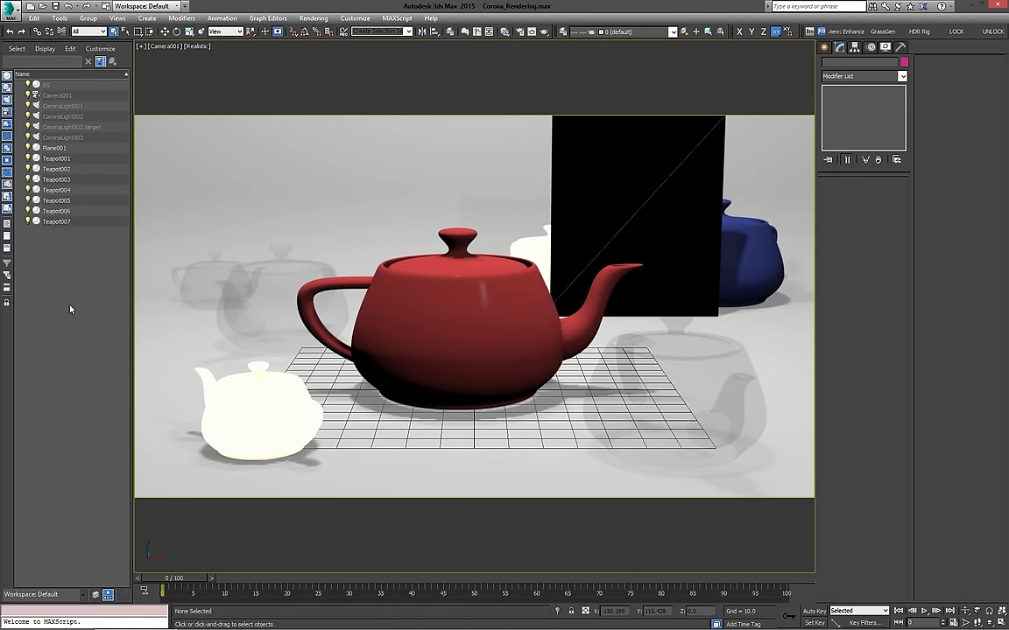
mouse_move(67, 311)
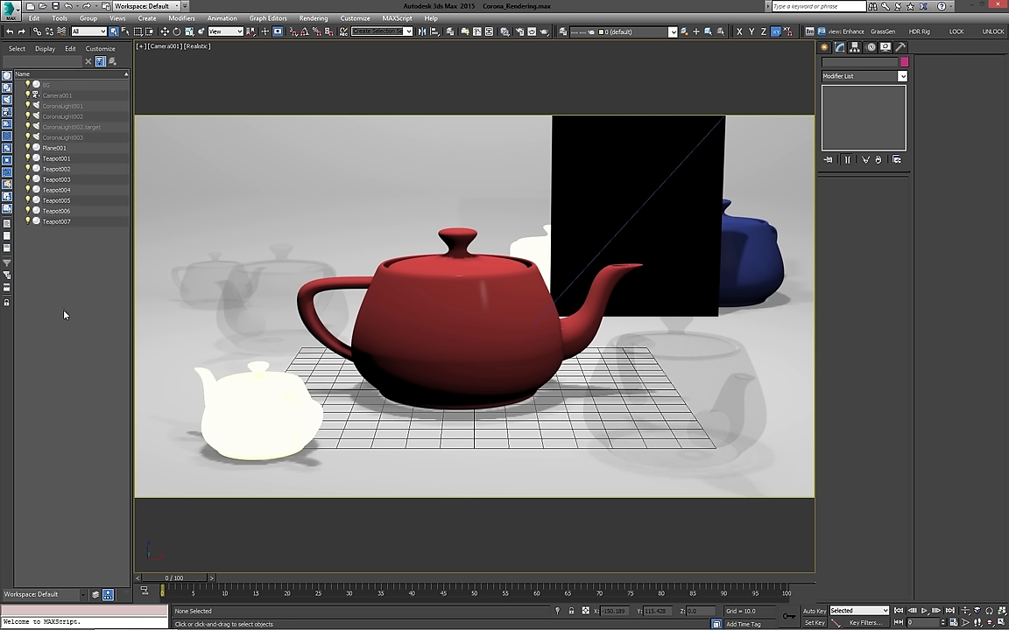
mouse_move(52, 307)
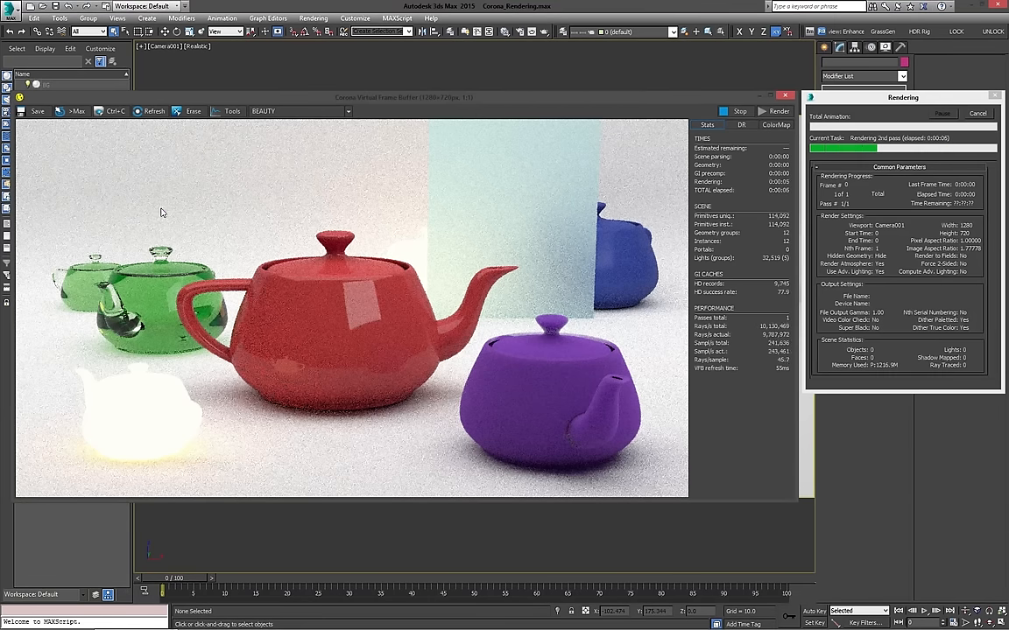
mouse_move(202, 265)
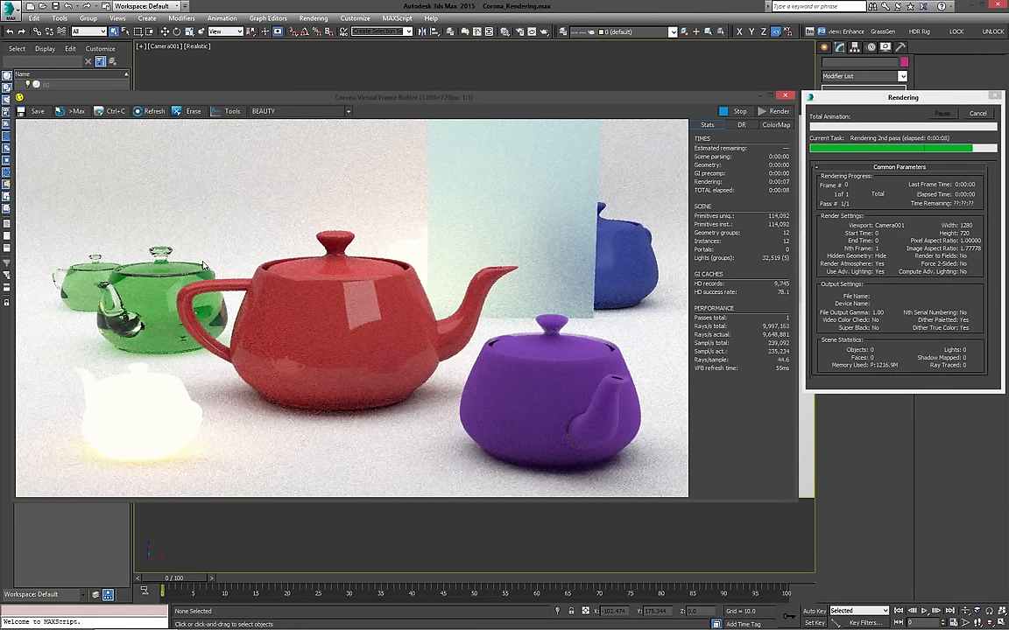
mouse_move(384, 315)
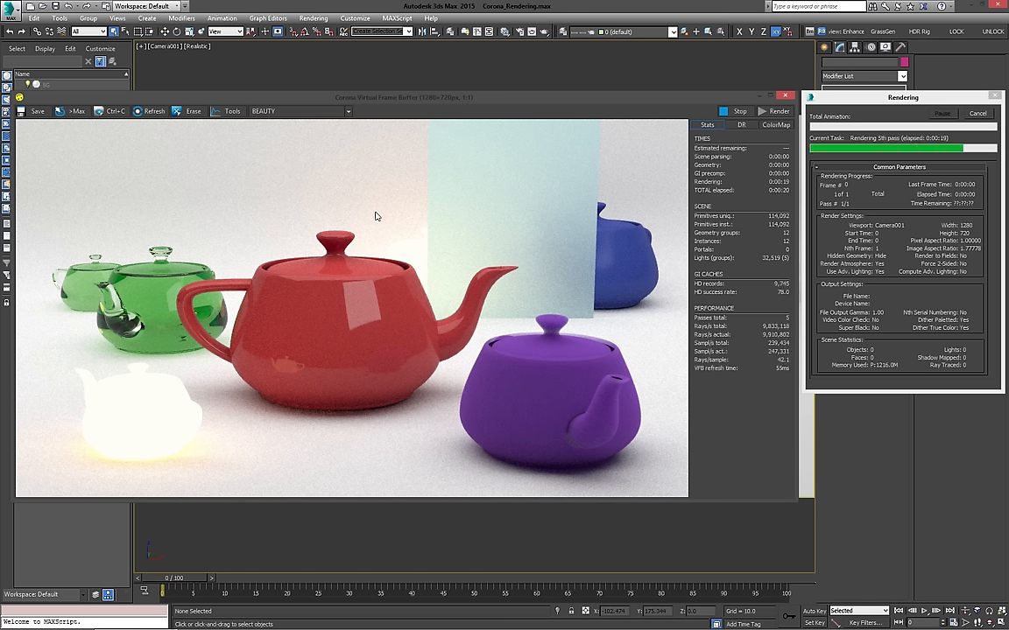
mouse_move(448, 221)
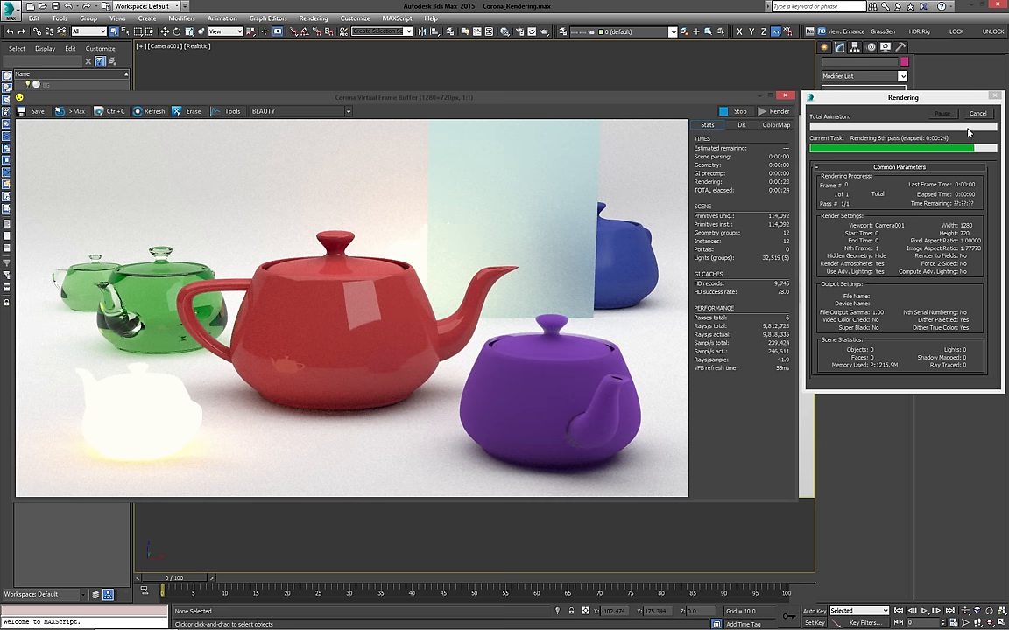
Cancel the Camera001 Corona render partway through its progressive passes.
click(977, 114)
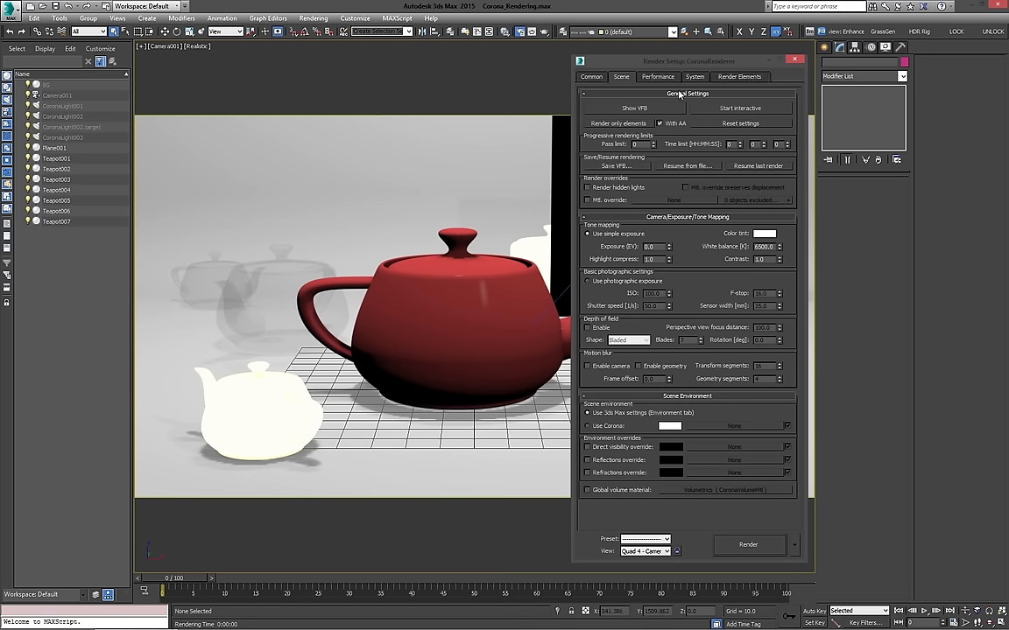
Look through the Common and Performance render settings, ending back on the Scene tab.
click(599, 77)
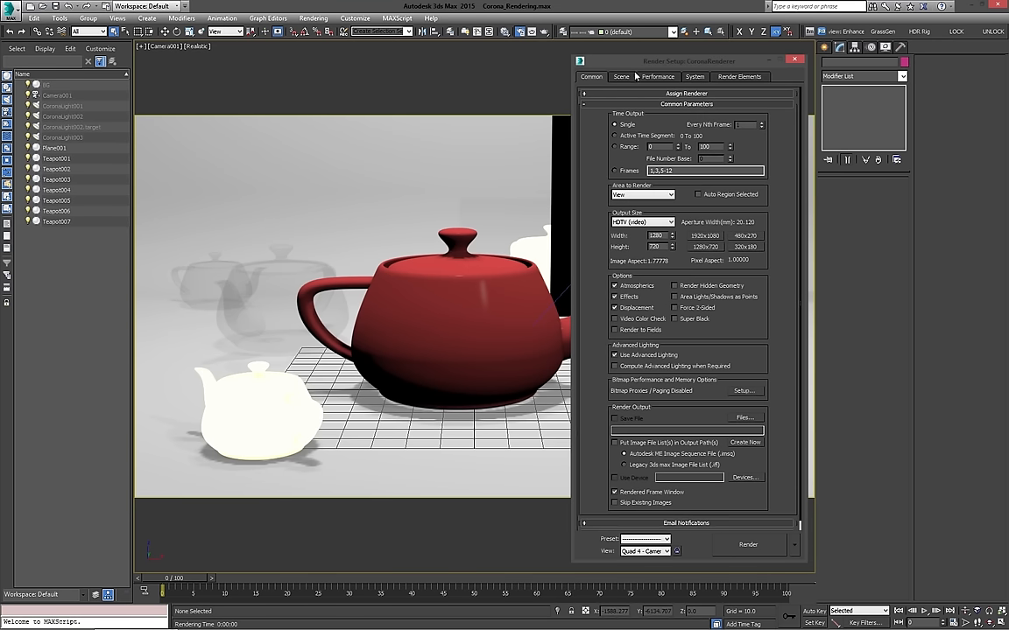
click(623, 76)
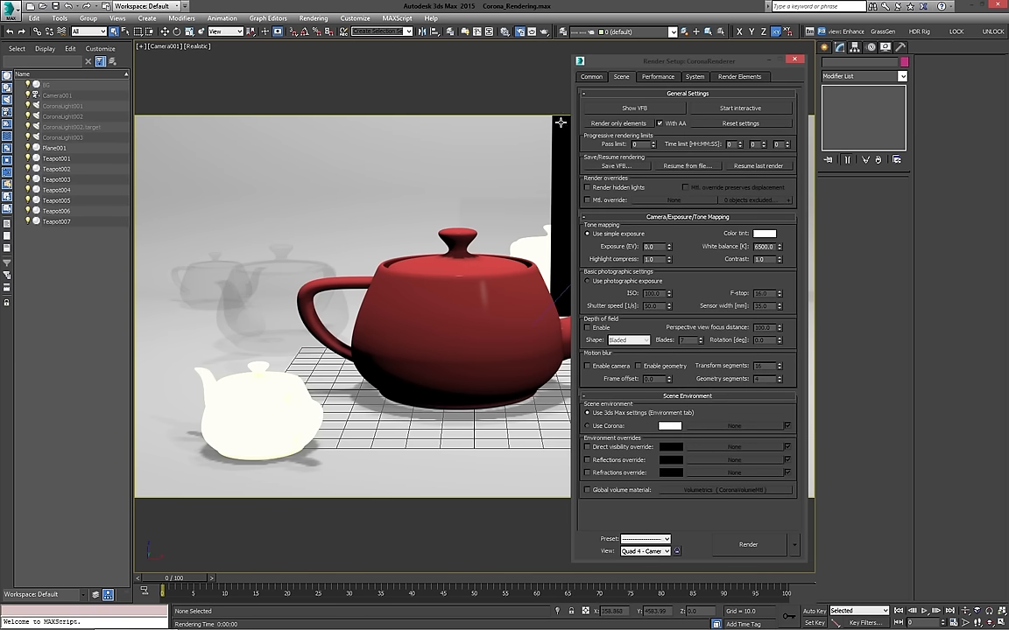
mouse_move(619, 365)
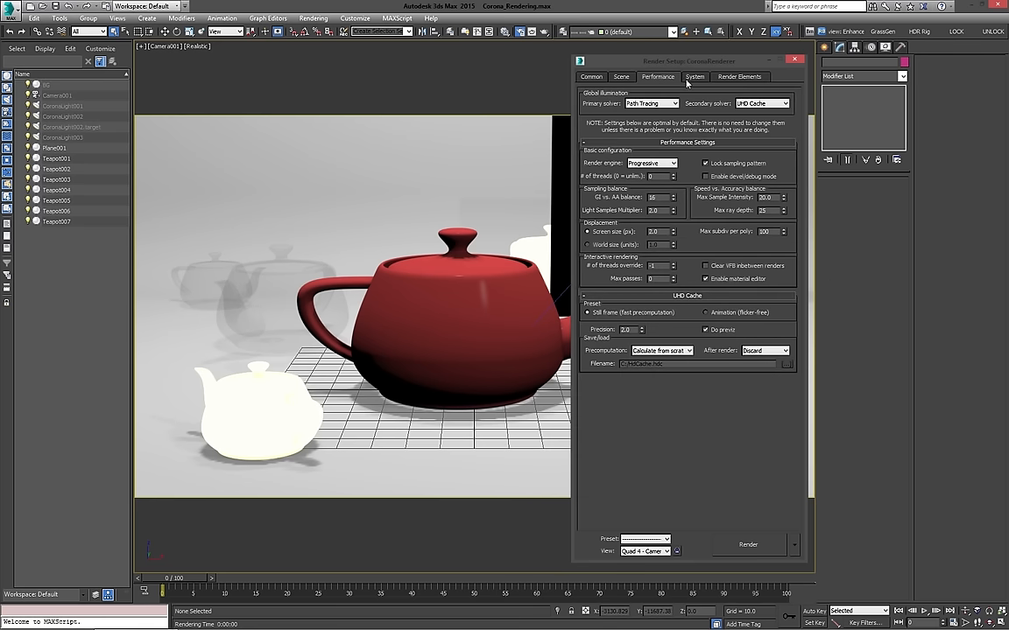
click(622, 77)
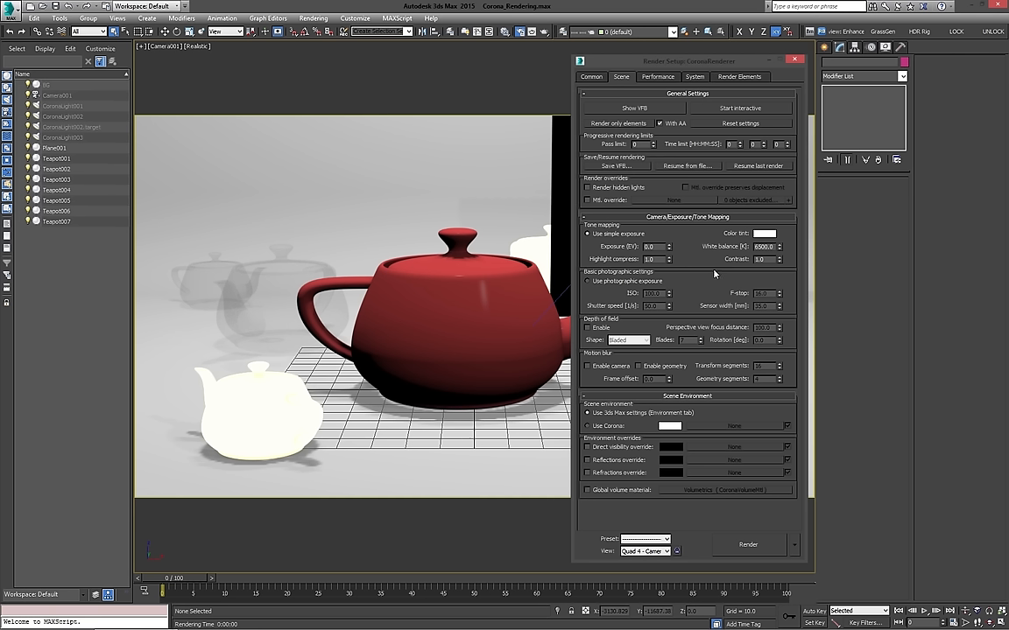
mouse_move(708, 276)
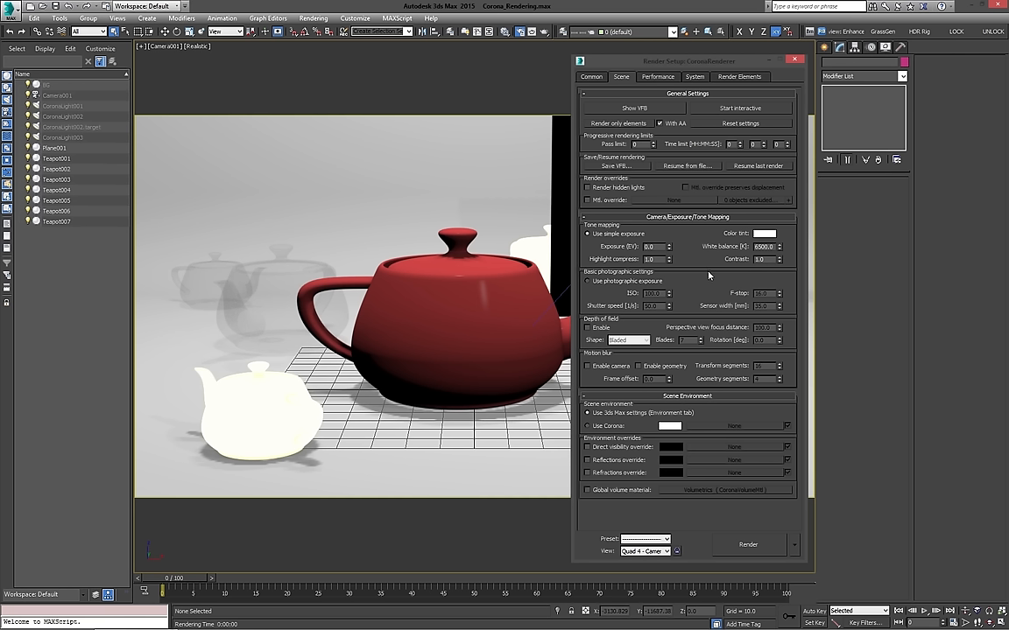
mouse_move(598, 201)
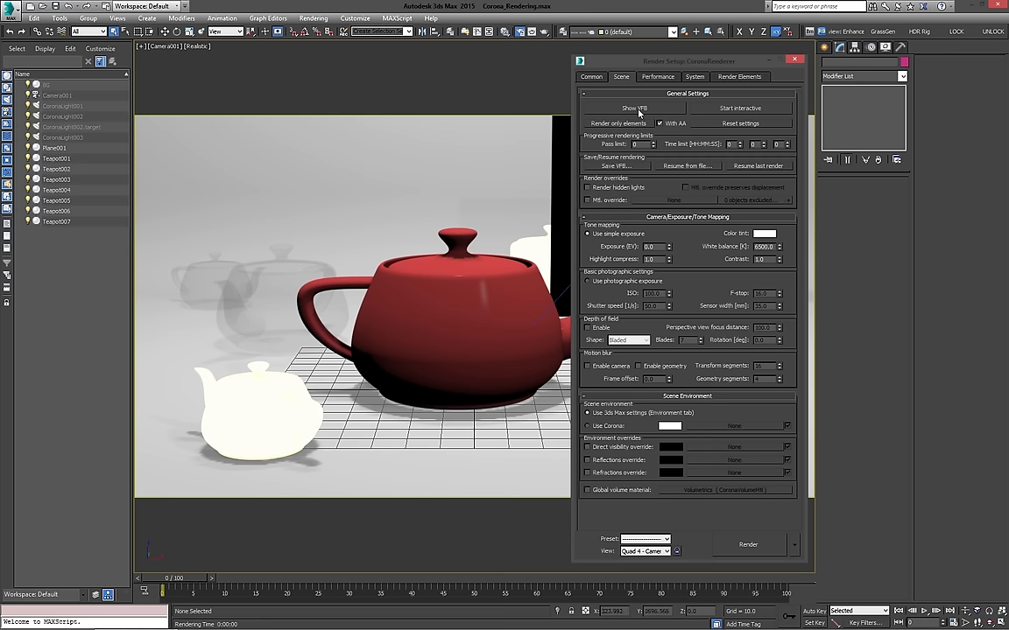
click(634, 106)
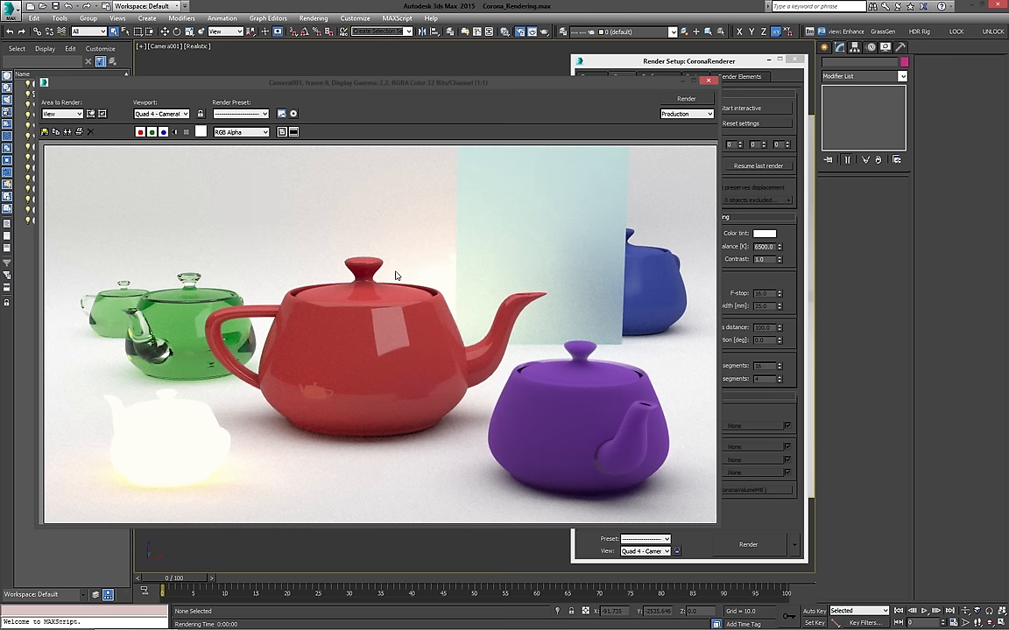
mouse_move(762, 139)
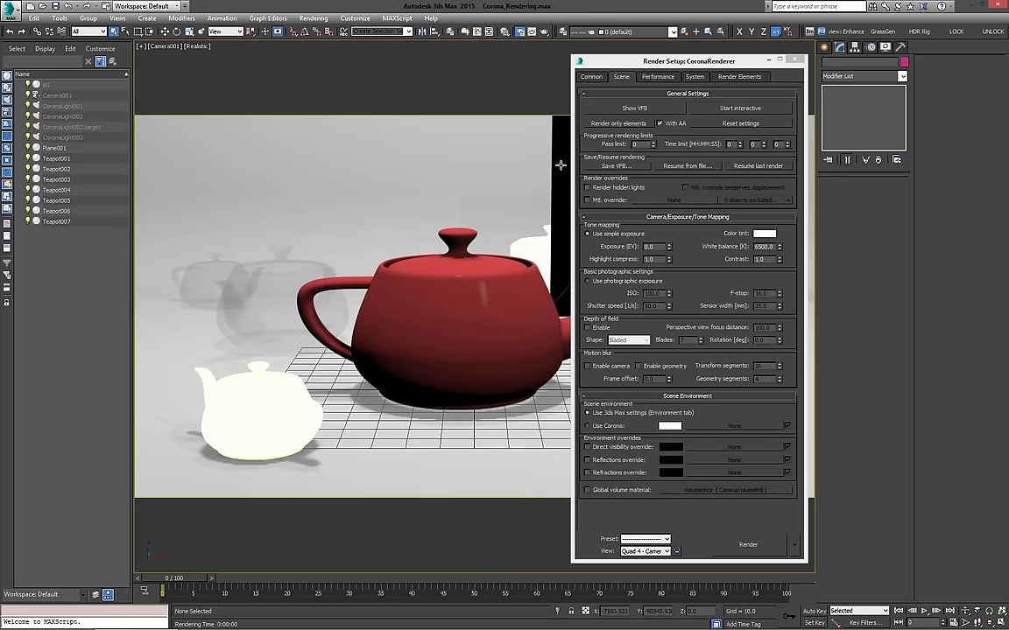
mouse_move(588, 234)
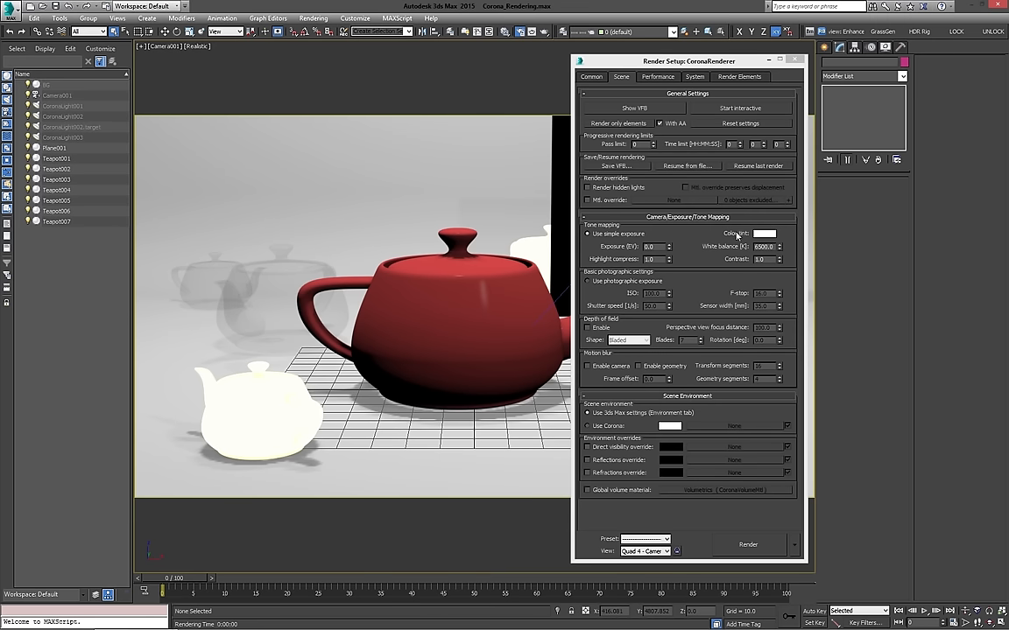
mouse_move(779, 103)
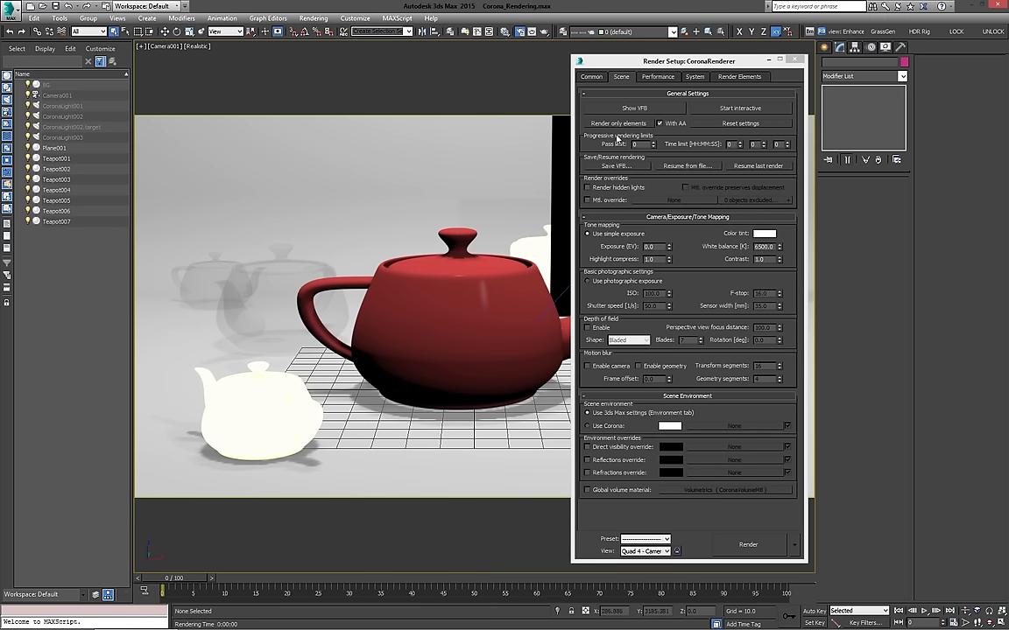
mouse_move(748, 108)
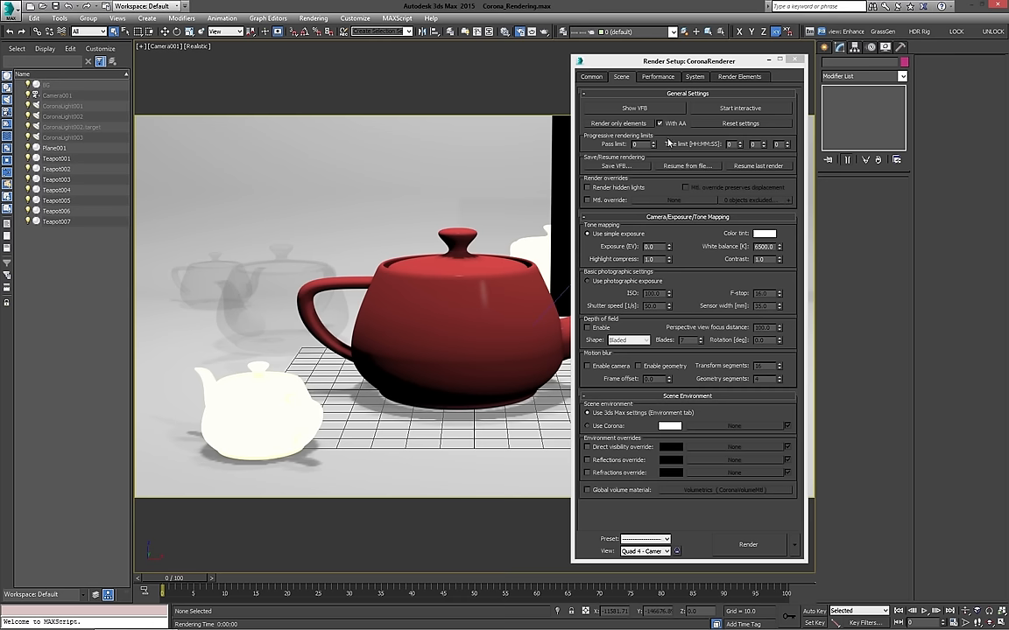
mouse_move(665, 148)
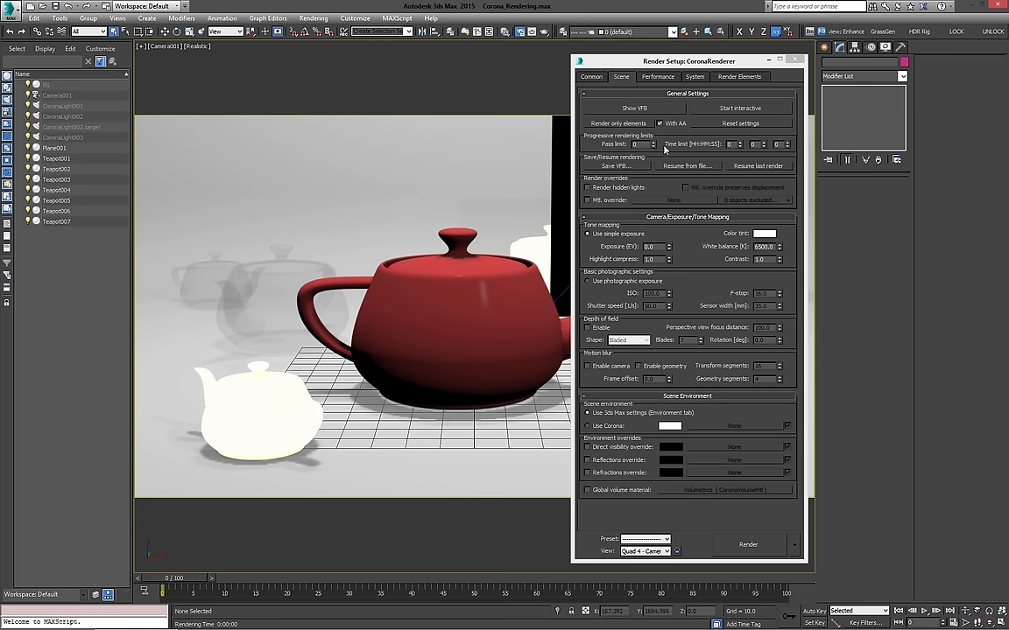
mouse_move(543, 153)
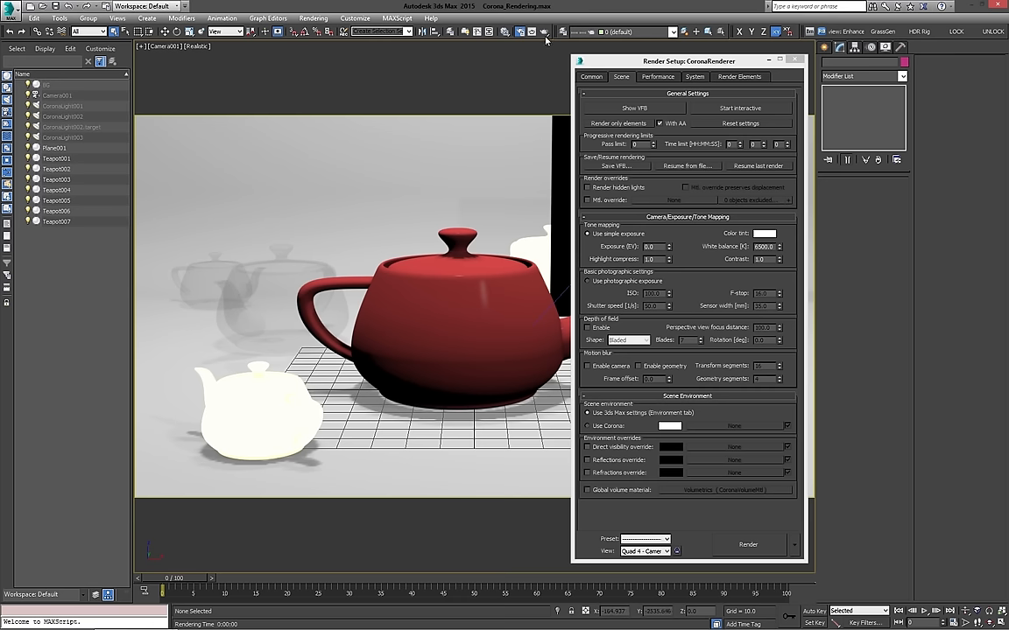
Render the Camera001 teapot view again into the Corona Virtual Frame Buffer.
click(748, 544)
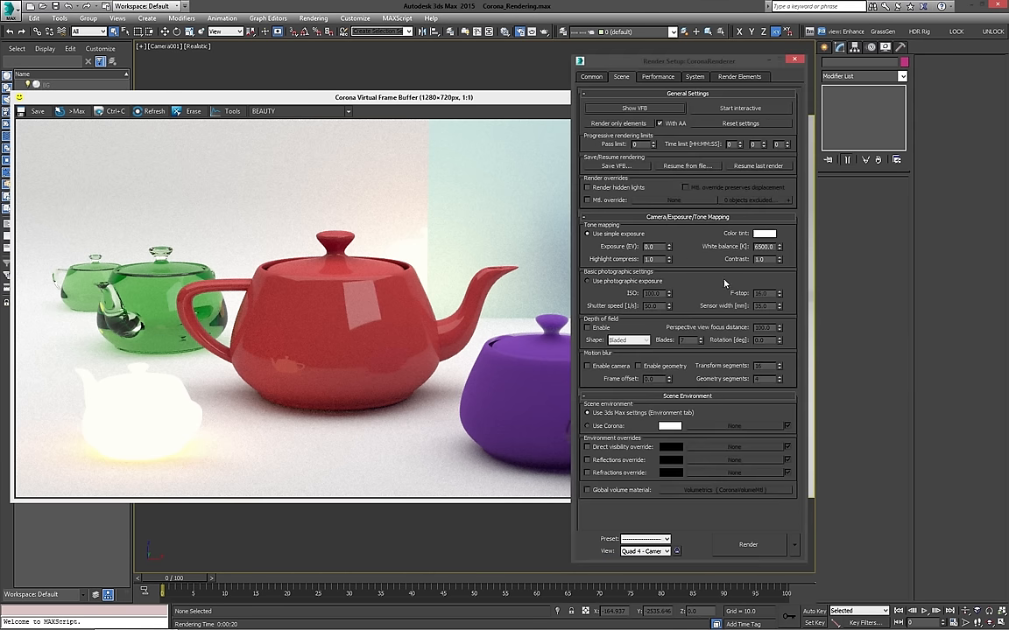
mouse_move(635, 181)
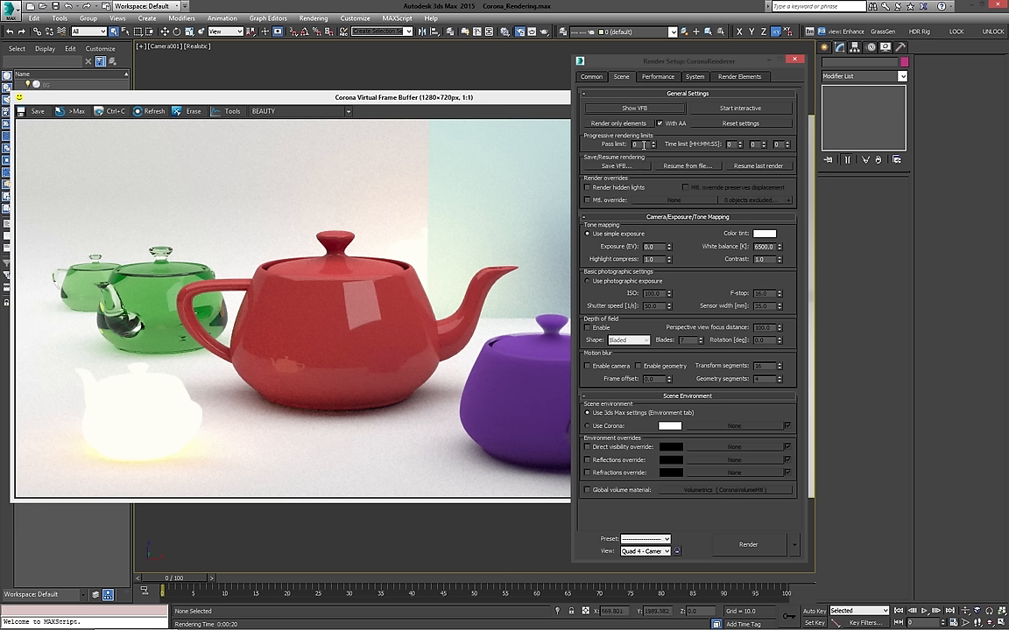
mouse_move(686, 153)
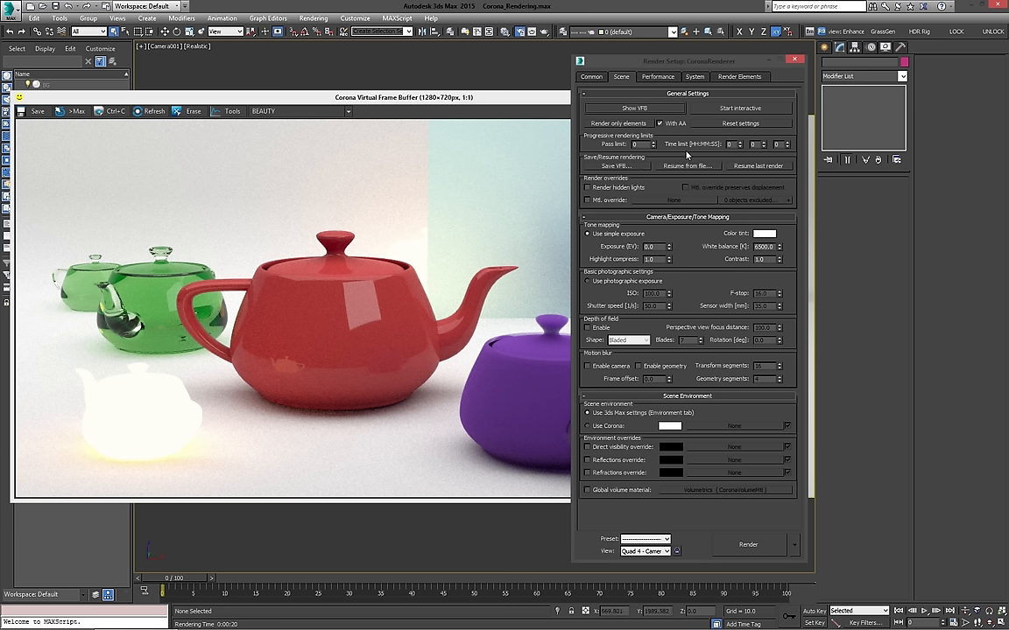
mouse_move(482, 174)
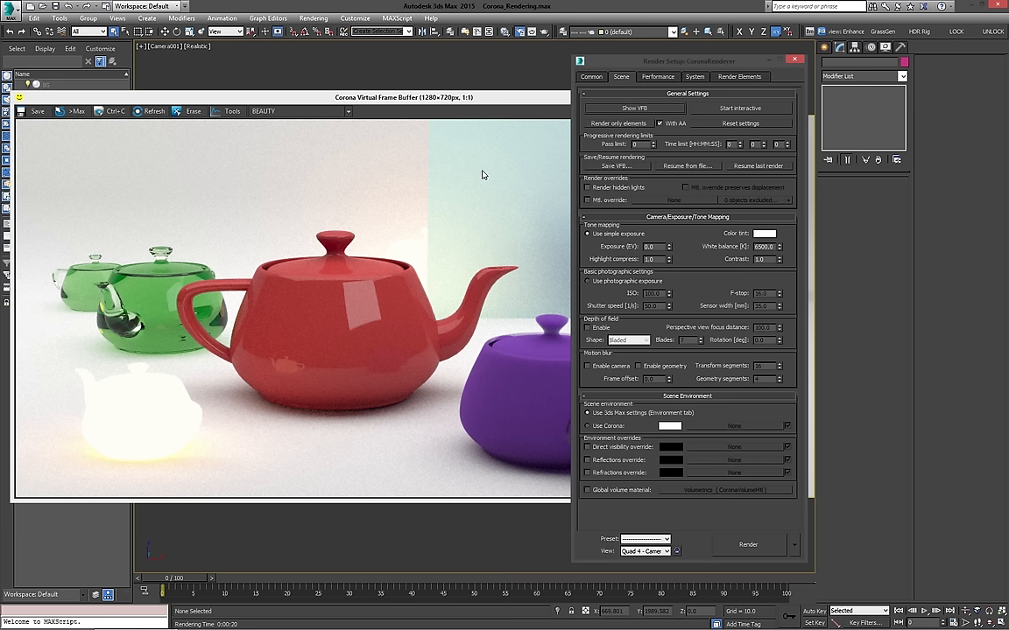
mouse_move(447, 102)
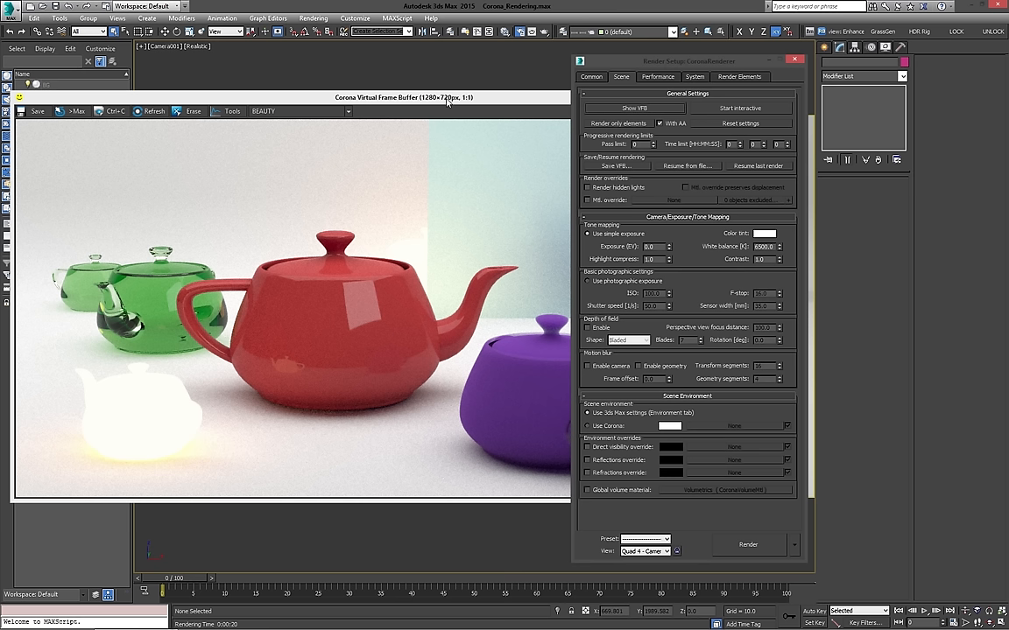
mouse_move(426, 112)
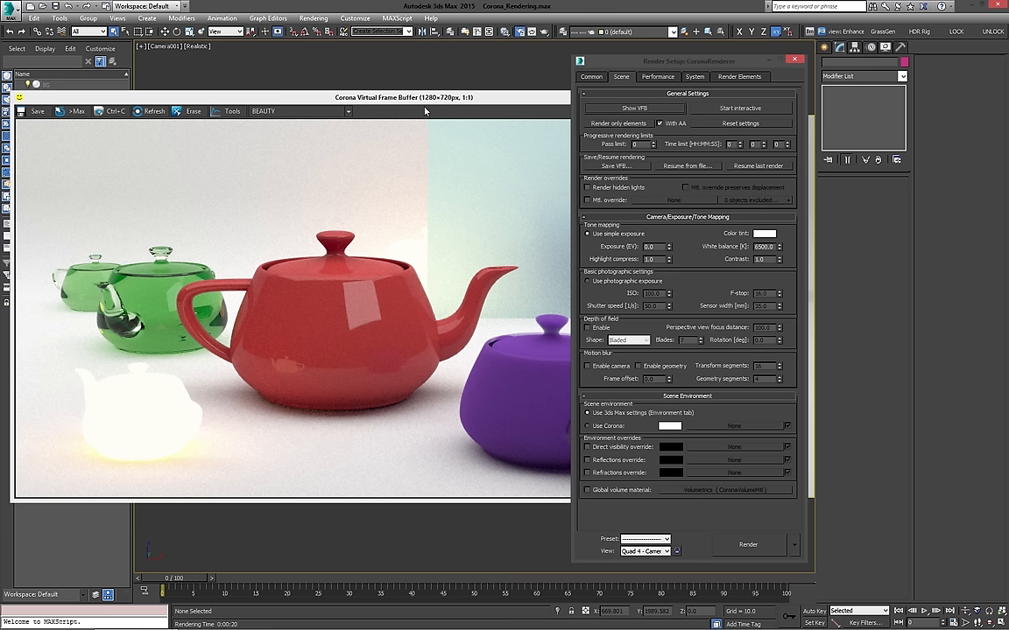
mouse_move(416, 110)
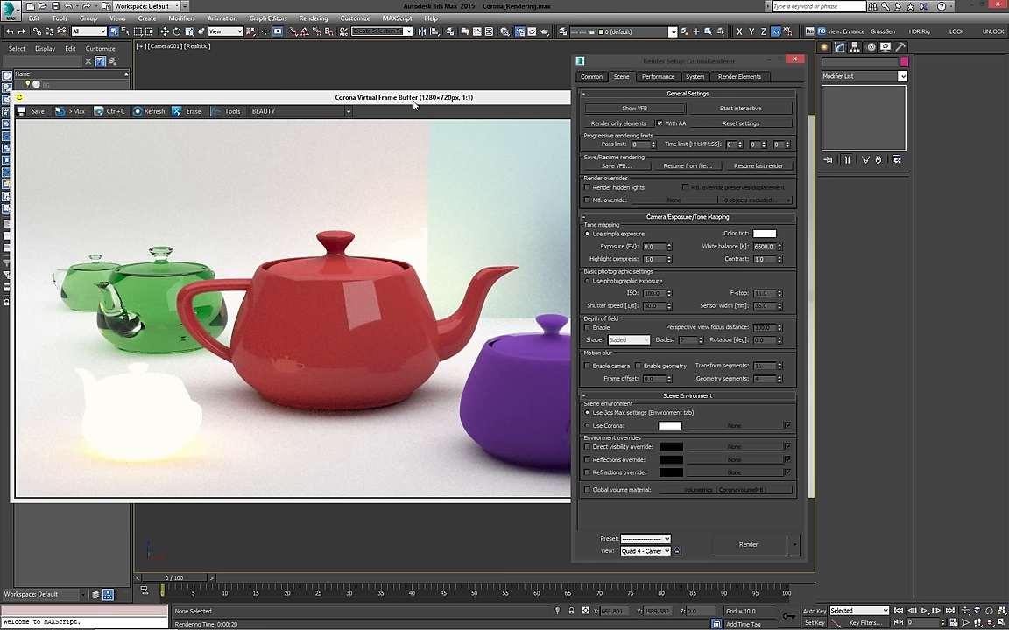
mouse_move(393, 176)
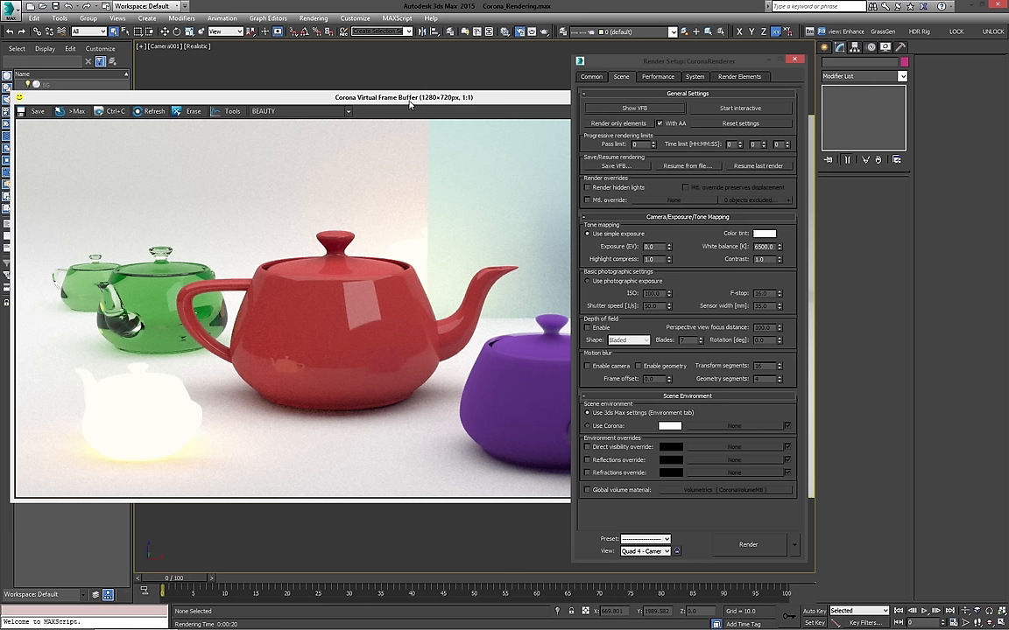
mouse_move(454, 102)
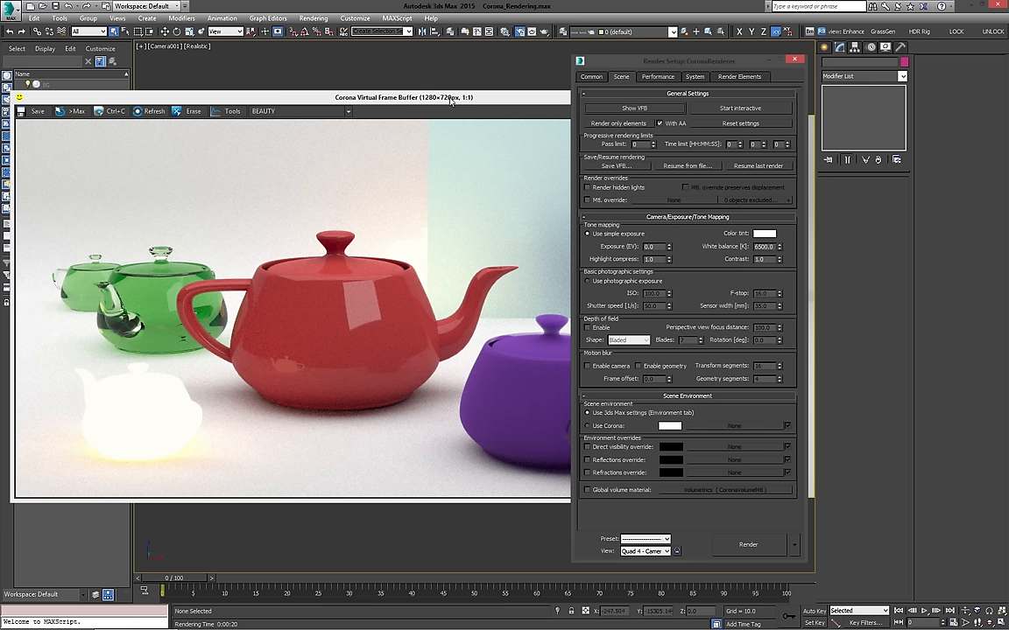
mouse_move(472, 111)
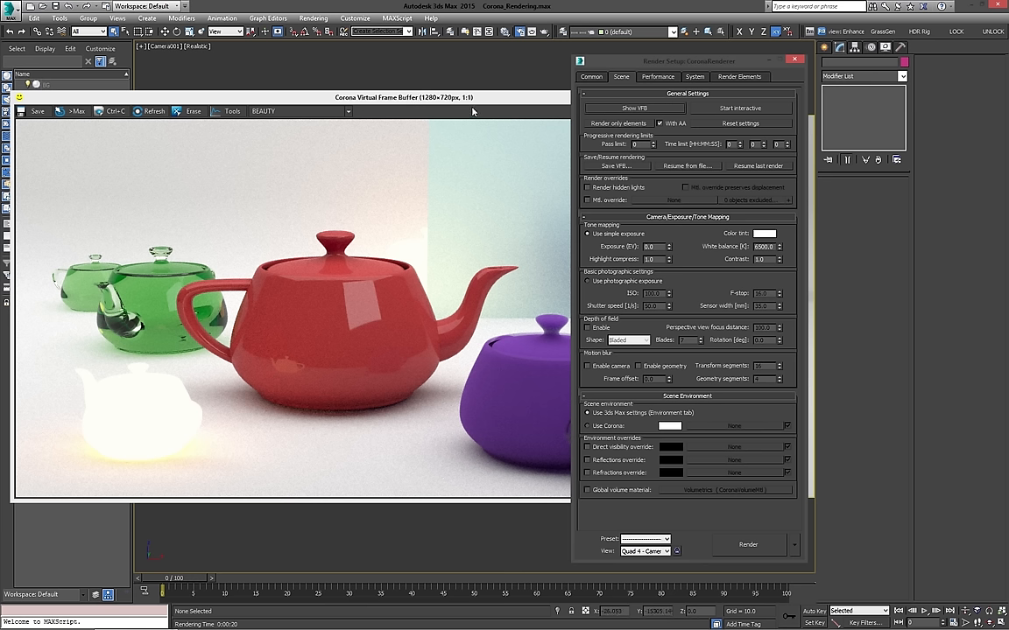
mouse_move(429, 108)
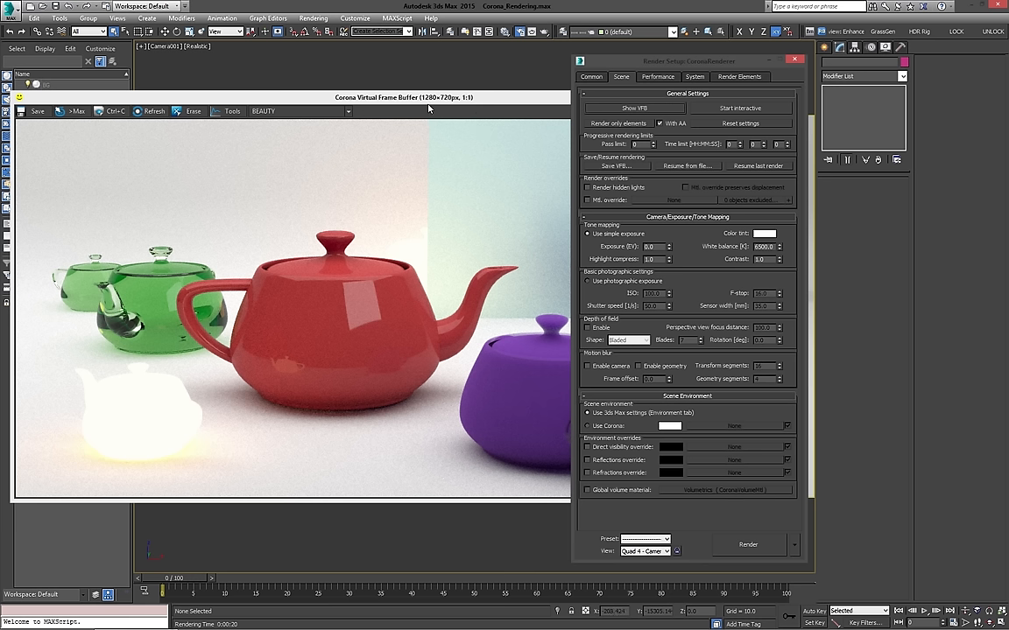
mouse_move(560, 126)
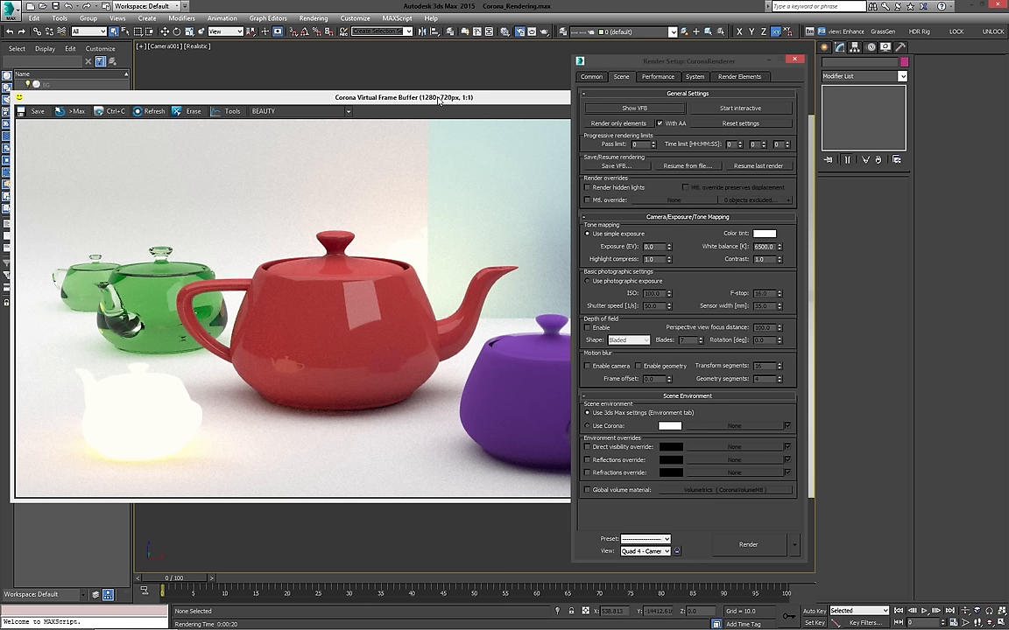
mouse_move(732, 128)
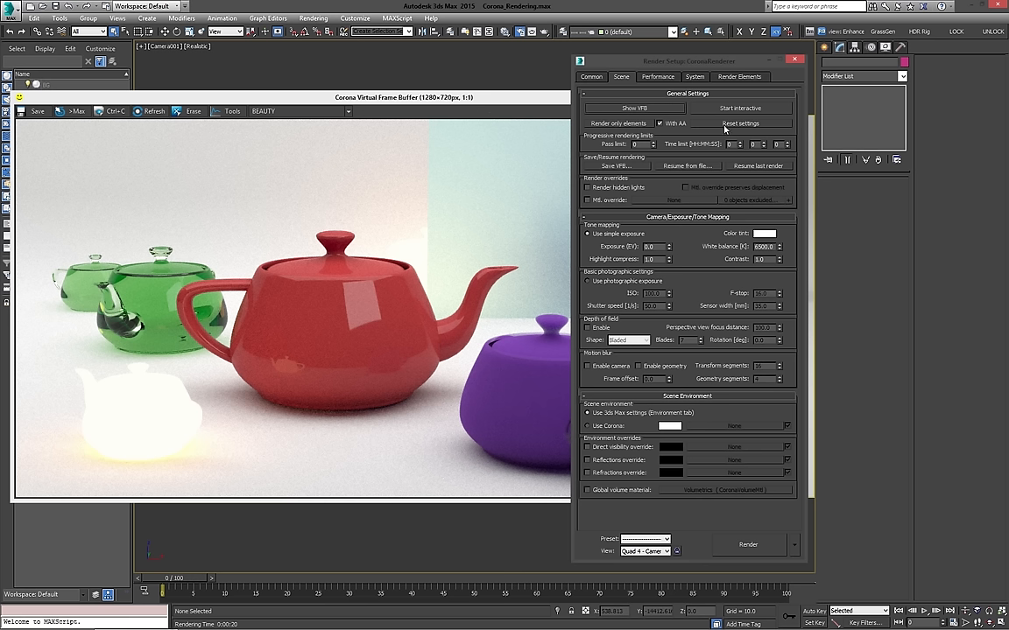
mouse_move(507, 141)
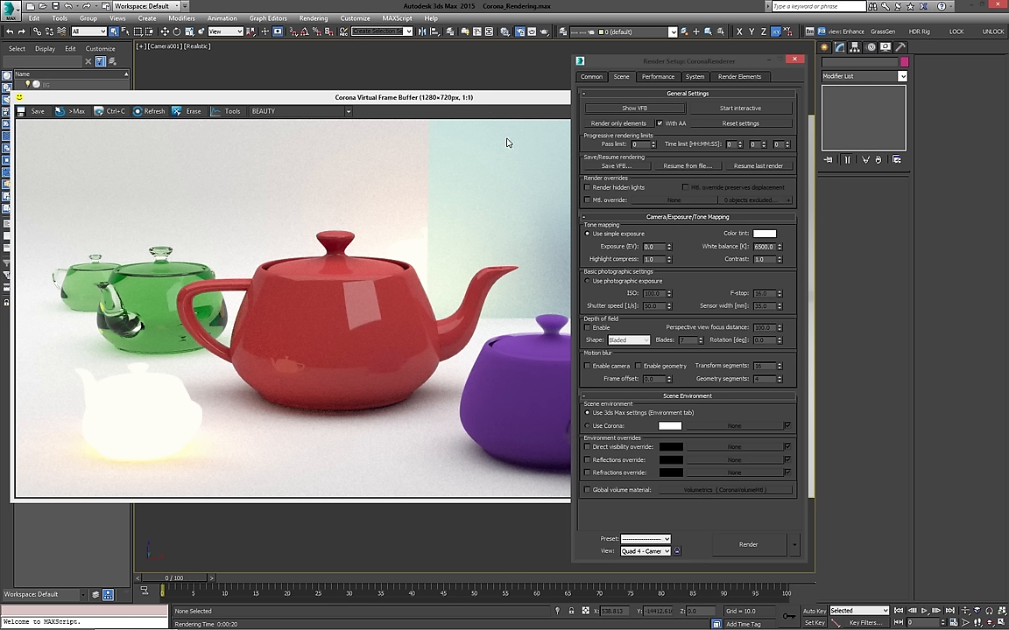
mouse_move(330, 101)
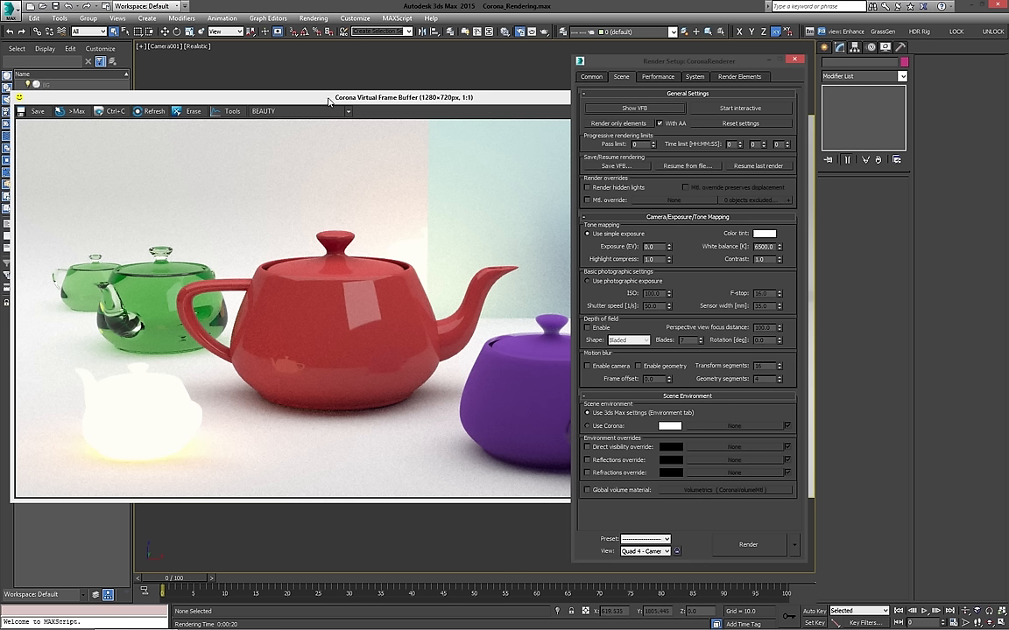
mouse_move(539, 162)
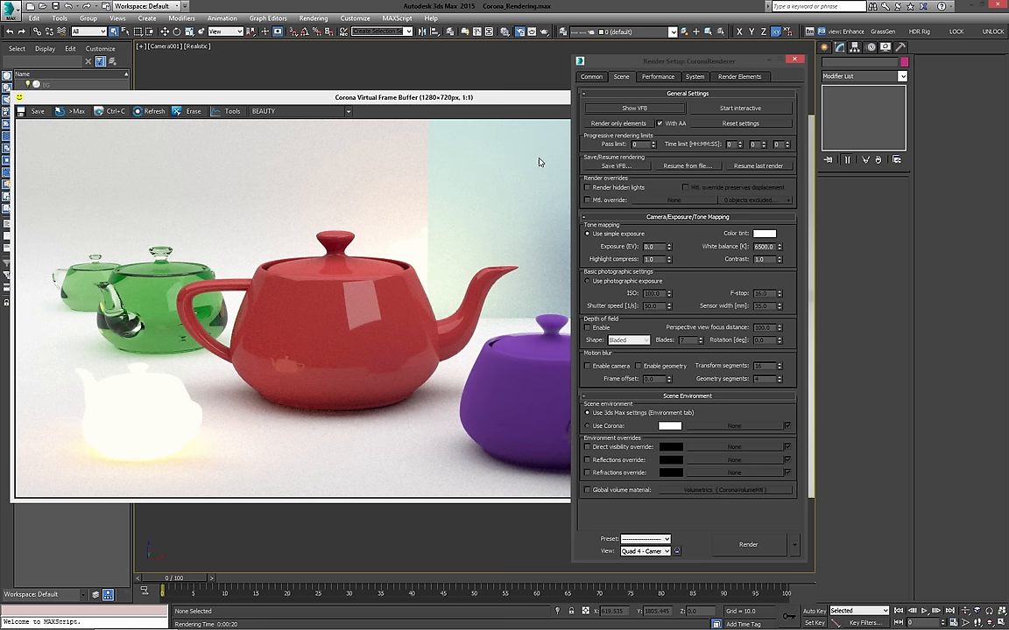
click(748, 545)
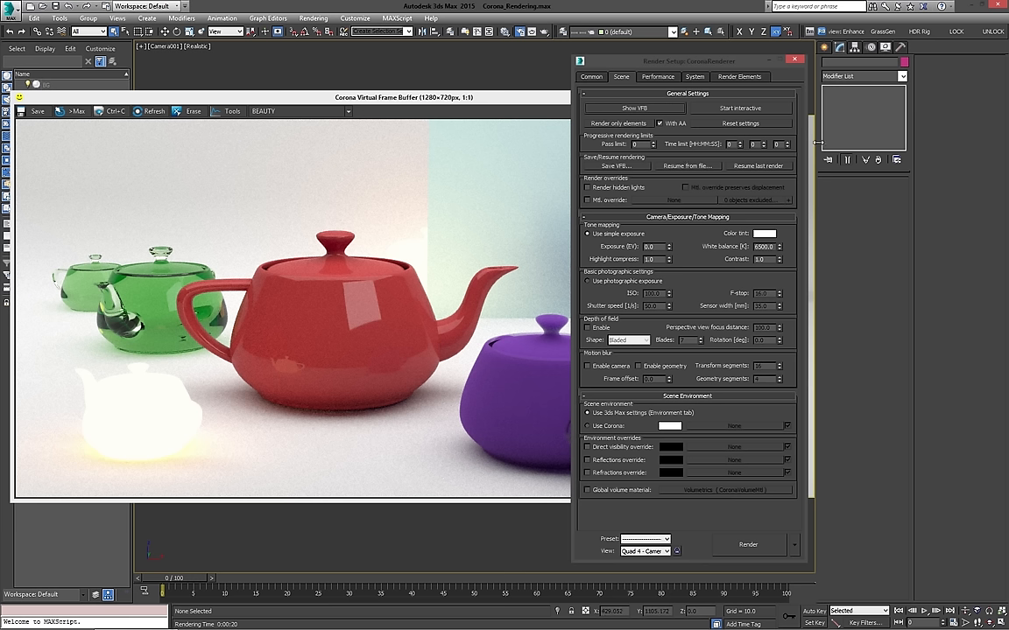
mouse_move(768, 161)
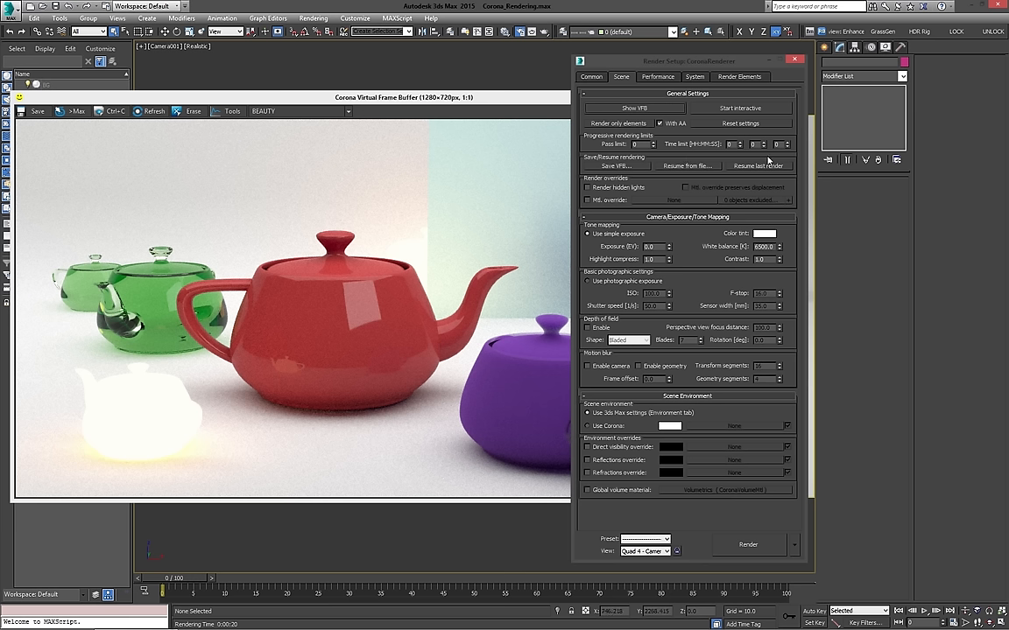
mouse_move(783, 151)
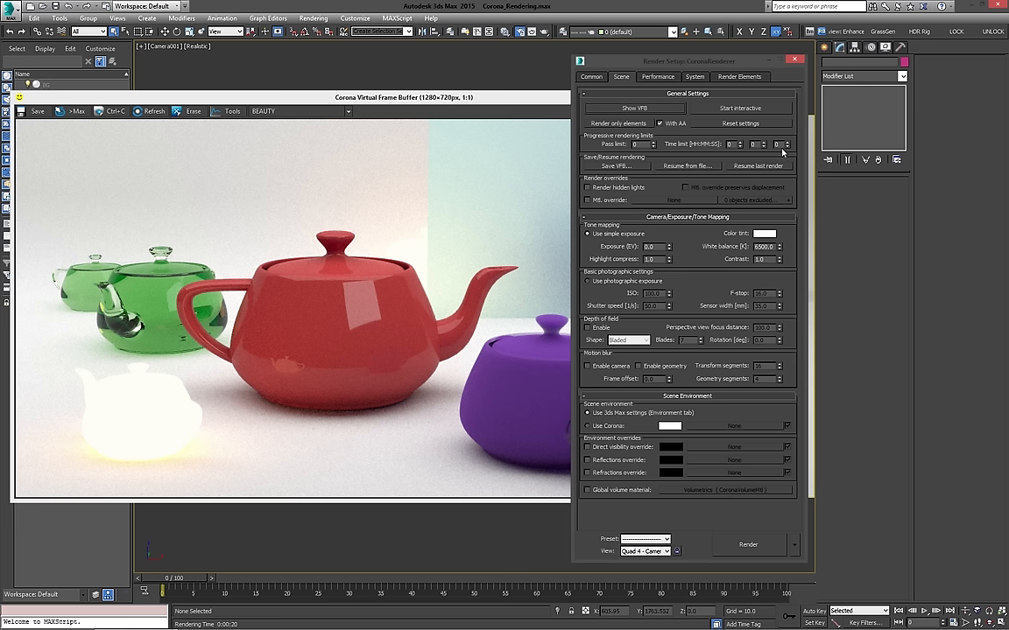
mouse_move(451, 143)
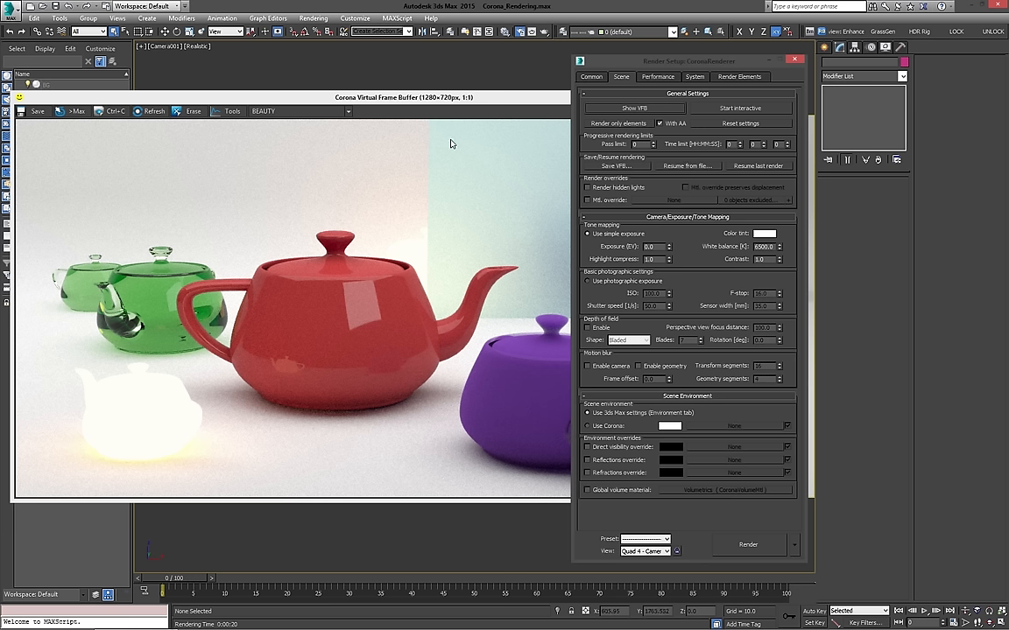
mouse_move(308, 178)
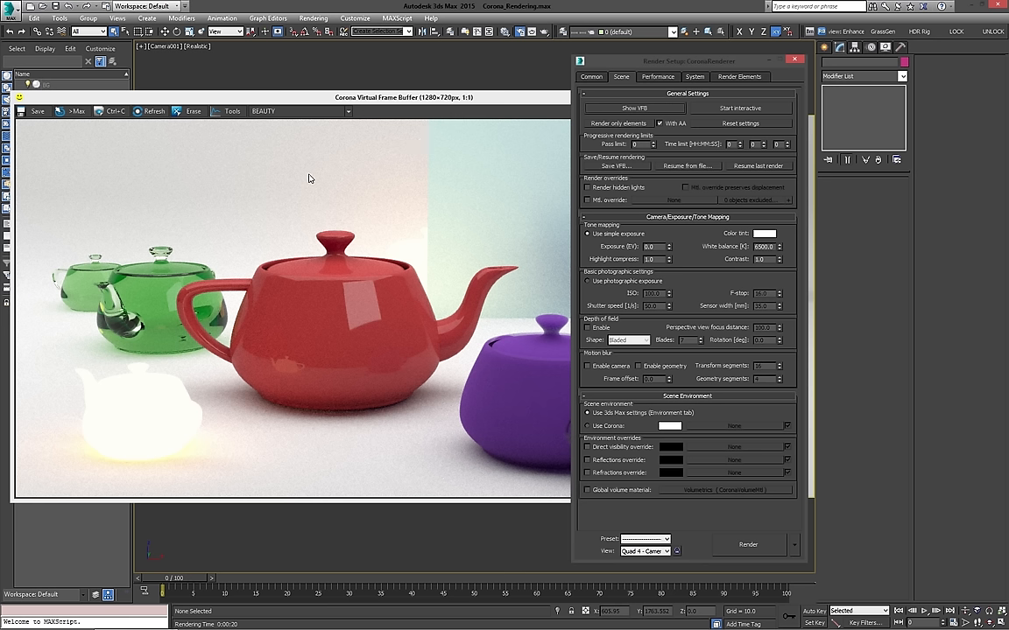
mouse_move(586, 187)
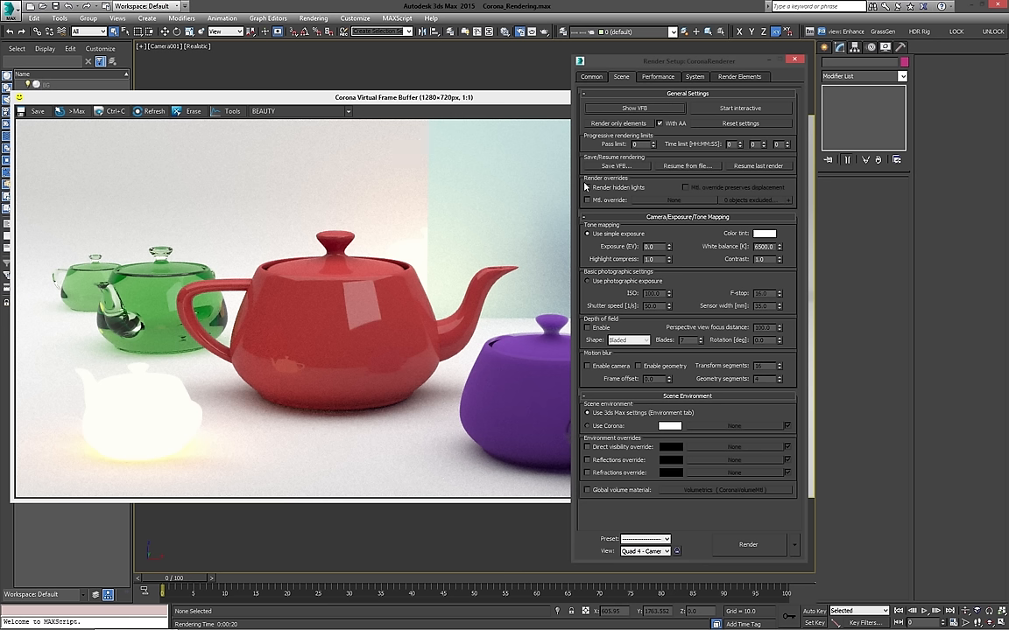
mouse_move(790, 163)
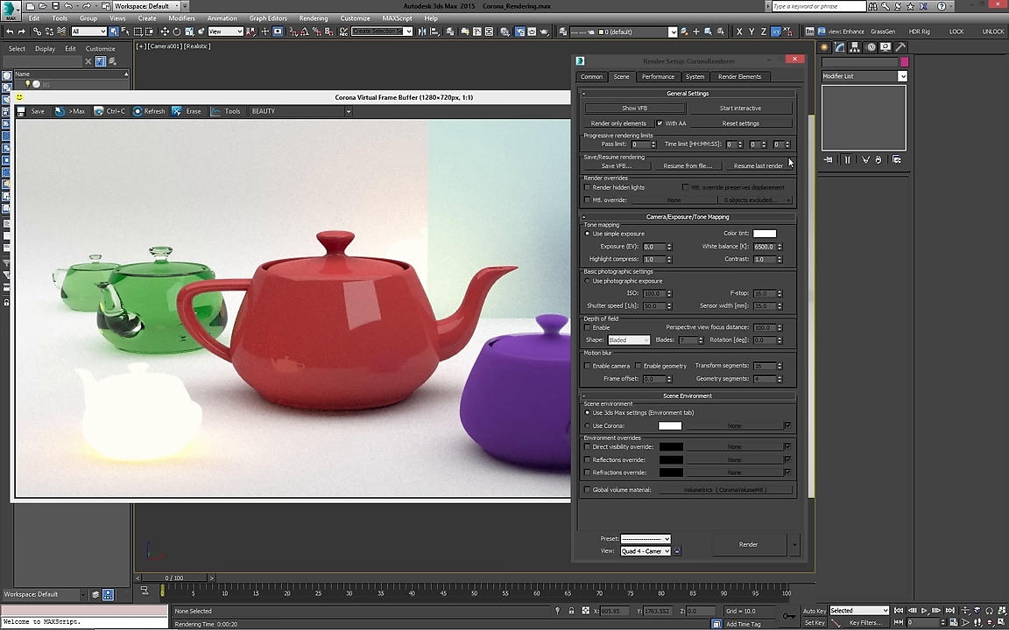
mouse_move(661, 146)
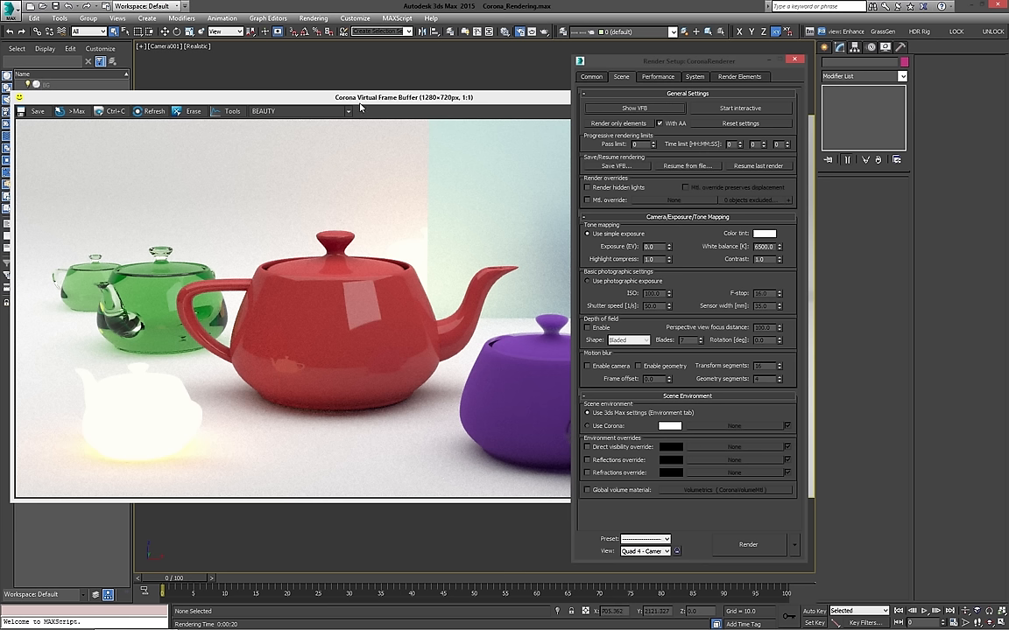
mouse_move(462, 190)
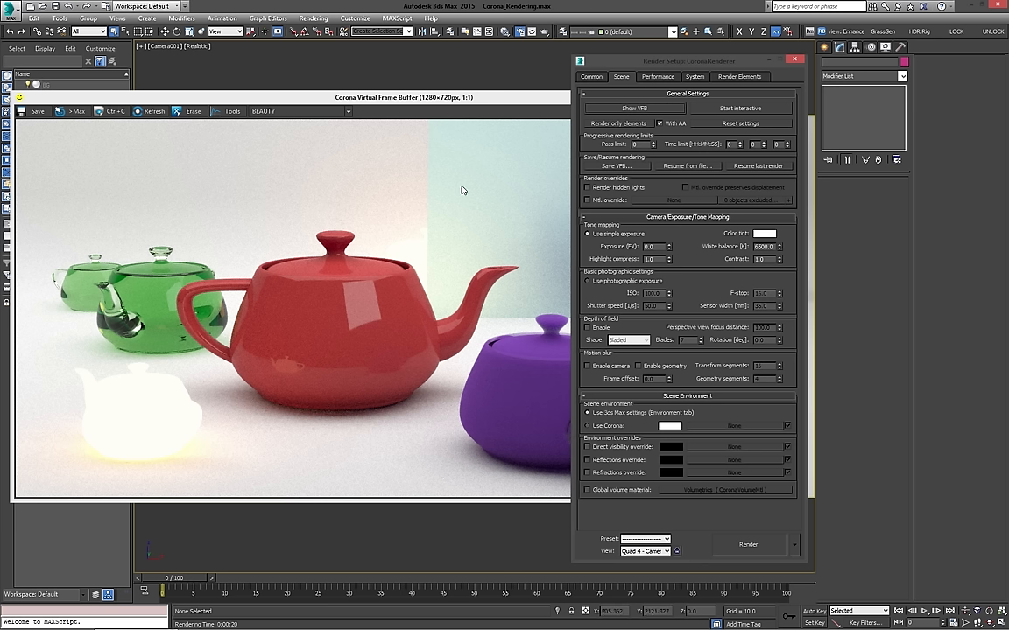
mouse_move(628, 153)
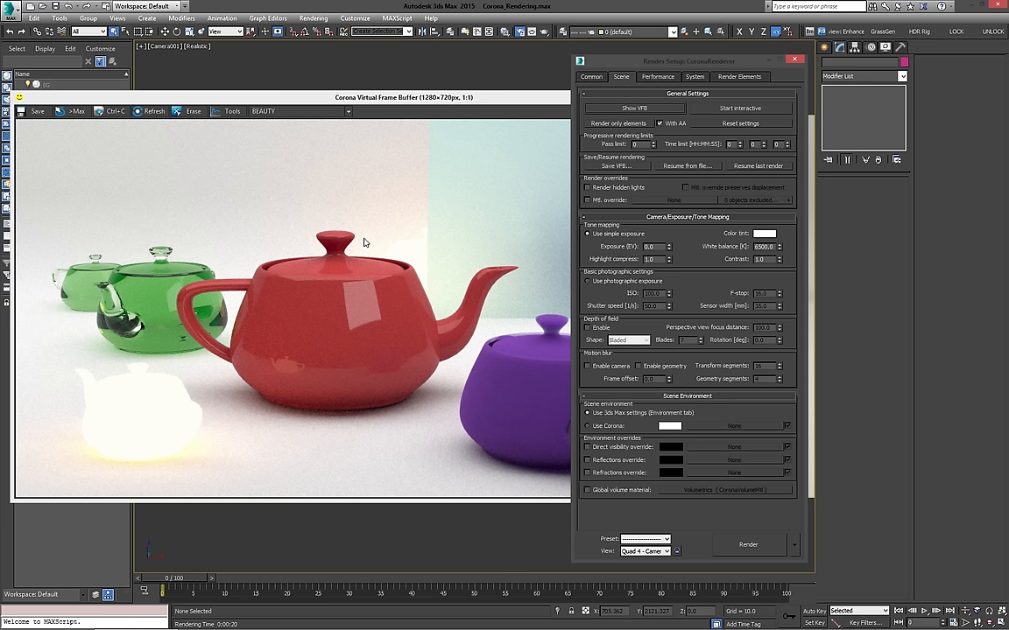
mouse_move(249, 238)
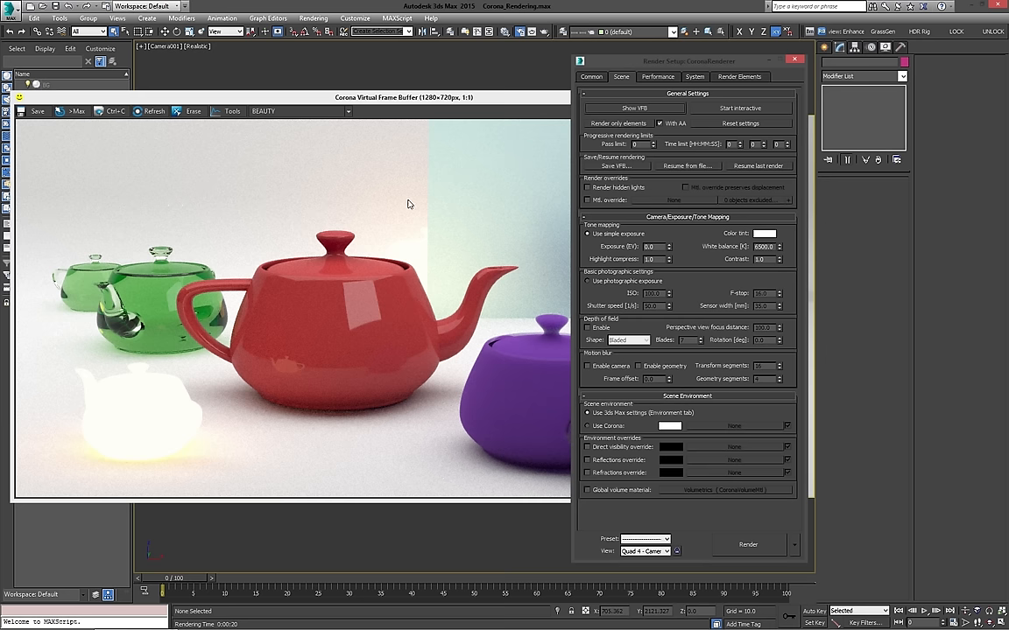
mouse_move(699, 154)
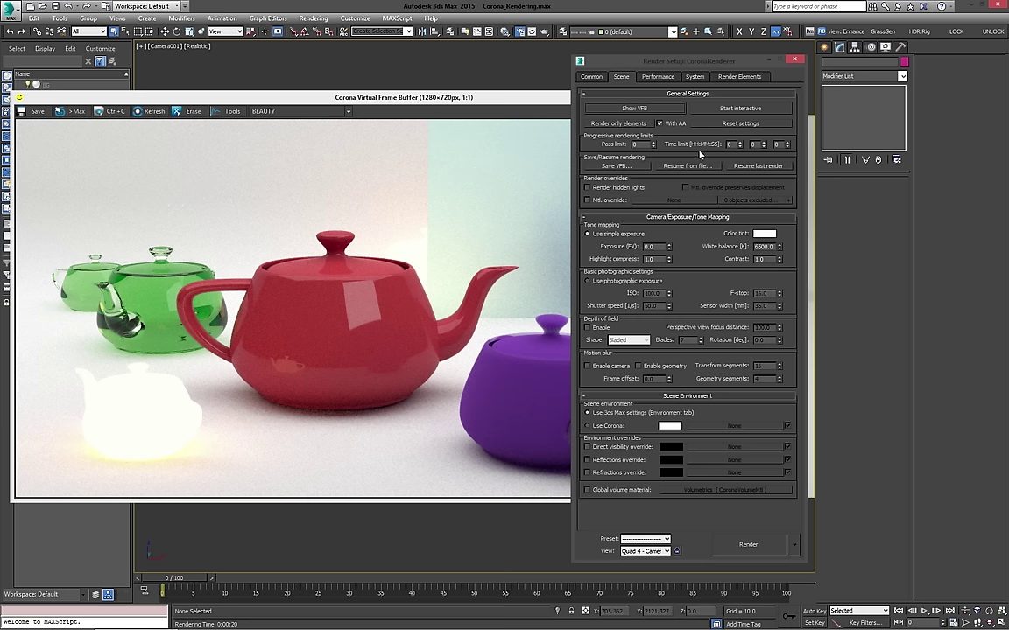
mouse_move(591, 171)
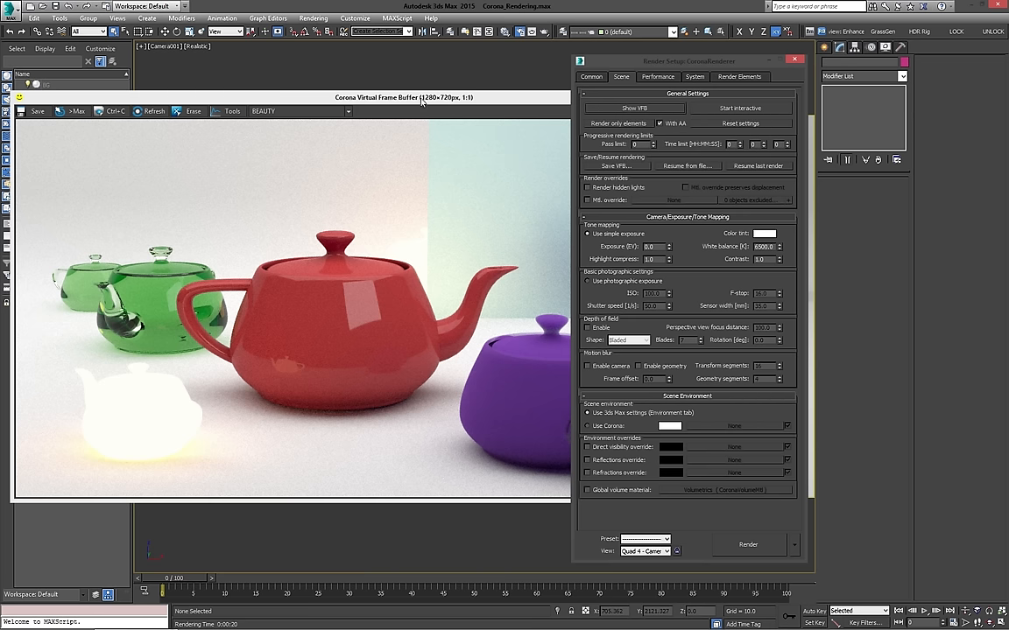
mouse_move(359, 105)
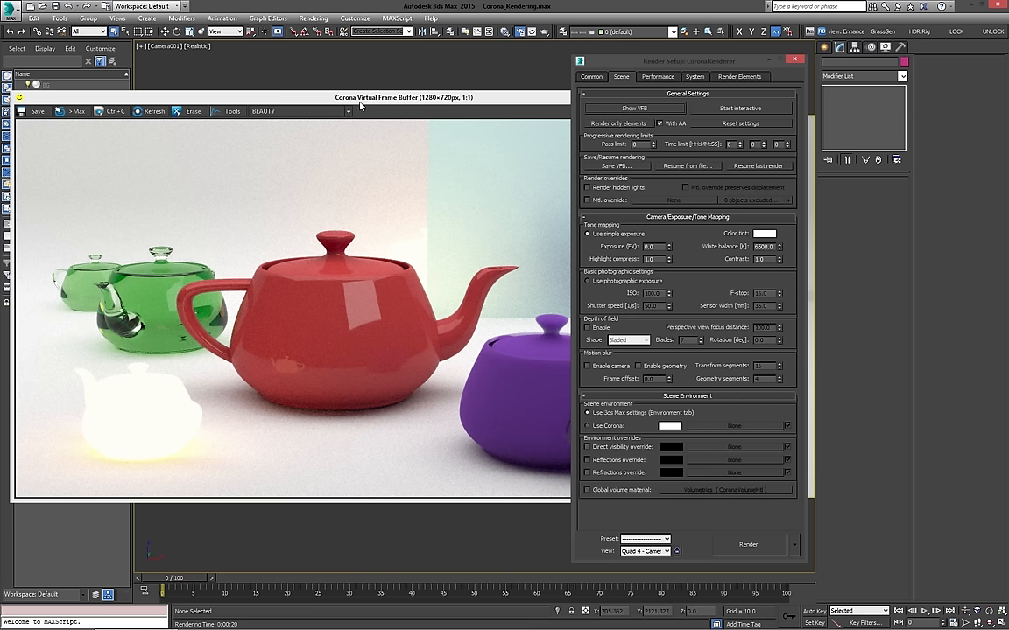
mouse_move(526, 157)
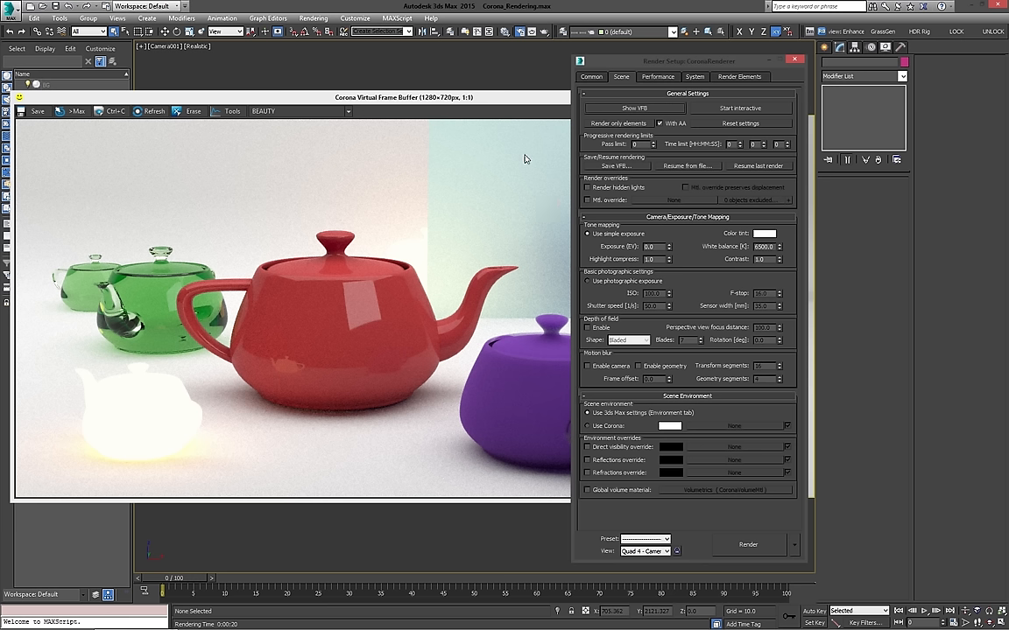
mouse_move(487, 175)
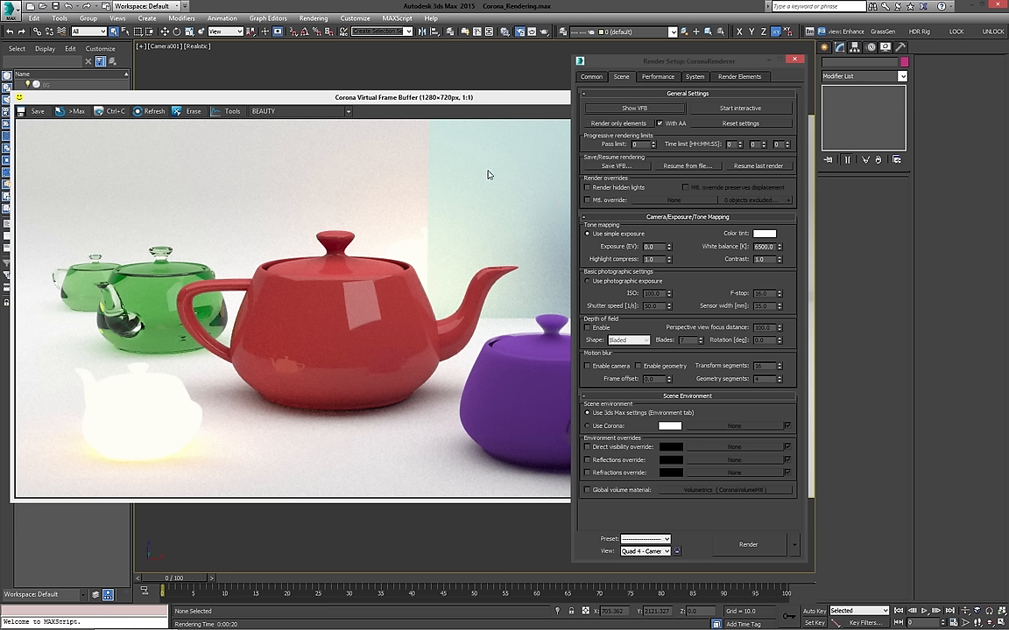
mouse_move(451, 165)
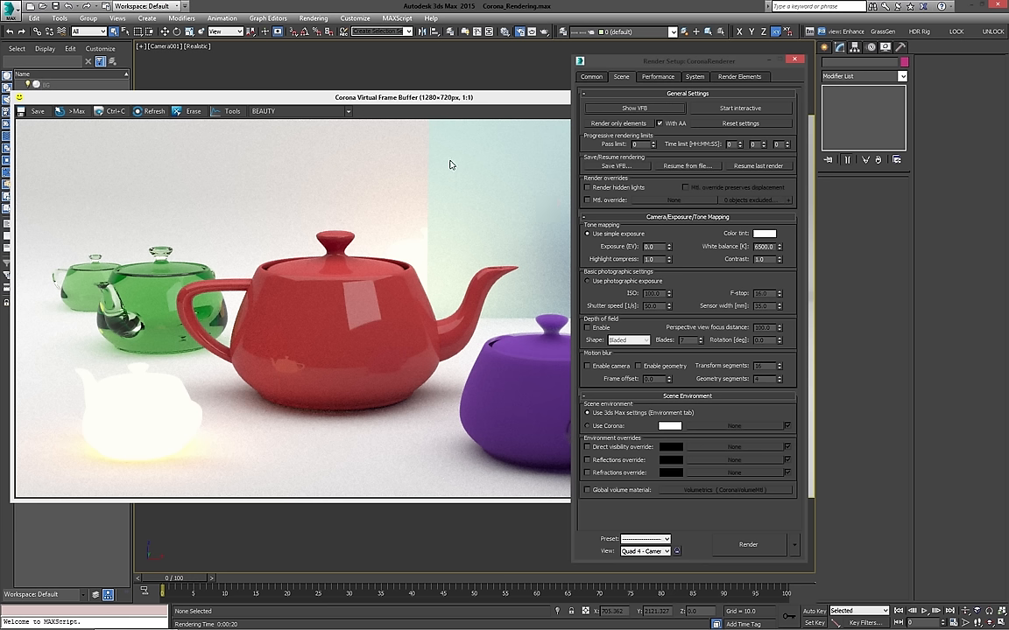
mouse_move(431, 145)
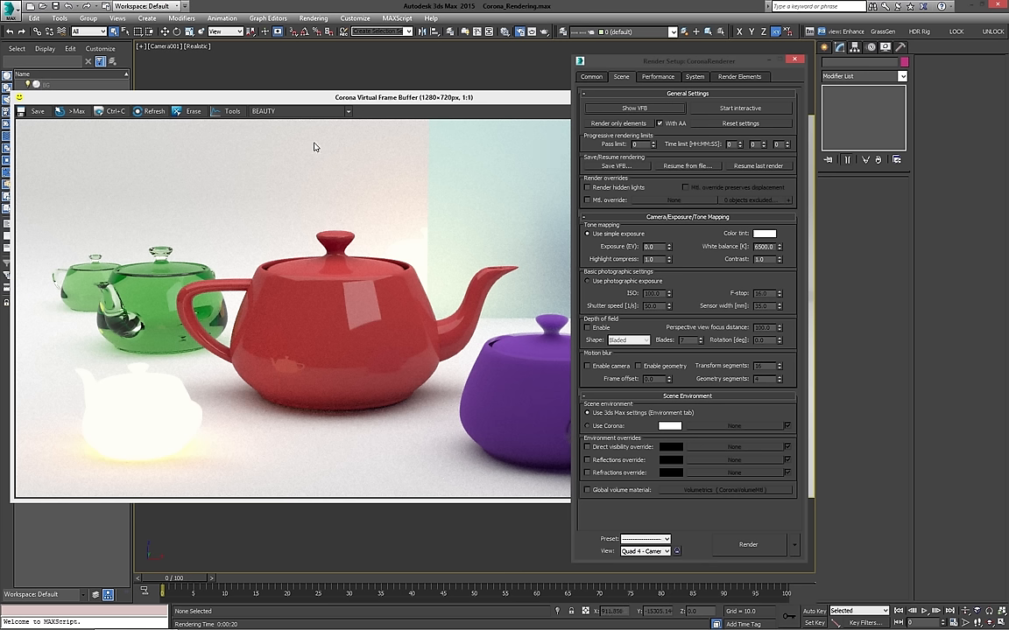
mouse_move(354, 120)
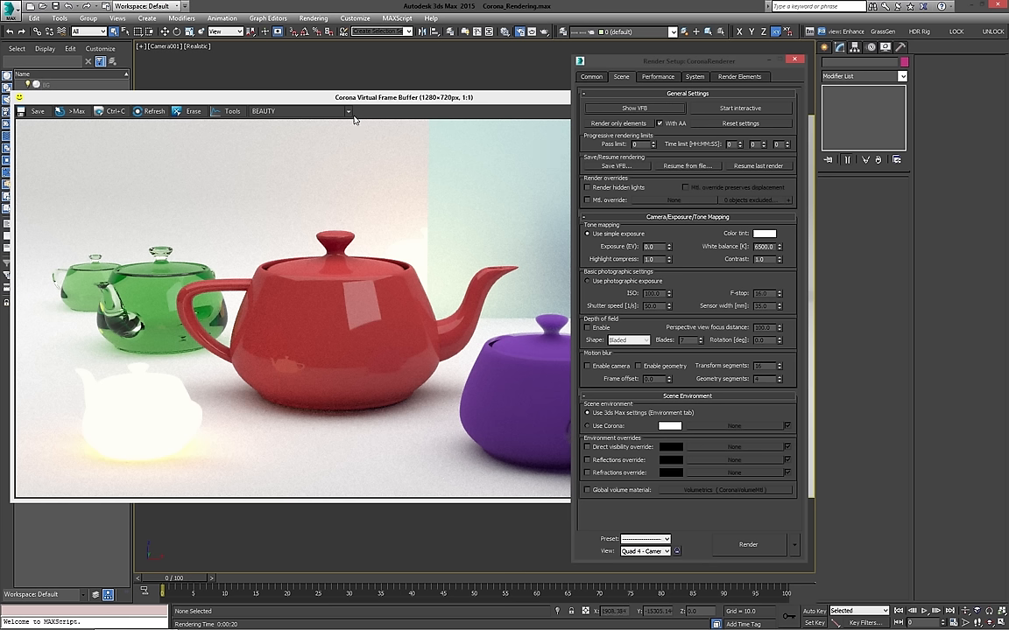
mouse_move(373, 114)
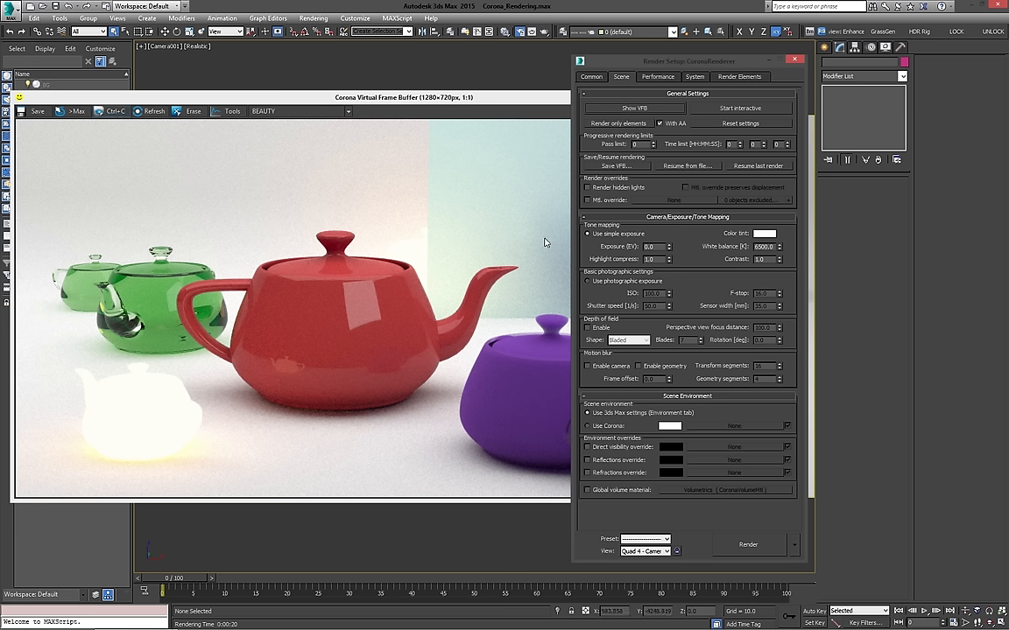
mouse_move(509, 158)
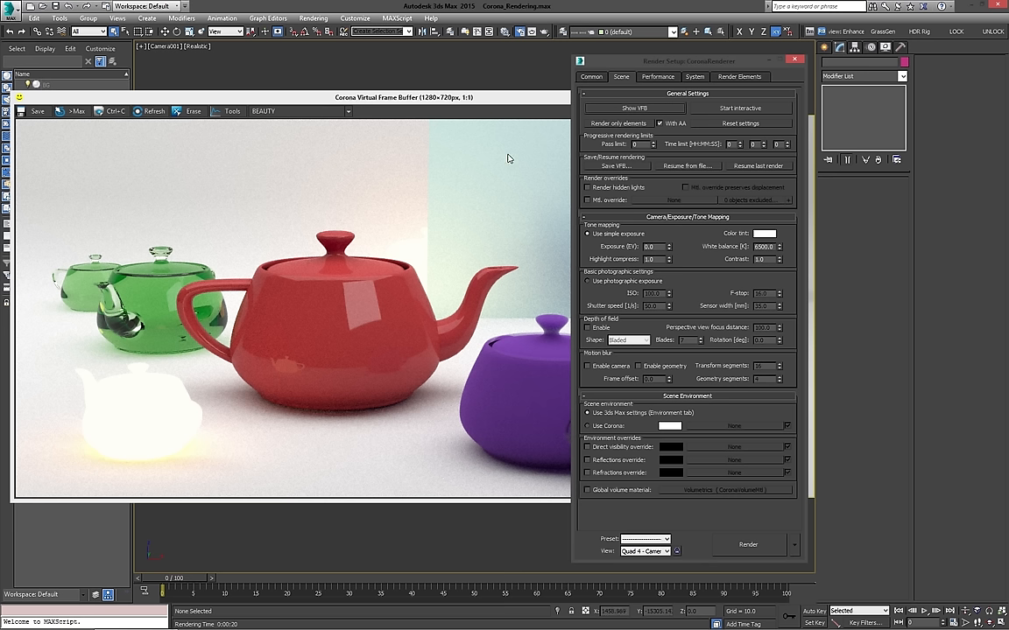
mouse_move(525, 144)
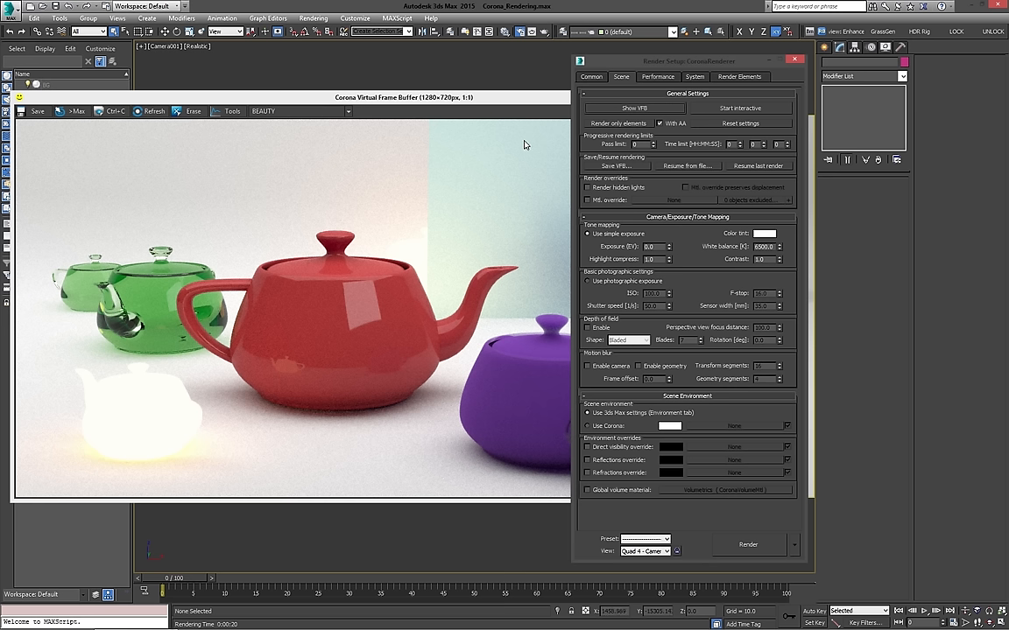
mouse_move(742, 175)
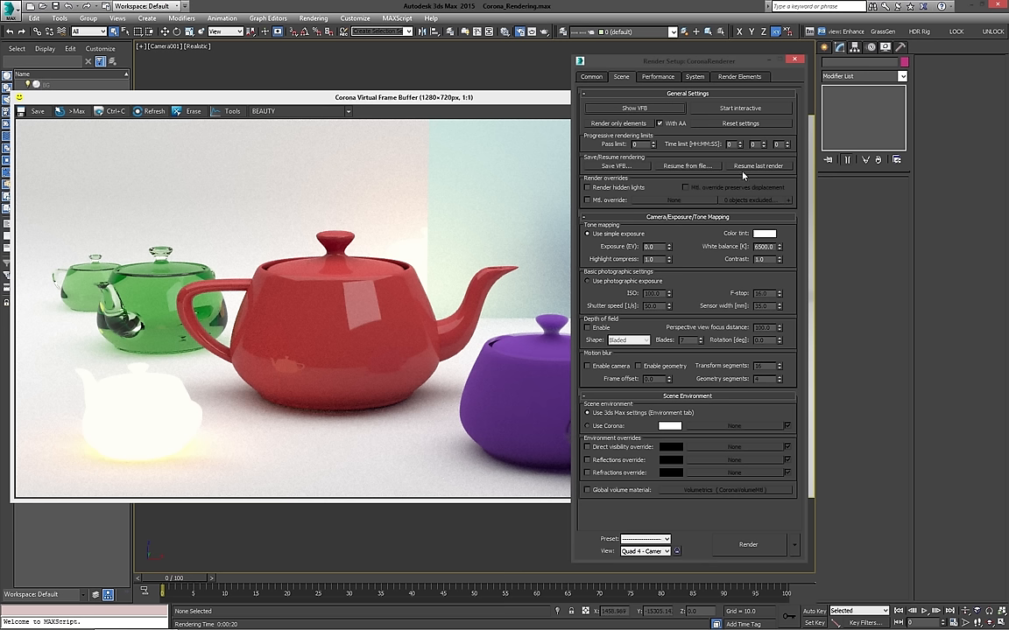
mouse_move(380, 167)
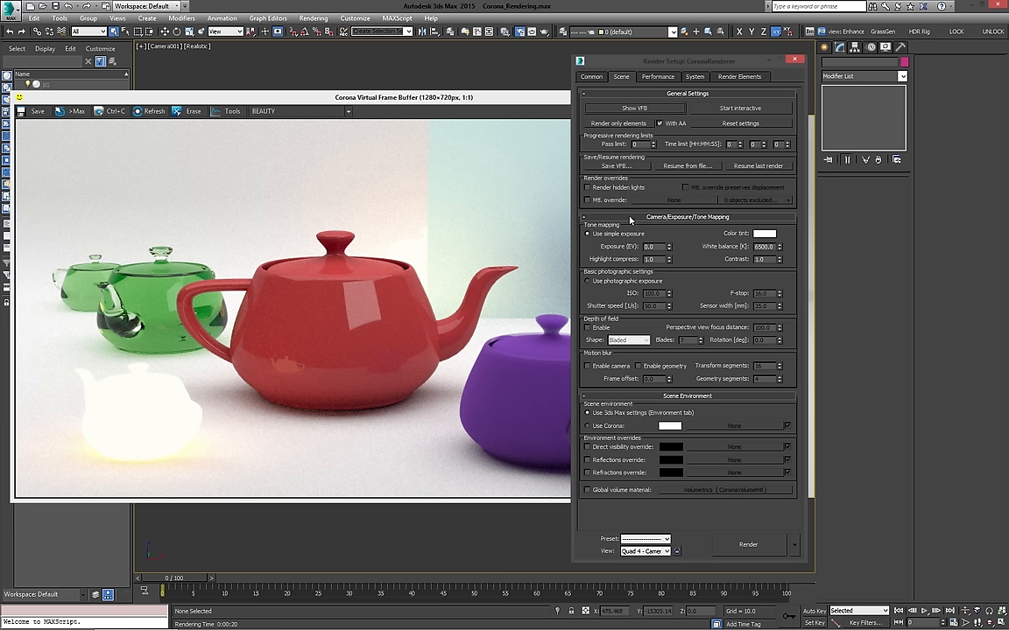
mouse_move(335, 126)
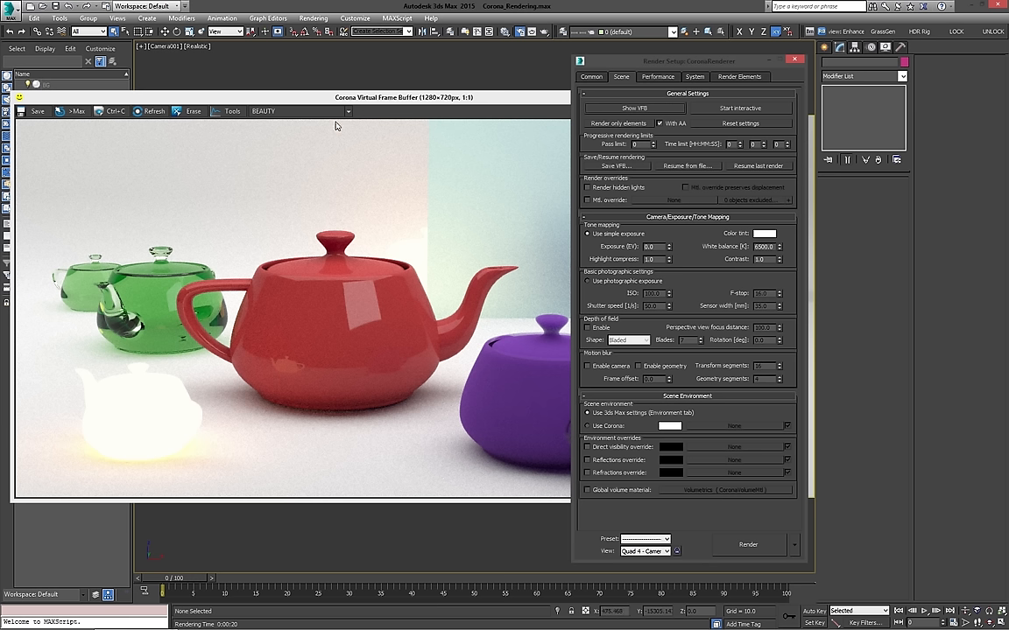
mouse_move(425, 162)
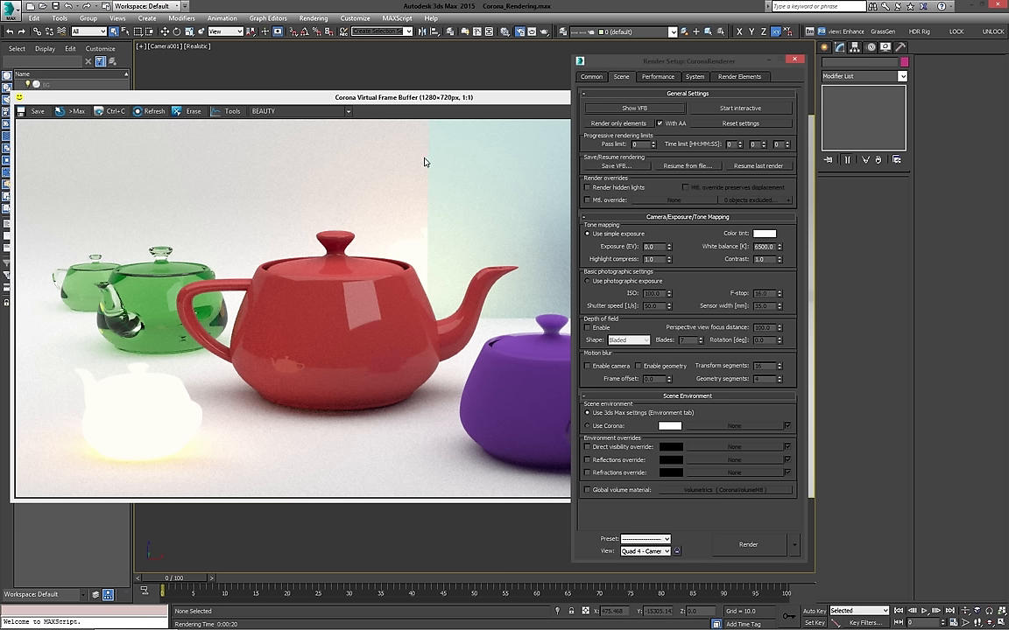
mouse_move(350, 159)
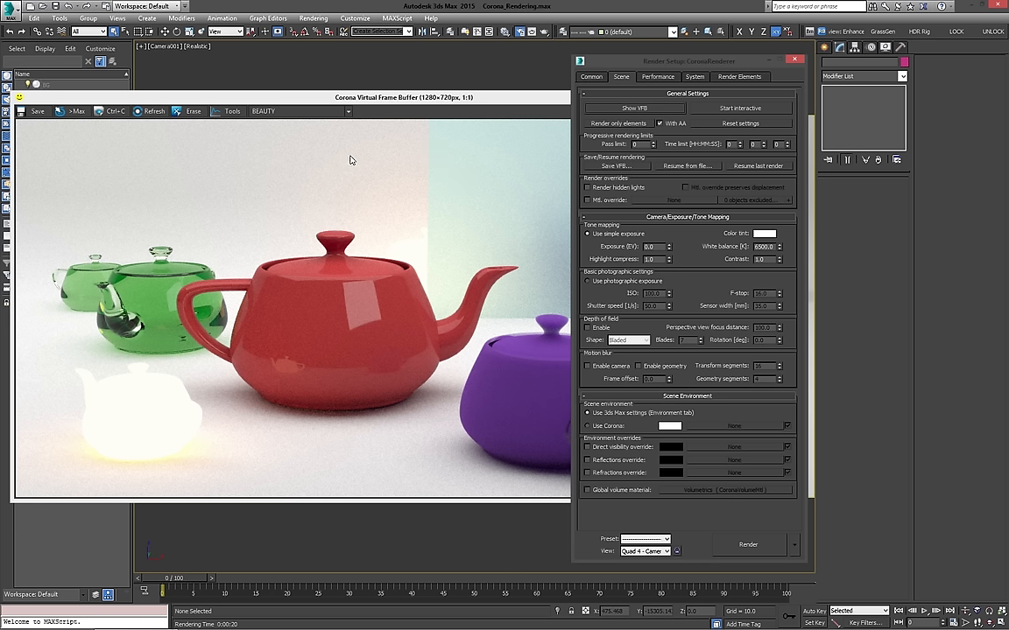
mouse_move(492, 130)
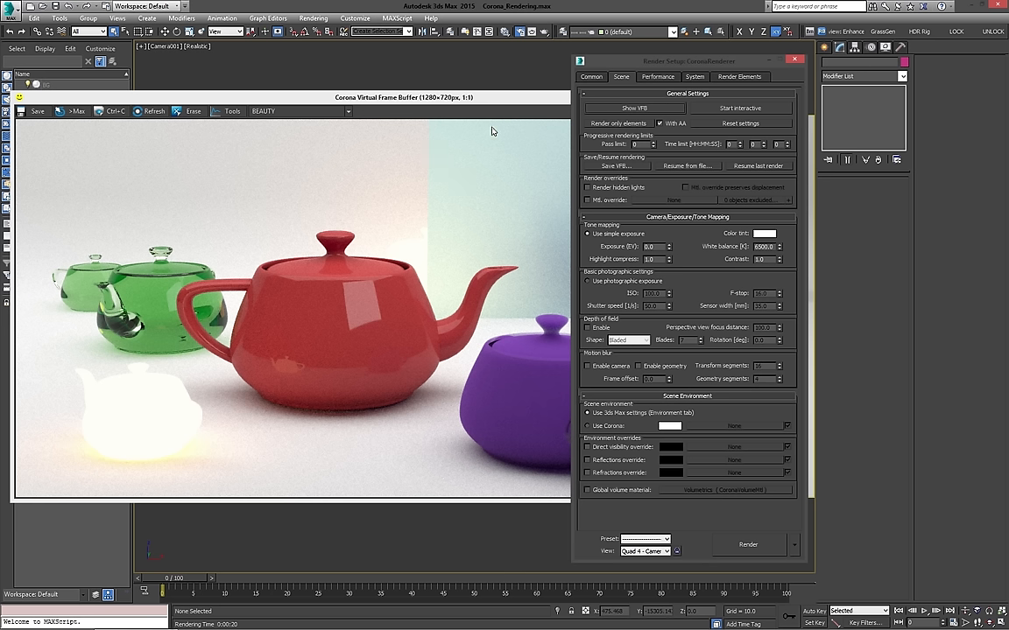
mouse_move(748, 173)
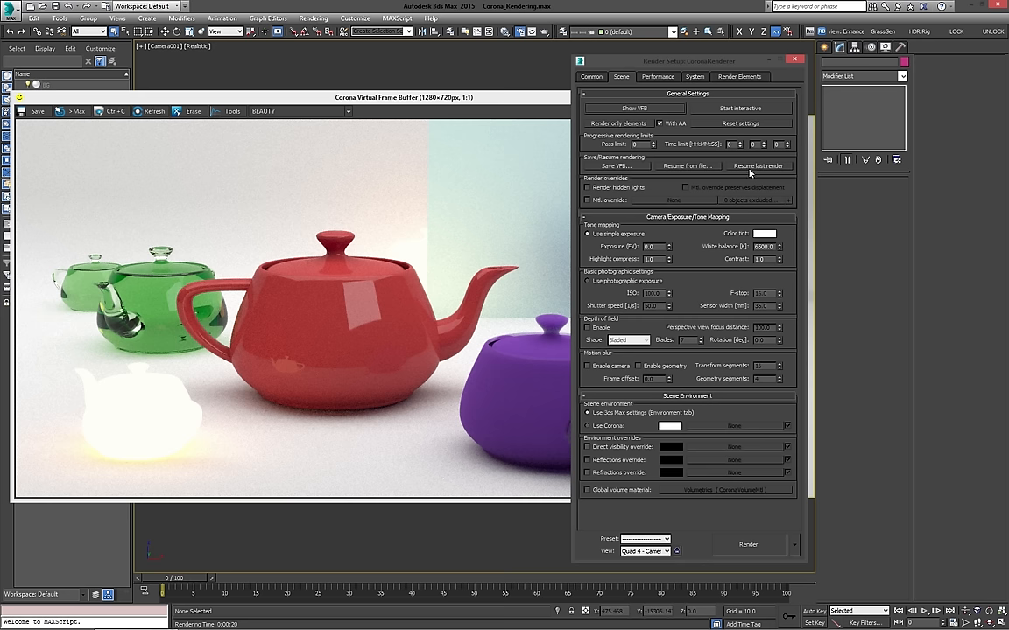
mouse_move(648, 172)
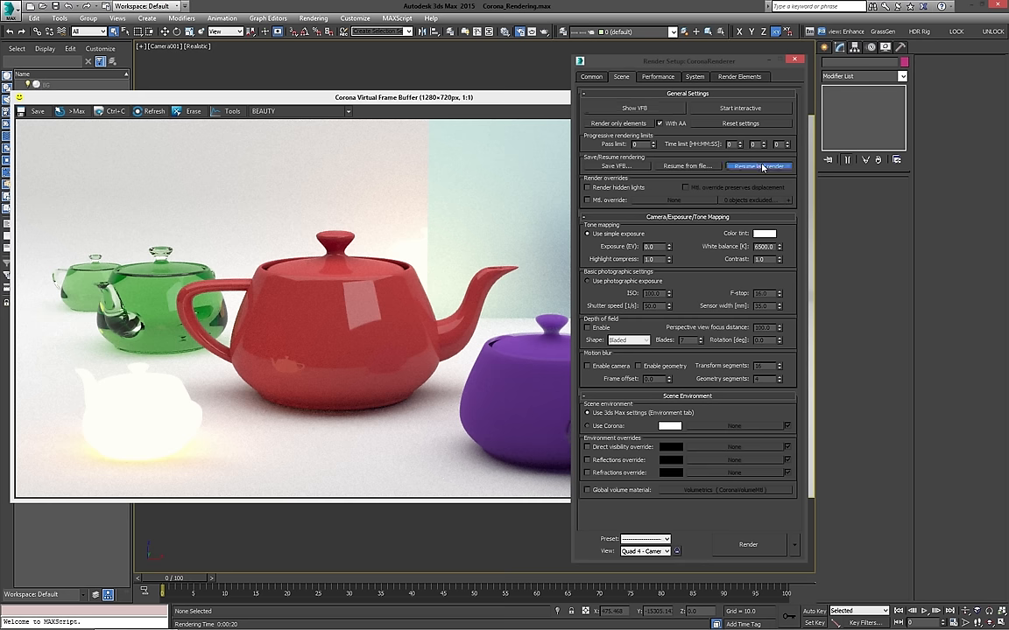
Resume the last teapot render from the Save/Resume rendering group.
click(760, 165)
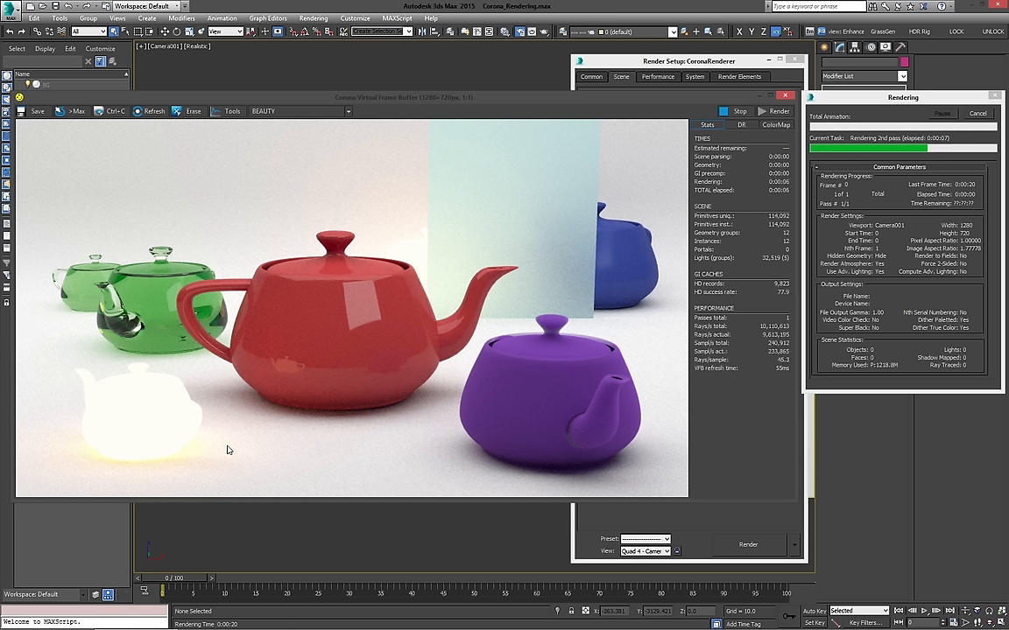
mouse_move(109, 302)
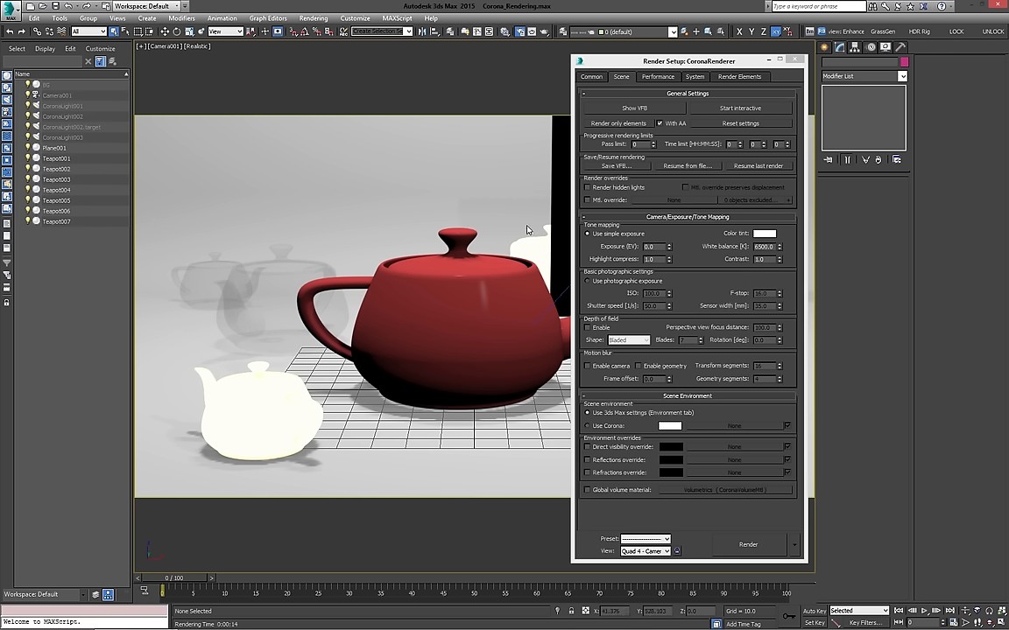
mouse_move(685, 265)
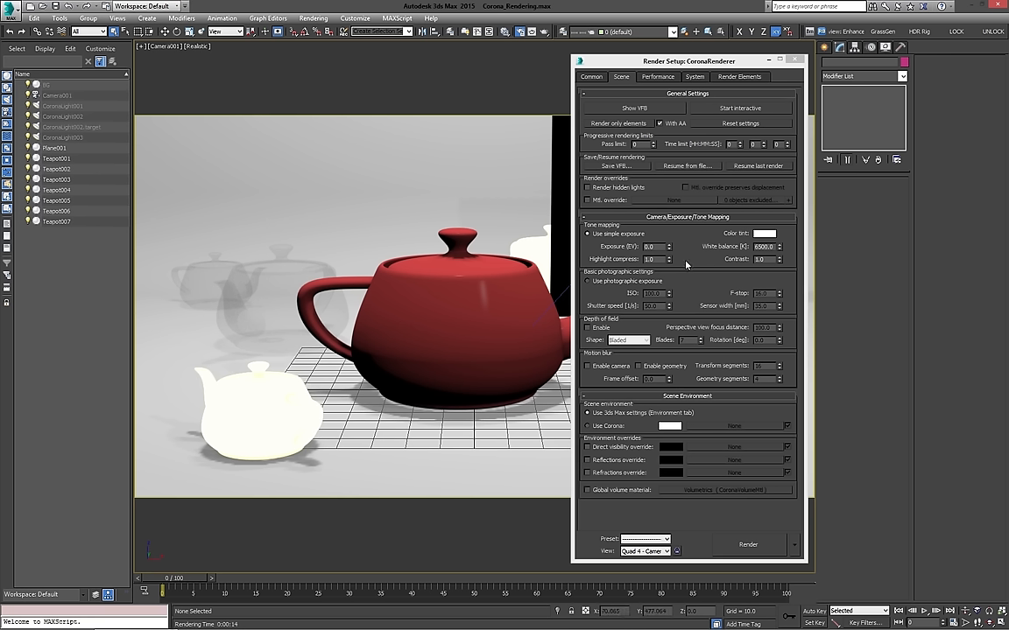
mouse_move(693, 268)
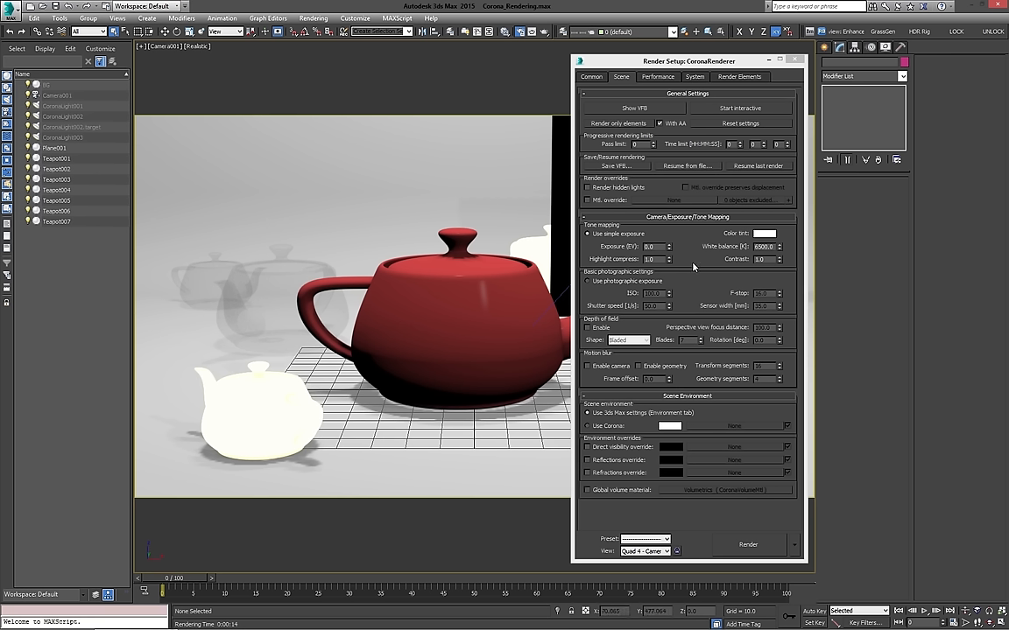
mouse_move(689, 275)
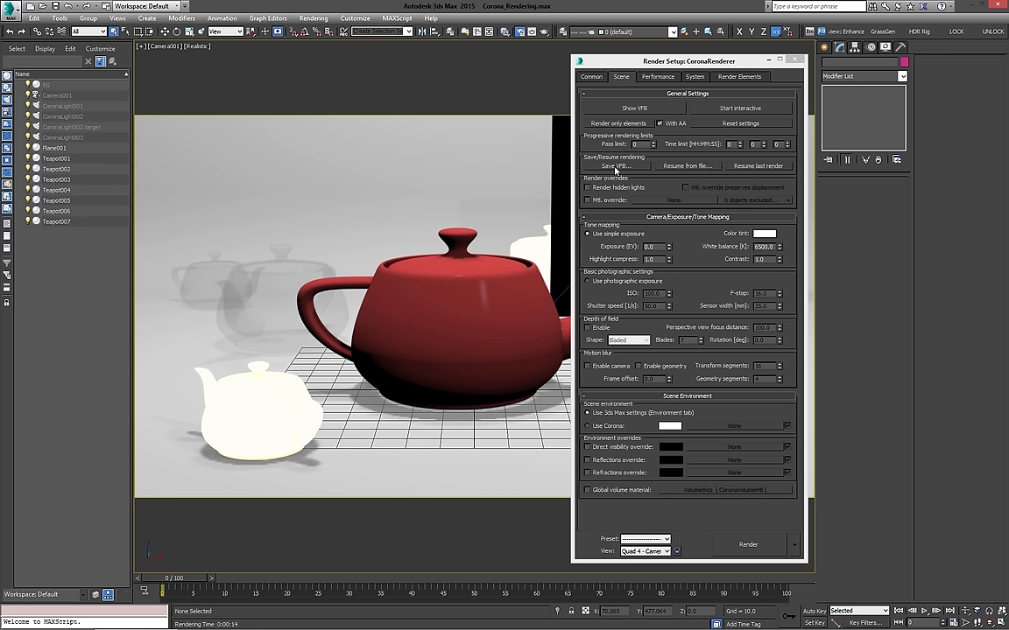
mouse_move(590, 201)
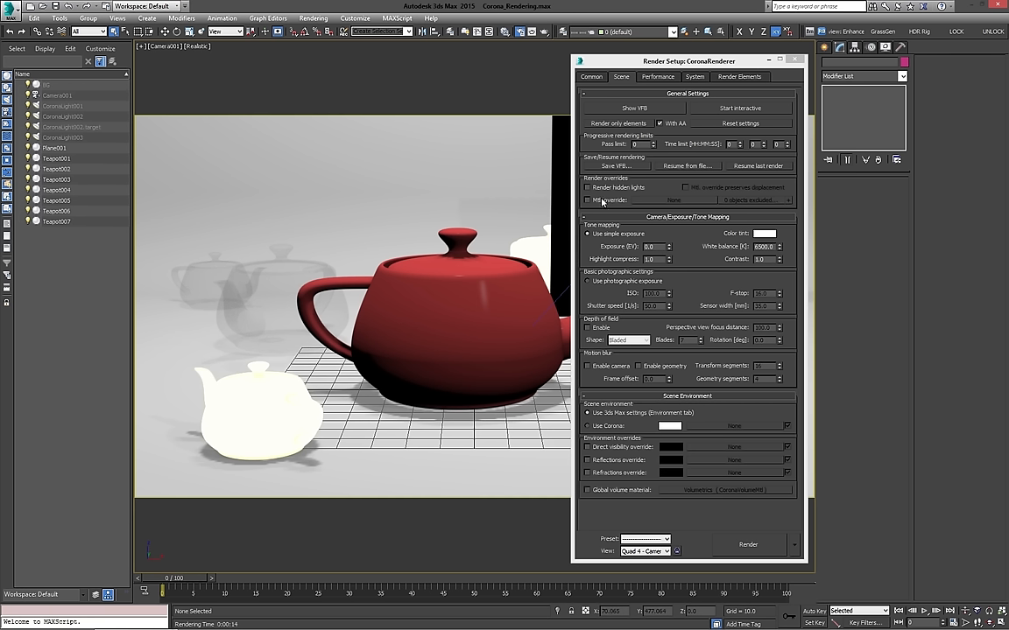
mouse_move(602, 201)
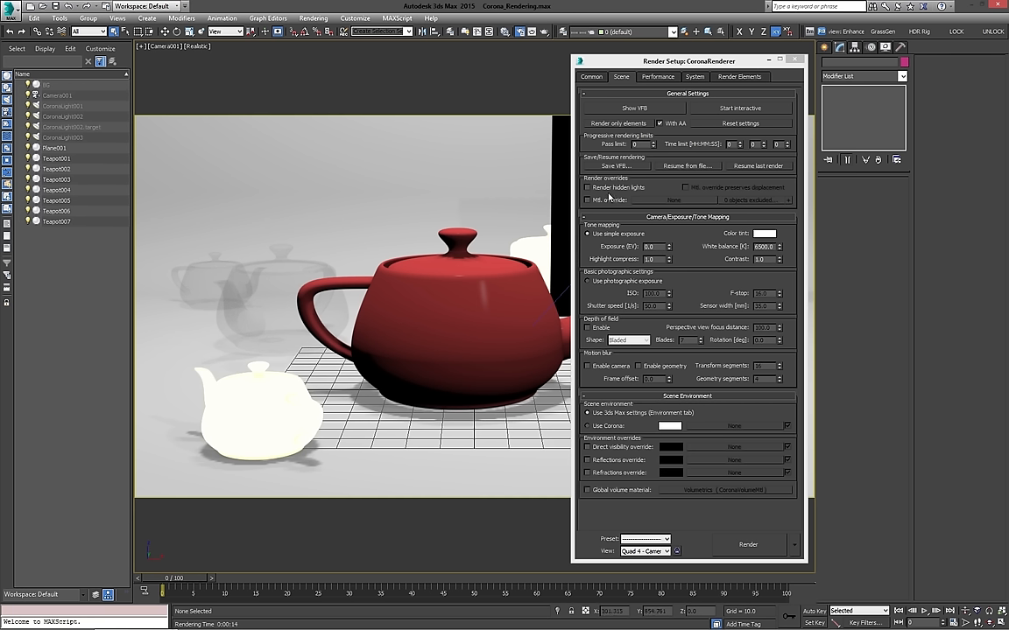
mouse_move(625, 186)
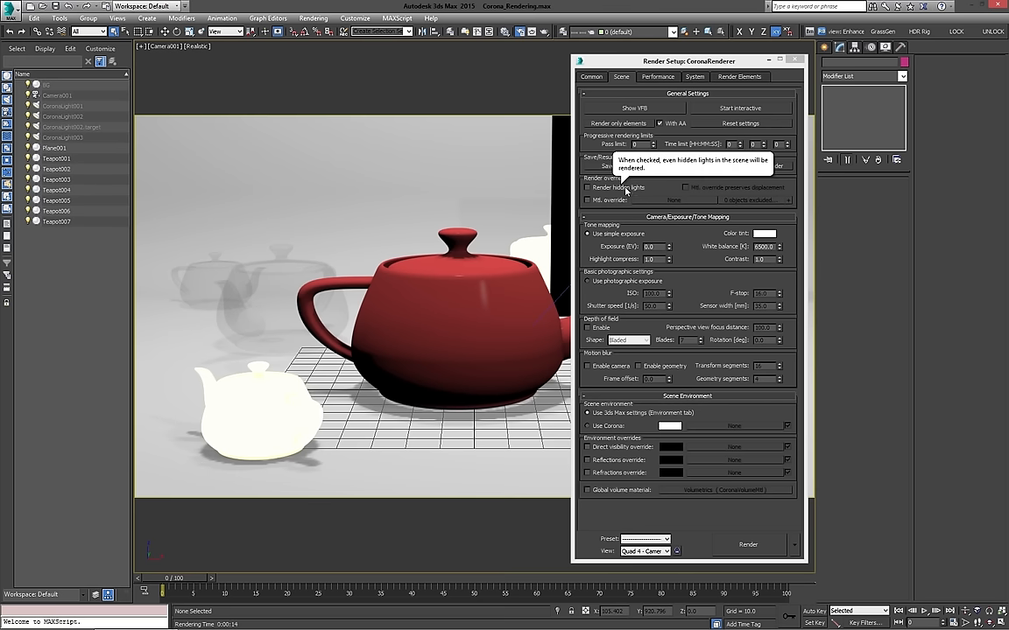
mouse_move(589, 187)
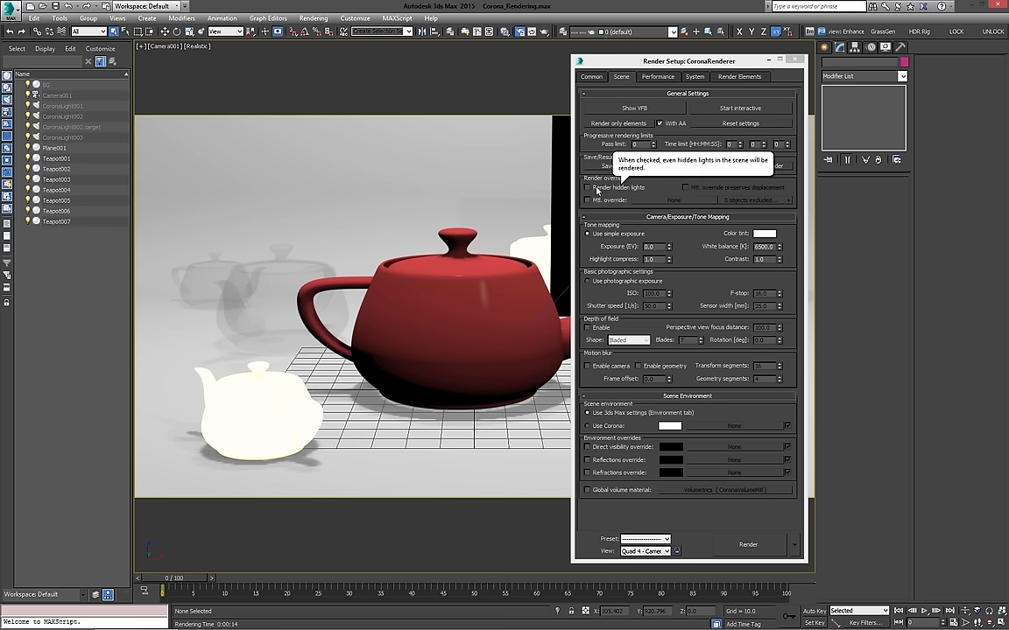
click(587, 187)
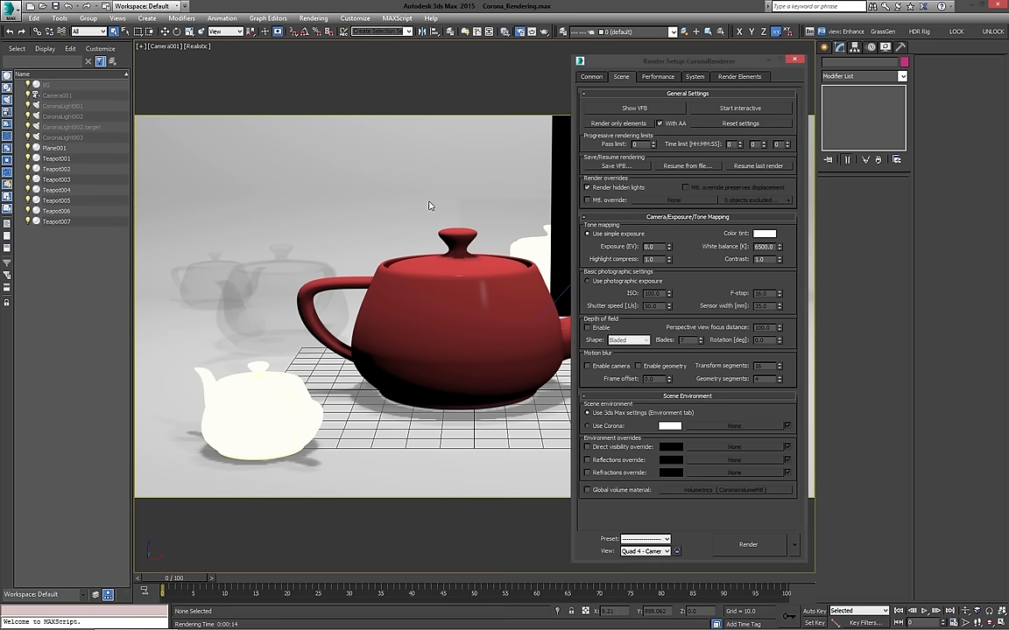
mouse_move(596, 196)
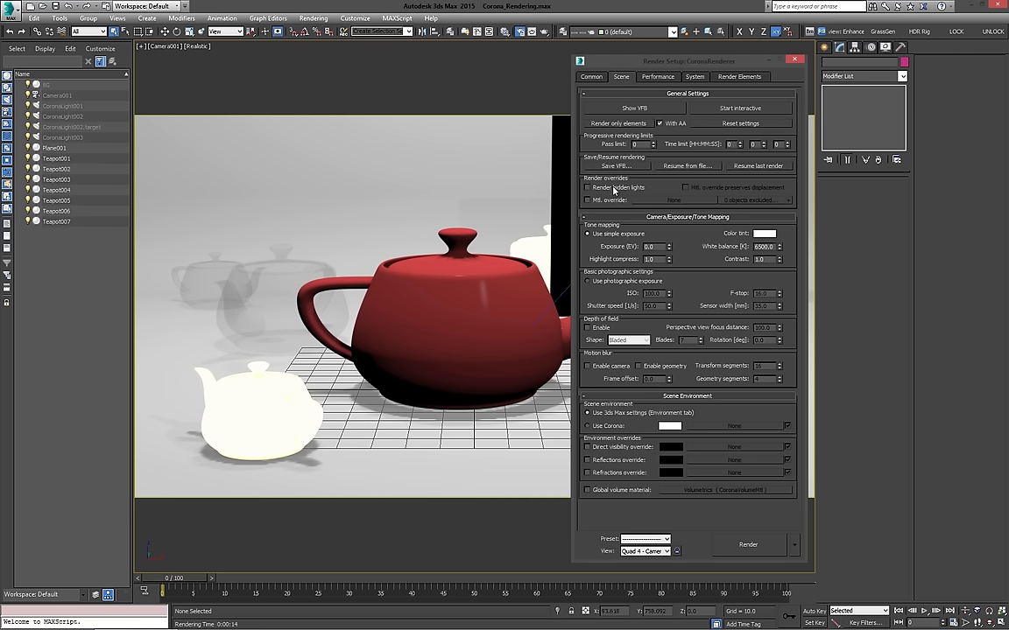
mouse_move(609, 209)
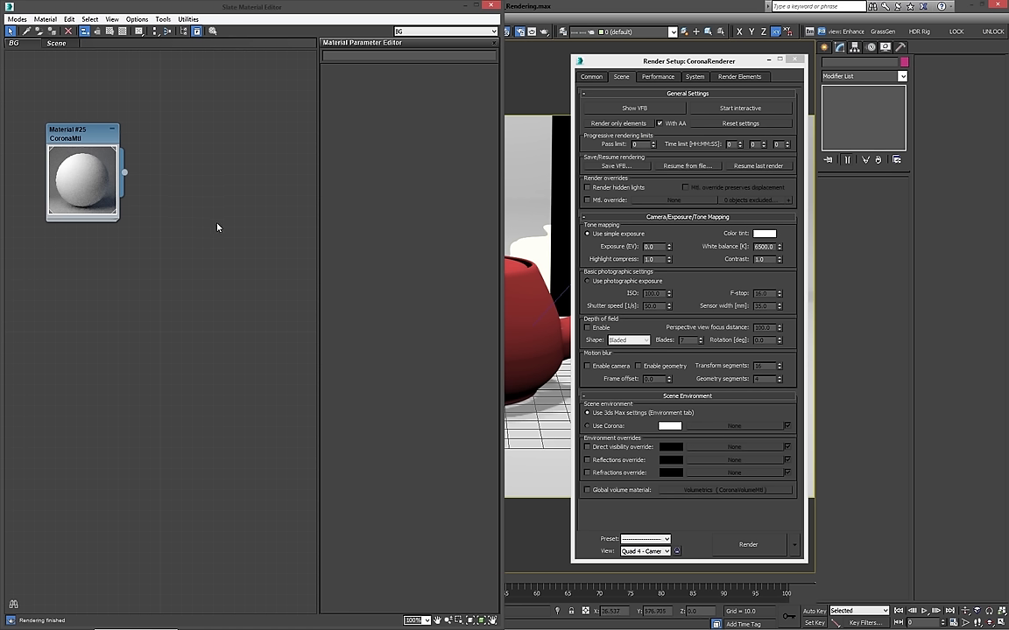
mouse_move(337, 266)
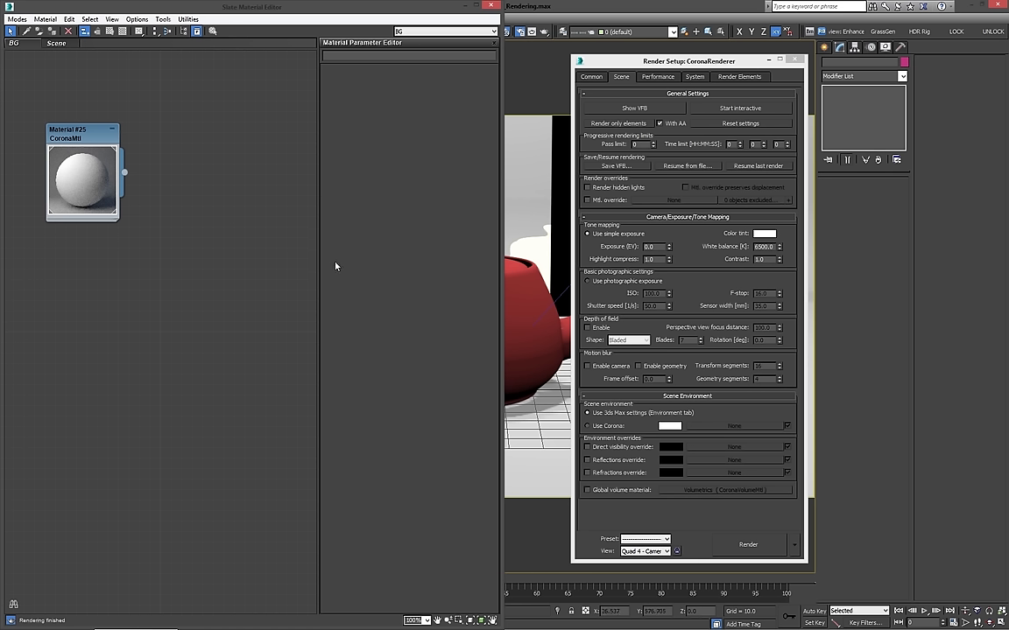
mouse_move(576, 213)
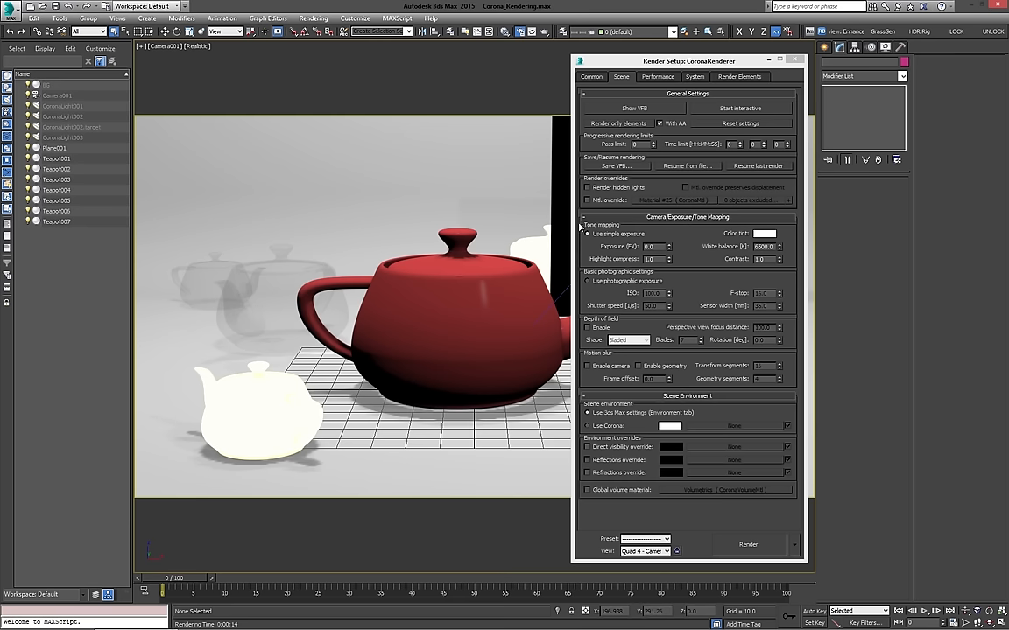
mouse_move(704, 262)
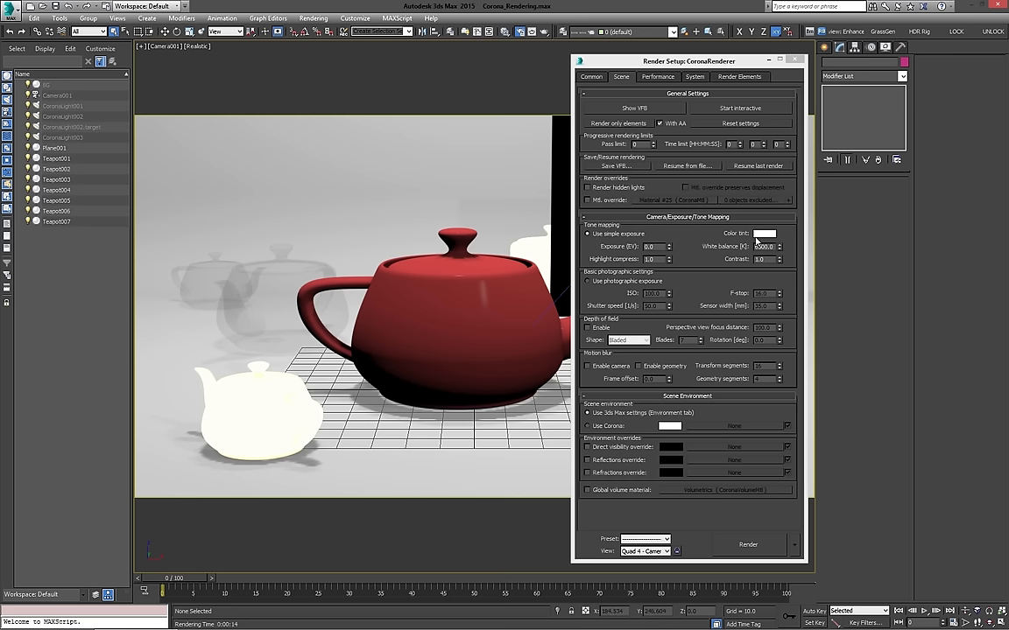
Render the teapot scene, view its ColorMap tone-mapping values, then cancel the render.
click(747, 544)
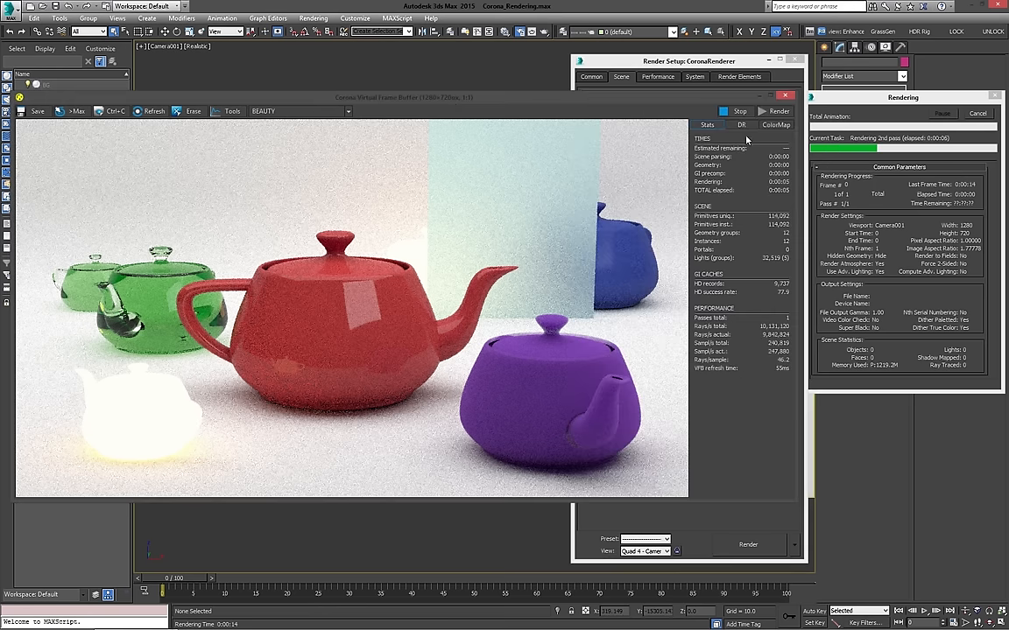
click(773, 124)
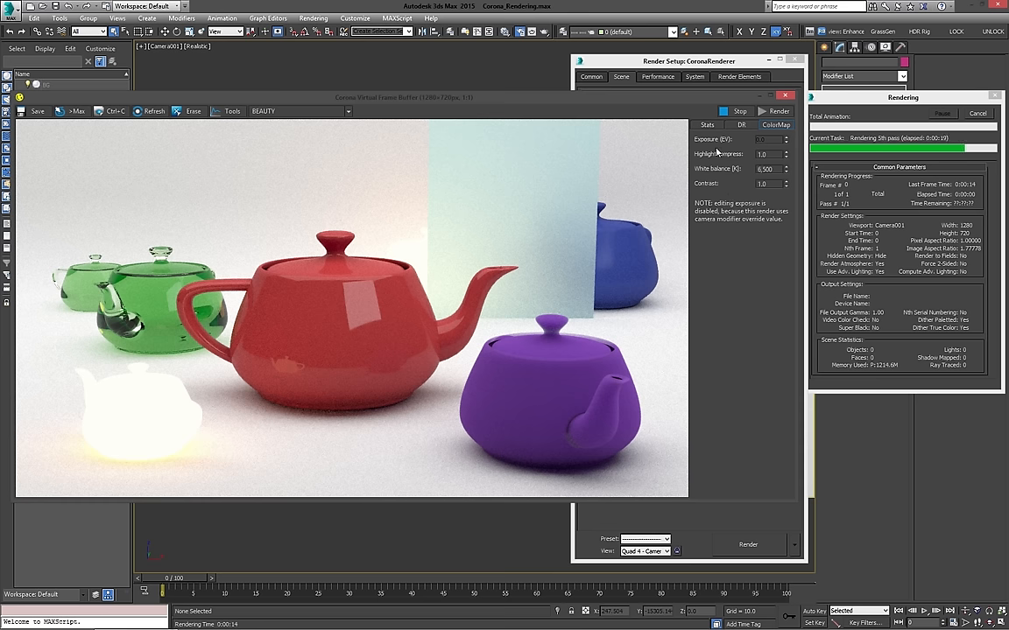
mouse_move(802, 172)
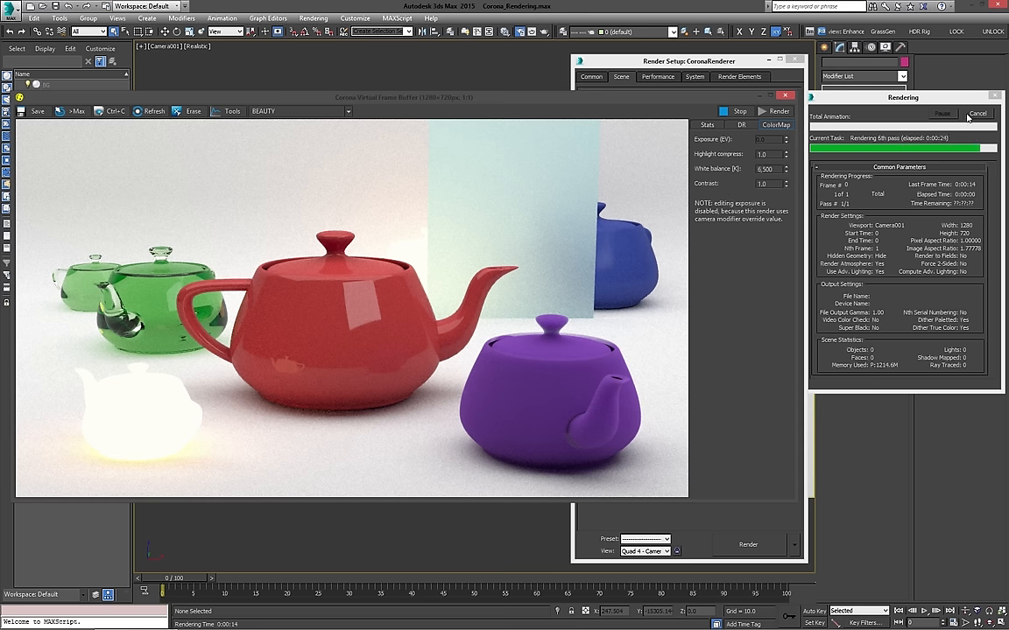
click(978, 114)
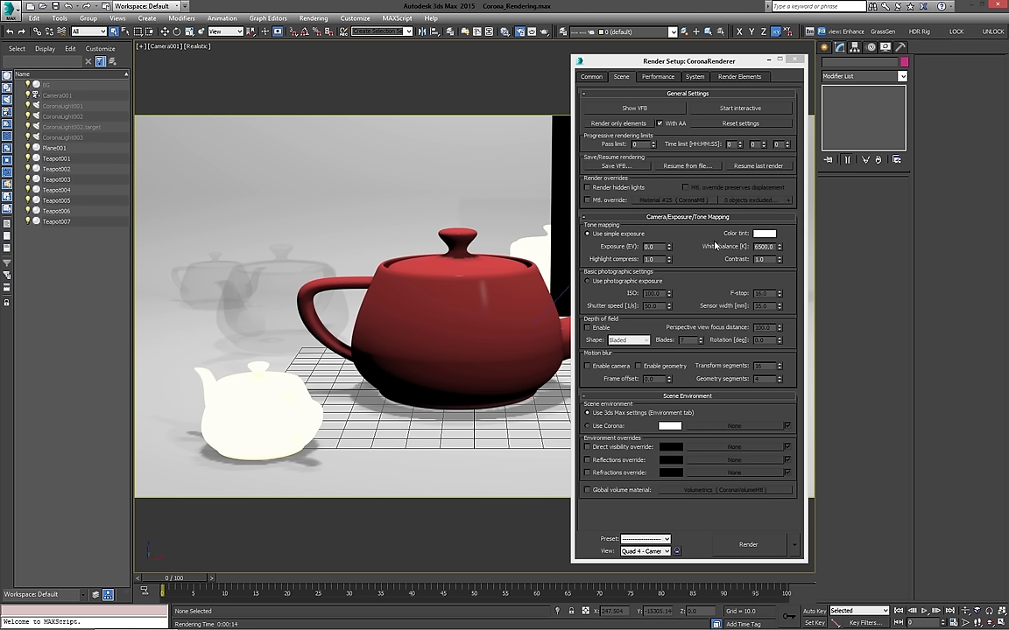
mouse_move(719, 252)
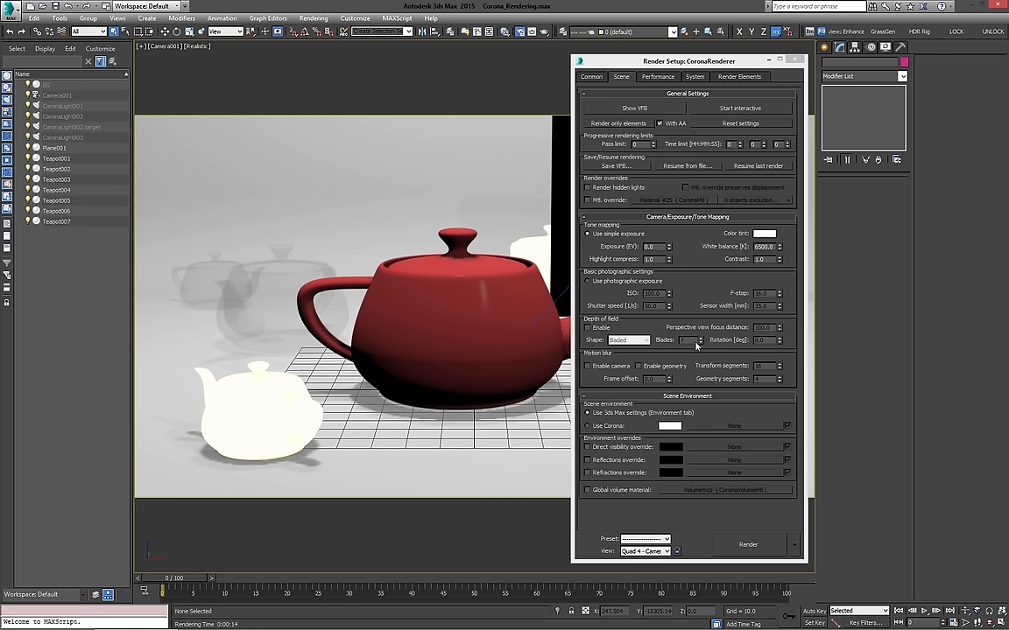
mouse_move(816, 465)
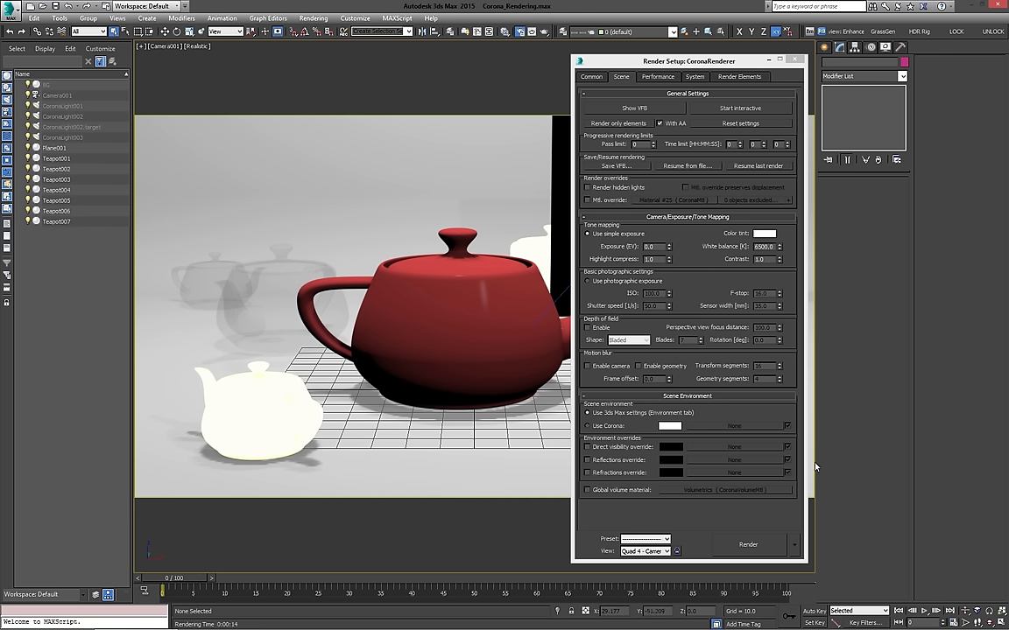
mouse_move(539, 350)
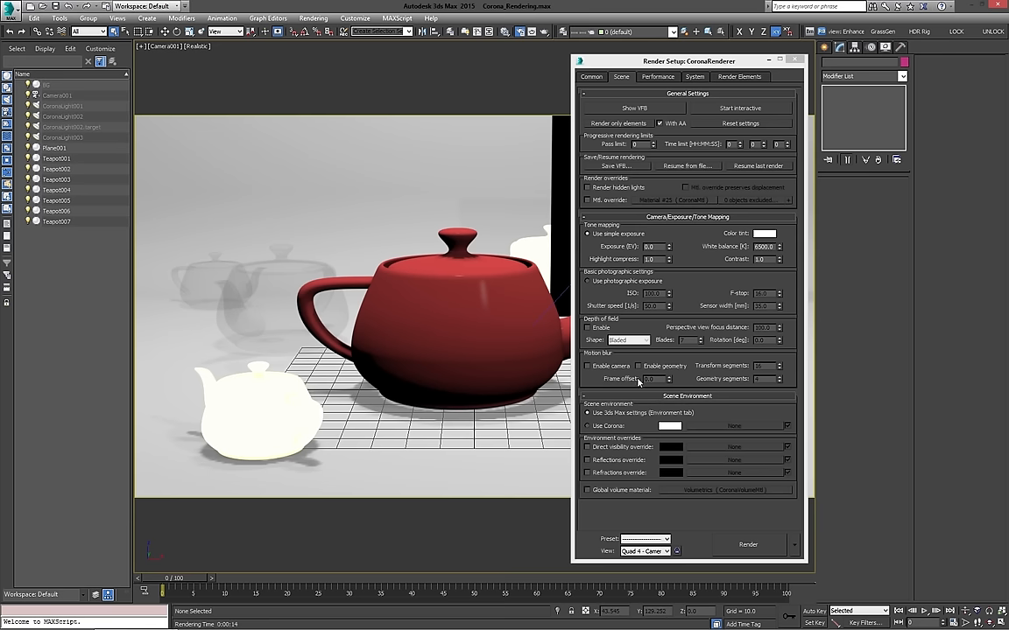
mouse_move(543, 381)
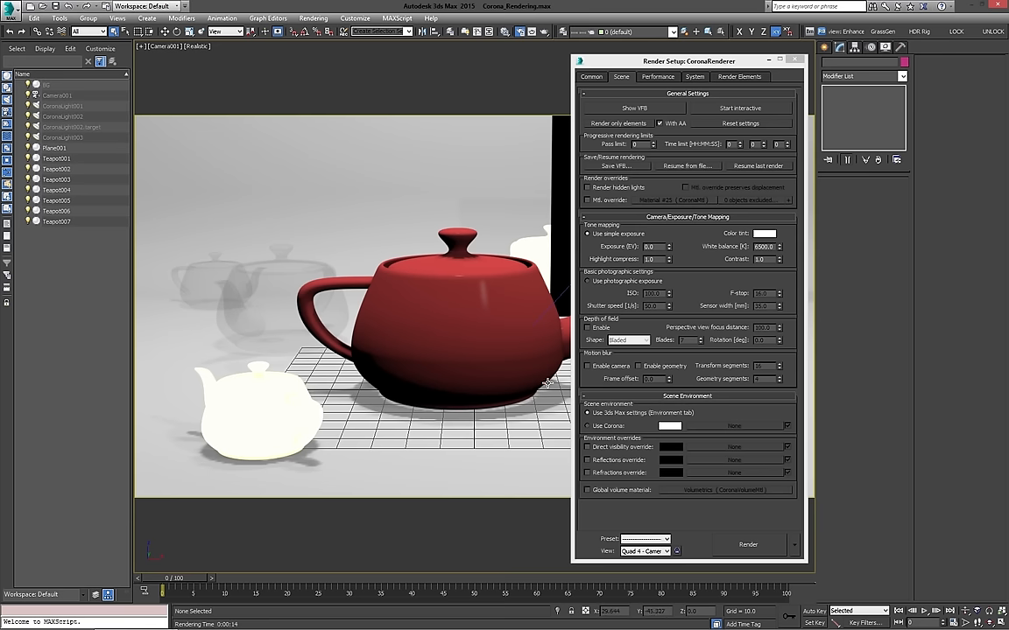
mouse_move(644, 418)
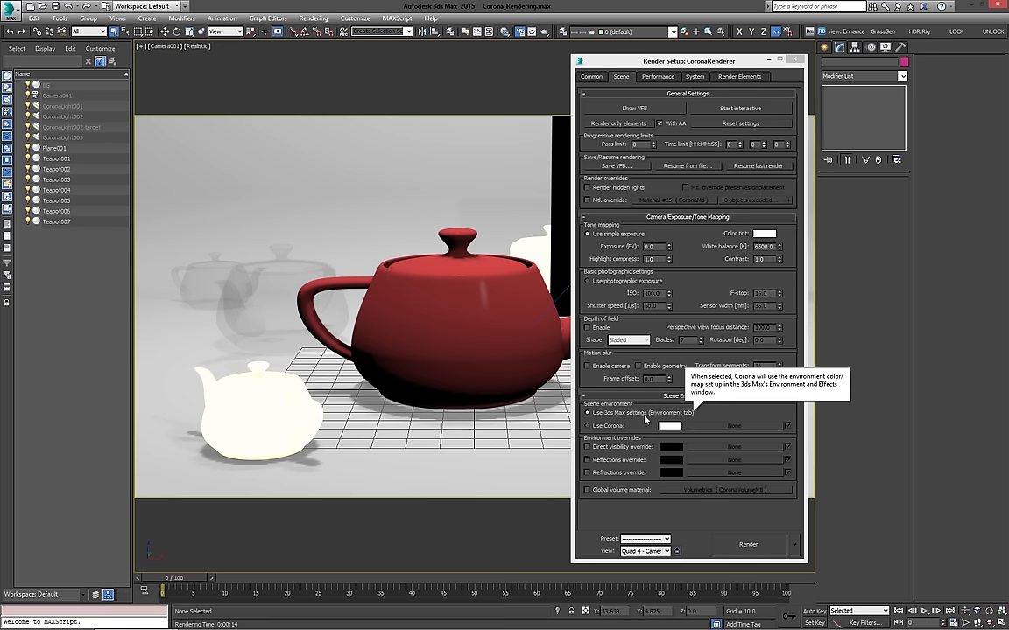
mouse_move(567, 415)
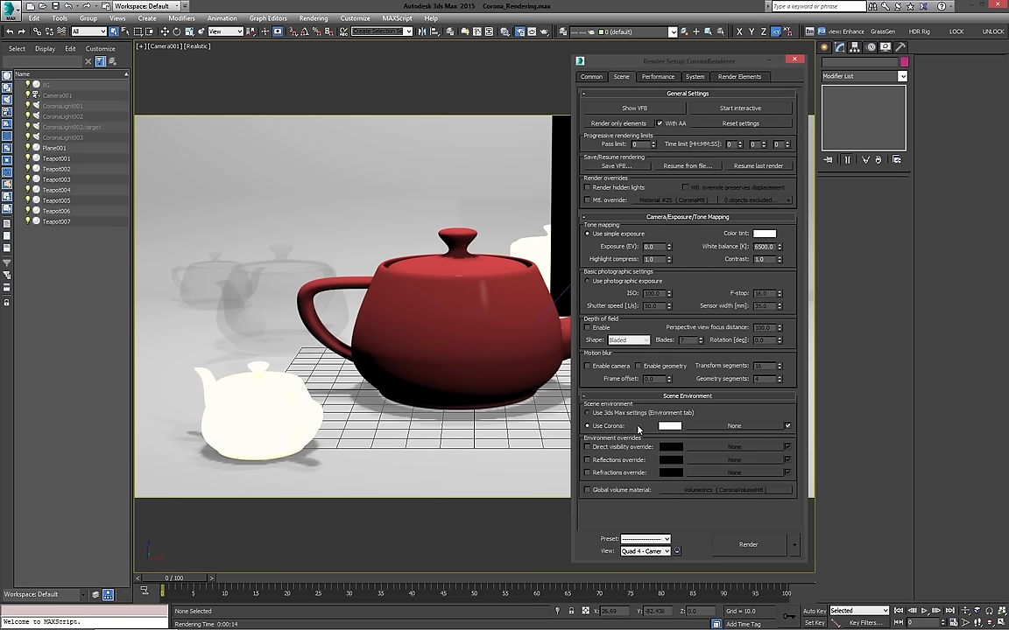
Assign the Volumetrics CoronaVolumeMtl to the Global volume material slot, leaving it unchecked.
click(589, 412)
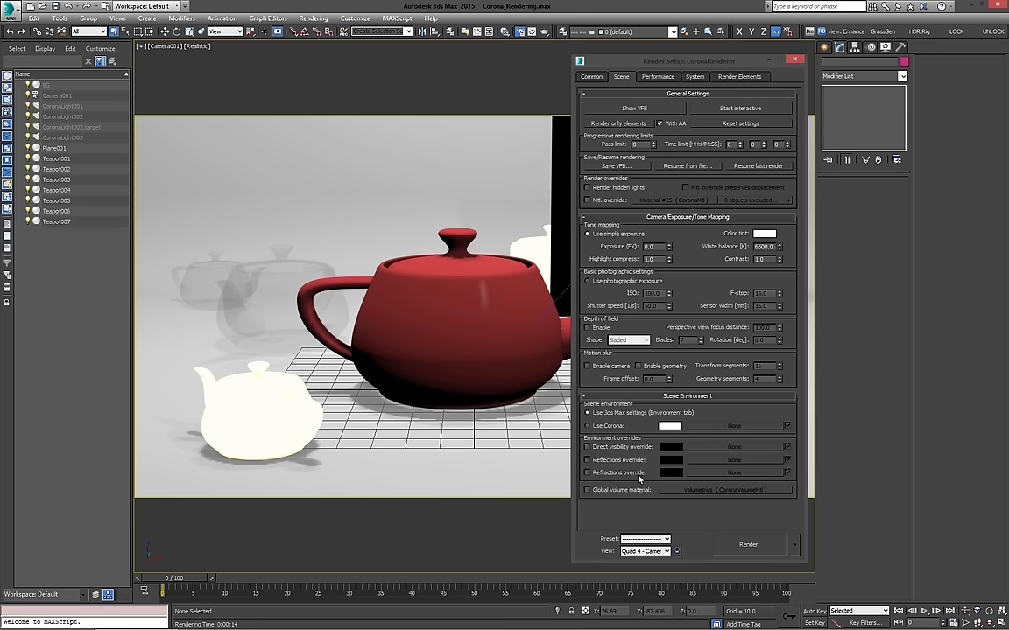
mouse_move(590, 447)
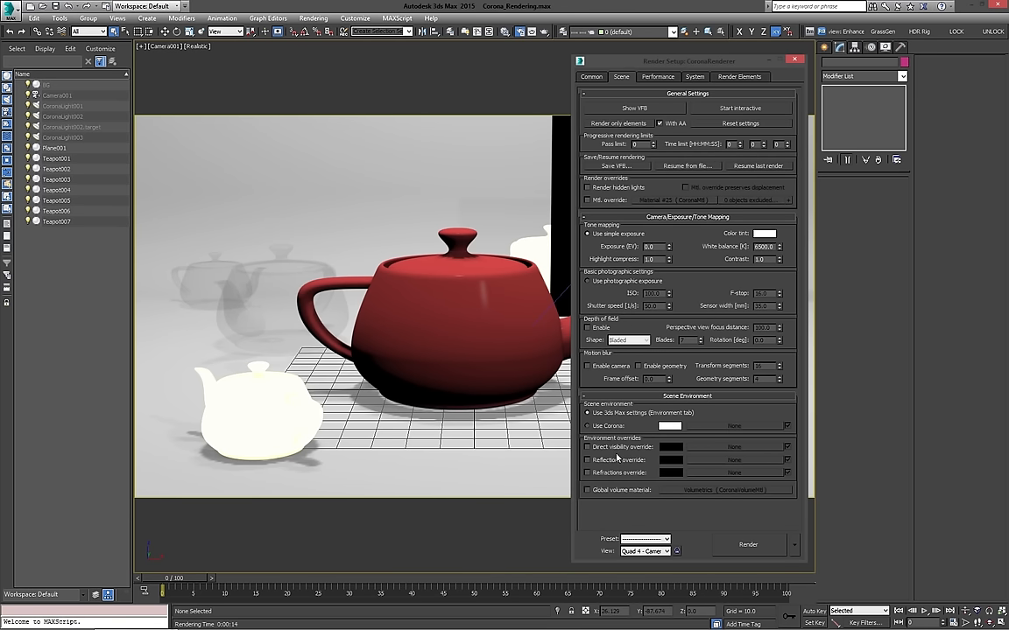
mouse_move(587, 446)
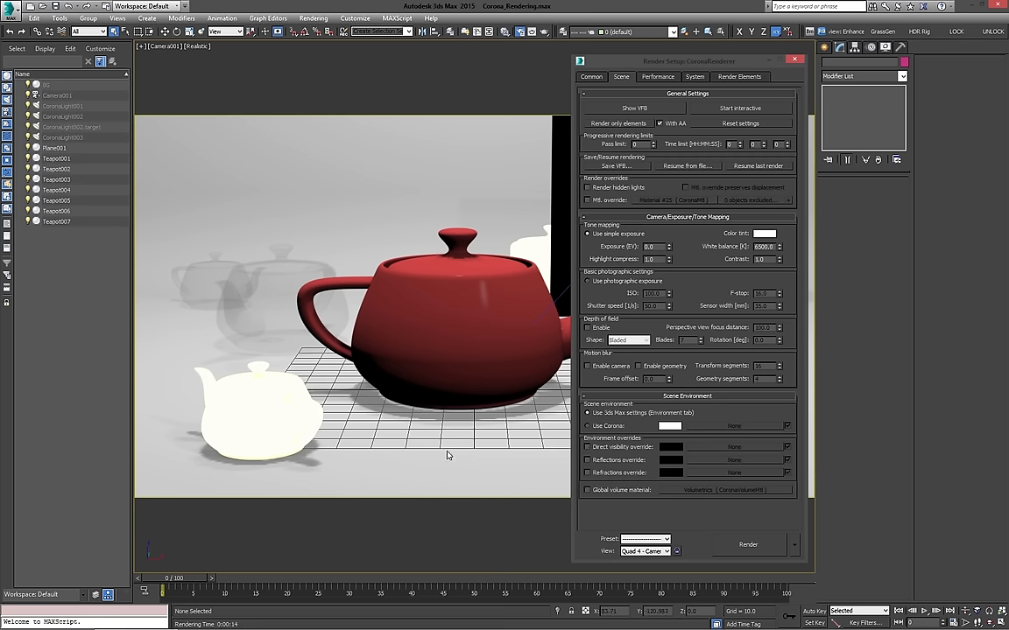
mouse_move(619, 490)
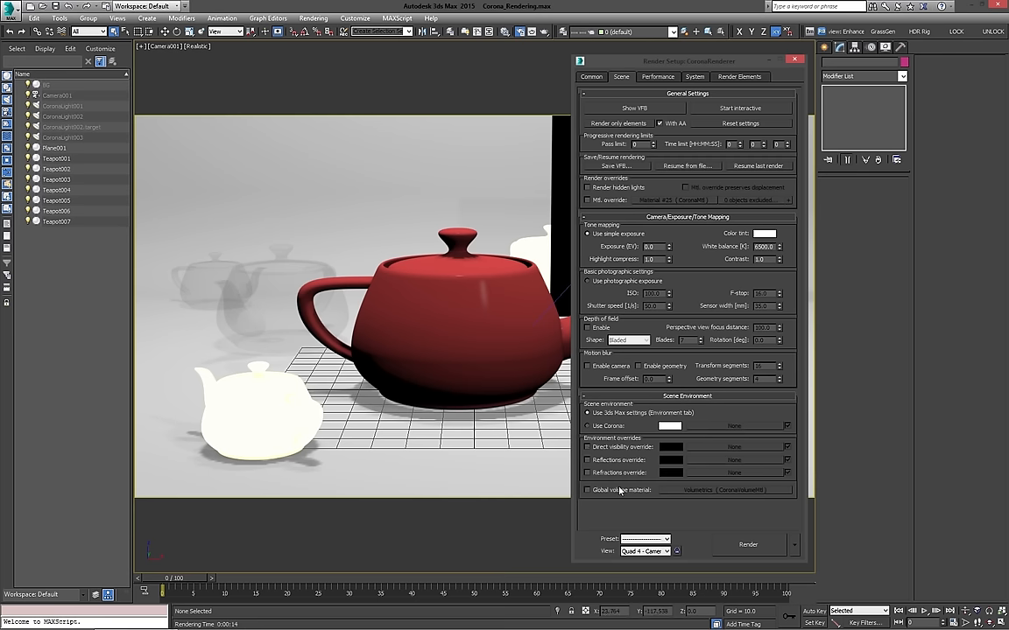
Enable Global volume material as an instance and inspect the Volumetrics node's absorption parameters.
click(588, 491)
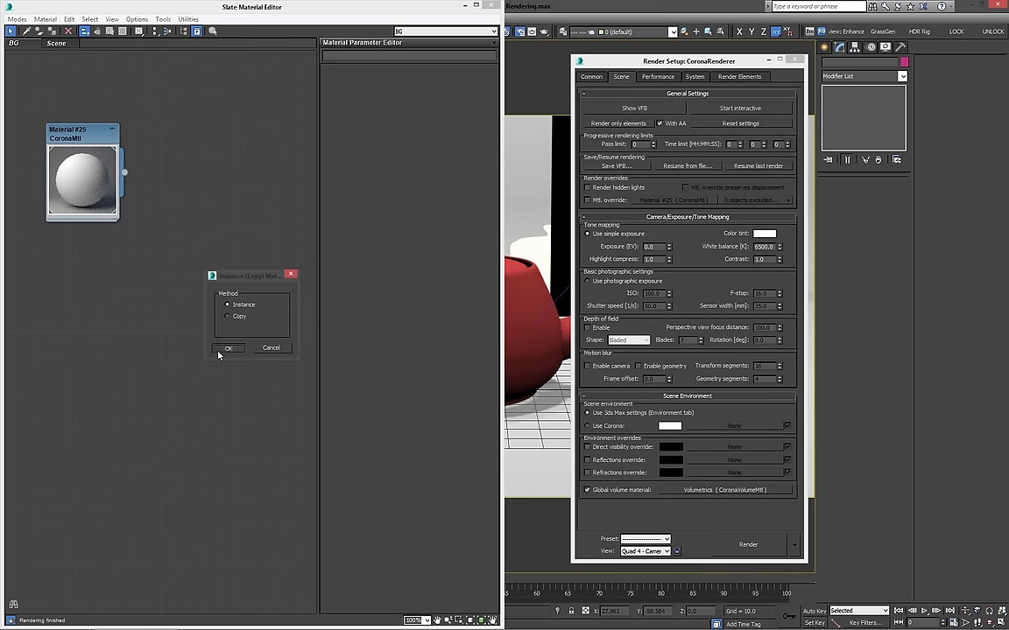
click(229, 348)
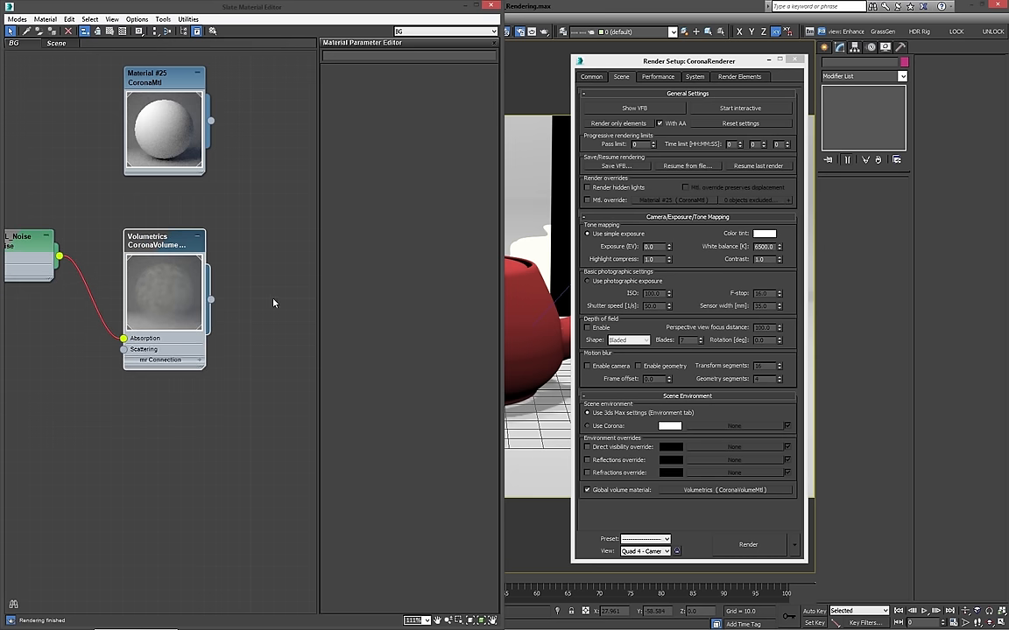
click(163, 241)
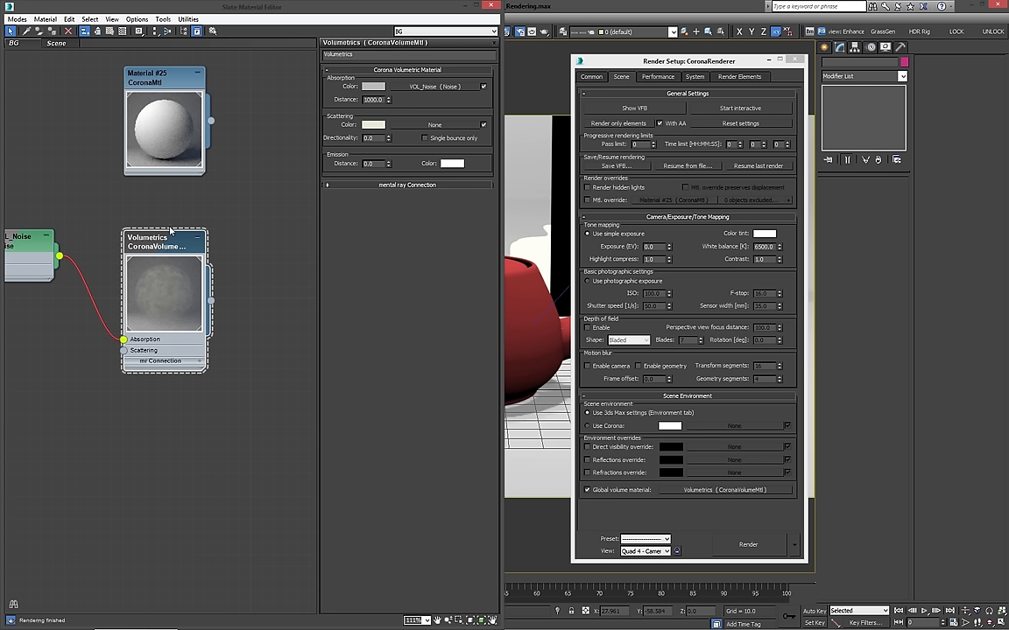
mouse_move(162, 279)
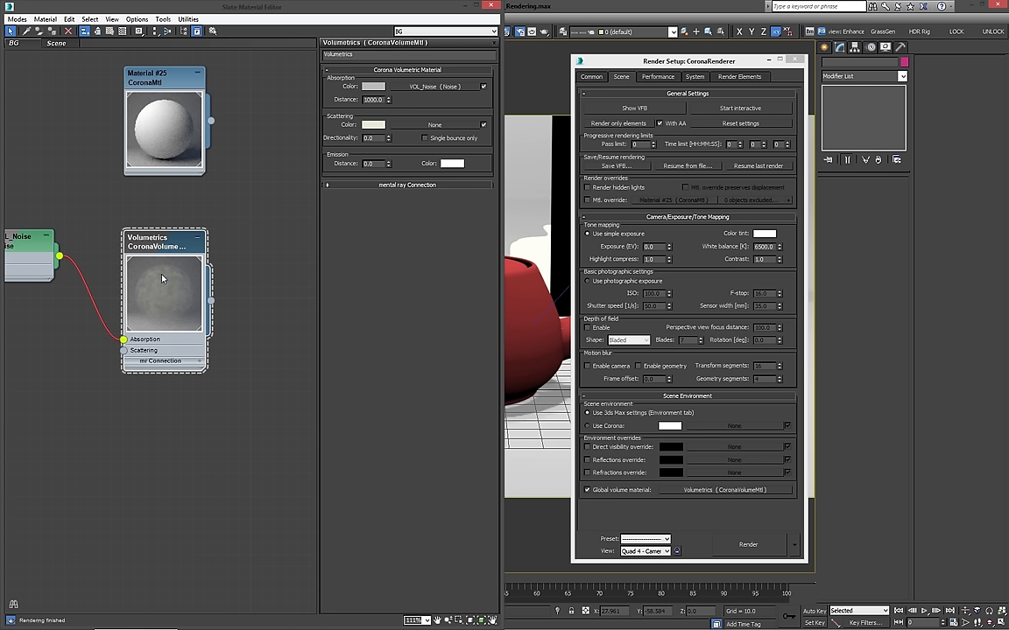
mouse_move(168, 260)
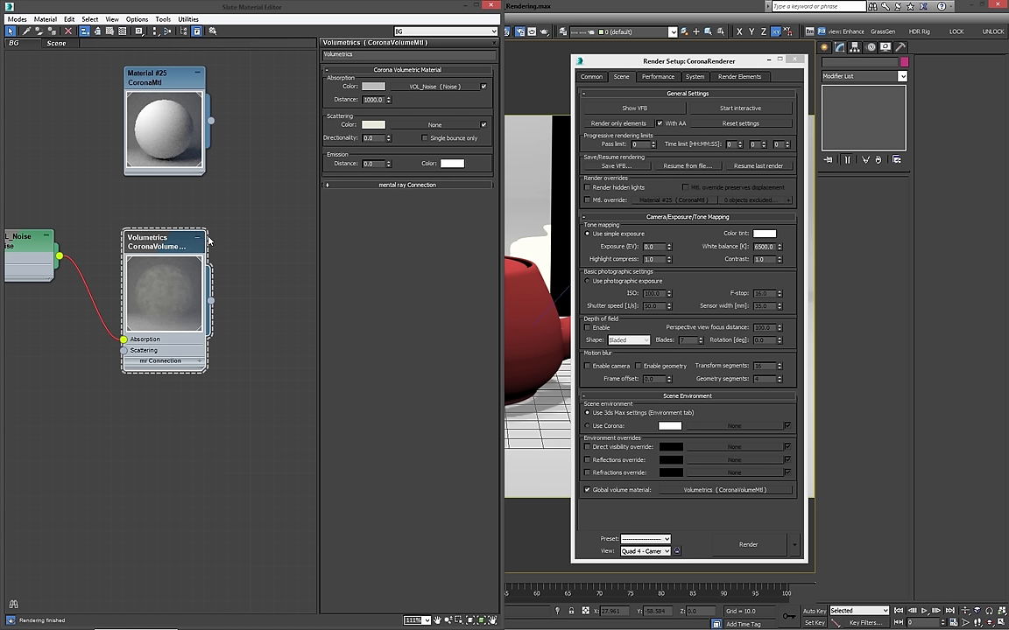
mouse_move(94, 259)
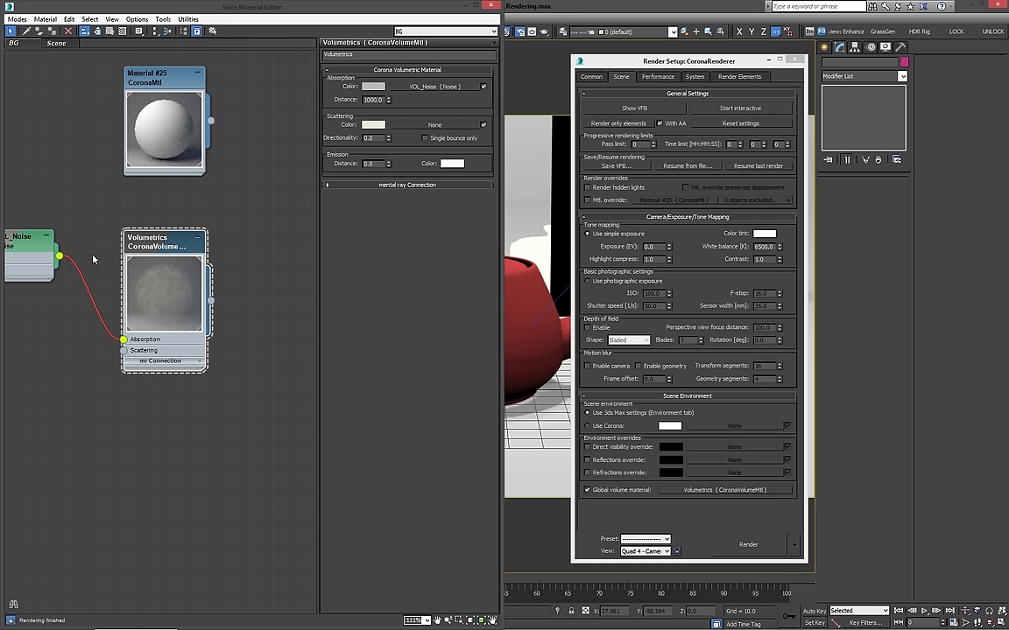
mouse_move(728, 514)
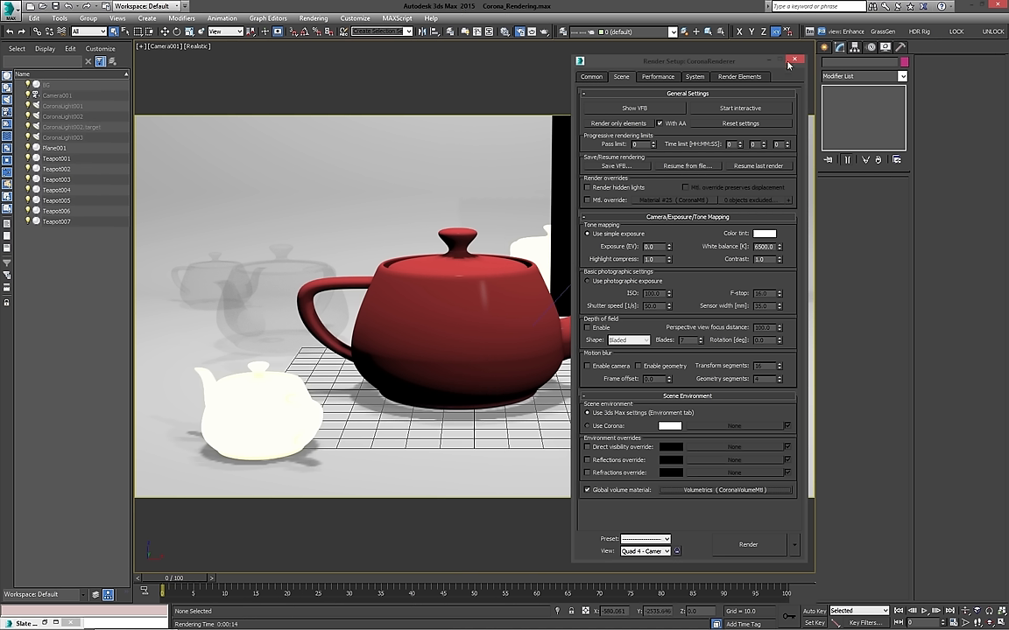
Close Render Setup before rendering the scene with the new volumetric fog.
click(791, 58)
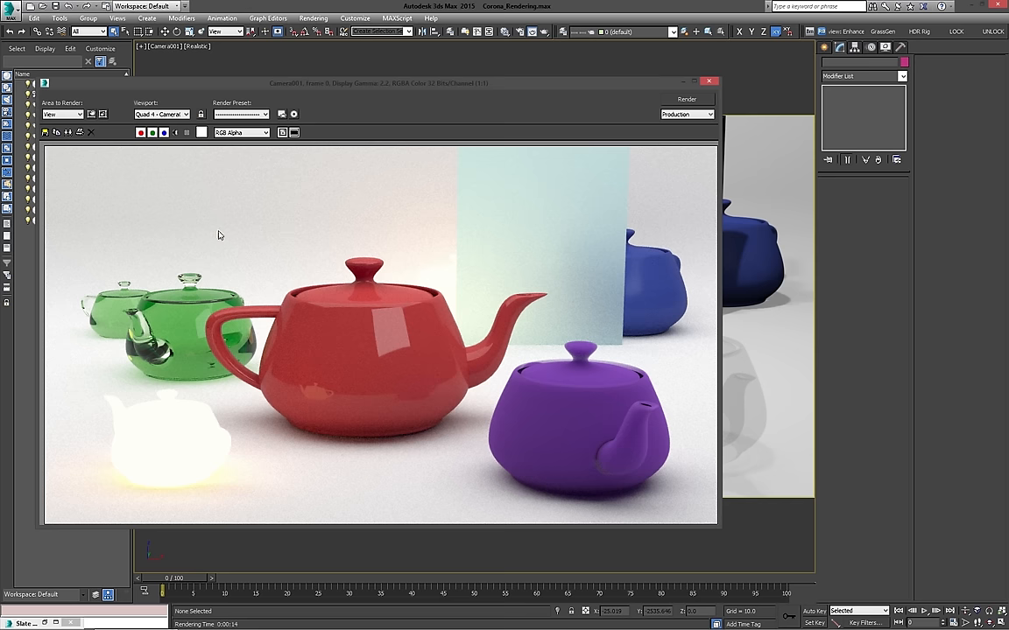
mouse_move(772, 284)
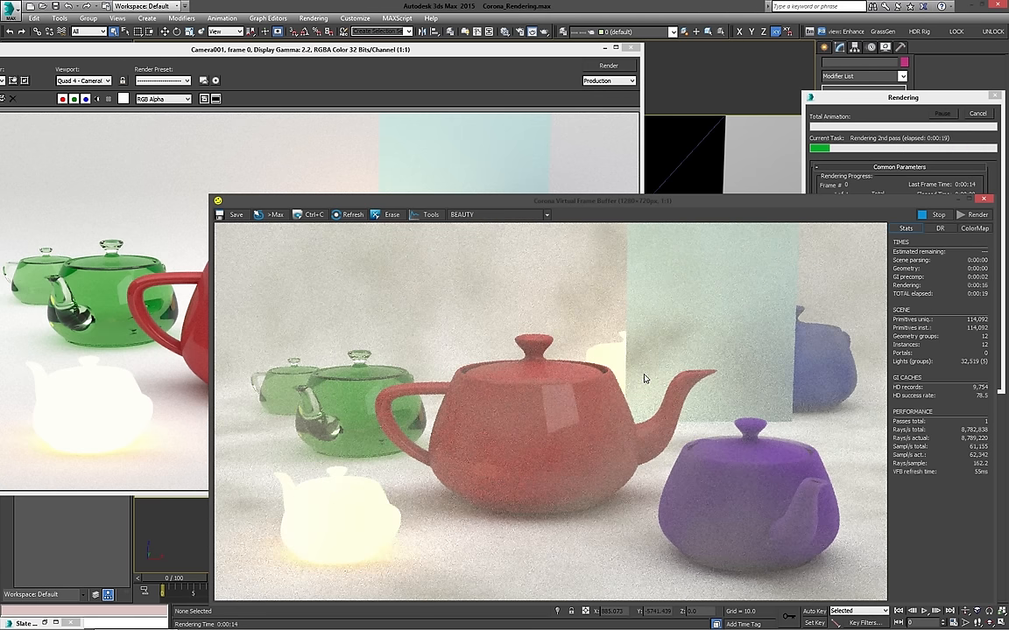
mouse_move(613, 235)
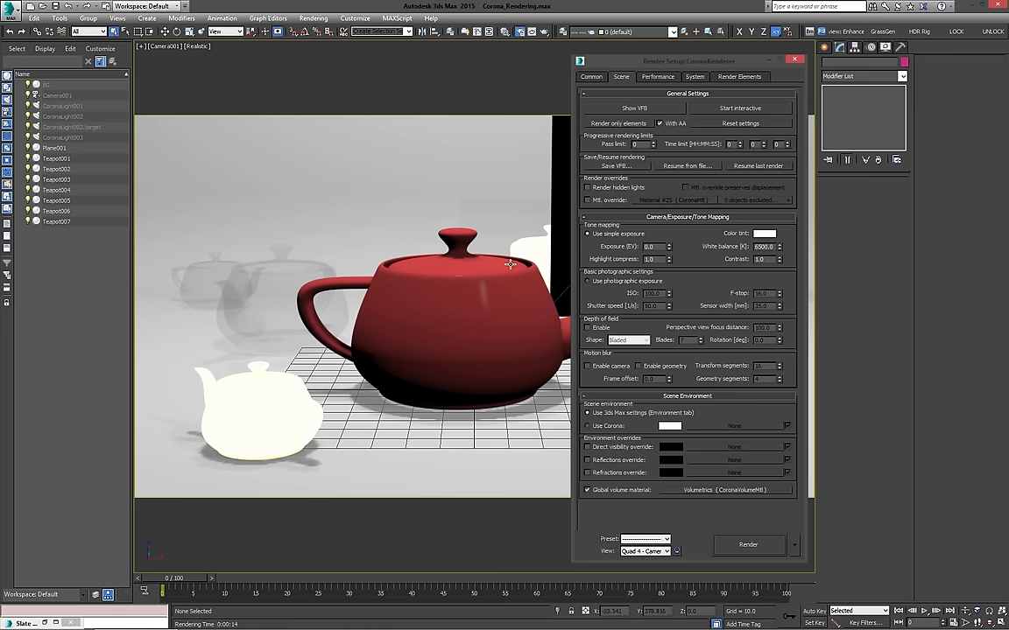
mouse_move(493, 252)
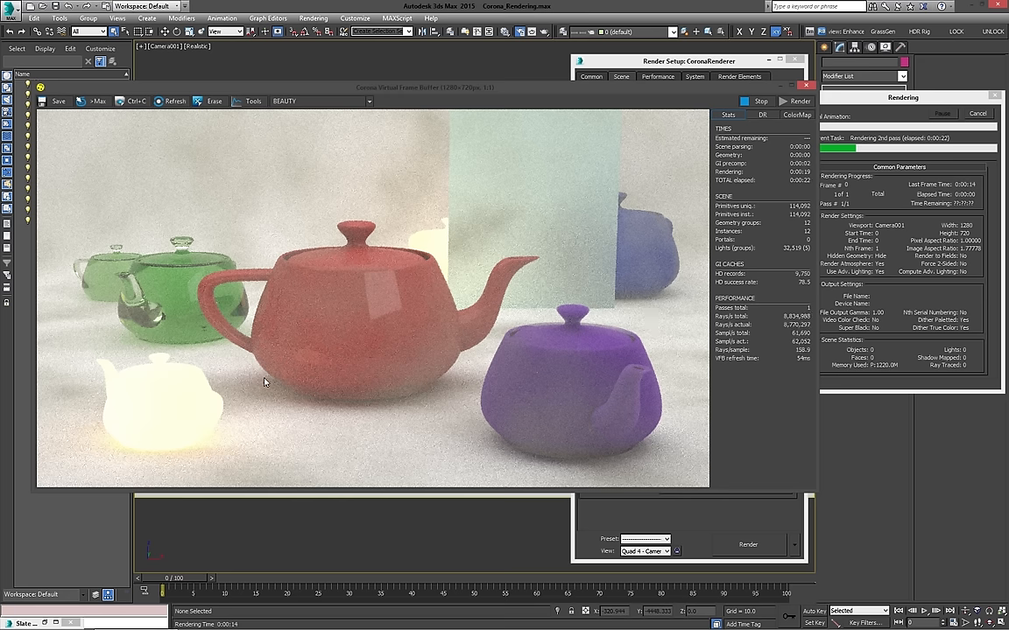
mouse_move(645, 276)
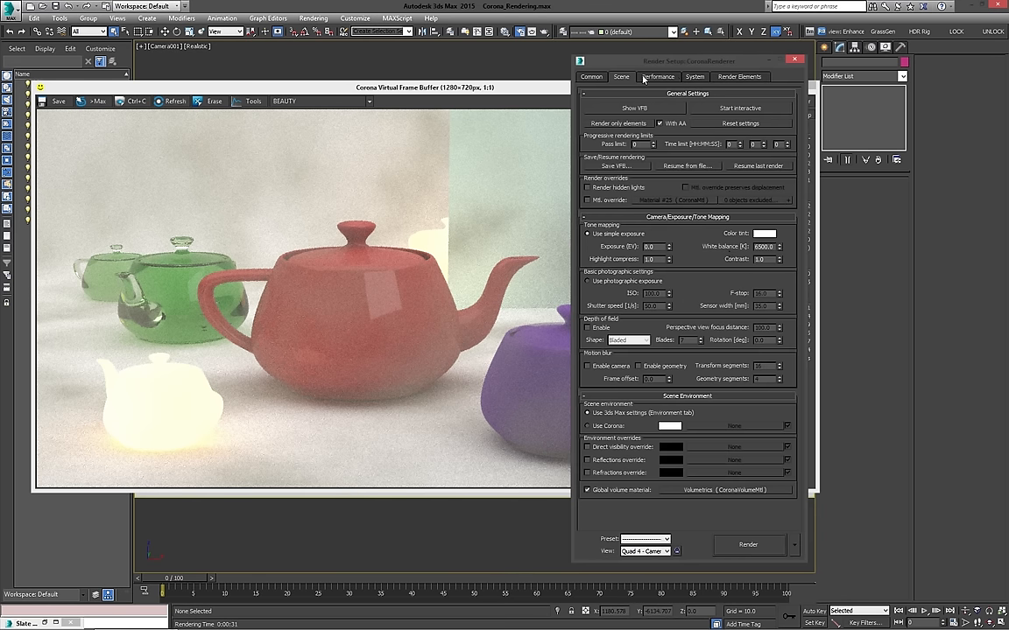
click(672, 77)
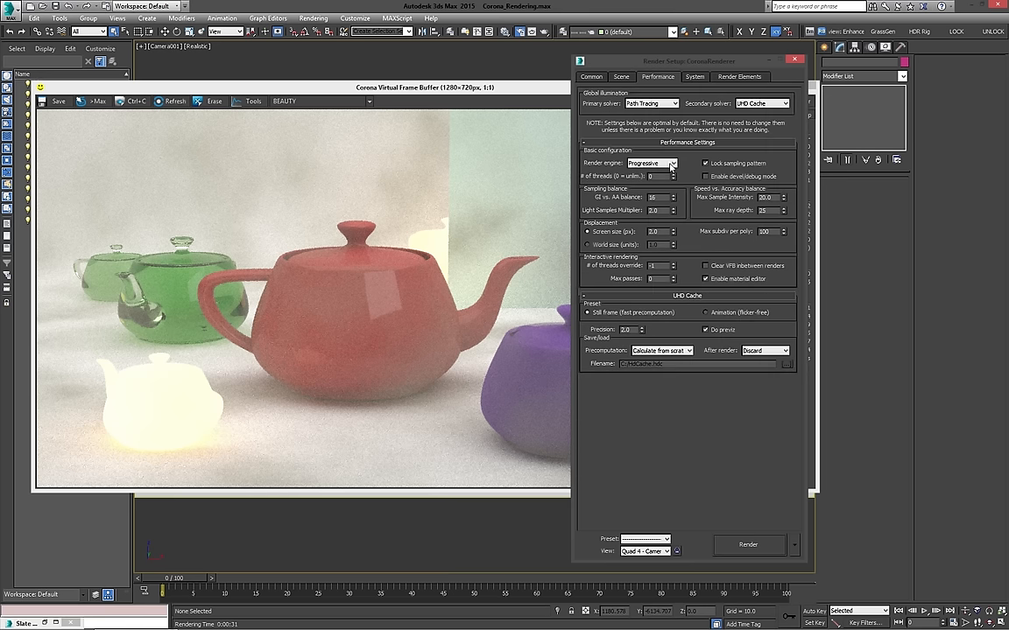
mouse_move(770, 156)
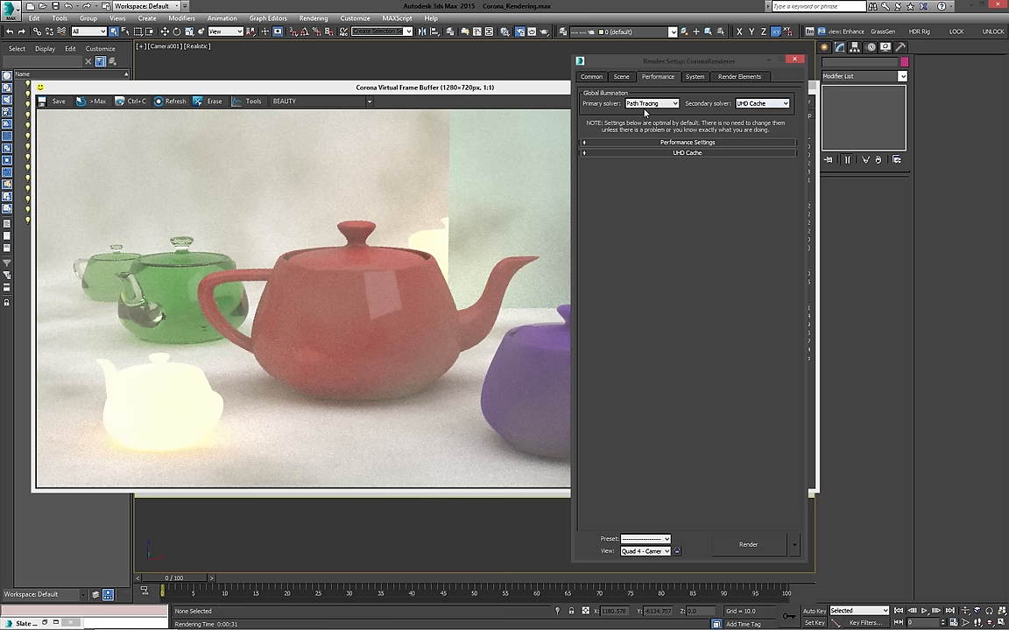
mouse_move(618, 97)
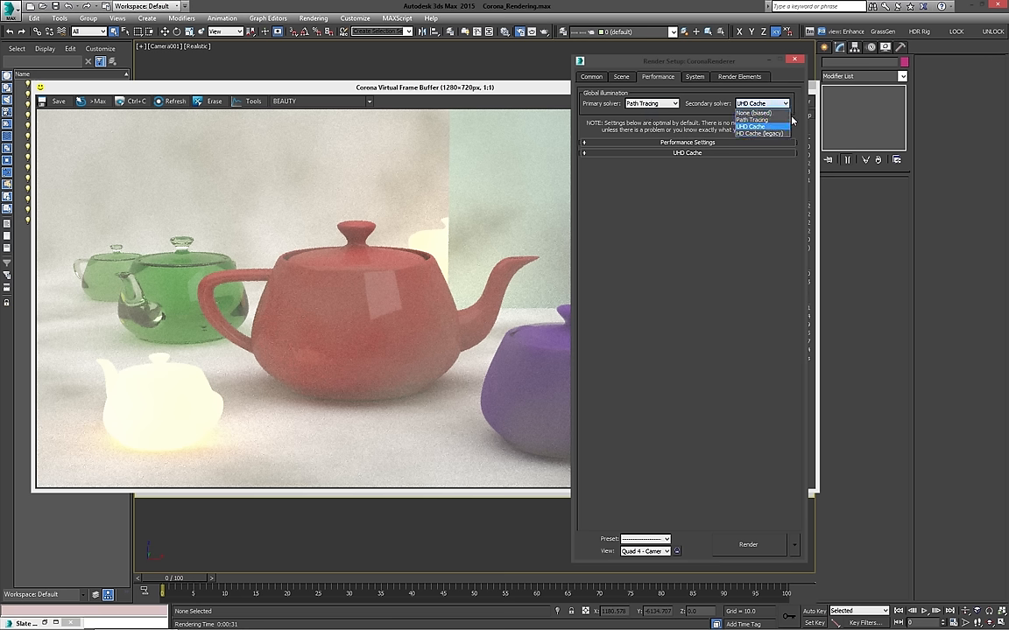
click(759, 125)
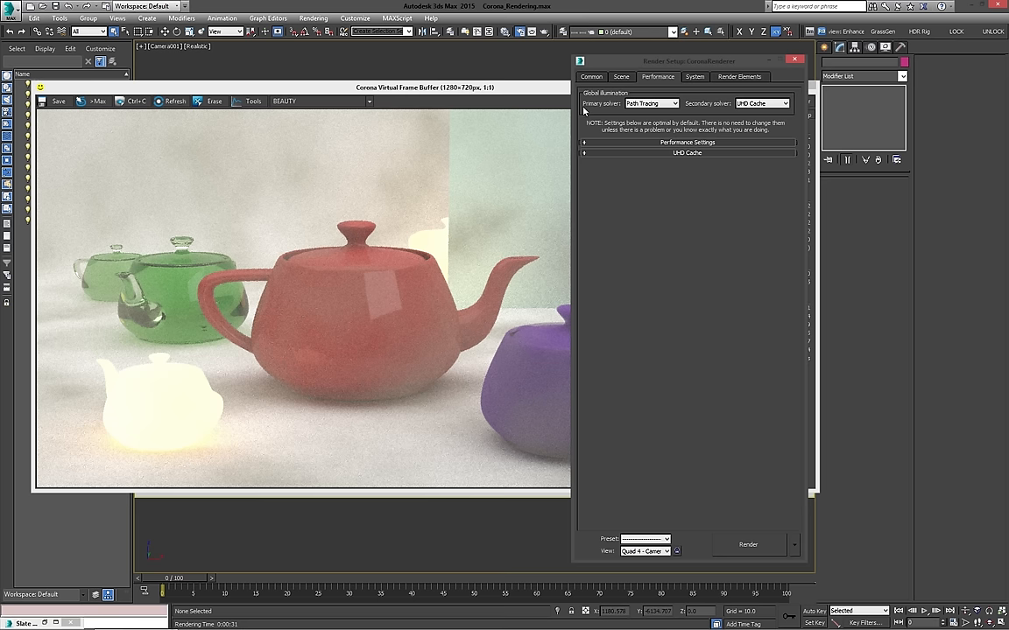
mouse_move(764, 103)
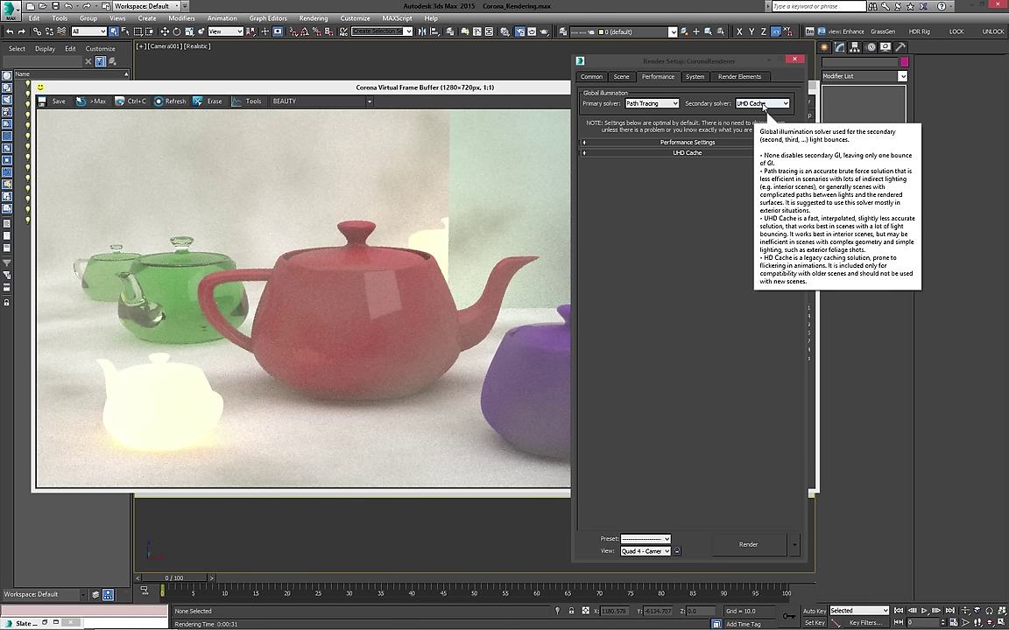
mouse_move(752, 184)
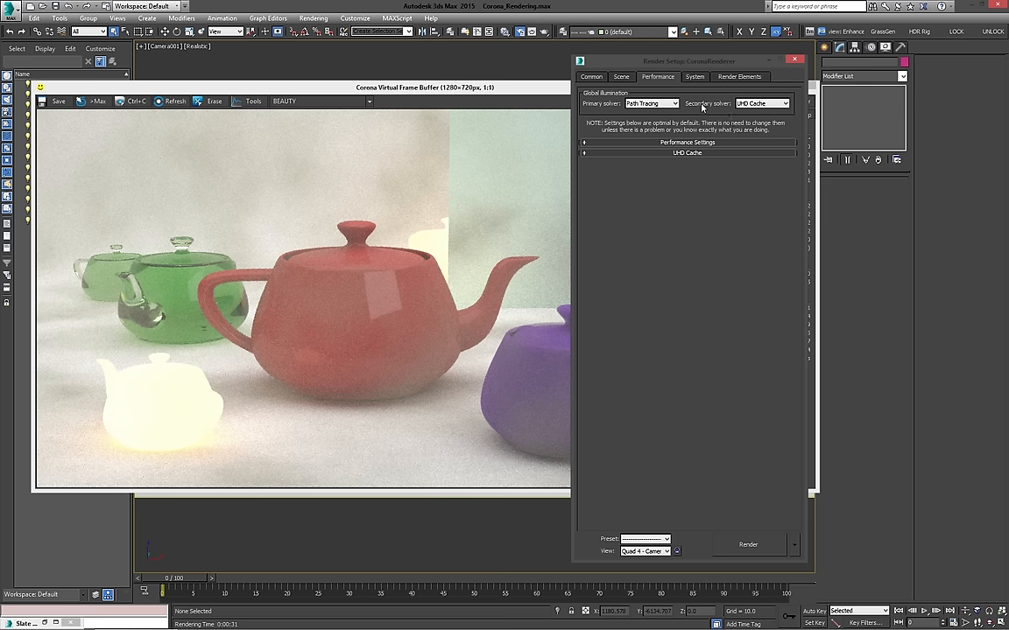
click(689, 142)
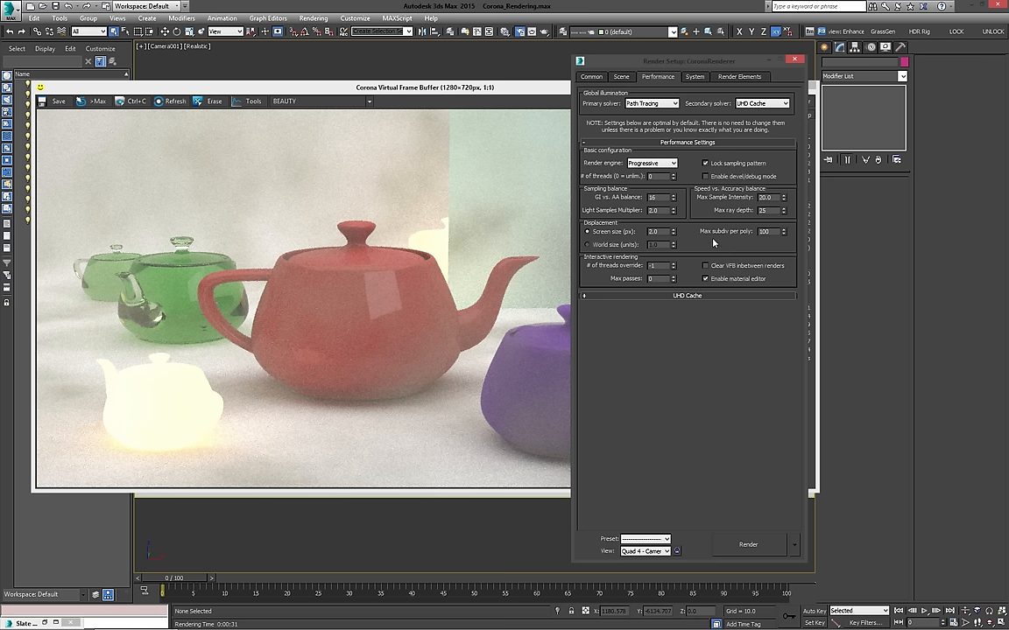
mouse_move(731, 212)
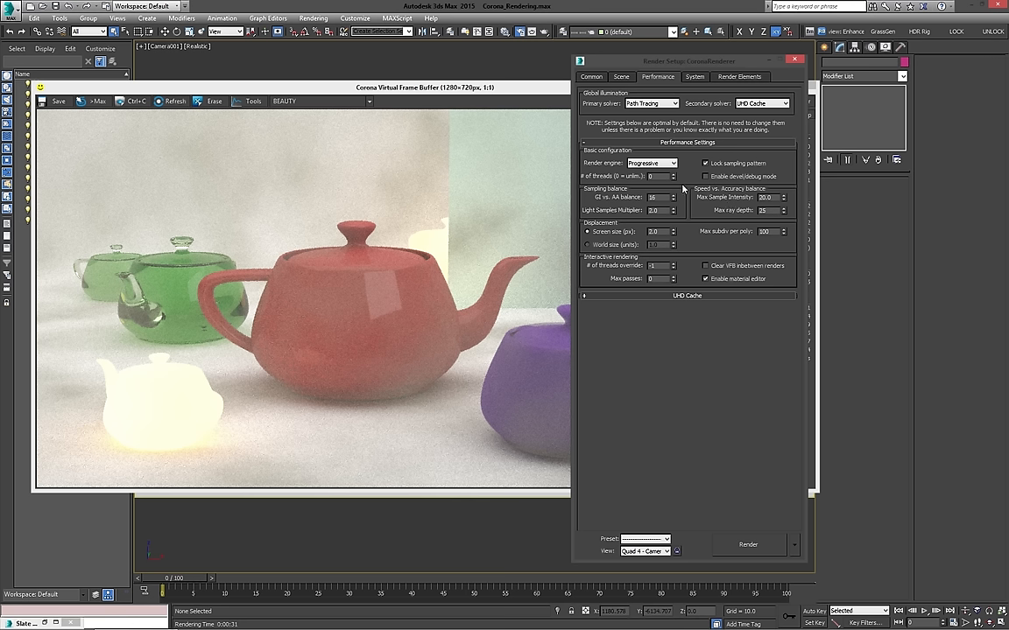
mouse_move(613, 204)
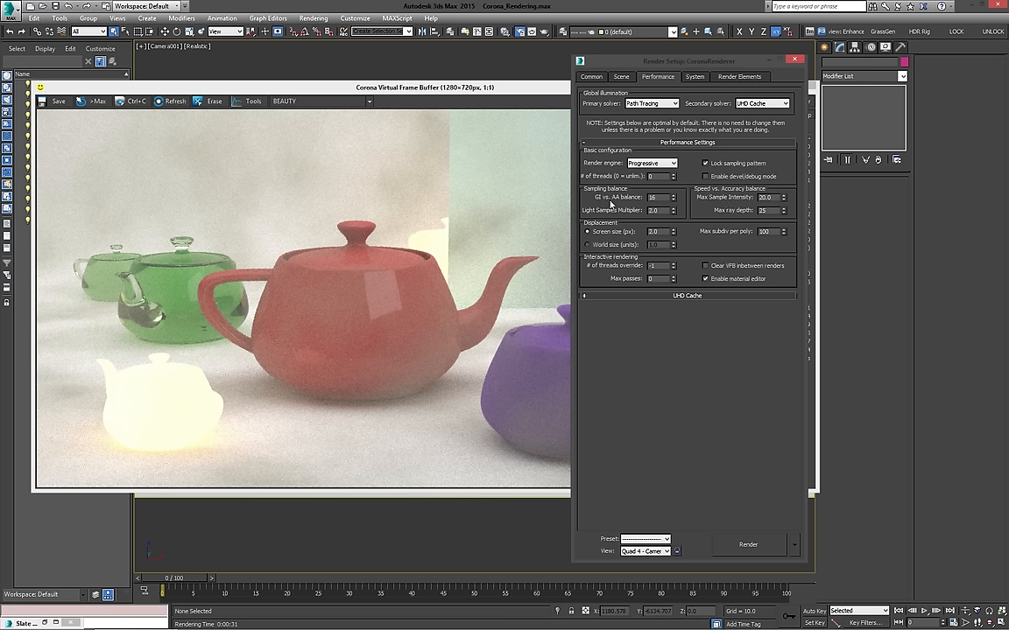
mouse_move(710, 223)
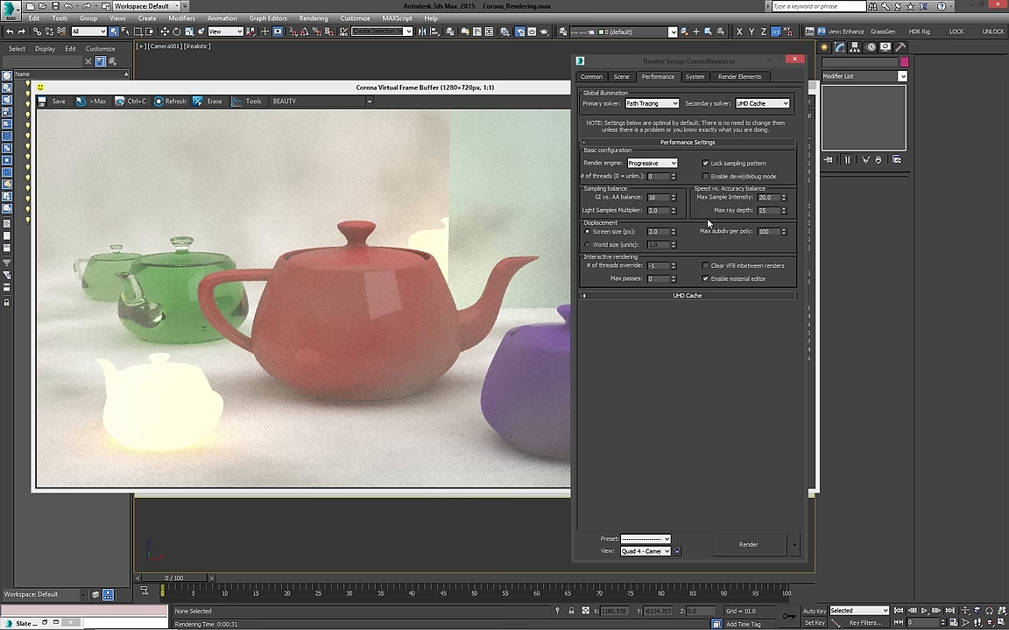
mouse_move(719, 221)
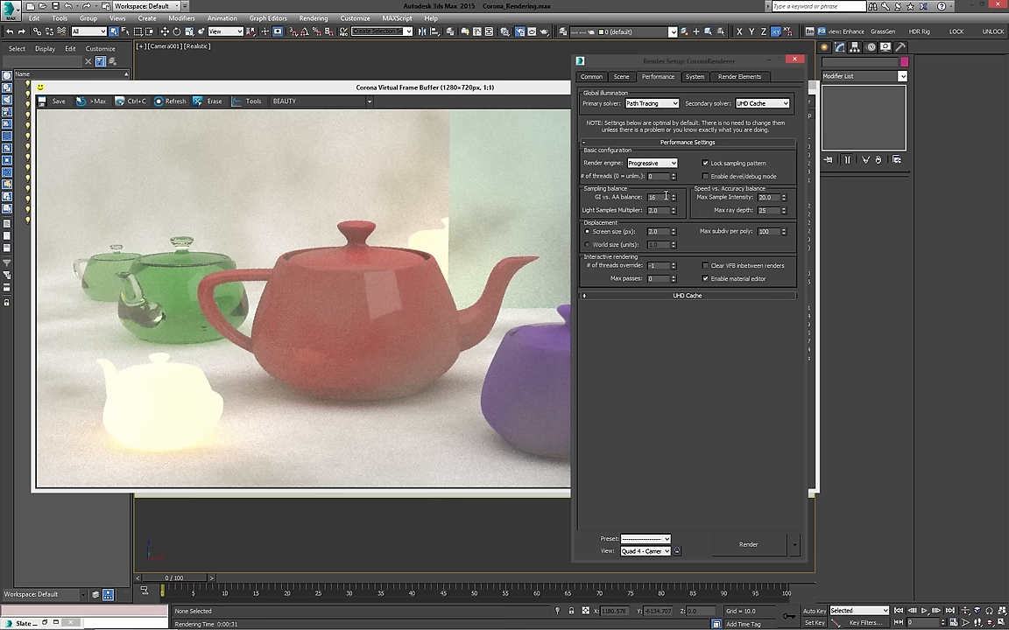
mouse_move(658, 199)
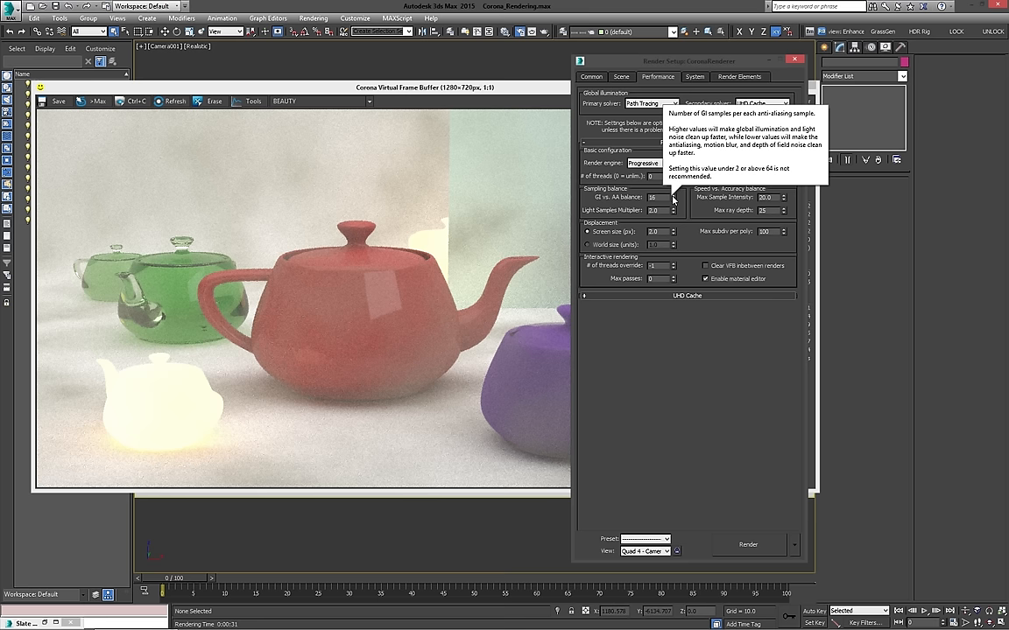
mouse_move(755, 216)
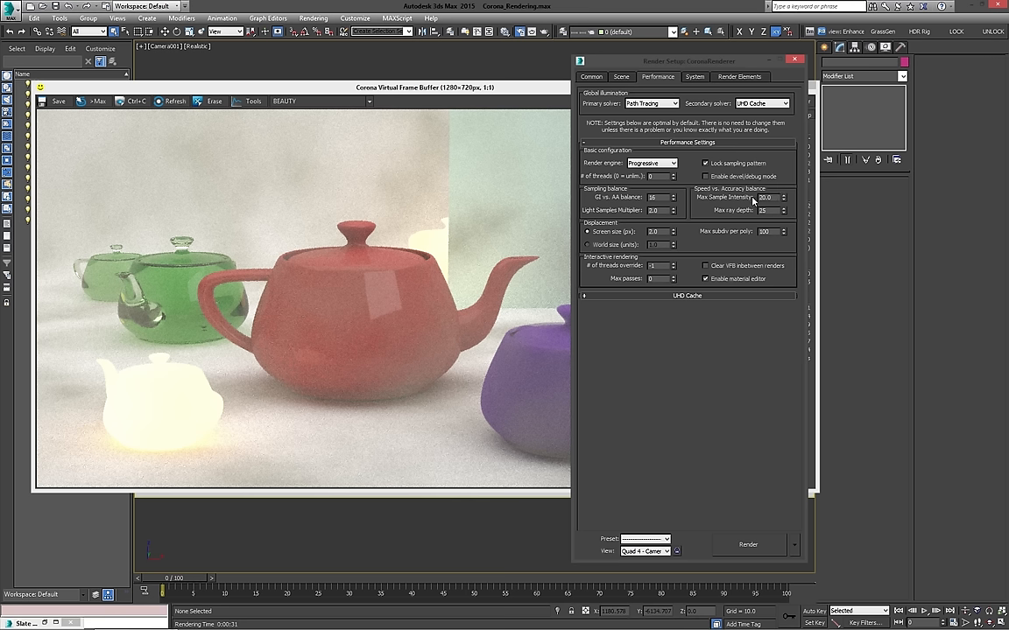
mouse_move(757, 240)
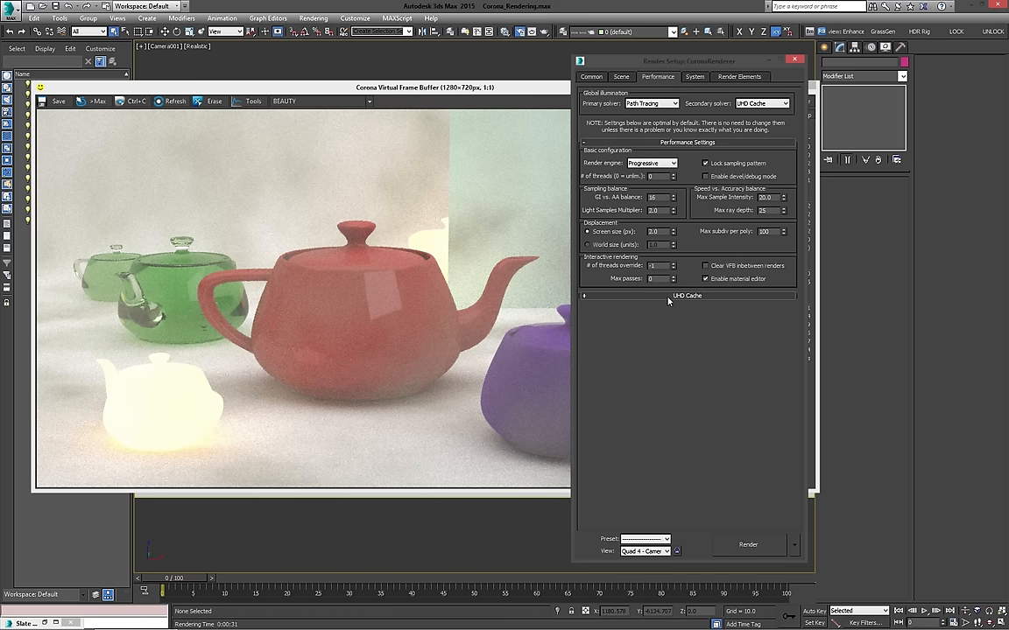
click(583, 295)
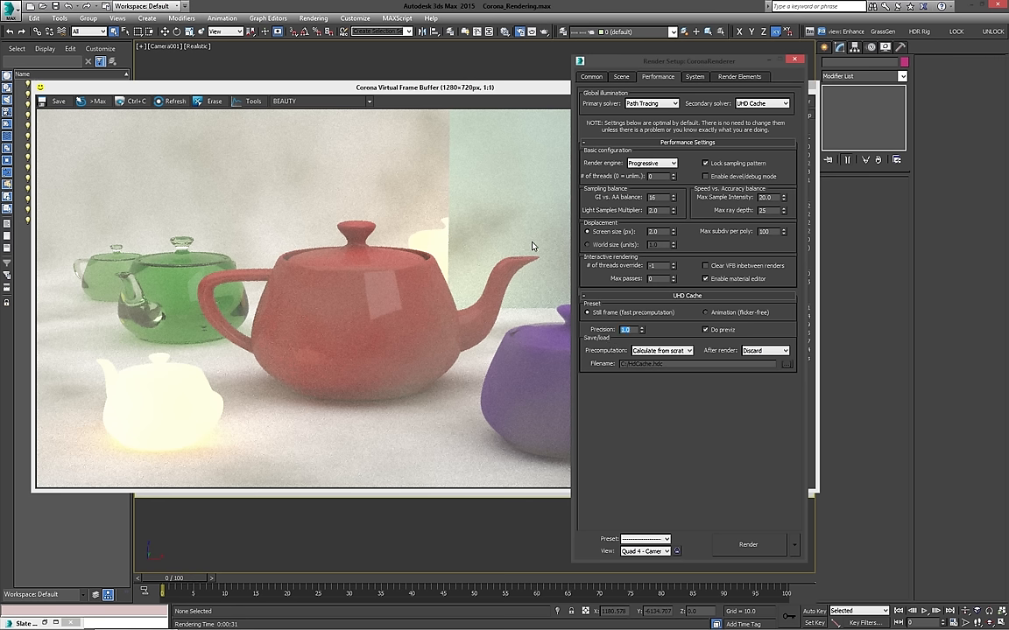
mouse_move(728, 327)
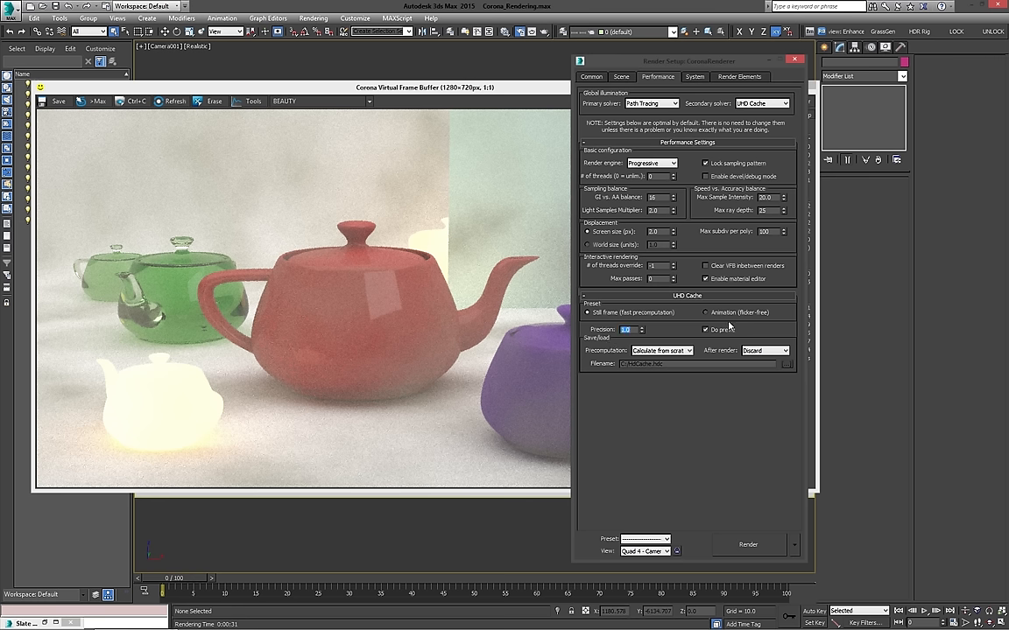
mouse_move(768, 313)
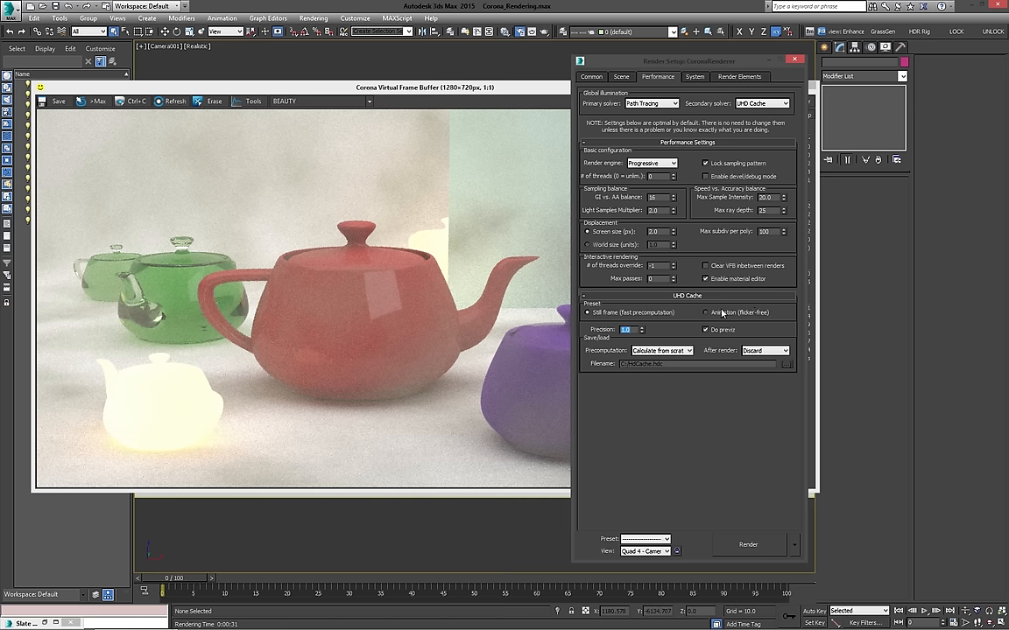
mouse_move(768, 319)
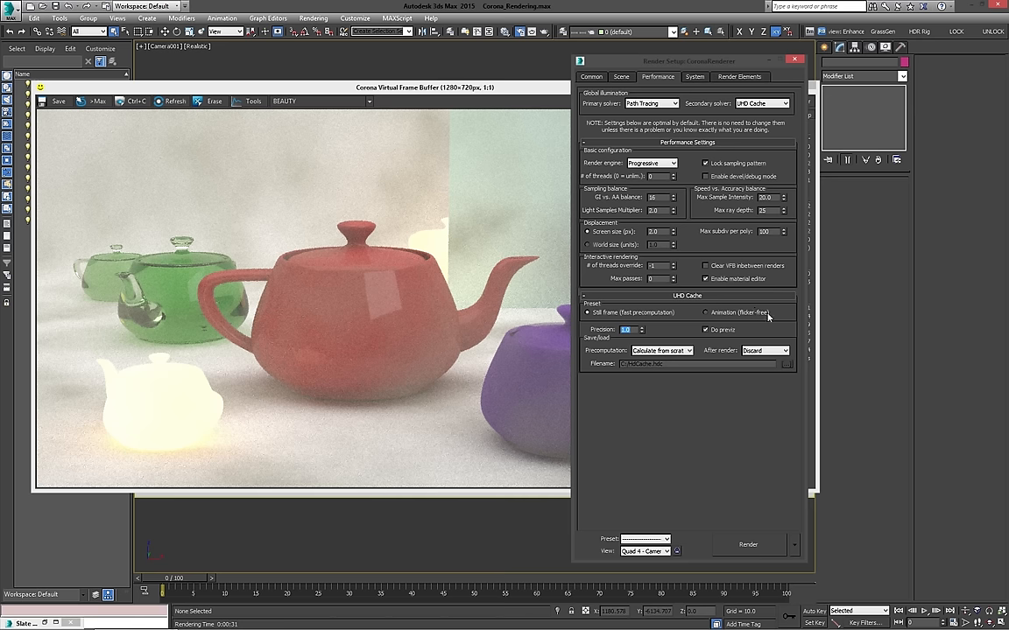
mouse_move(798, 328)
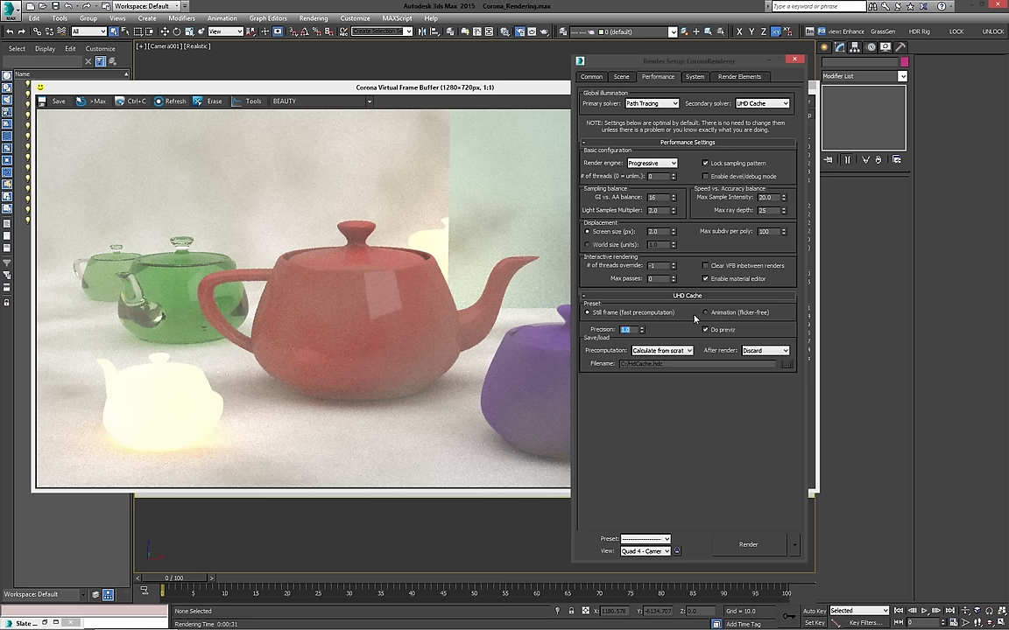
mouse_move(743, 350)
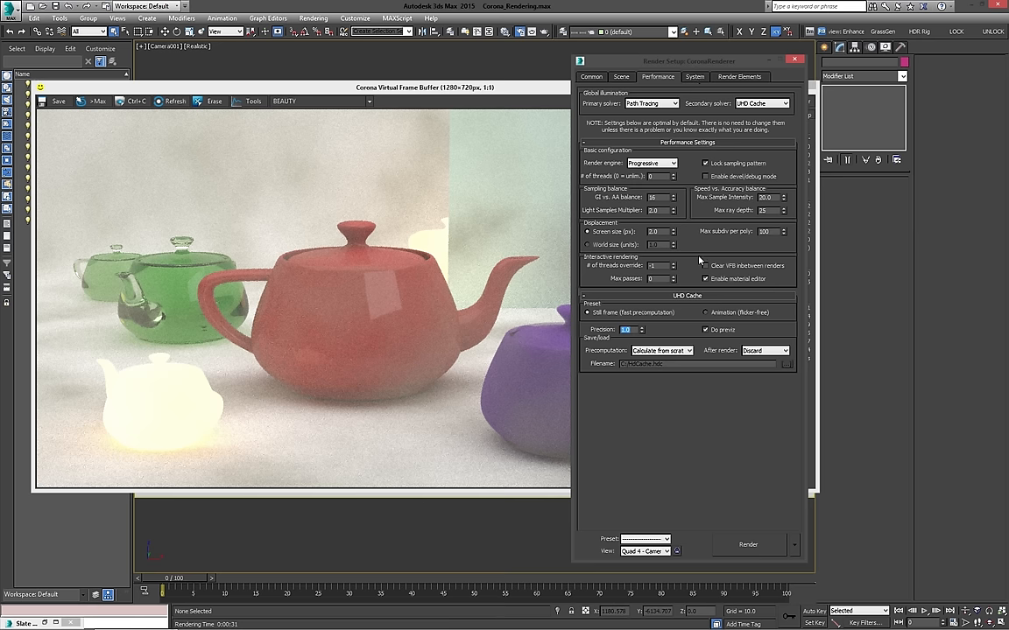
Show Corona's System settings for render stamp, autosave, image filter and distributed rendering.
click(692, 77)
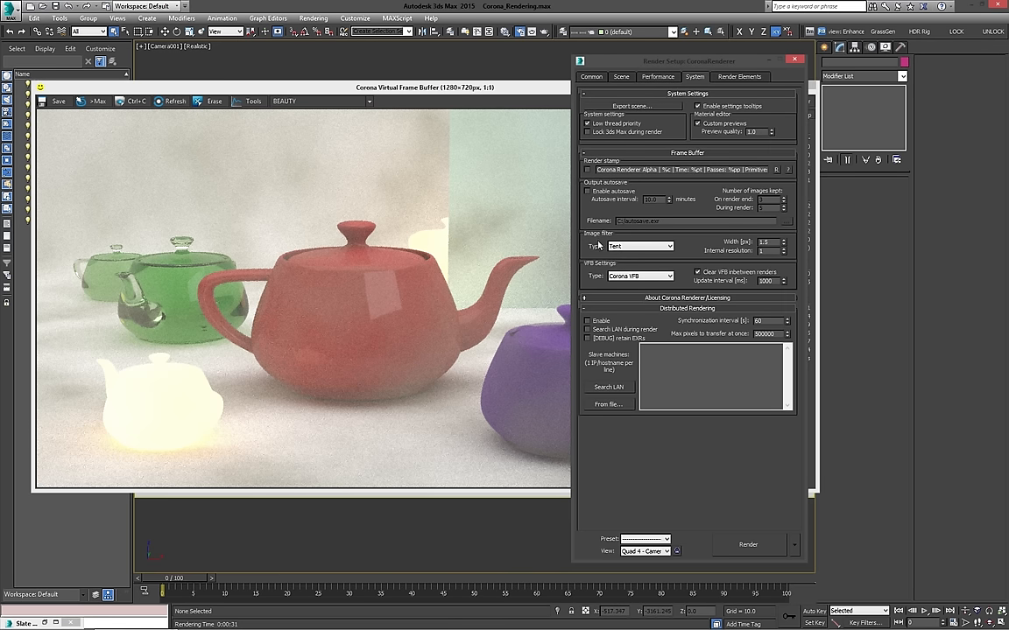
mouse_move(847, 288)
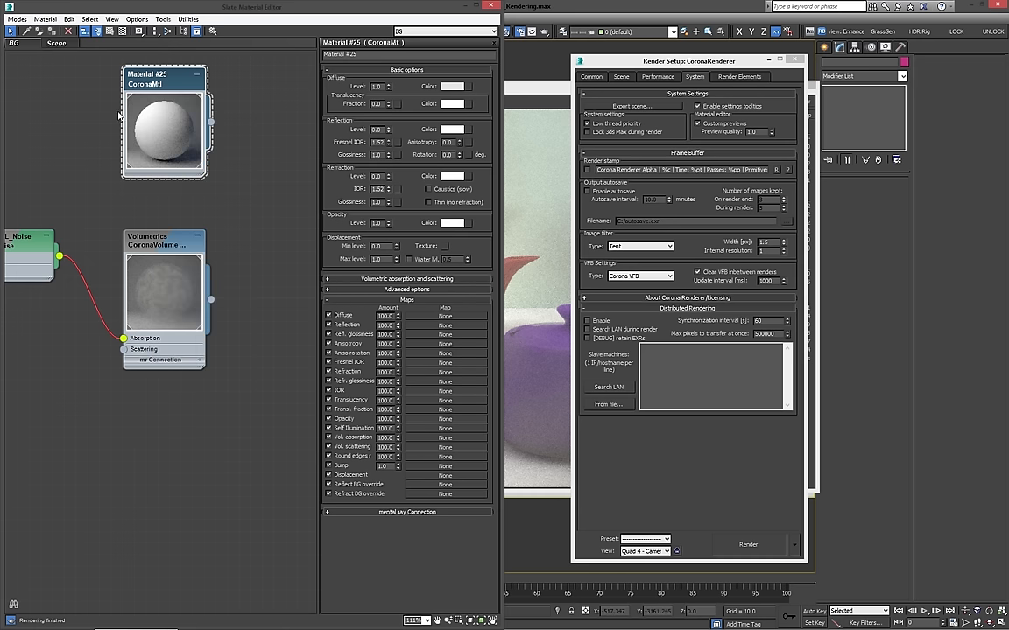
mouse_move(589, 131)
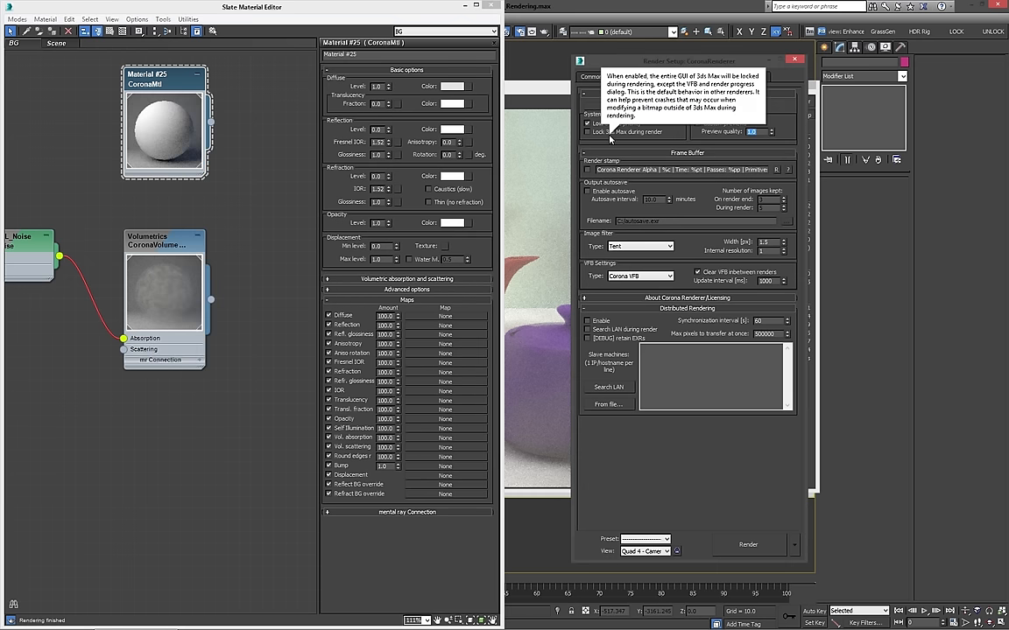
Refresh the Material #25 preview sample in the Slate Material Editor.
right_click(162, 131)
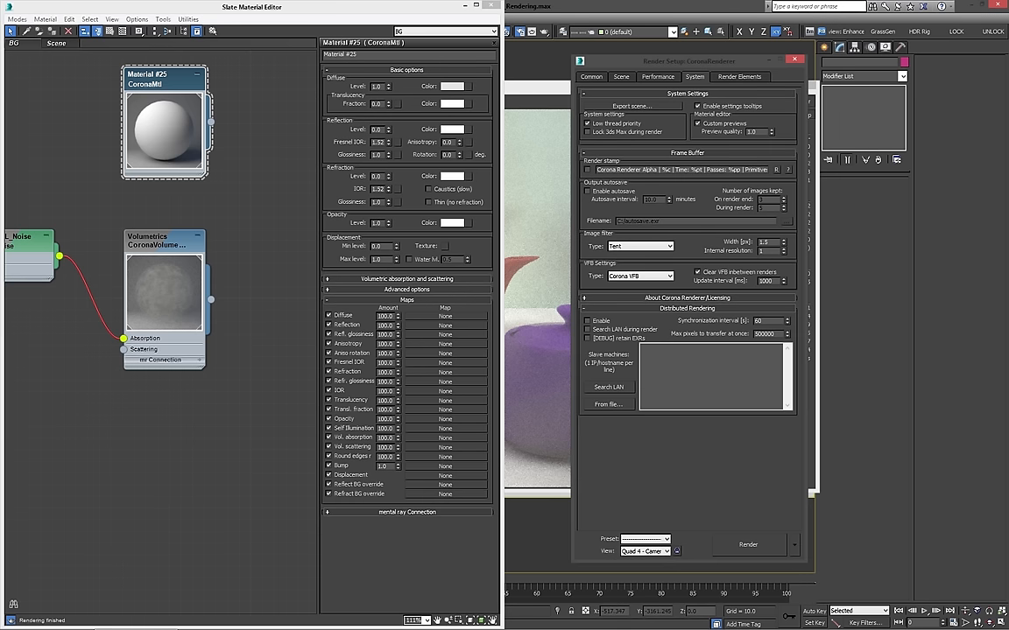
right_click(162, 136)
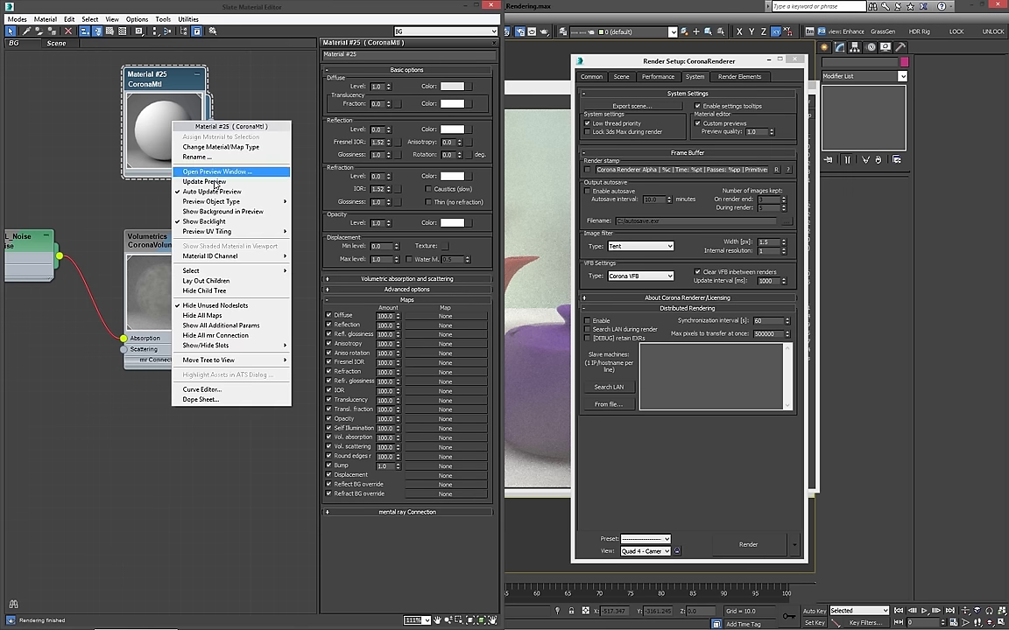
click(216, 171)
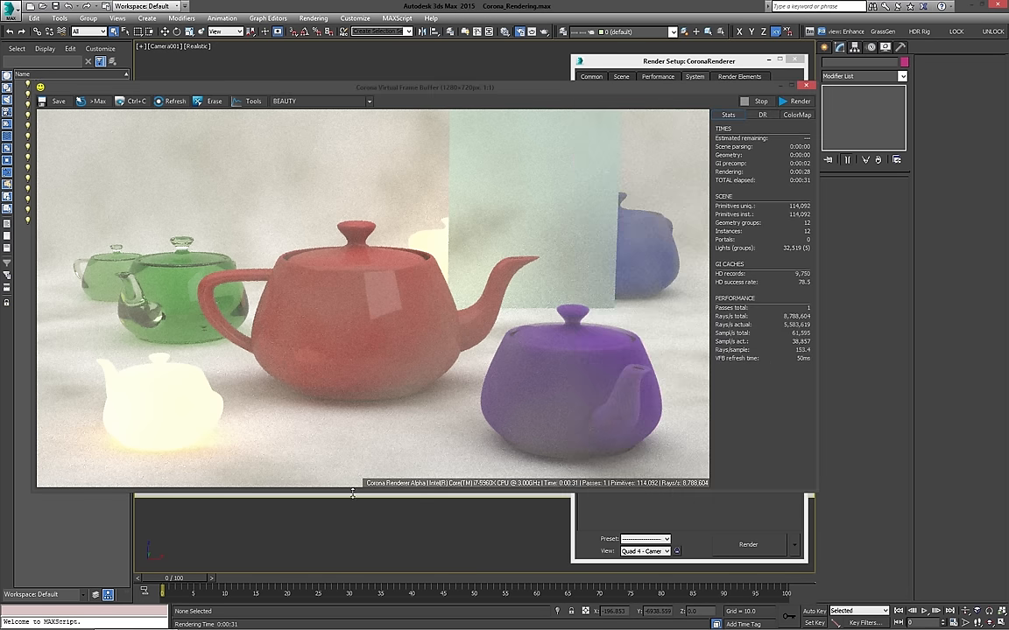
Bring the Render Setup System settings with the render stamp back in front.
click(690, 77)
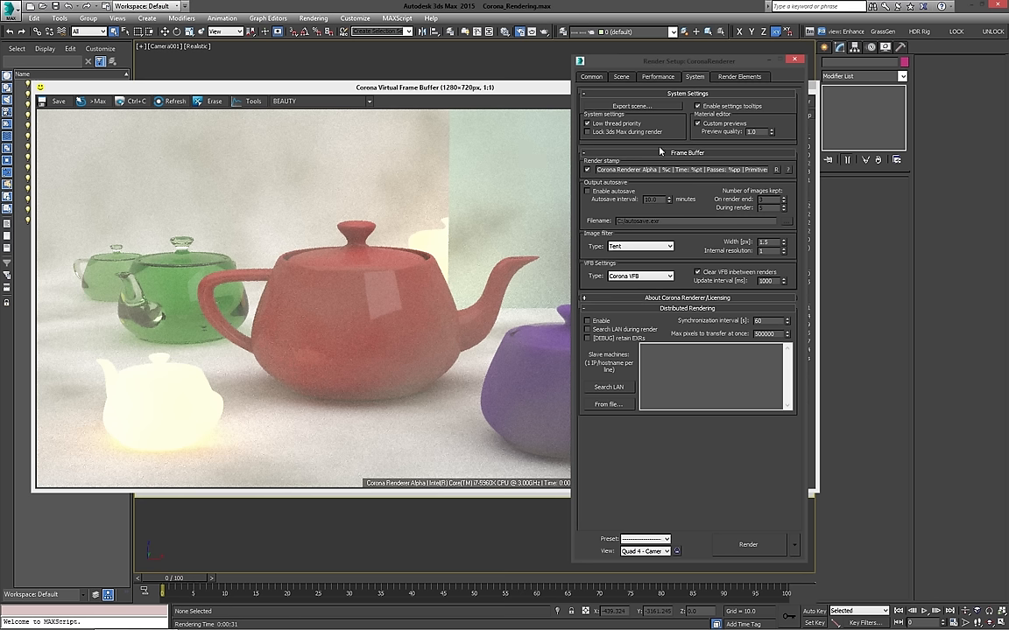
mouse_move(666, 109)
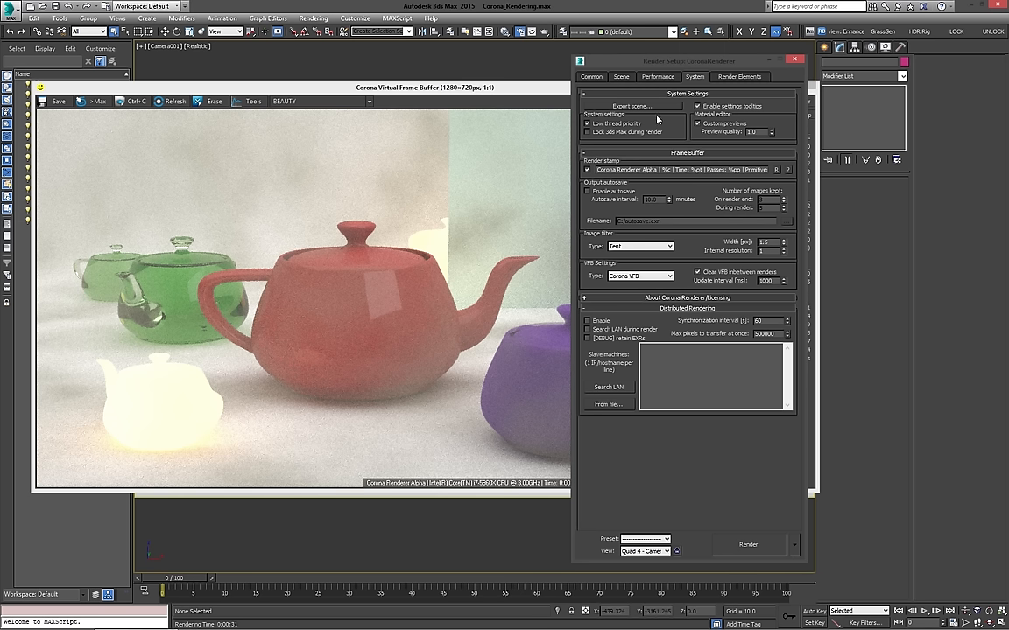
mouse_move(740, 124)
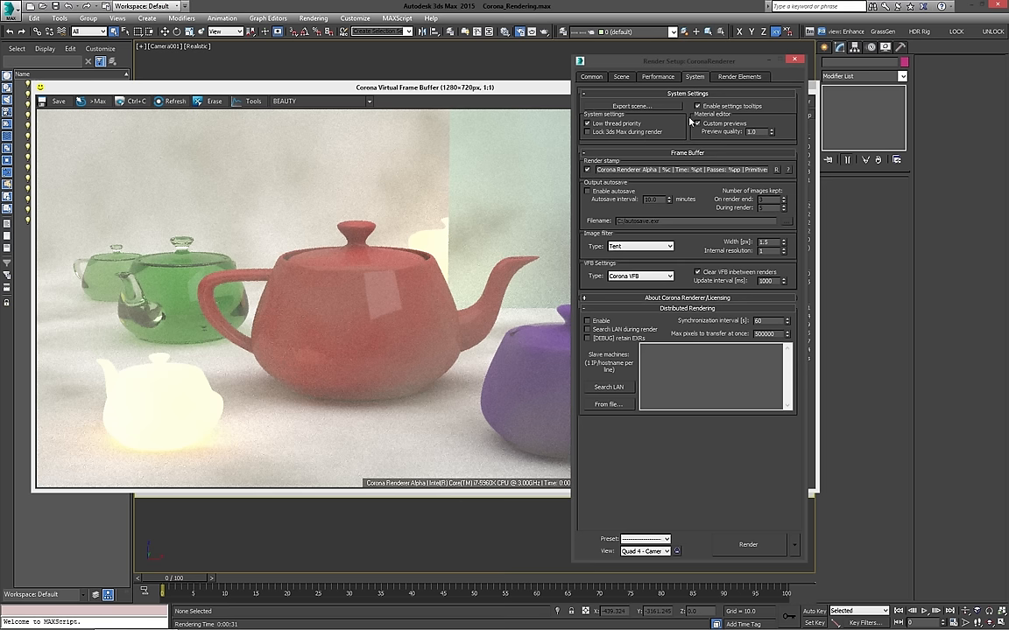
mouse_move(613, 132)
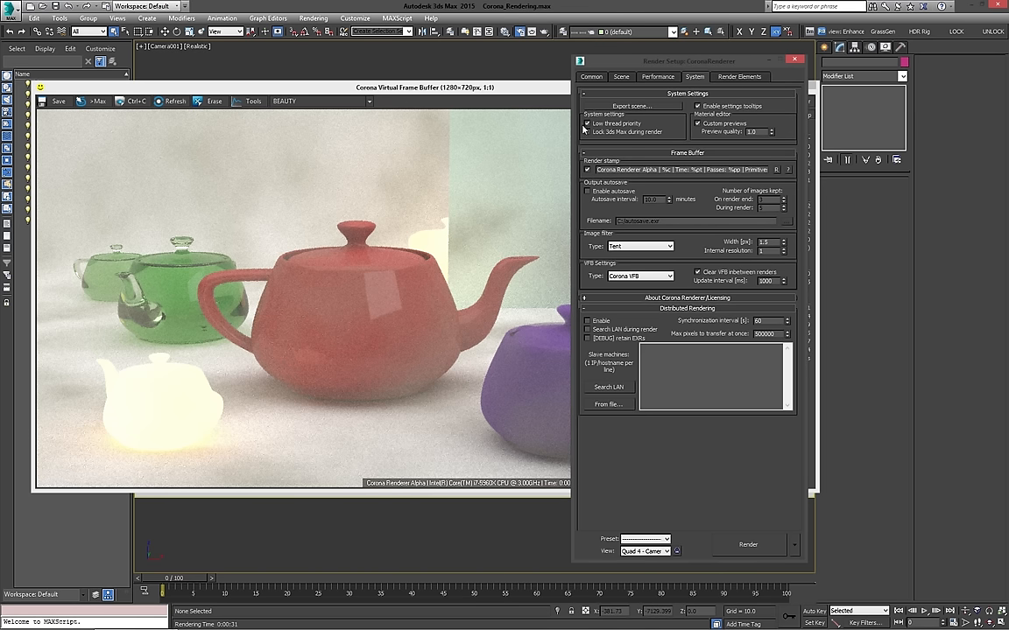
mouse_move(591, 122)
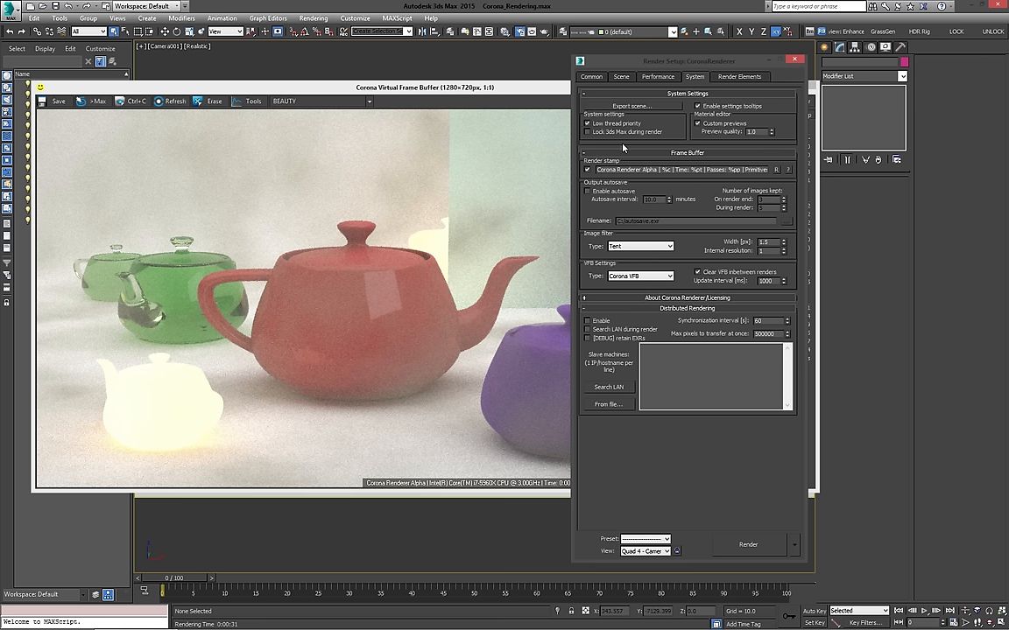
mouse_move(620, 141)
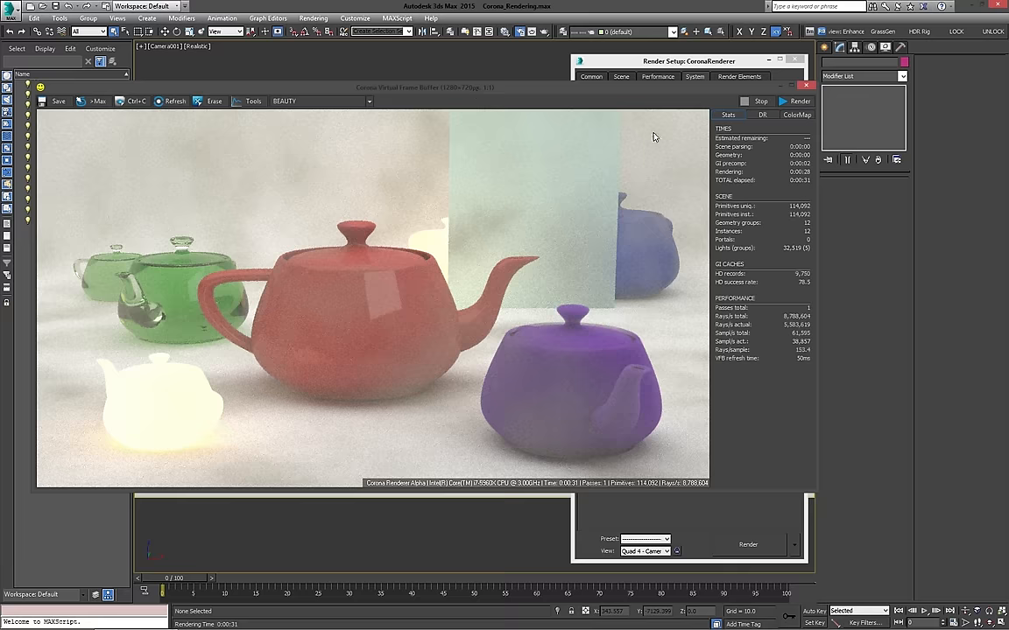
Start a new Corona render of Camera001, then return to the System settings.
click(798, 100)
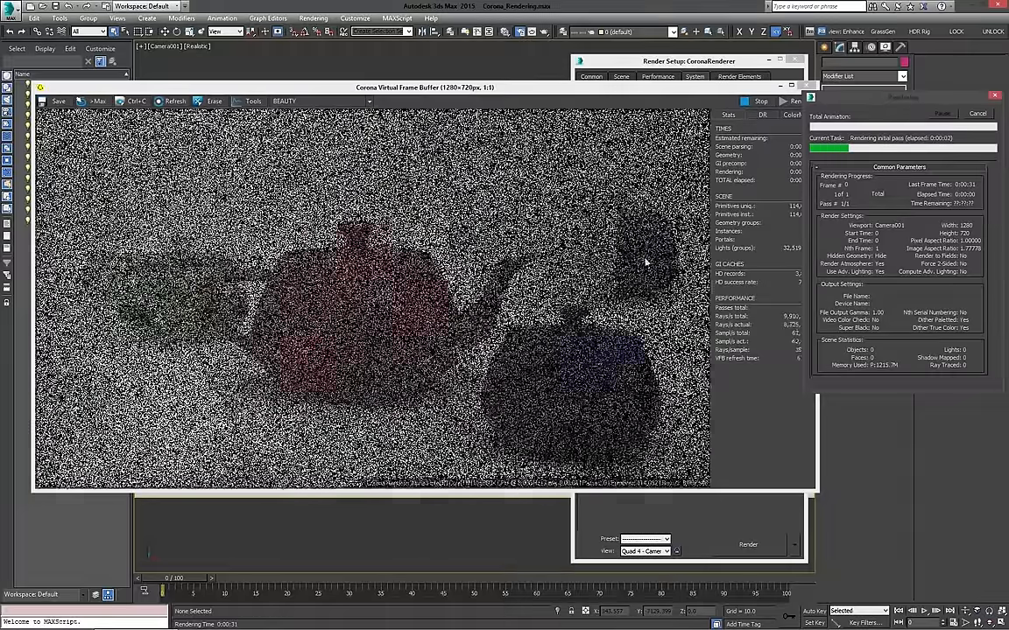
click(694, 76)
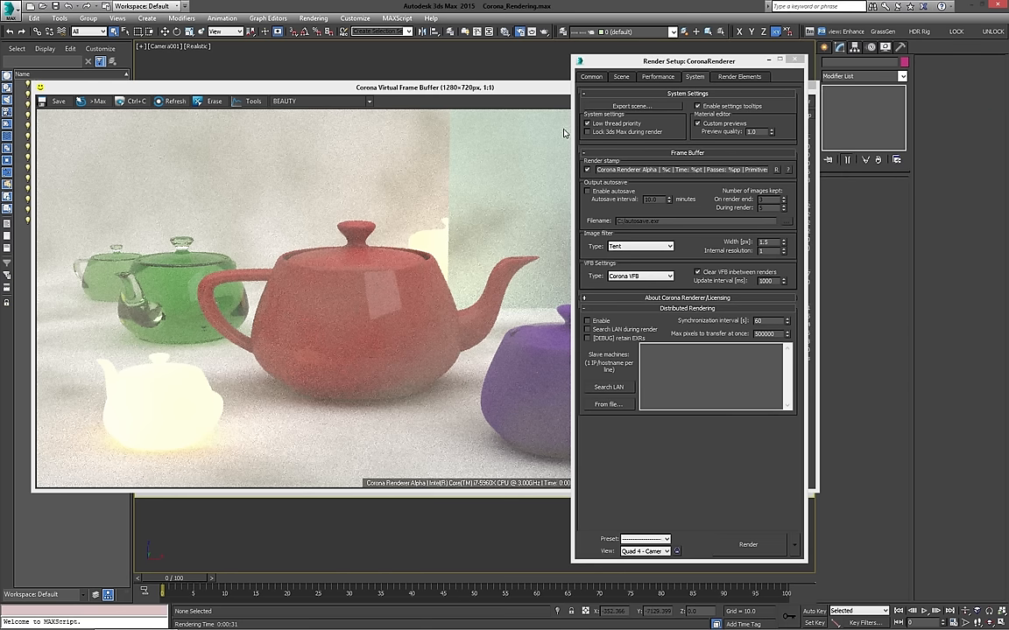
mouse_move(593, 131)
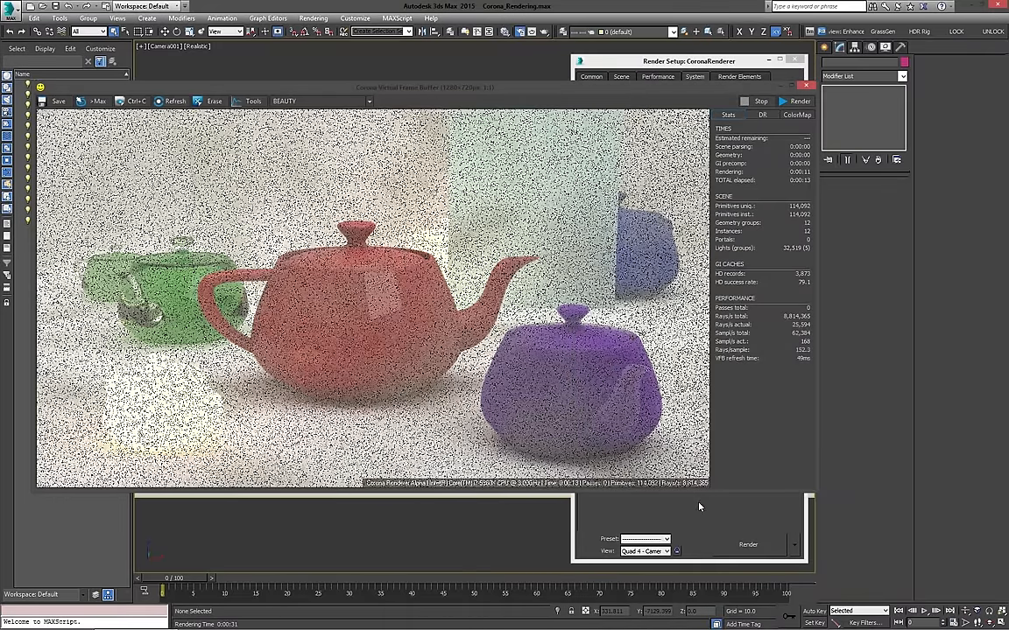
From the System settings, view the Render stamp placeholder help and close it.
click(687, 76)
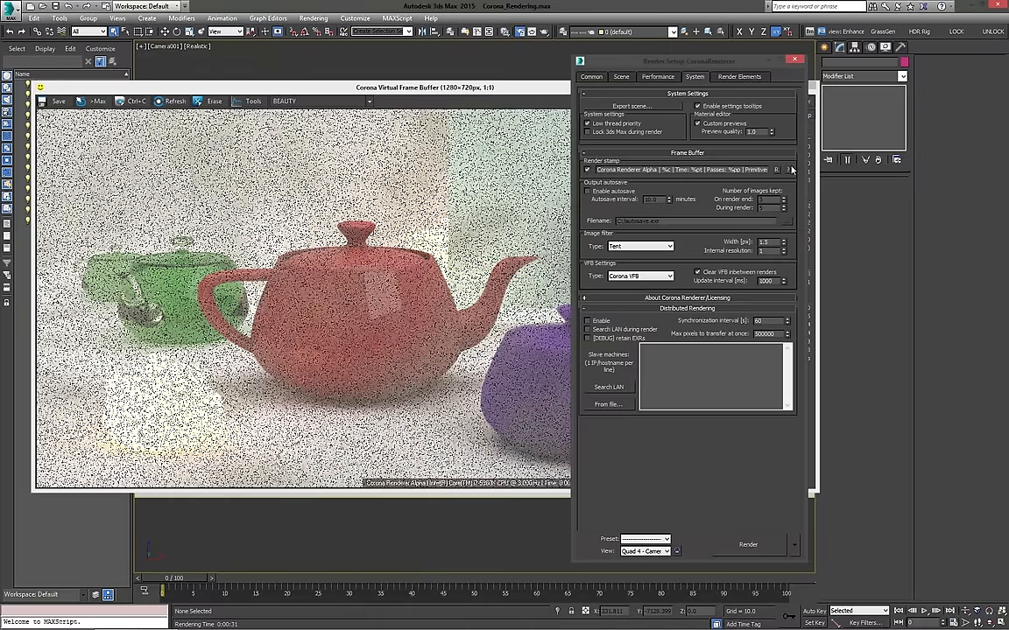
click(789, 169)
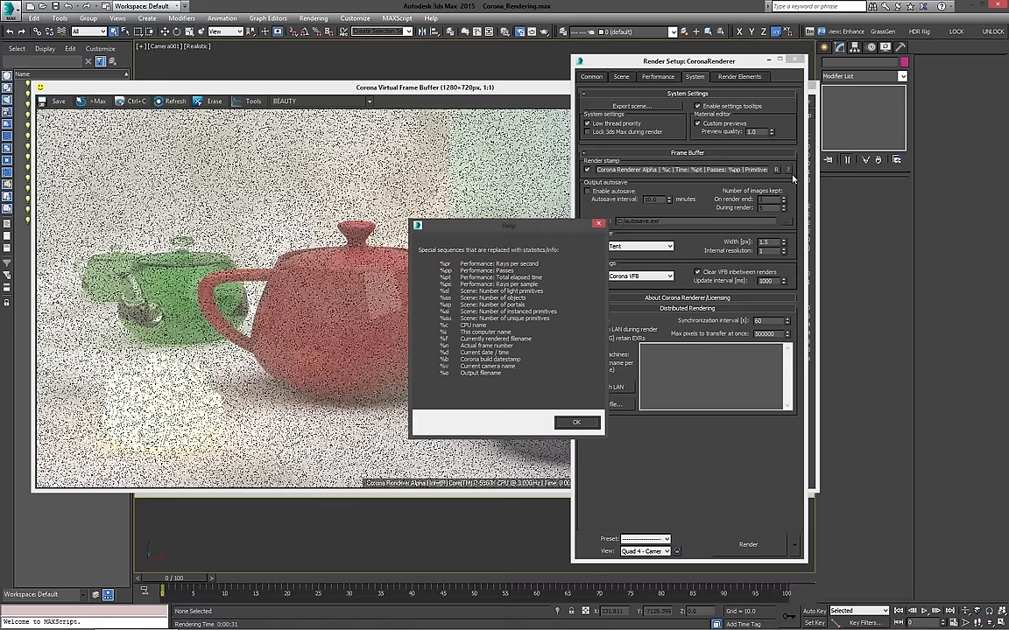
mouse_move(480, 405)
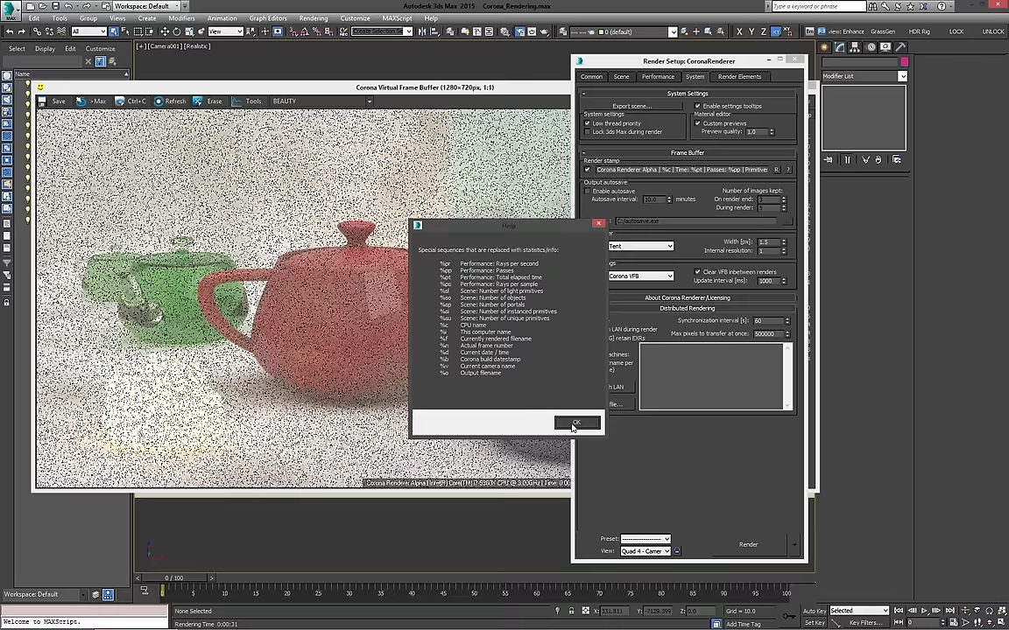
click(576, 422)
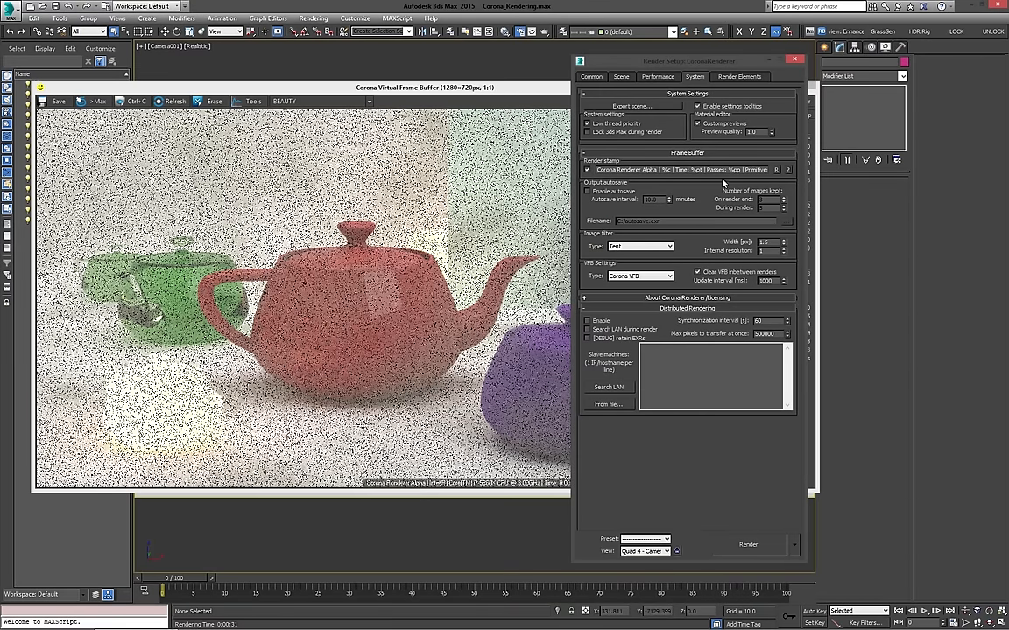
mouse_move(503, 237)
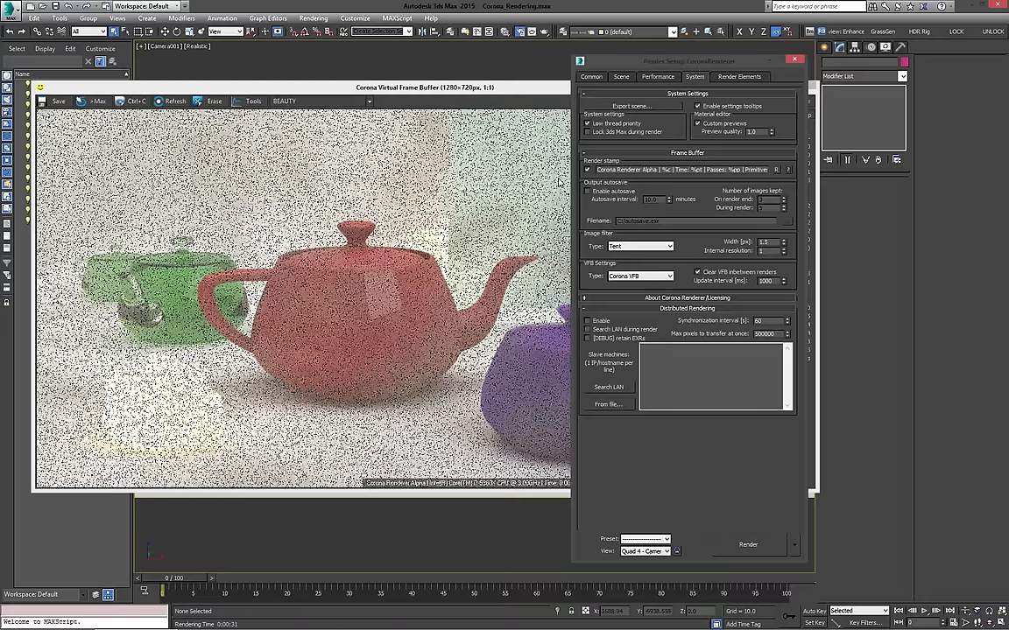
mouse_move(592, 196)
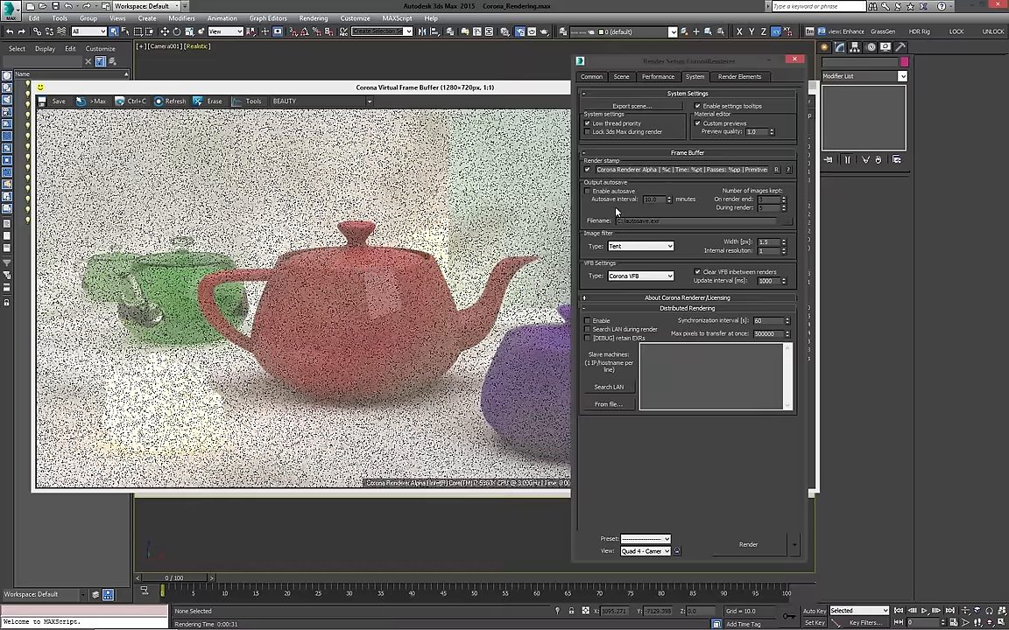
click(591, 78)
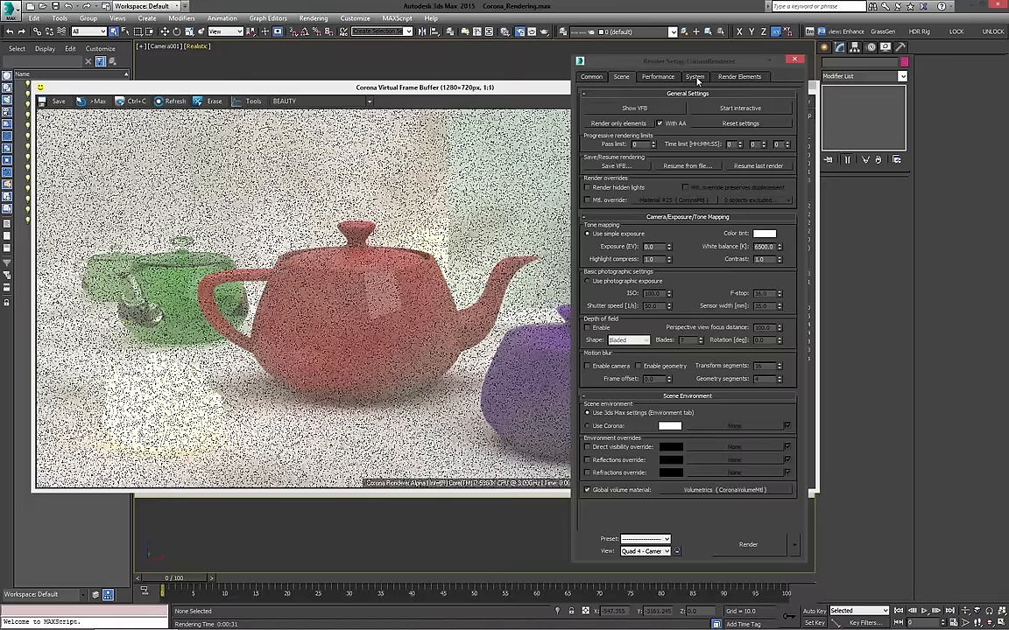
click(696, 76)
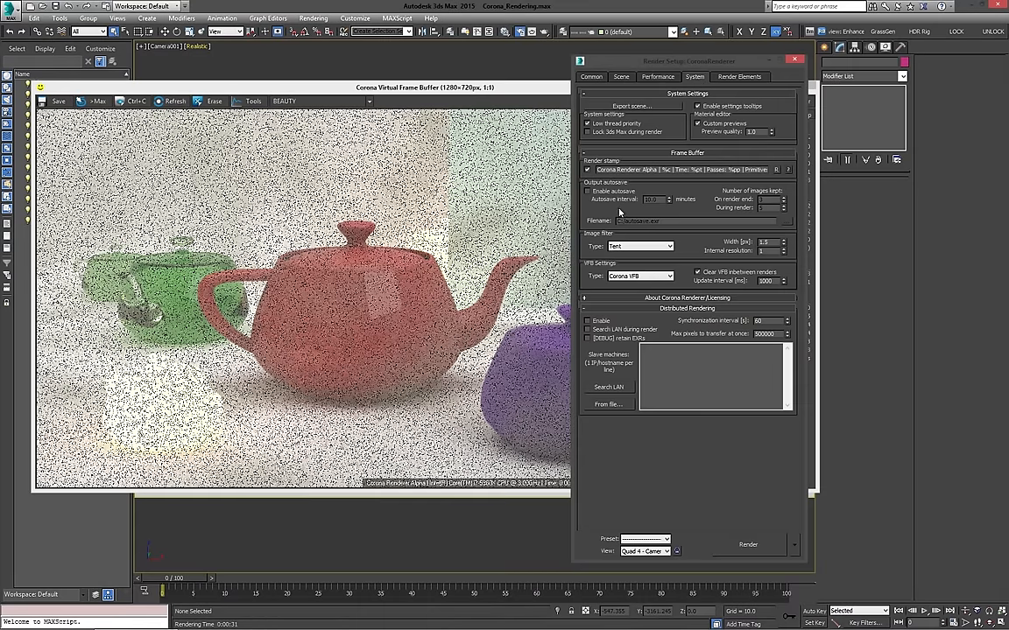
mouse_move(571, 218)
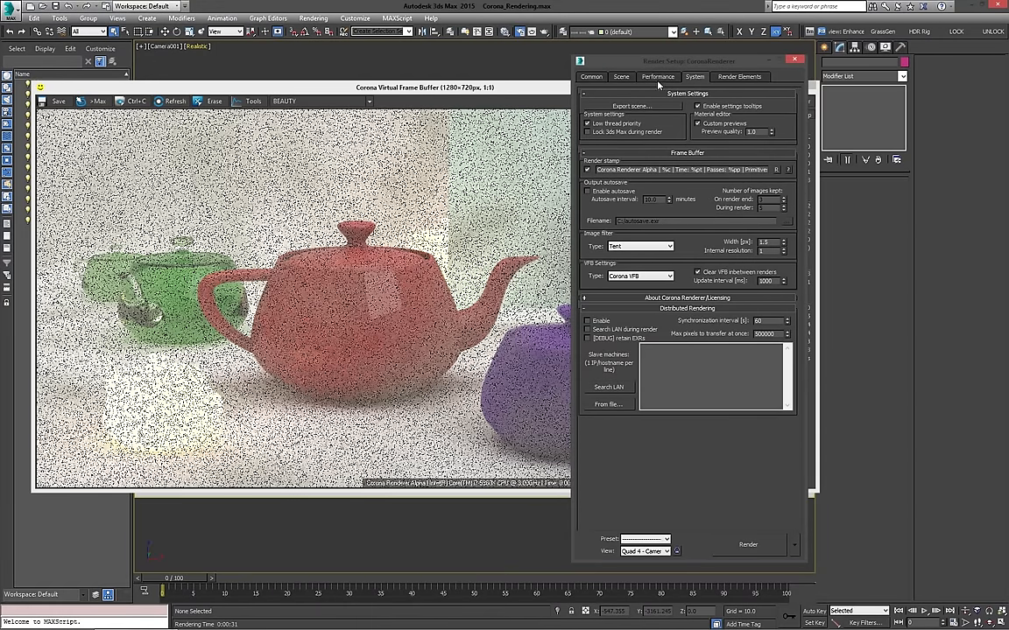
click(621, 76)
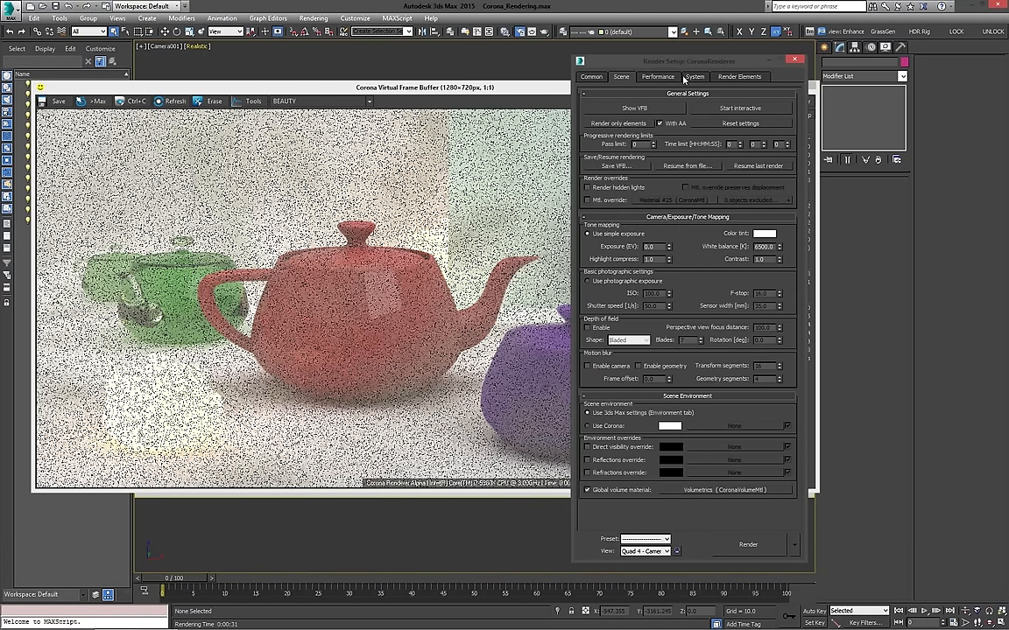
click(694, 76)
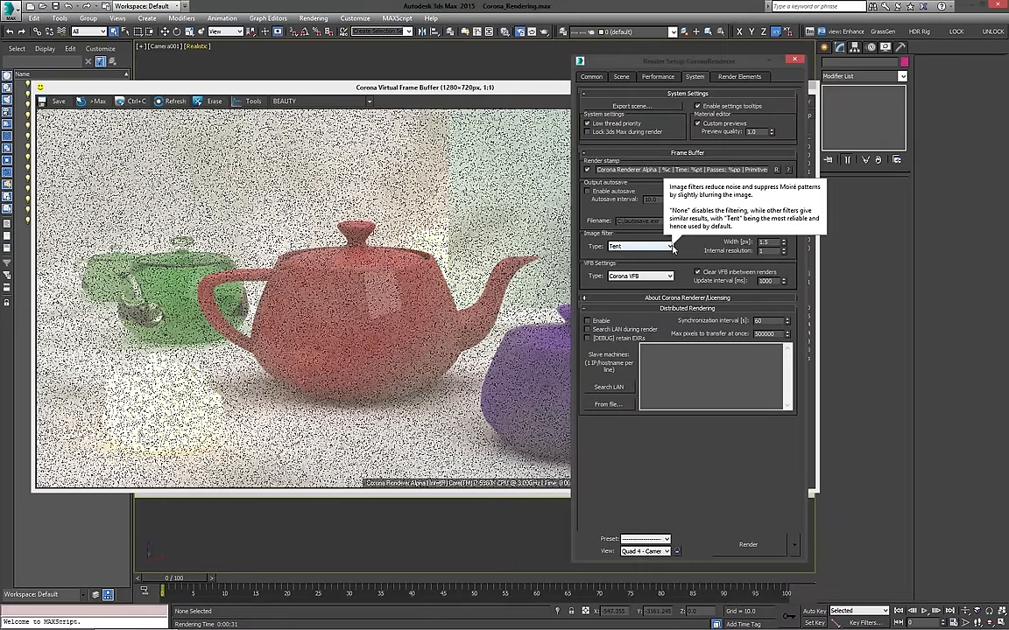
Check the image filter types (None, Box, Tent, Gaussian) and keep Tent.
click(667, 246)
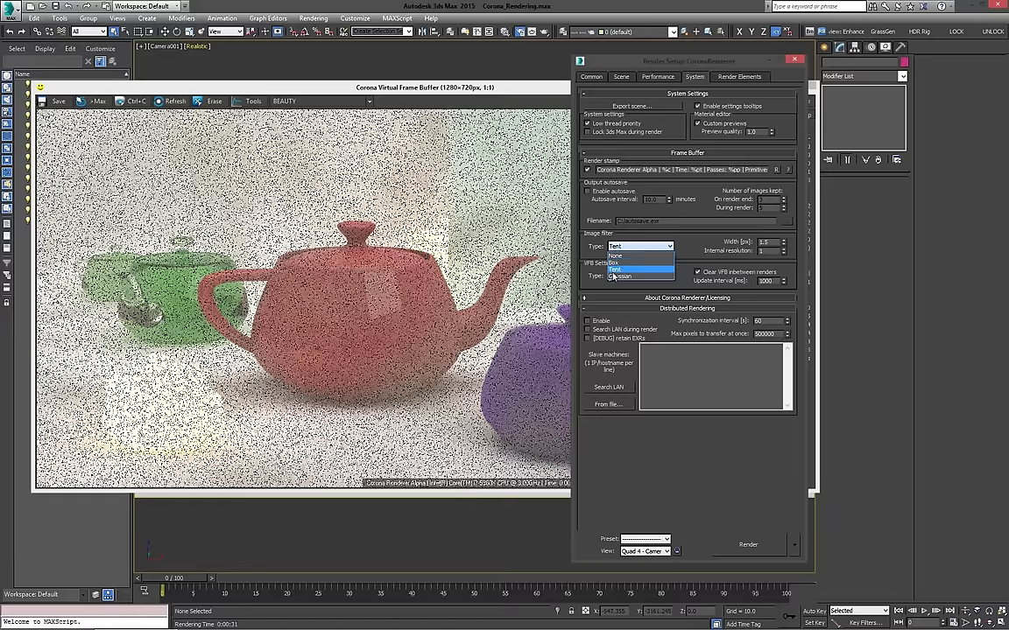
click(636, 267)
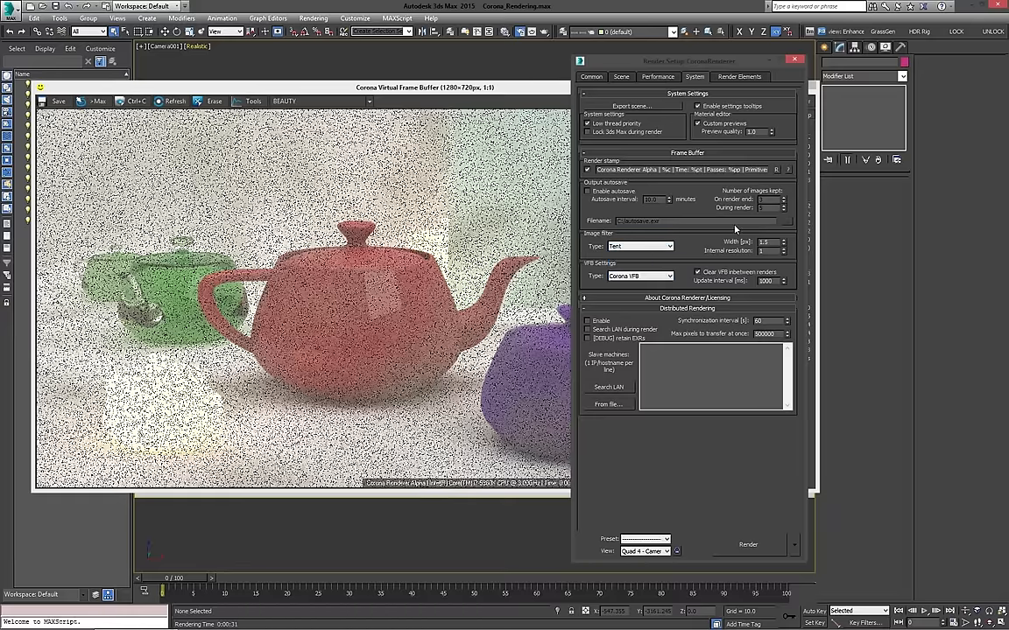
mouse_move(634, 247)
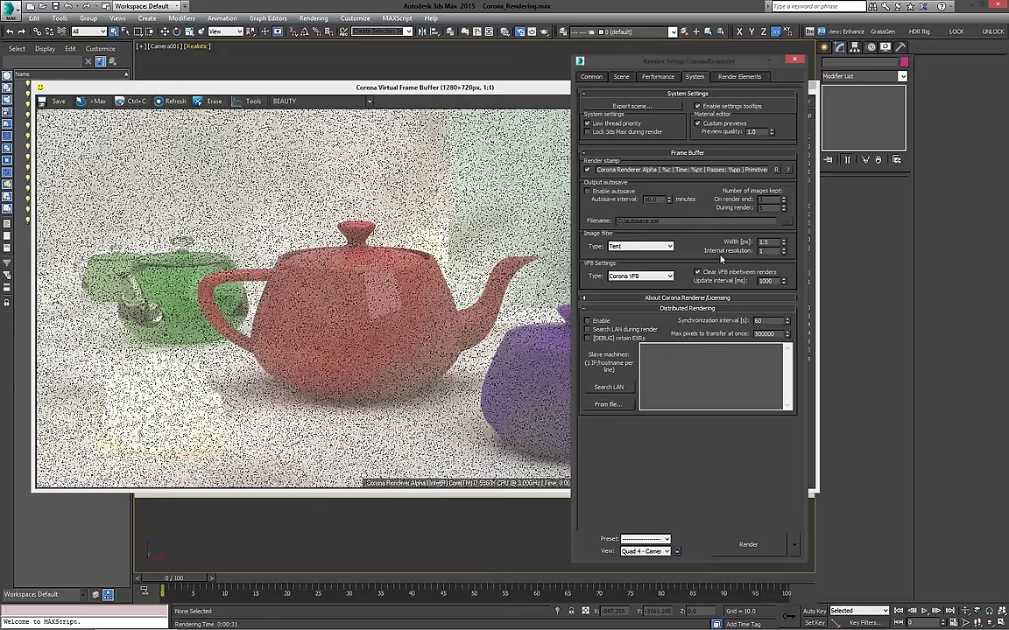
click(652, 276)
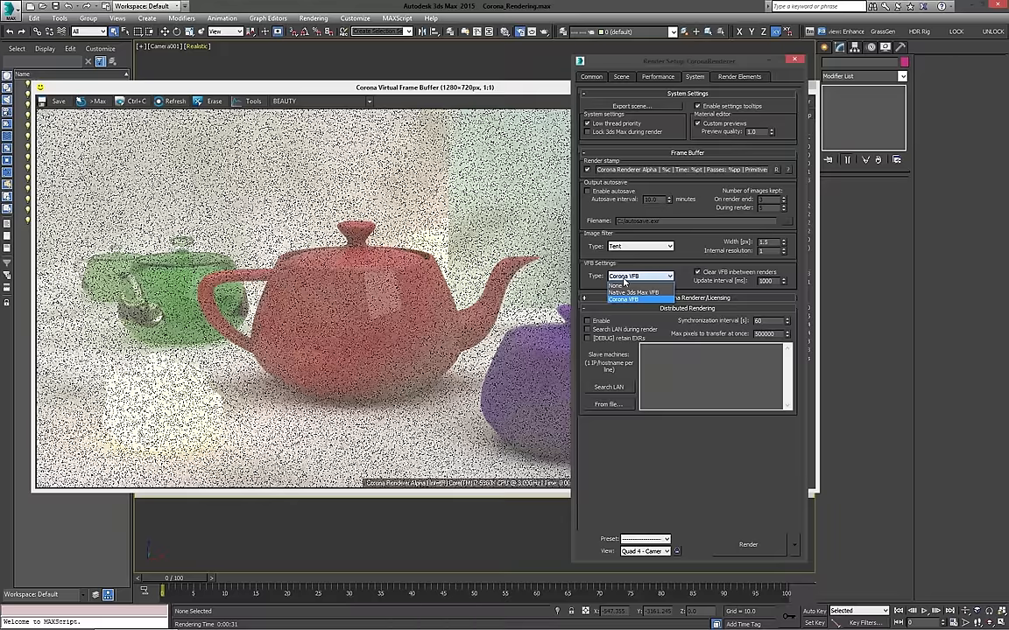
mouse_move(704, 252)
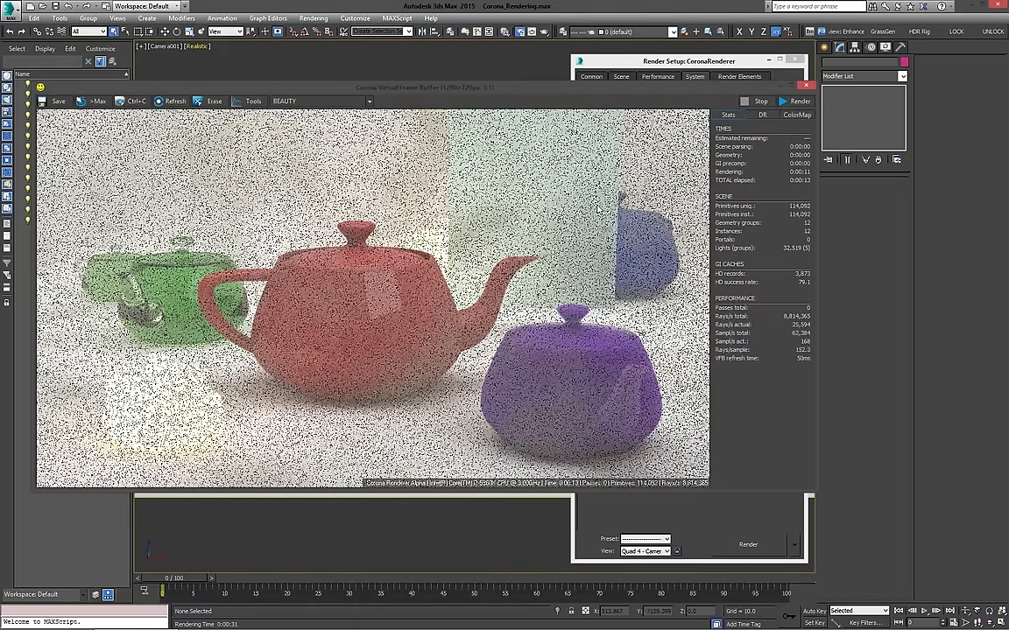
mouse_move(782, 369)
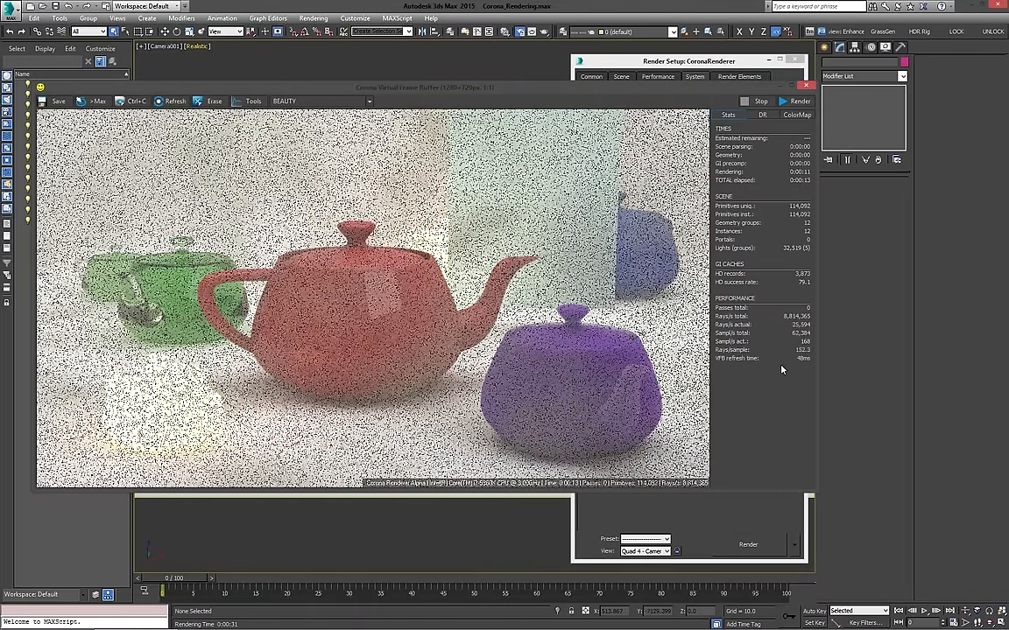
click(796, 115)
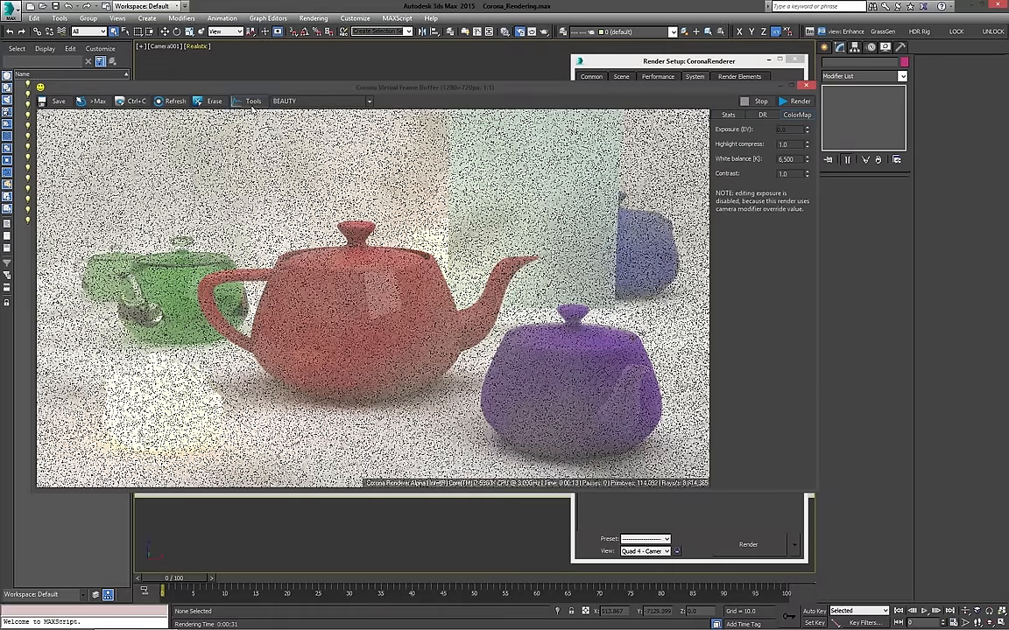
click(691, 77)
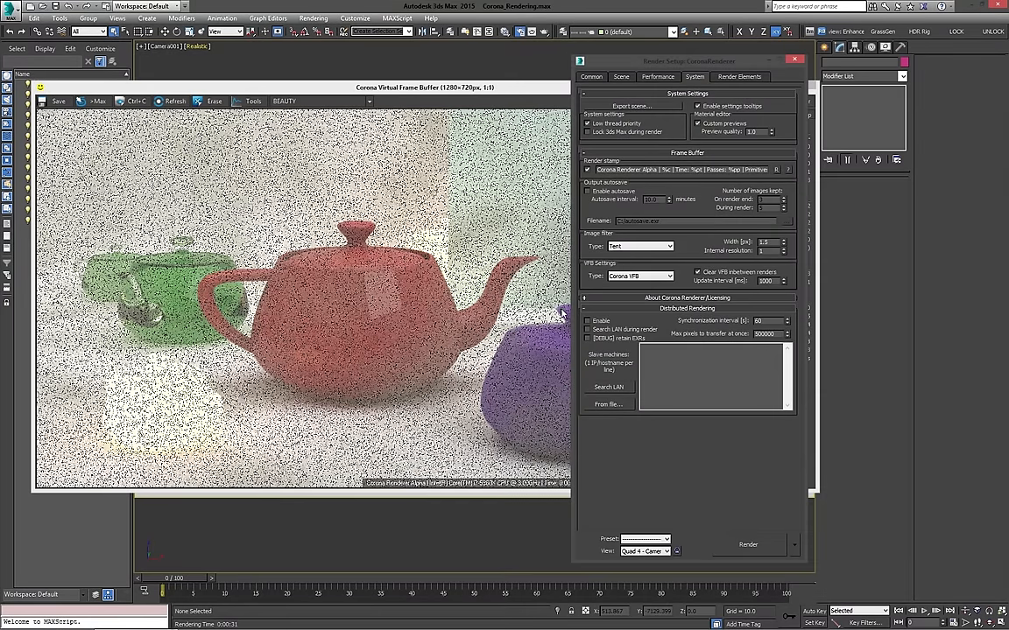
click(688, 298)
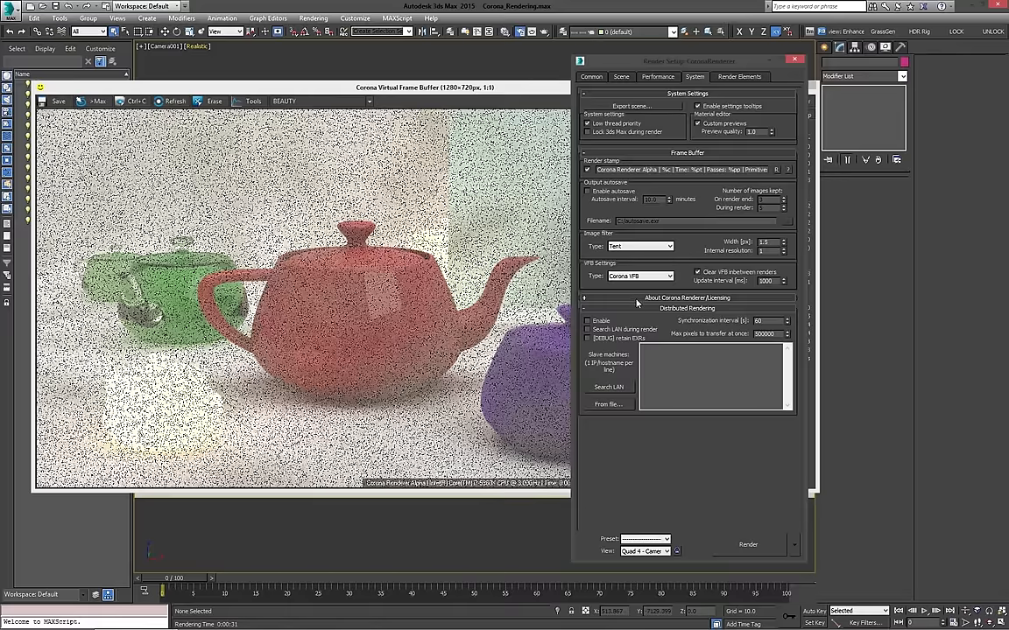
mouse_move(634, 307)
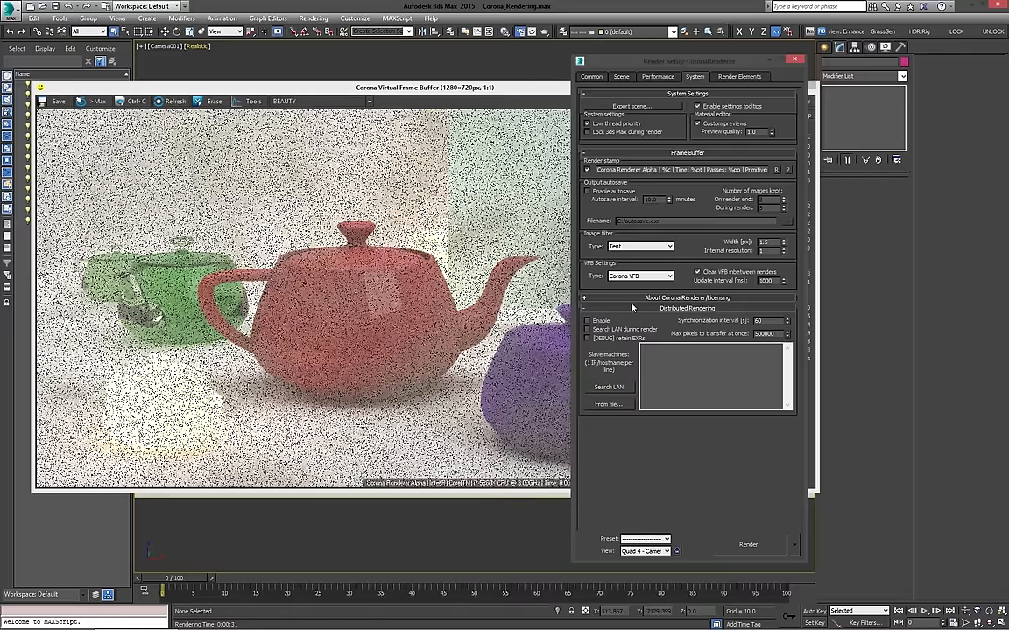
mouse_move(614, 301)
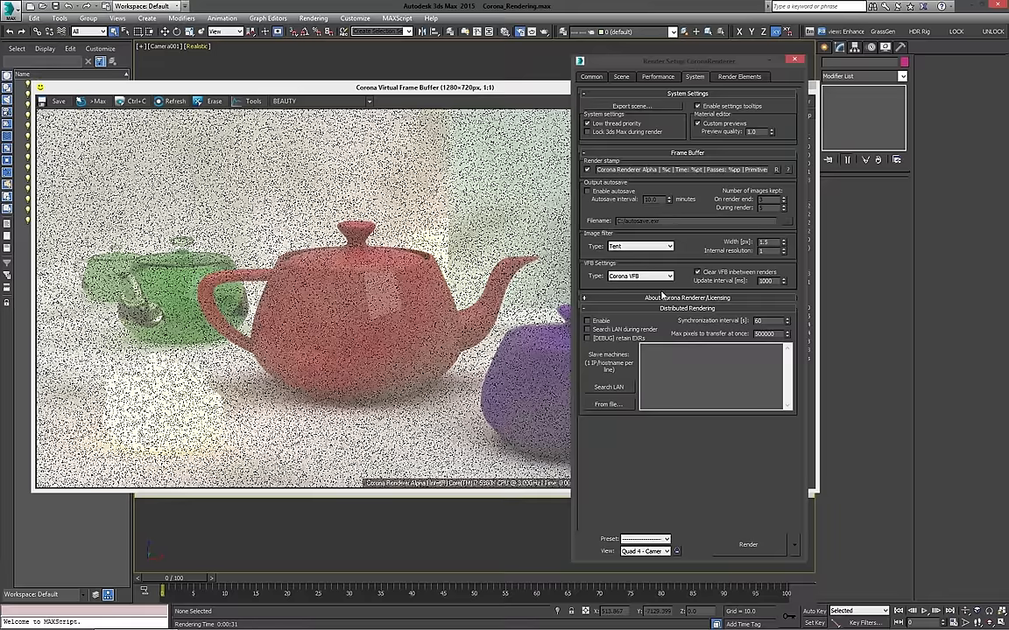
mouse_move(724, 305)
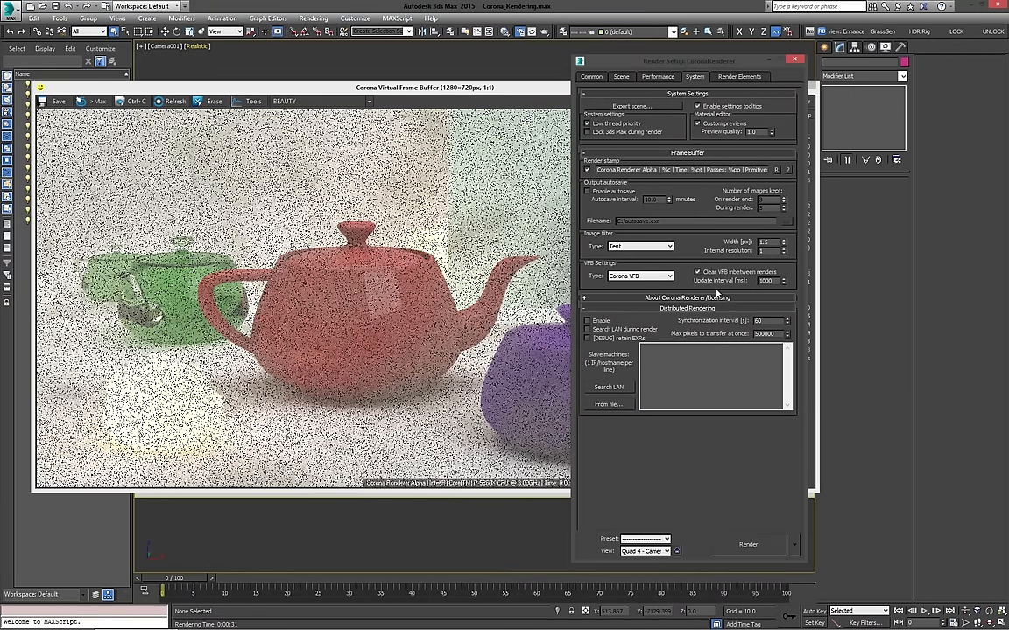
mouse_move(696, 296)
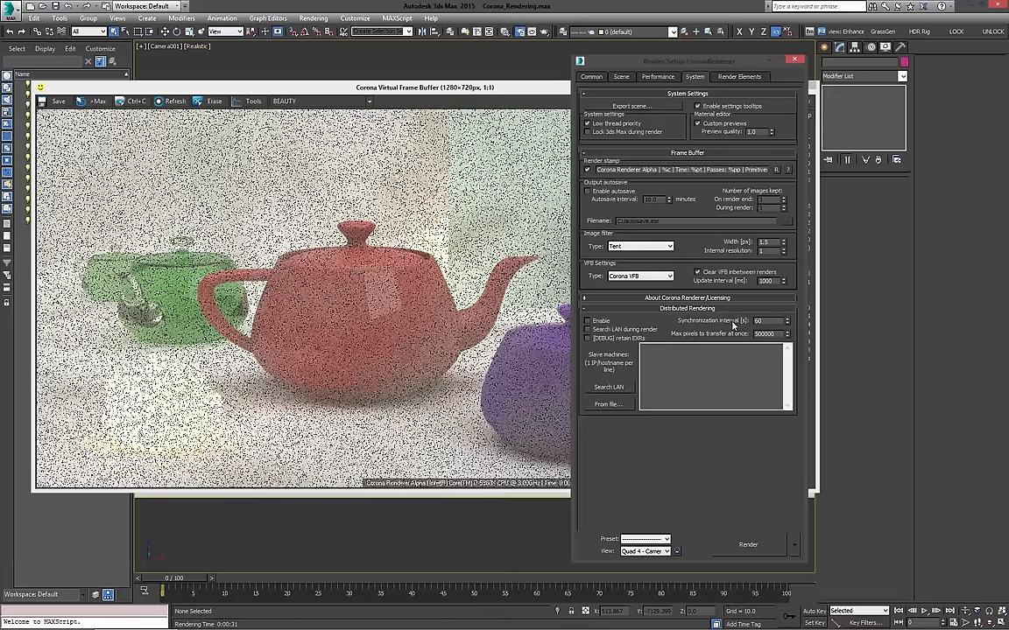
mouse_move(672, 313)
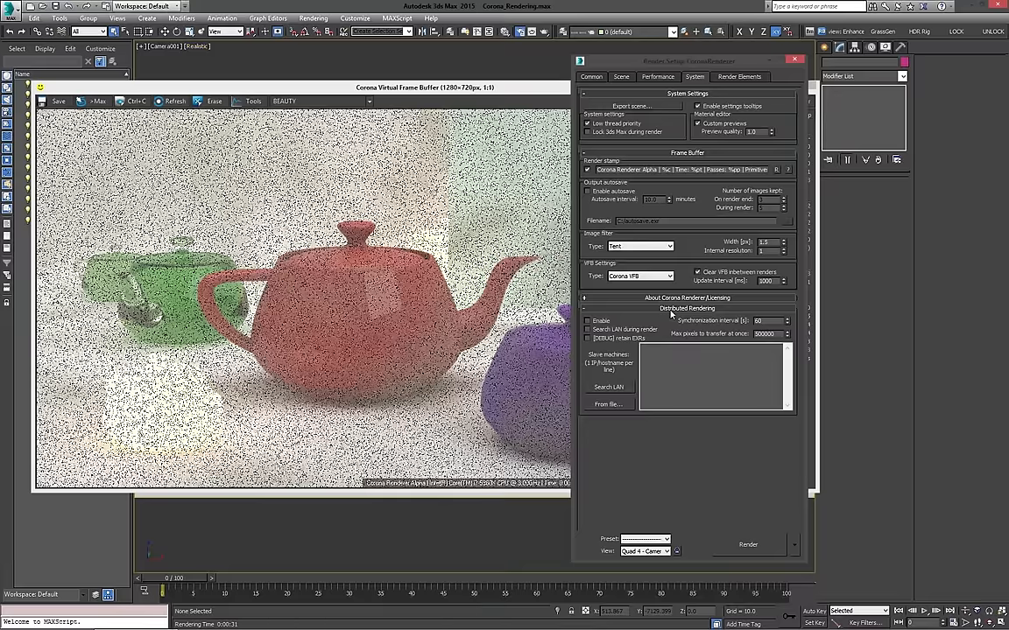
mouse_move(676, 347)
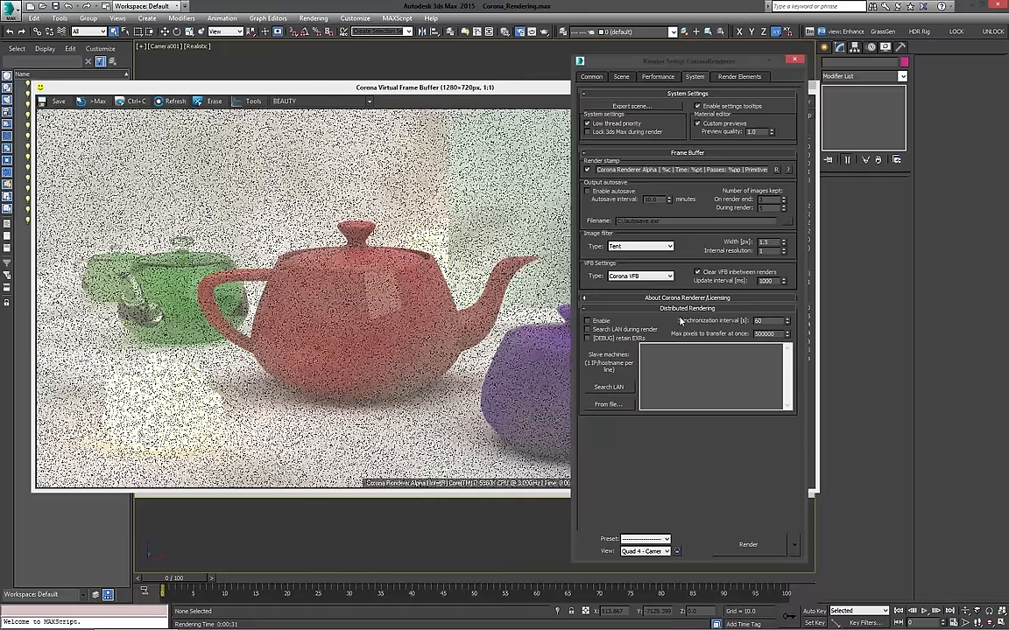
mouse_move(589, 329)
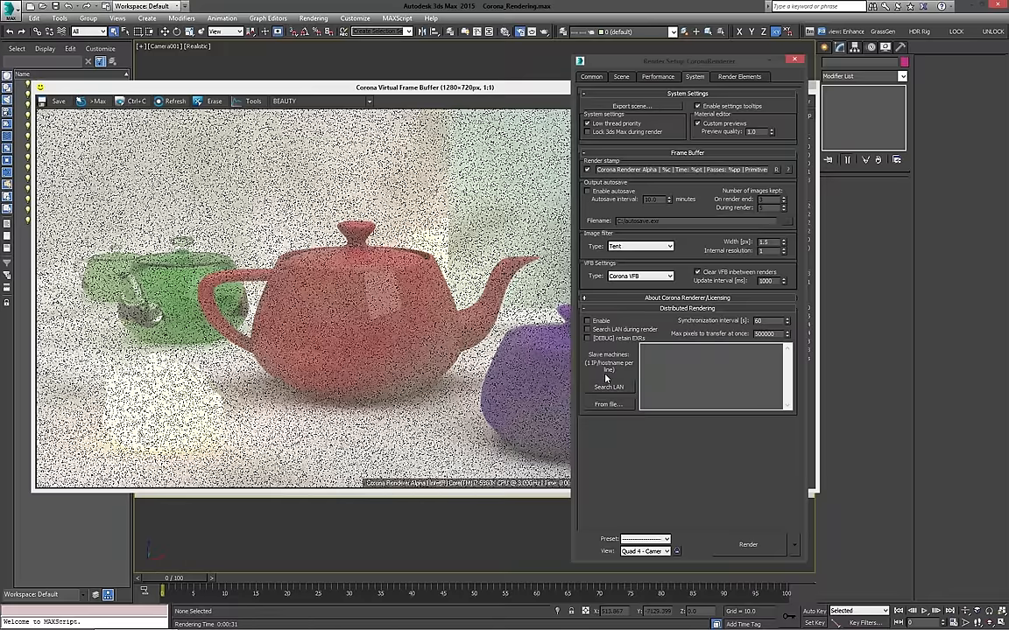
mouse_move(609, 387)
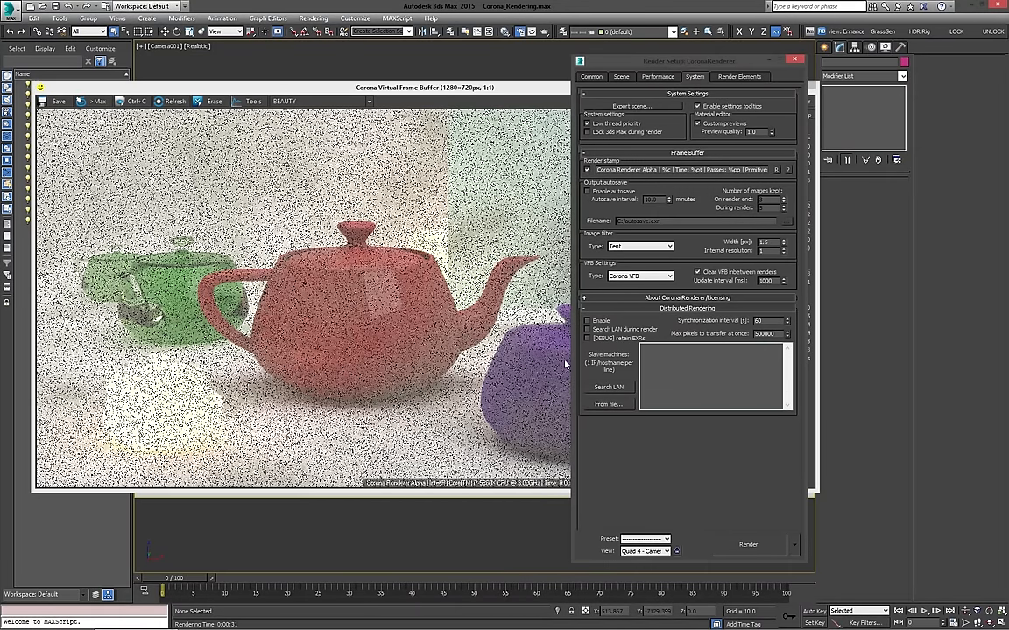
mouse_move(590, 329)
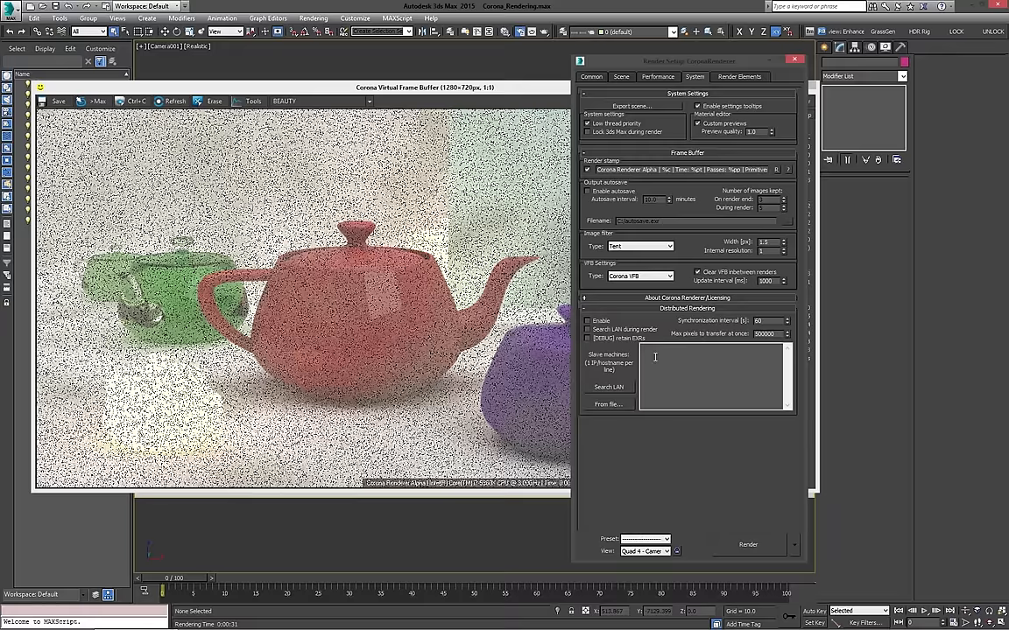
mouse_move(610, 329)
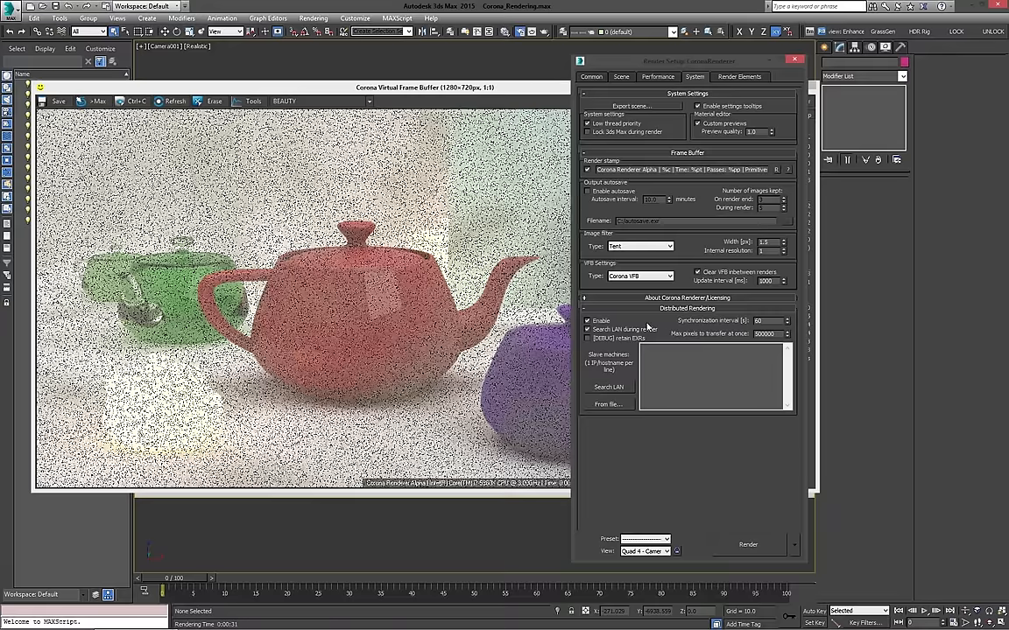
click(588, 320)
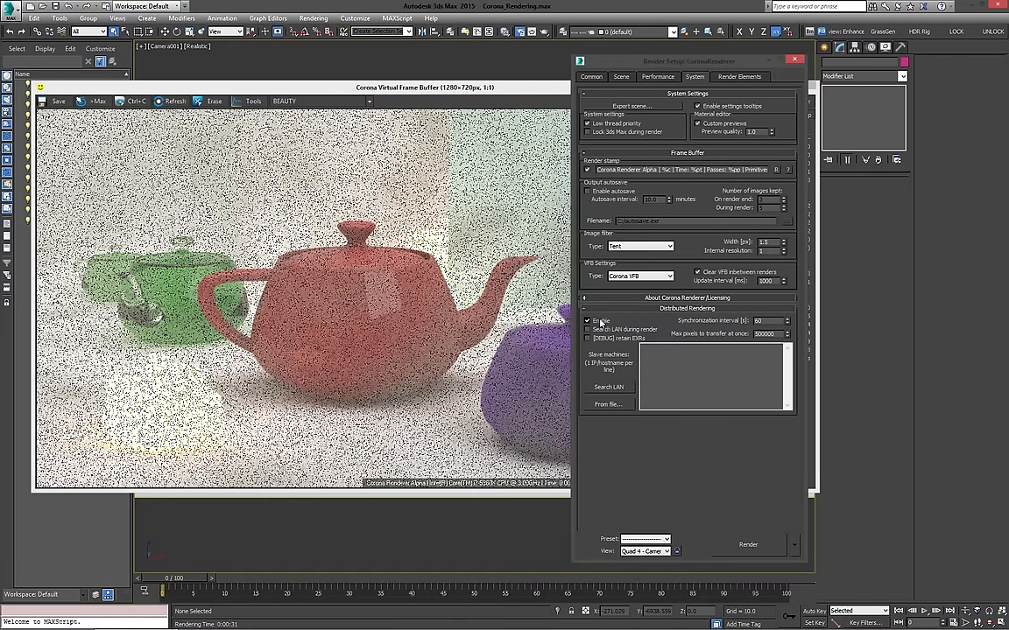
click(587, 321)
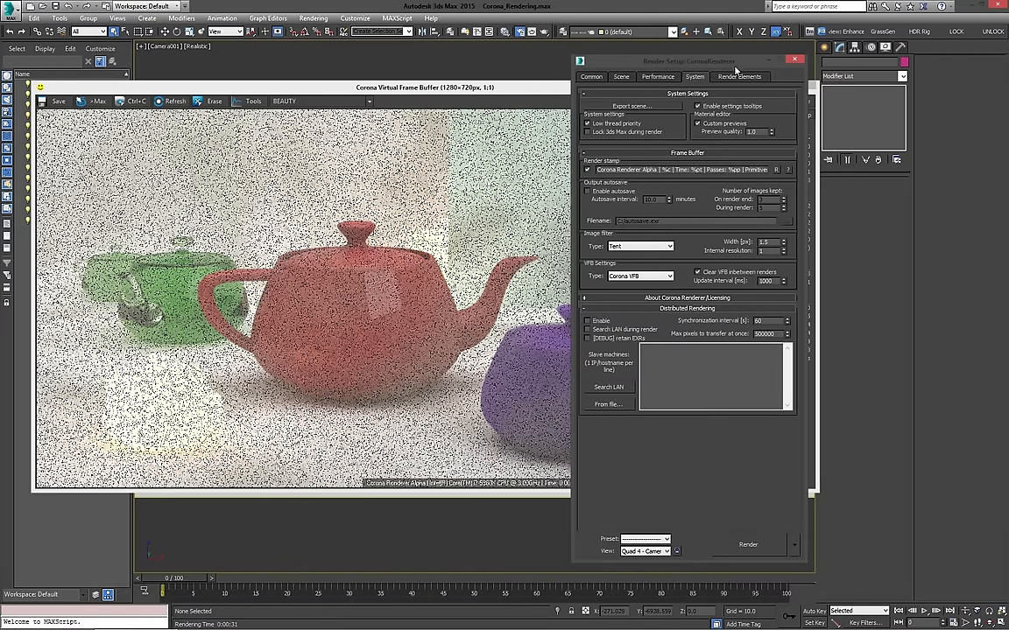
Add the CESSENTIAL passes, CGeometry_ZDepth and CShading_Albedo, and view ZDepth's parameters.
click(765, 77)
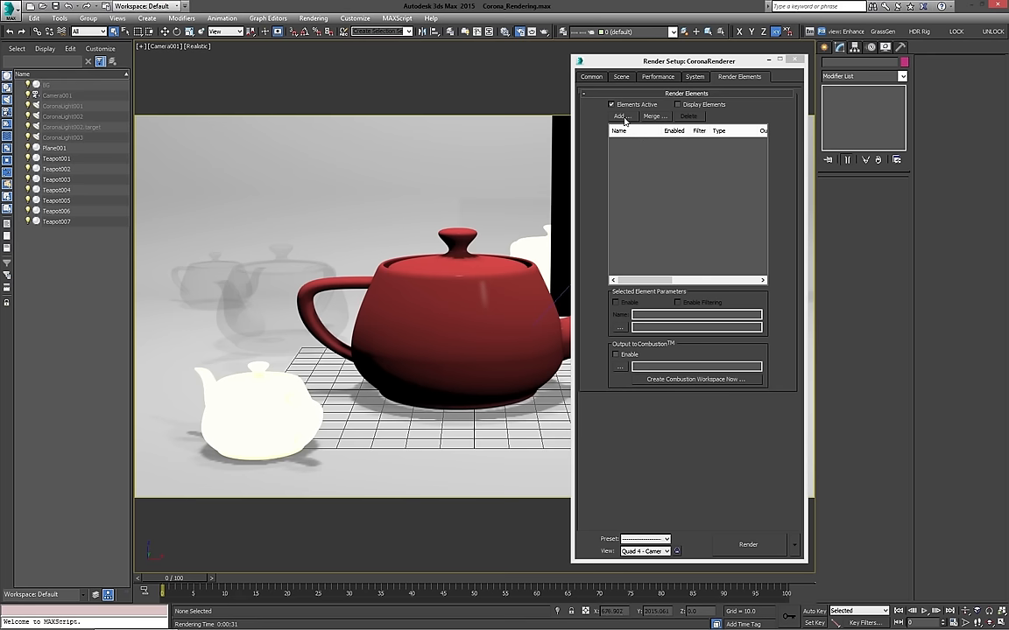
click(618, 116)
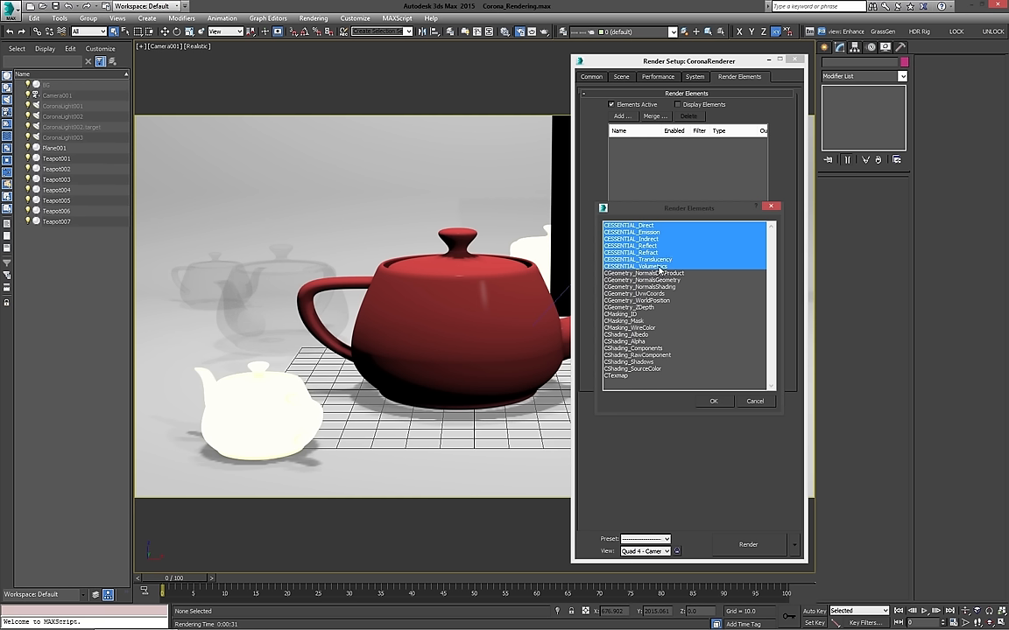
mouse_move(650, 263)
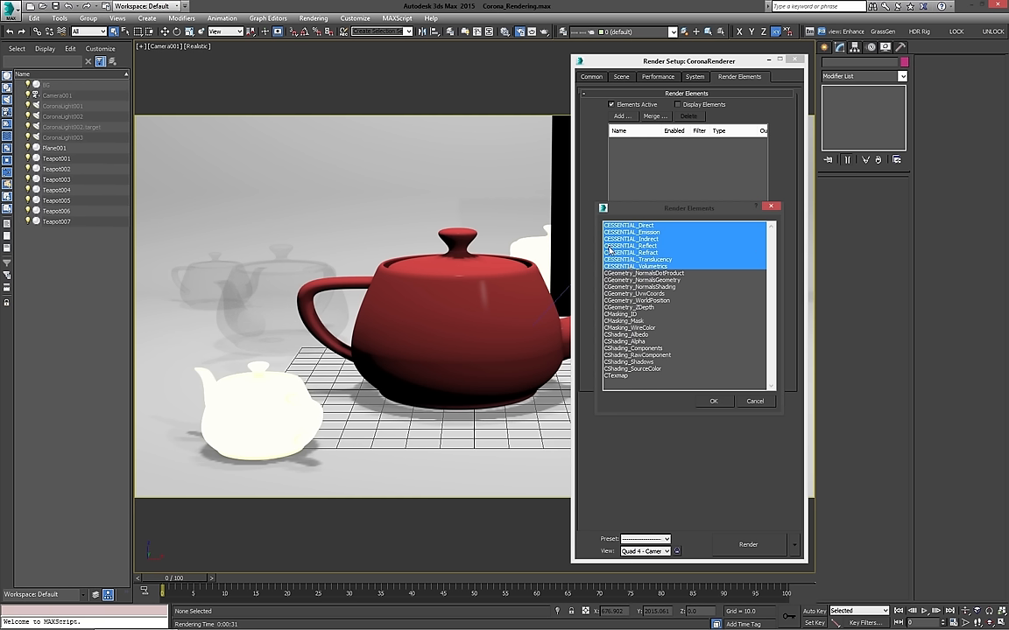
mouse_move(622, 238)
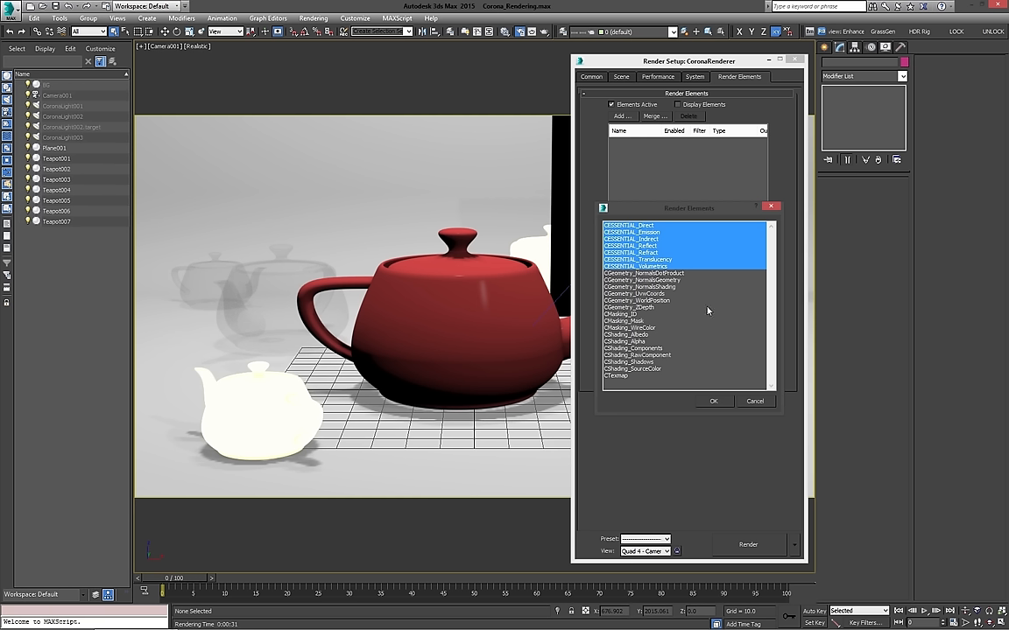
click(628, 307)
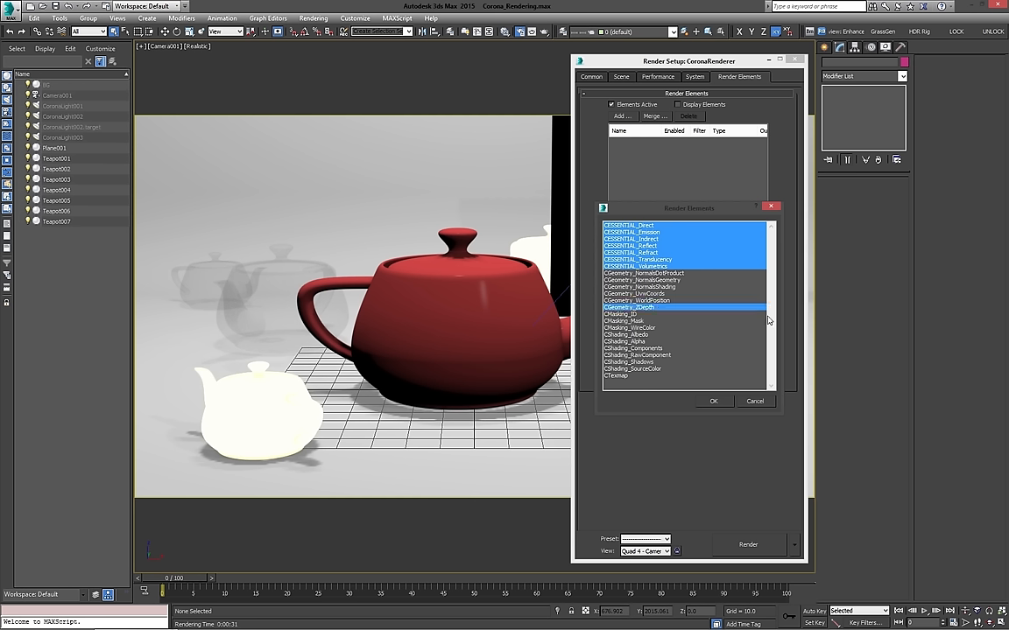
mouse_move(646, 337)
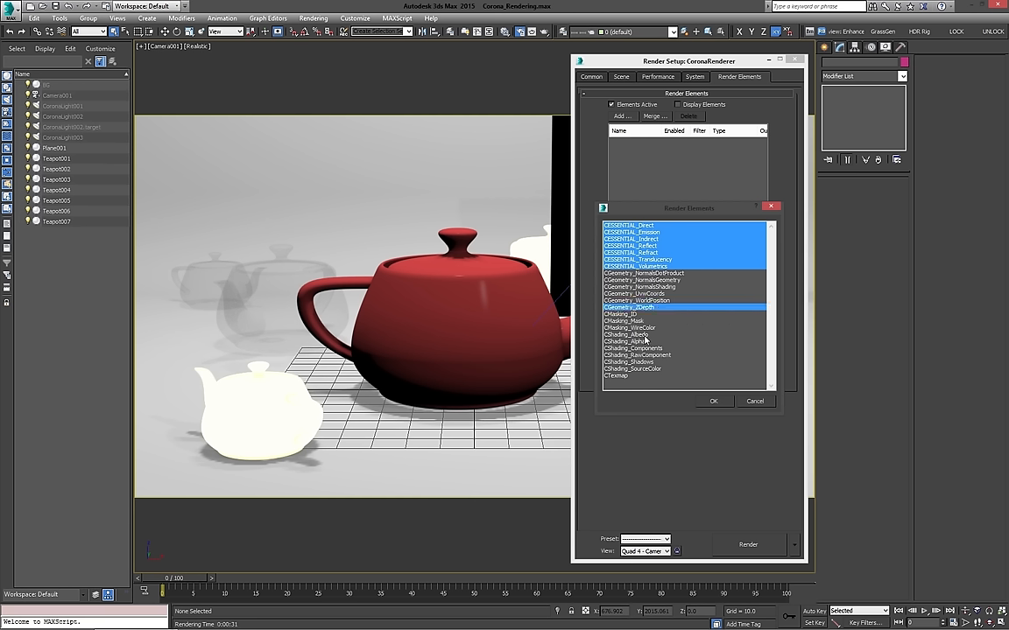
click(629, 335)
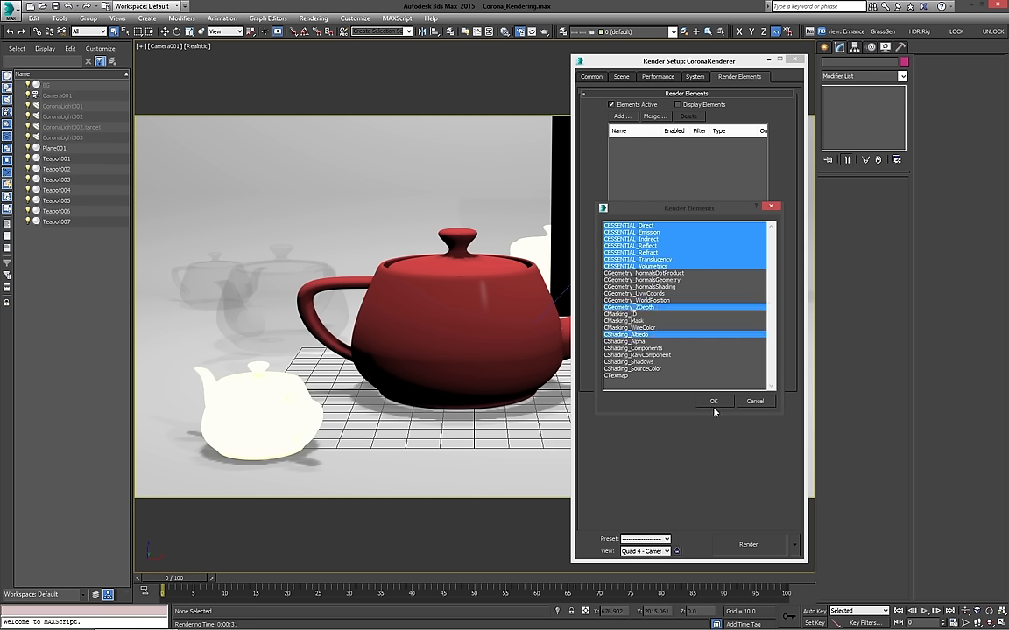
click(714, 401)
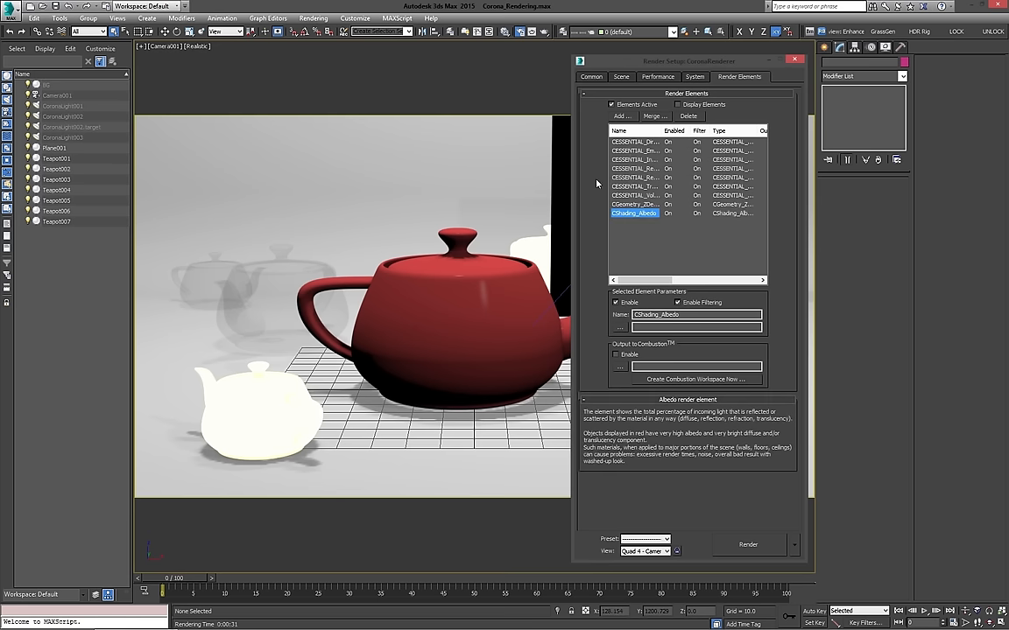
click(636, 204)
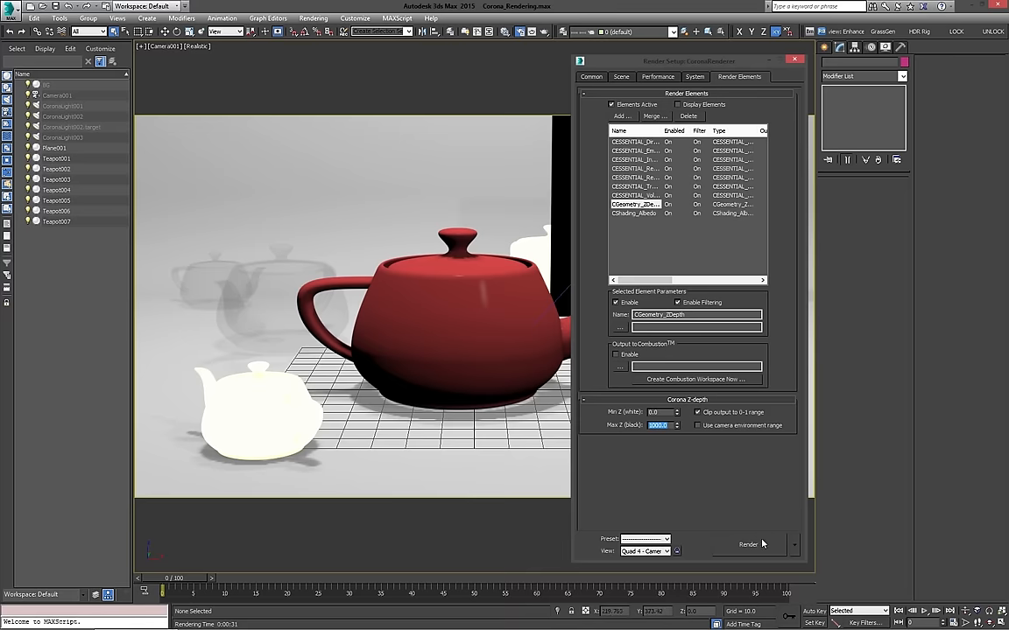
Render the teapot scene with the nine newly added render elements.
click(744, 543)
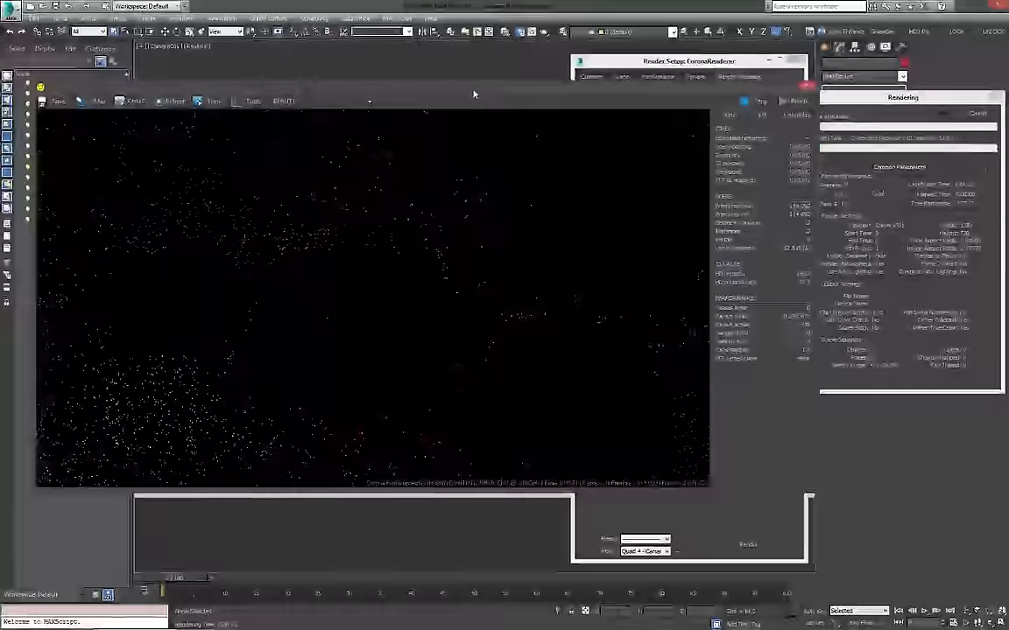
Step through the Direct, Emission and Volumetrics passes in the VFB, ending on CGeometry_ZDepth.
click(779, 99)
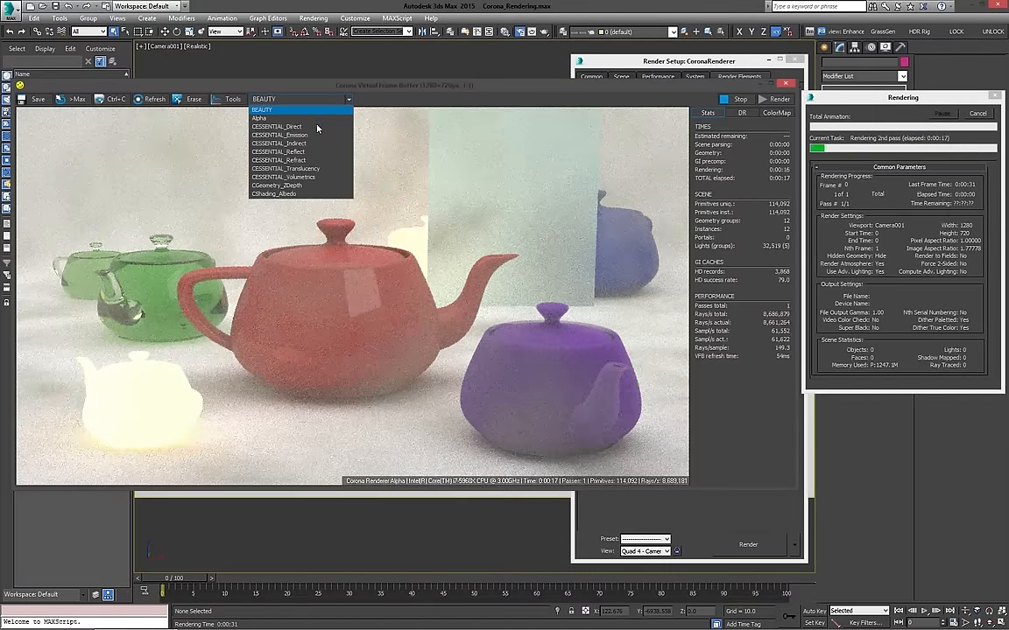
click(277, 126)
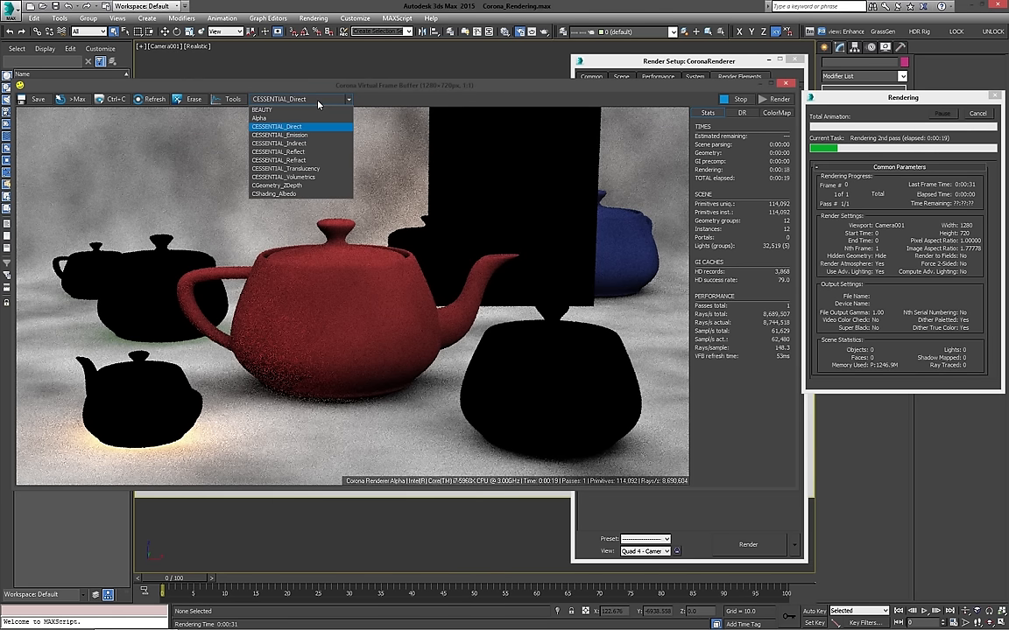
click(279, 143)
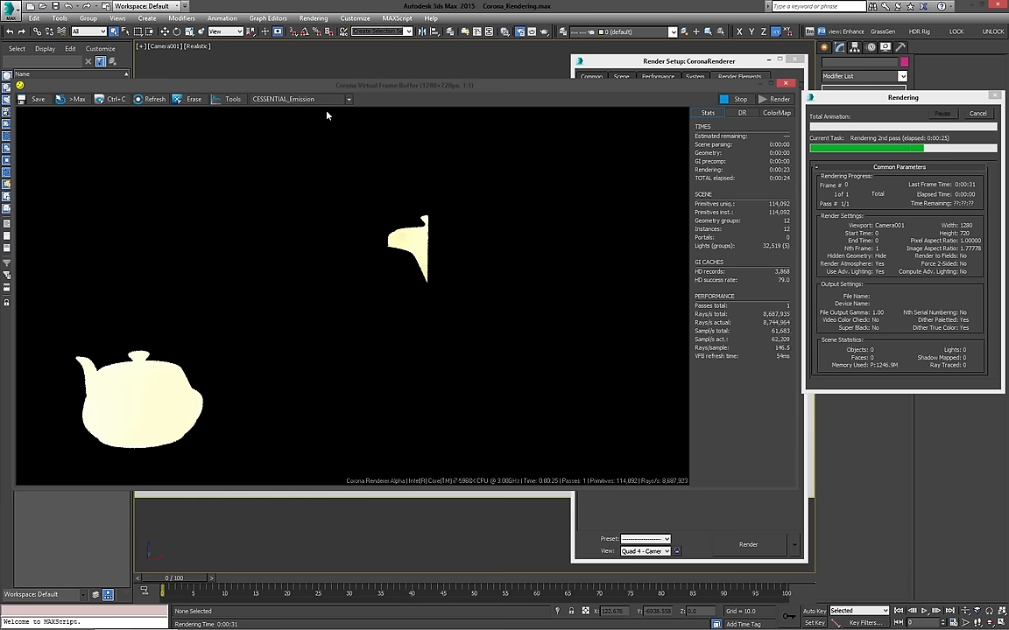
click(346, 99)
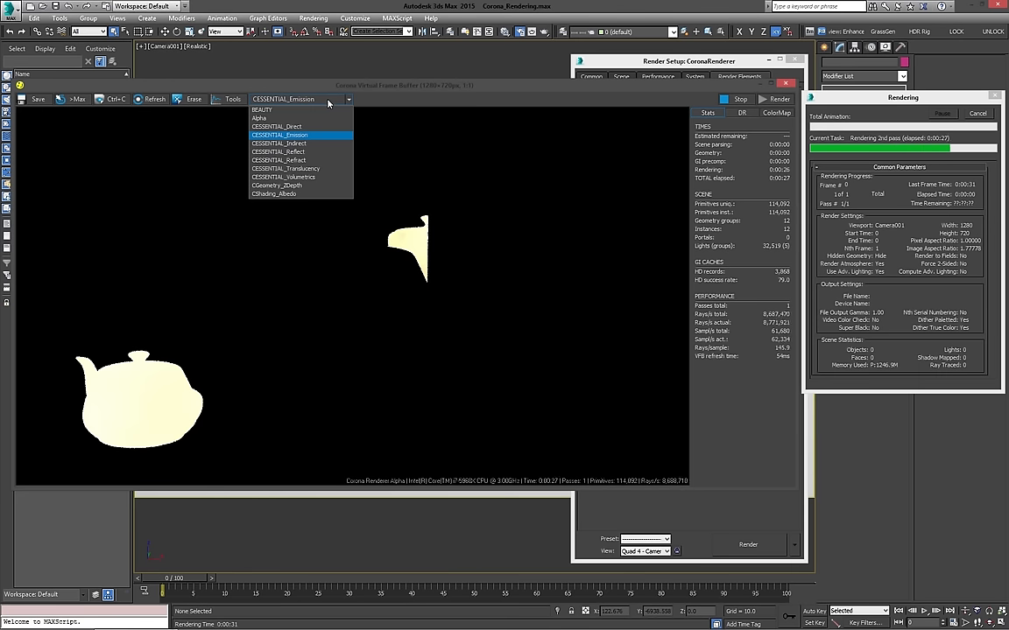
click(278, 152)
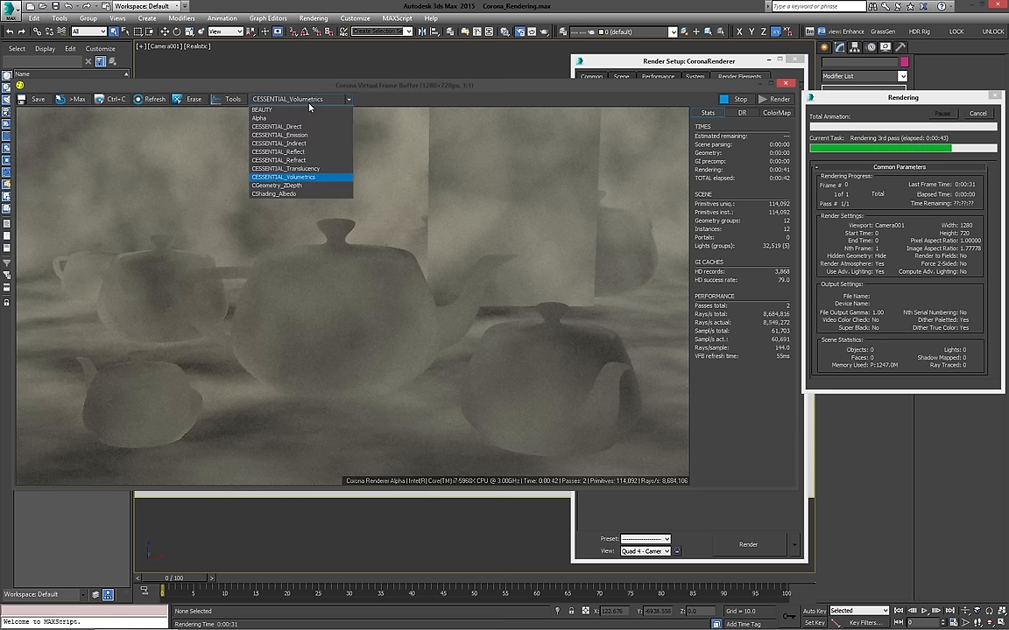
click(275, 193)
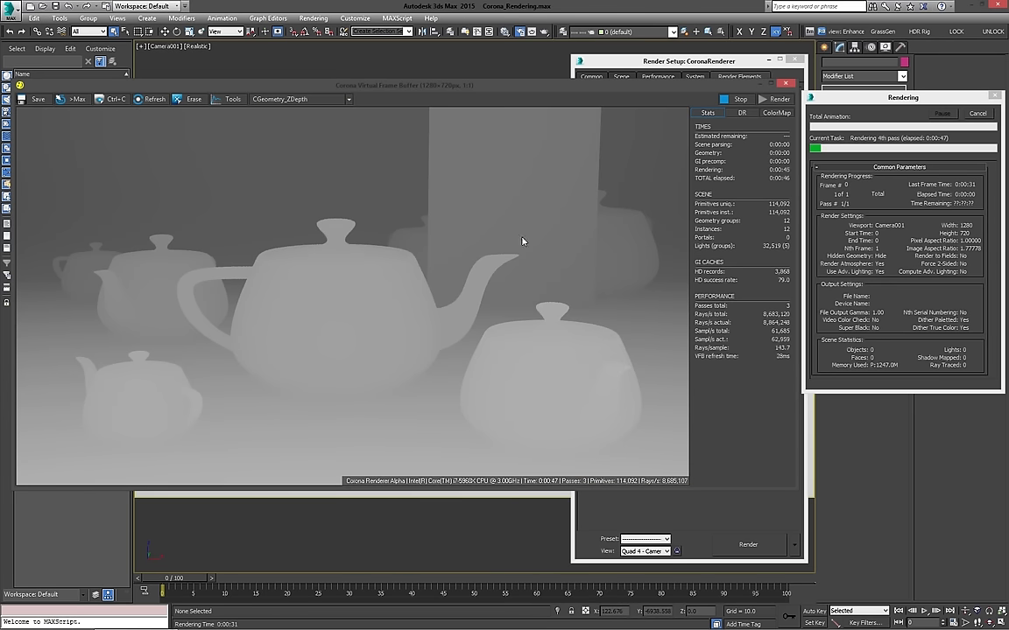
Check the Z-depth element in Render Setup, then open the VFB pass list.
click(754, 77)
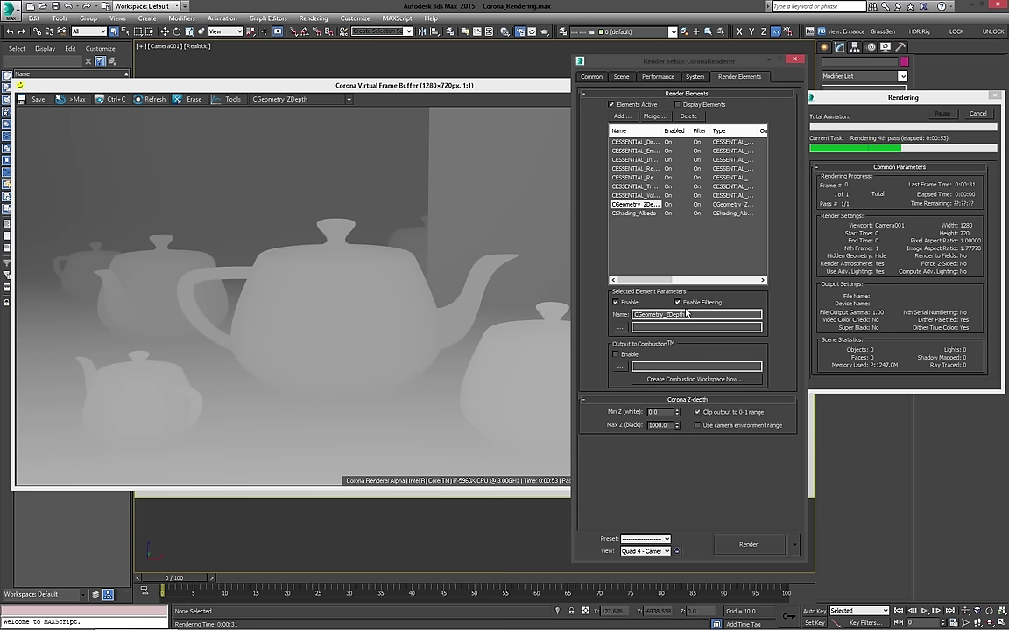
mouse_move(604, 299)
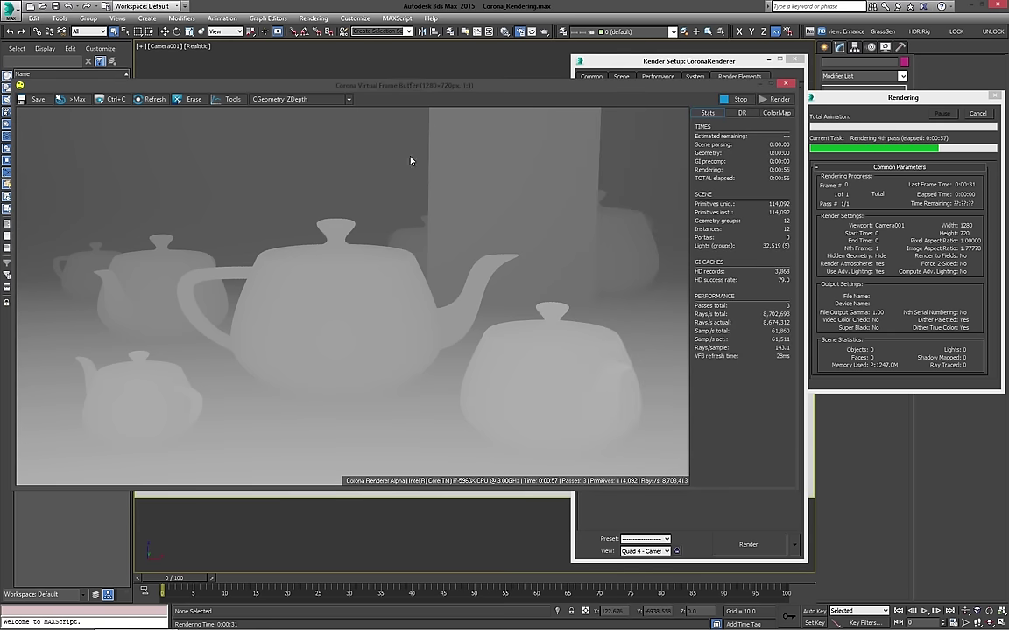
mouse_move(344, 256)
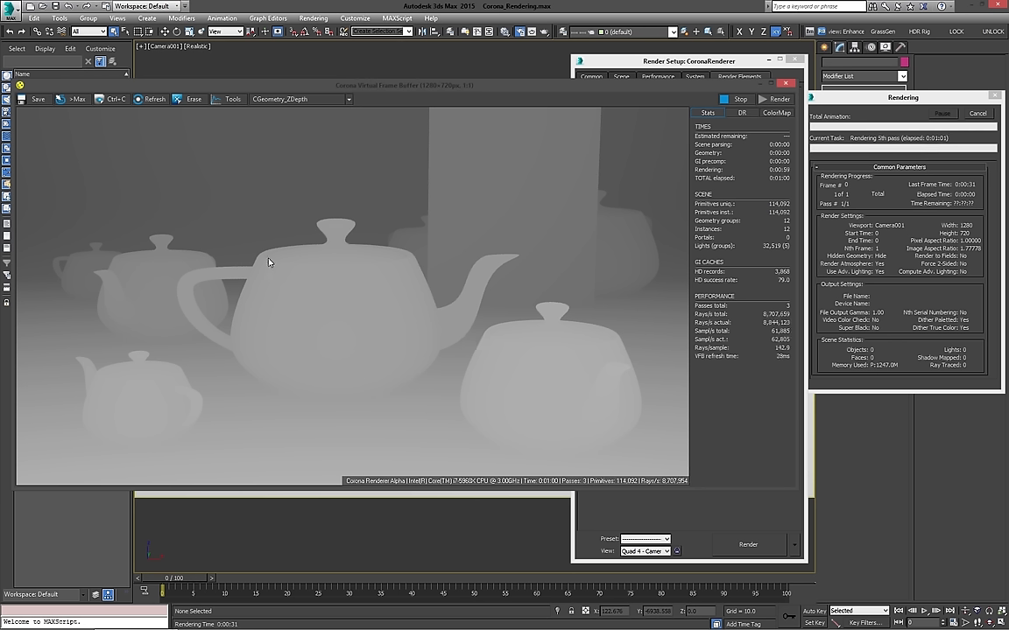
mouse_move(364, 286)
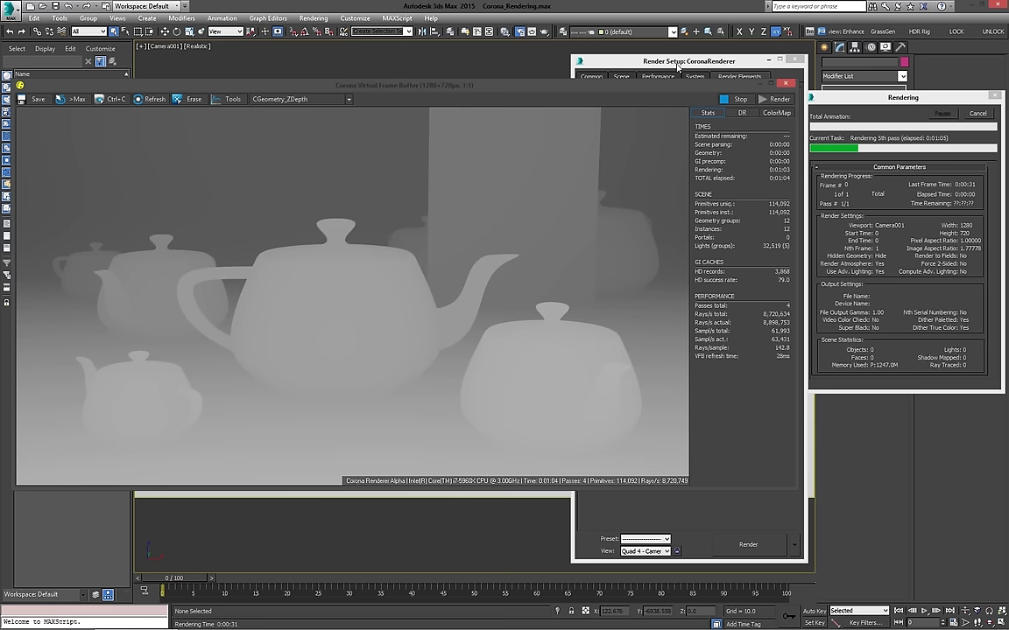
click(739, 76)
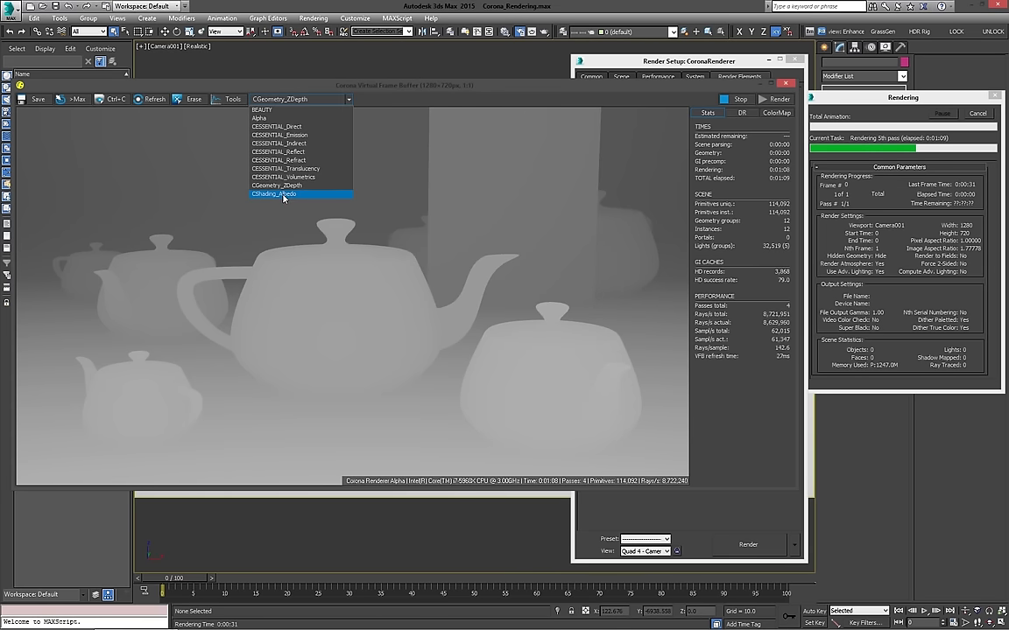
Switch the VFB display to the CShading_Albedo pass as rendering continues.
click(282, 194)
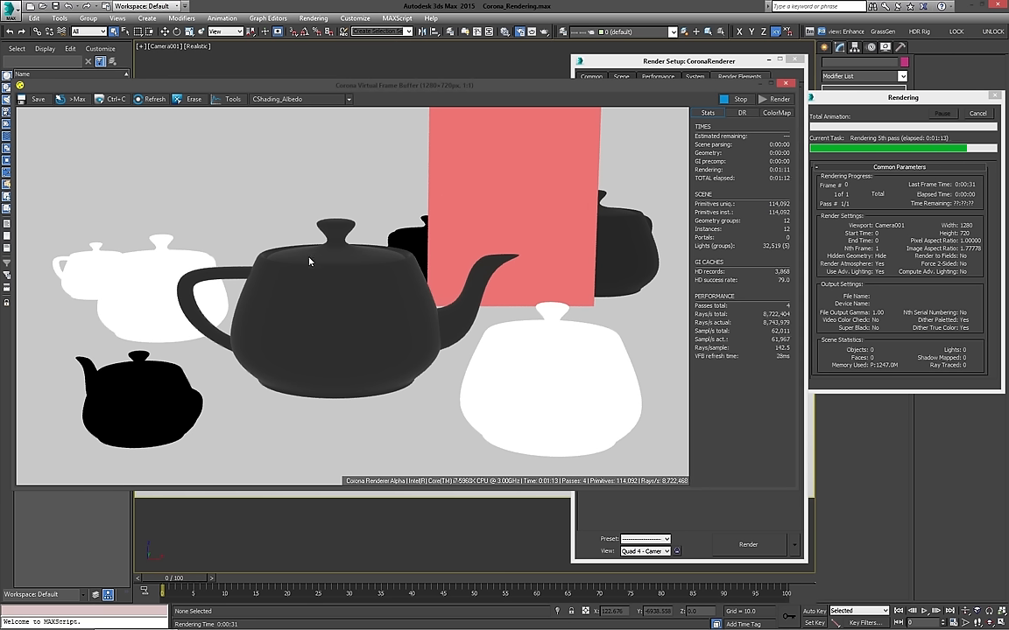
mouse_move(364, 350)
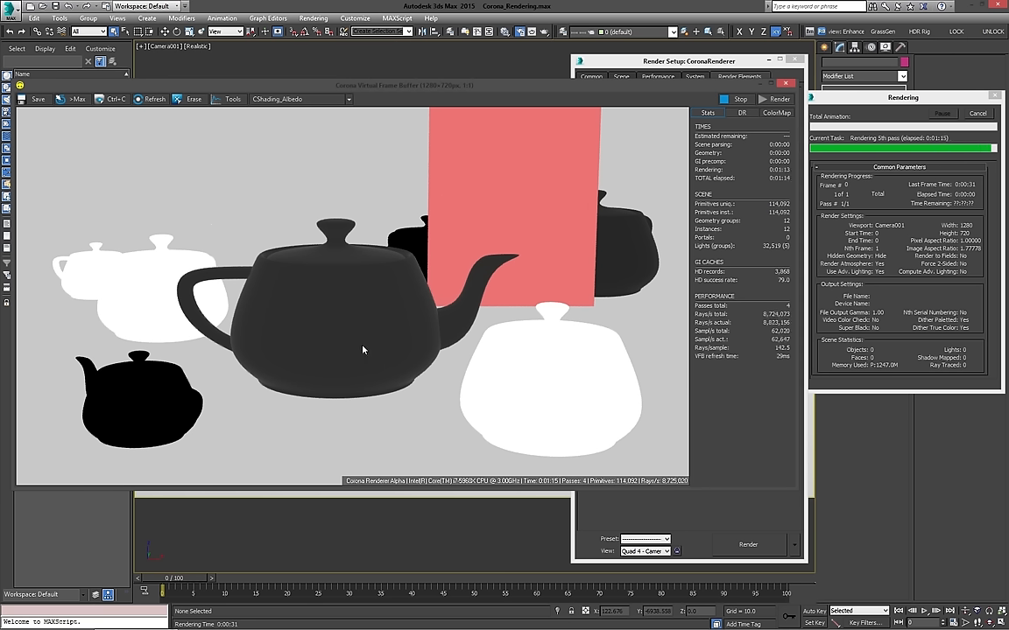
mouse_move(302, 201)
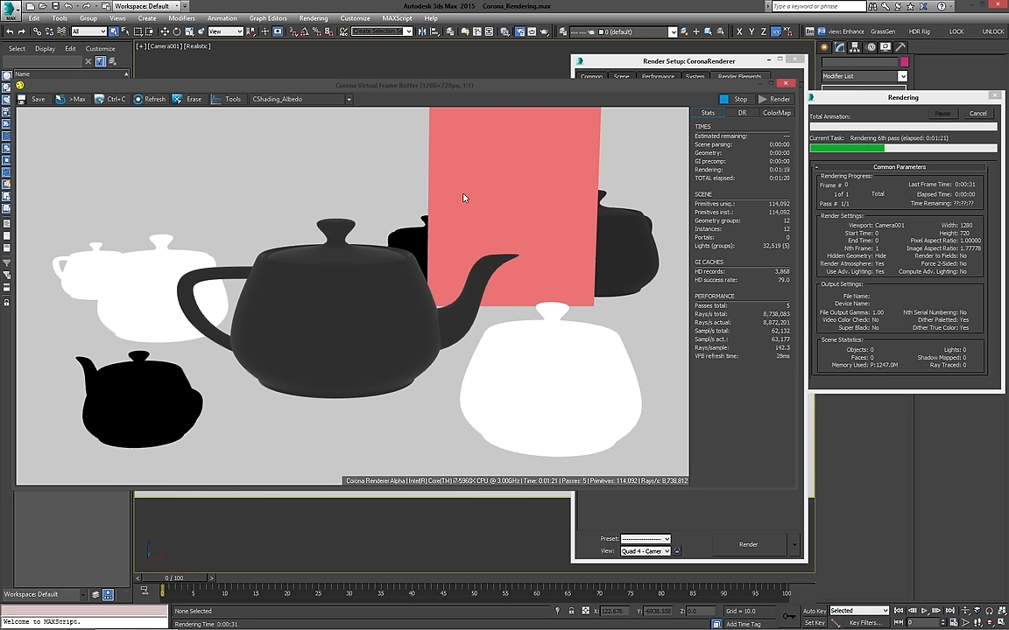
mouse_move(413, 179)
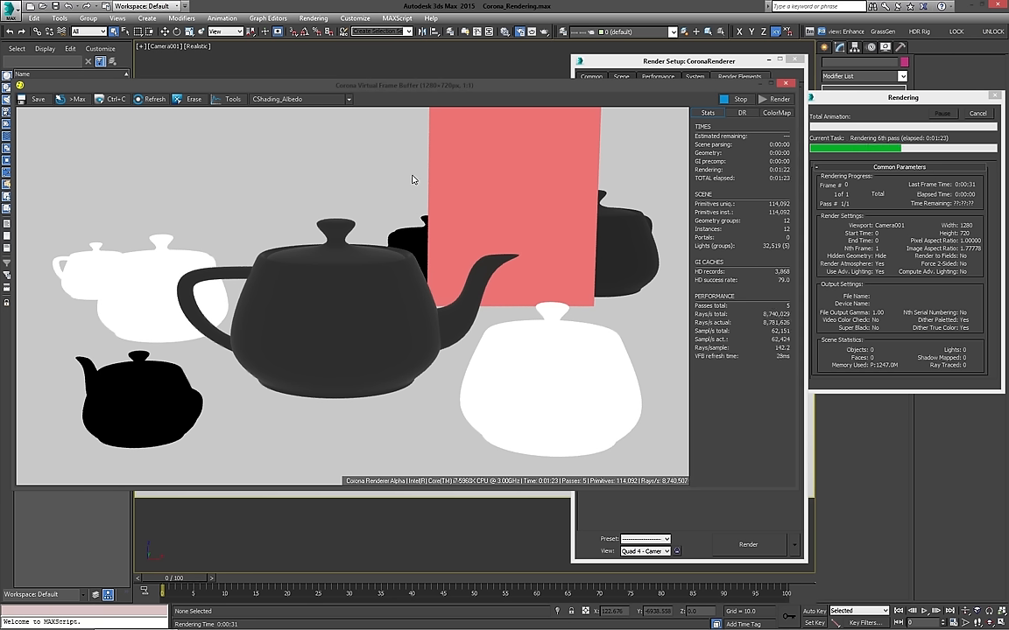
mouse_move(268, 155)
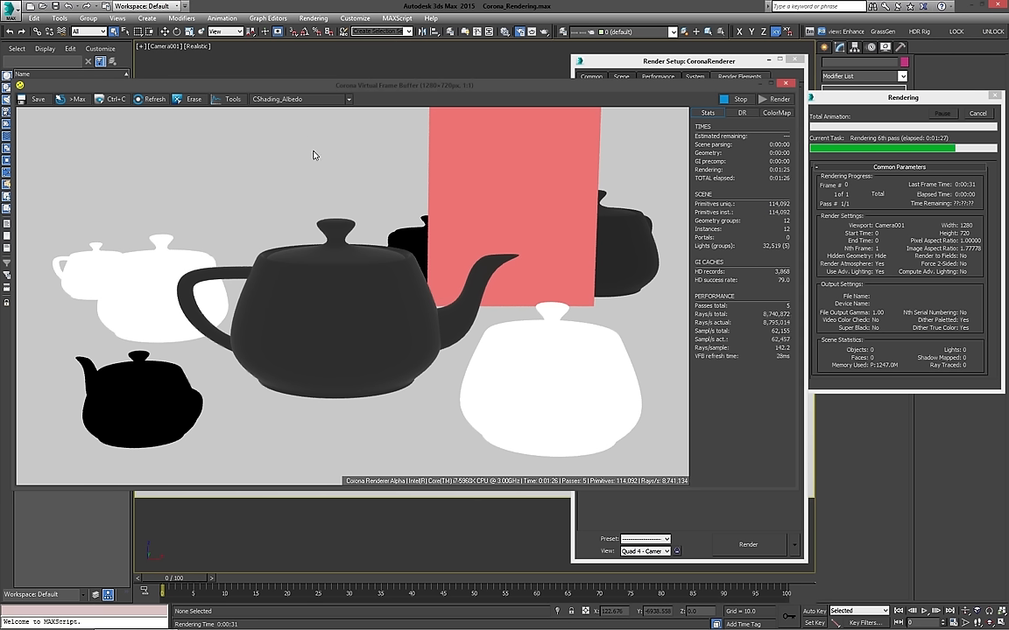
mouse_move(330, 188)
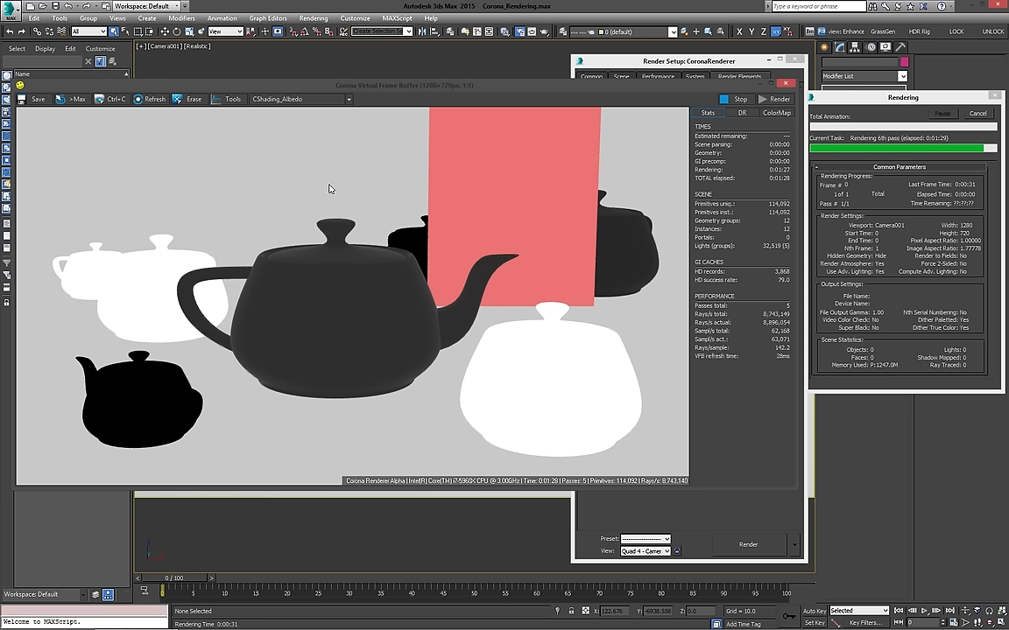
mouse_move(429, 174)
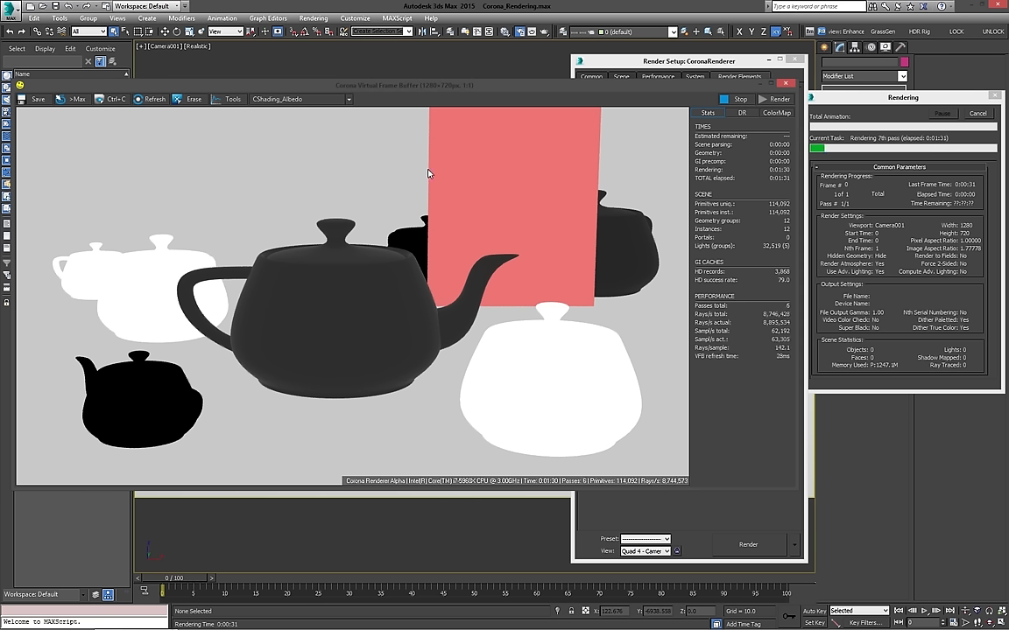
mouse_move(662, 247)
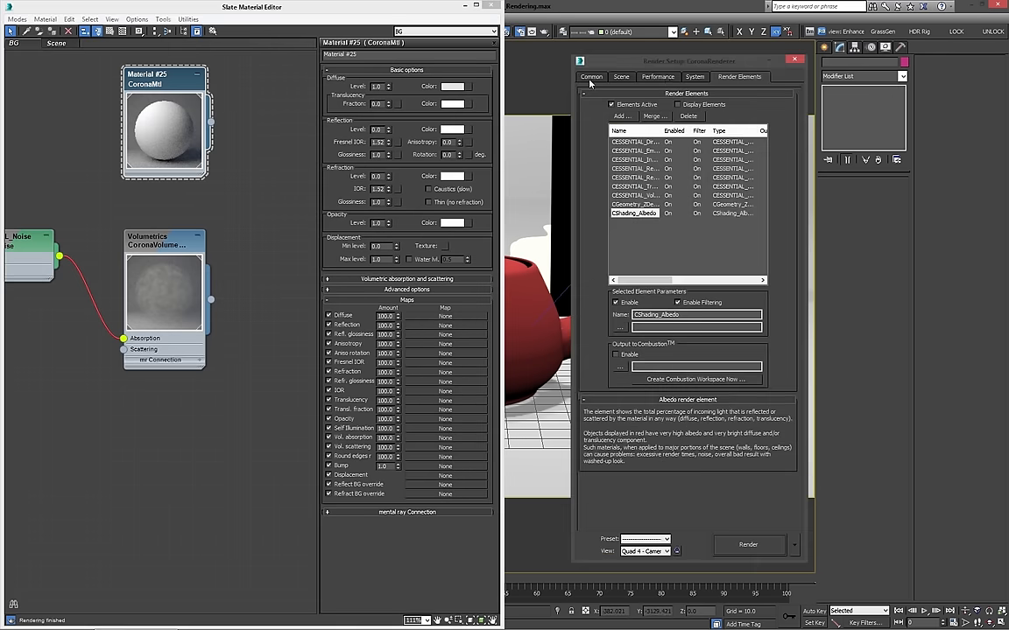
Make CoronaMtl Material #26 the scene material override with a 200 grey diffuse.
click(612, 77)
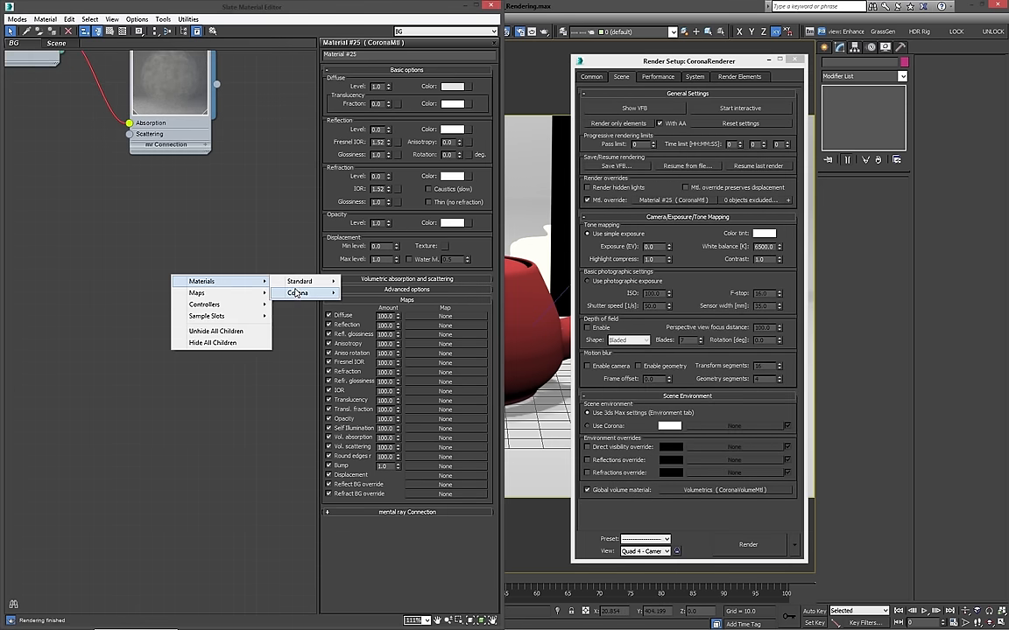
click(298, 293)
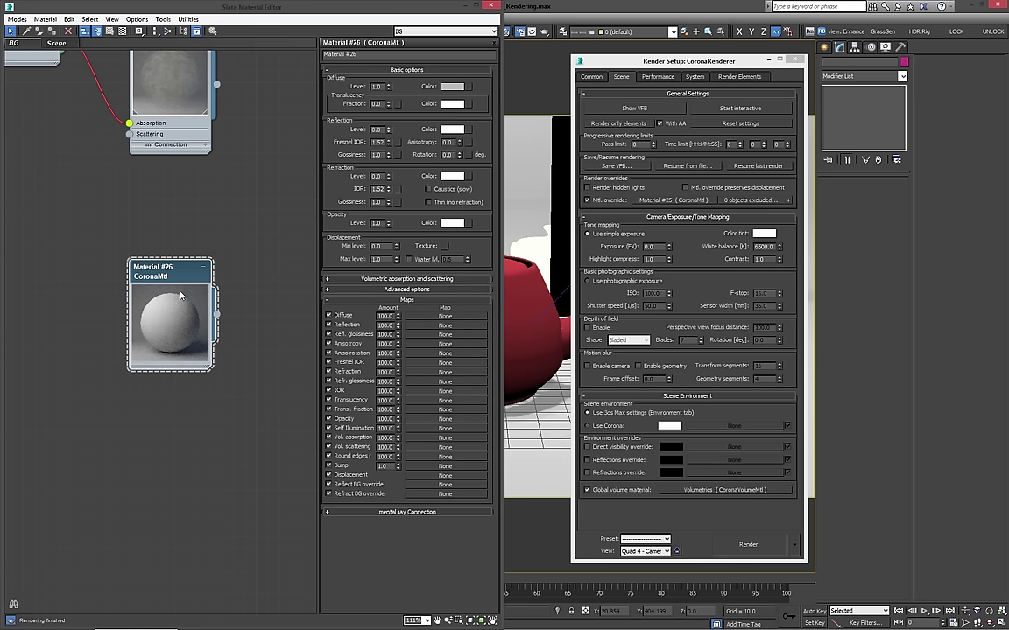
click(449, 85)
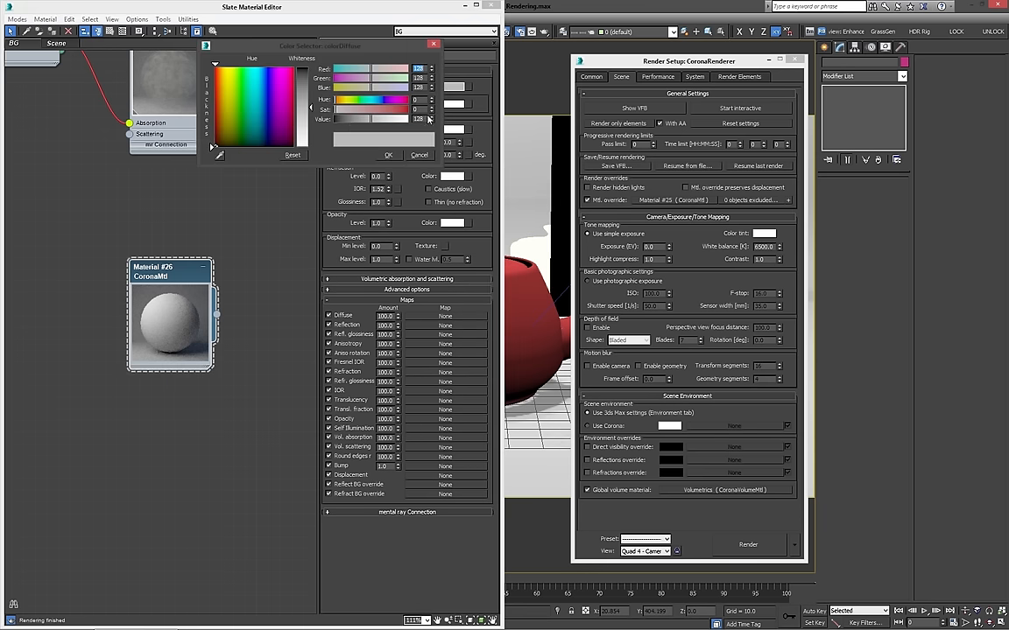
click(388, 155)
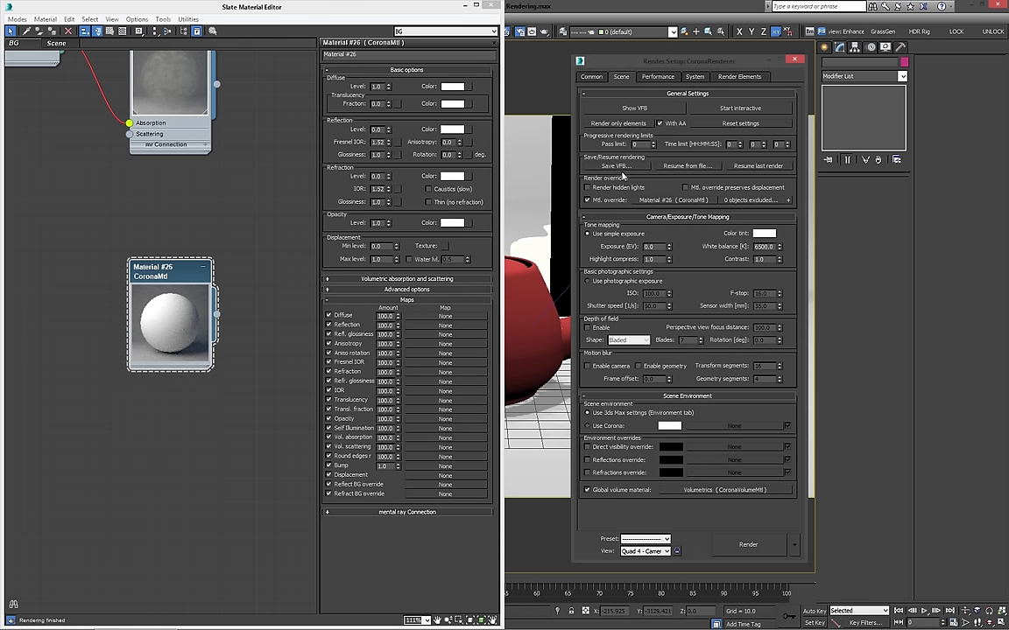
click(743, 544)
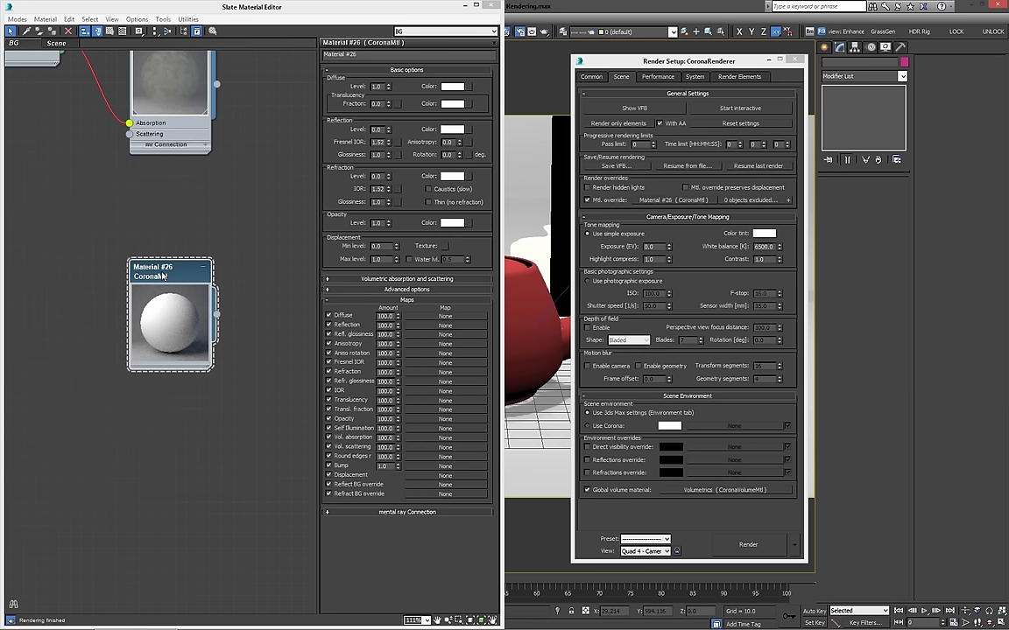
mouse_move(603, 152)
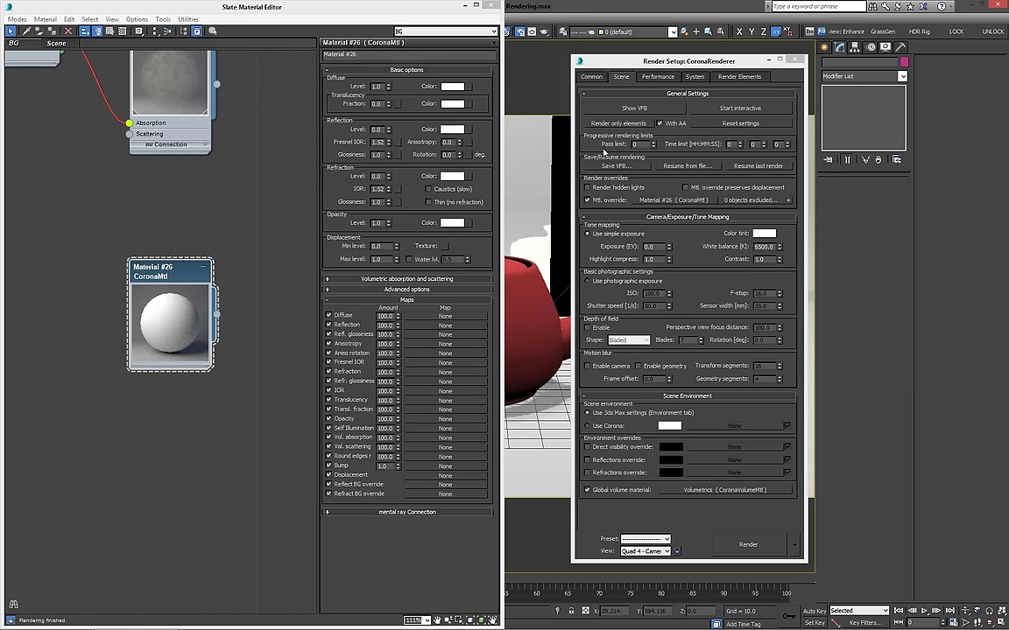
mouse_move(200, 179)
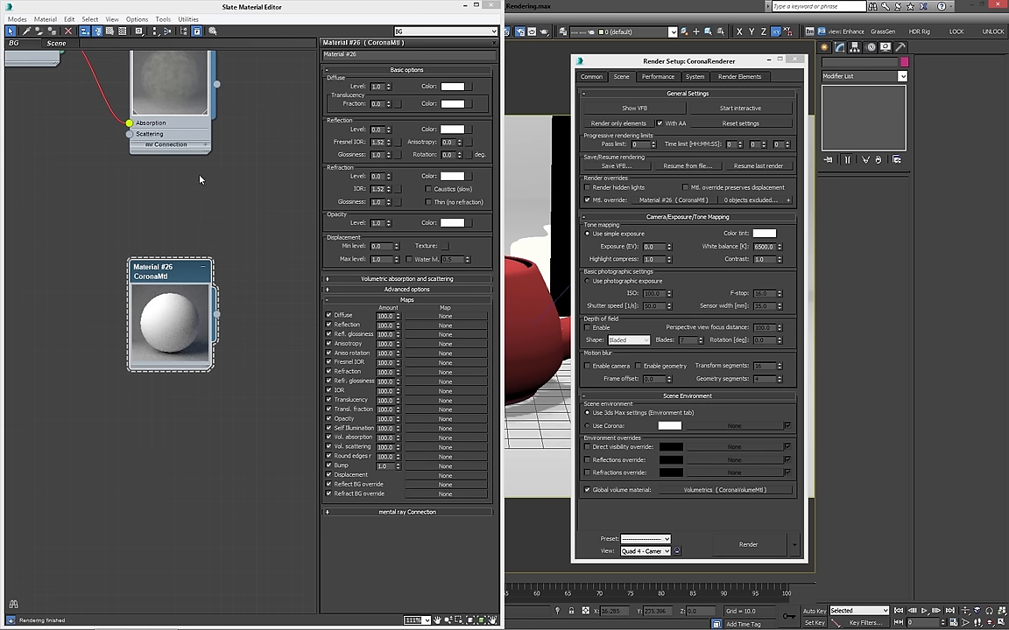
mouse_move(208, 218)
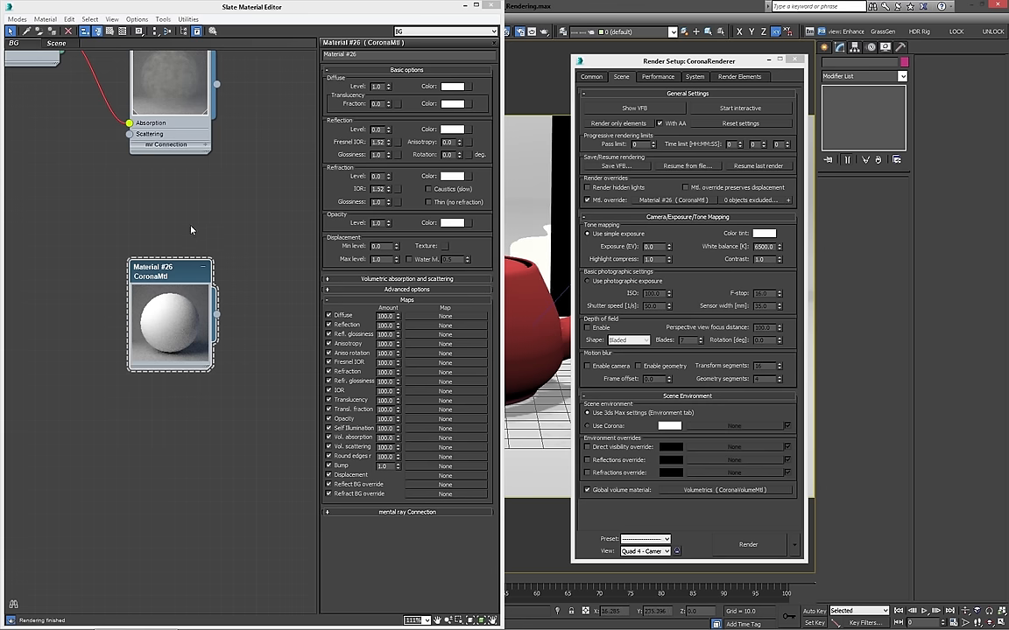
click(450, 84)
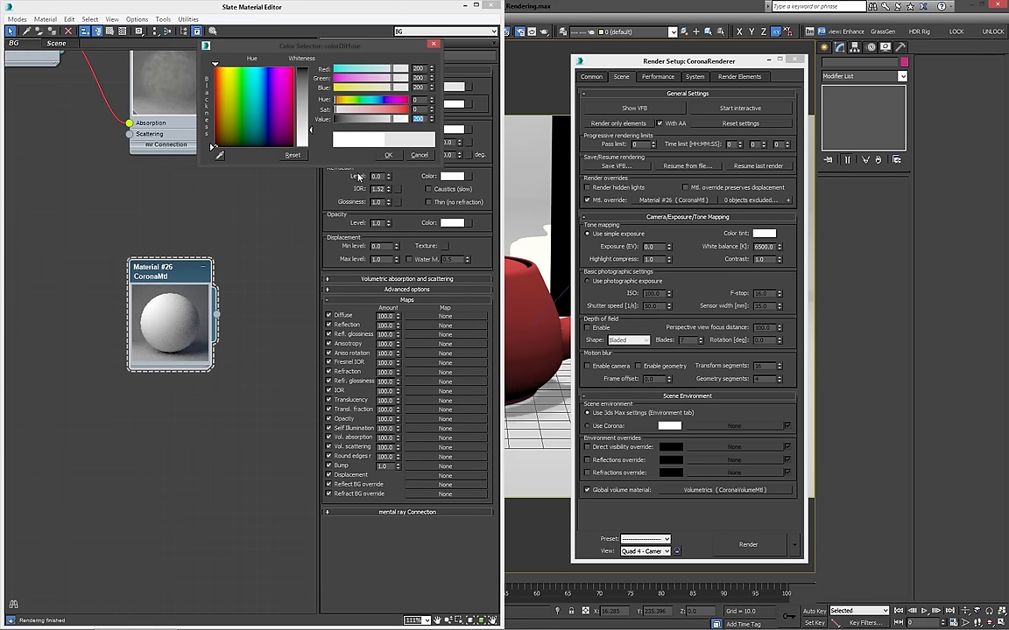
Confirm Material #26's light-grey diffuse, re-render, and view the Beauty pass in the VFB.
click(741, 542)
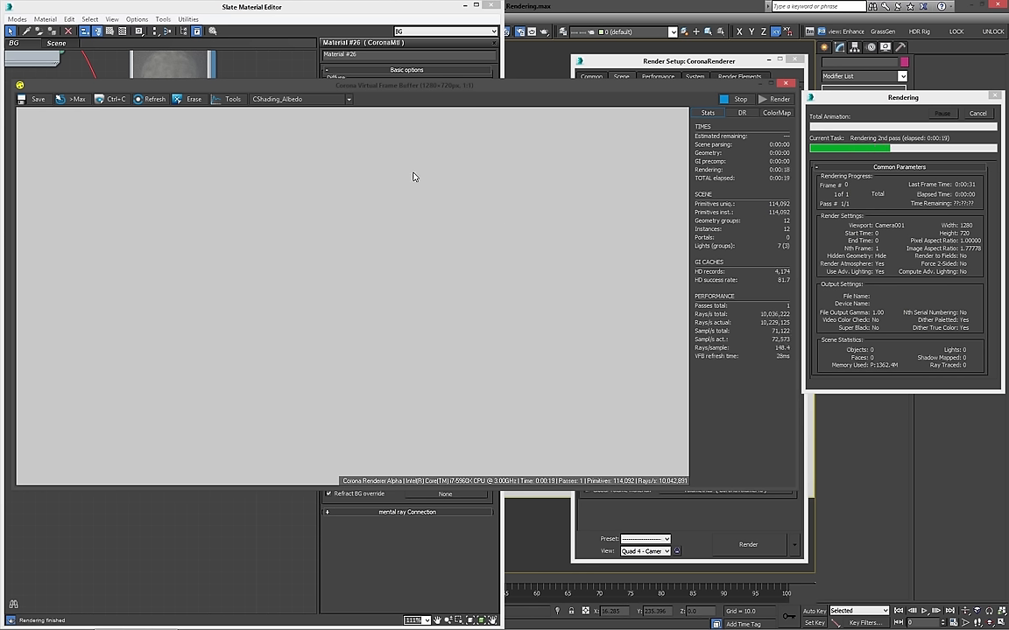
mouse_move(411, 209)
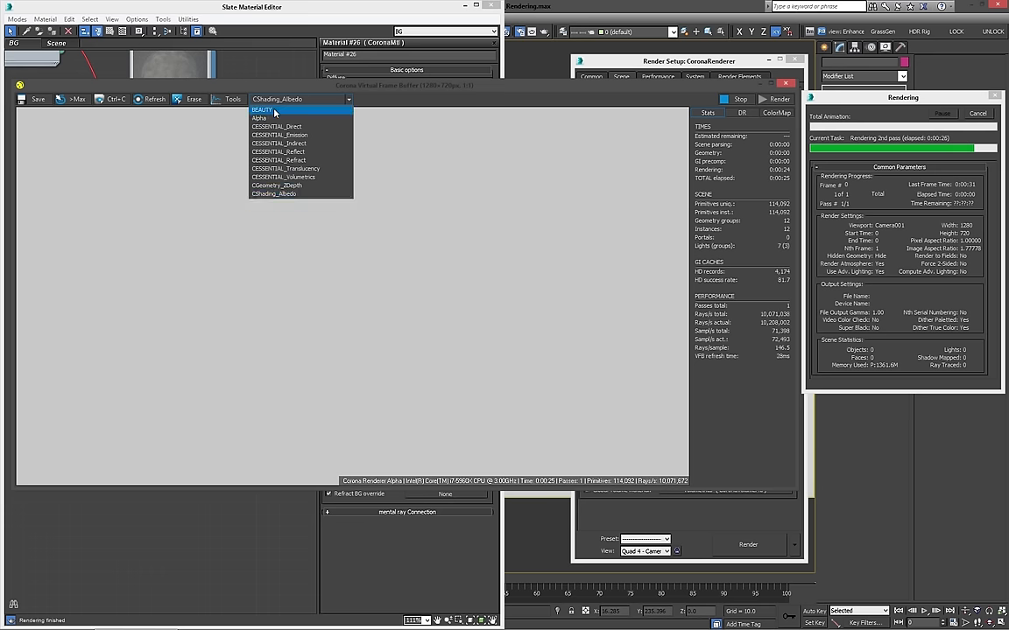
click(266, 111)
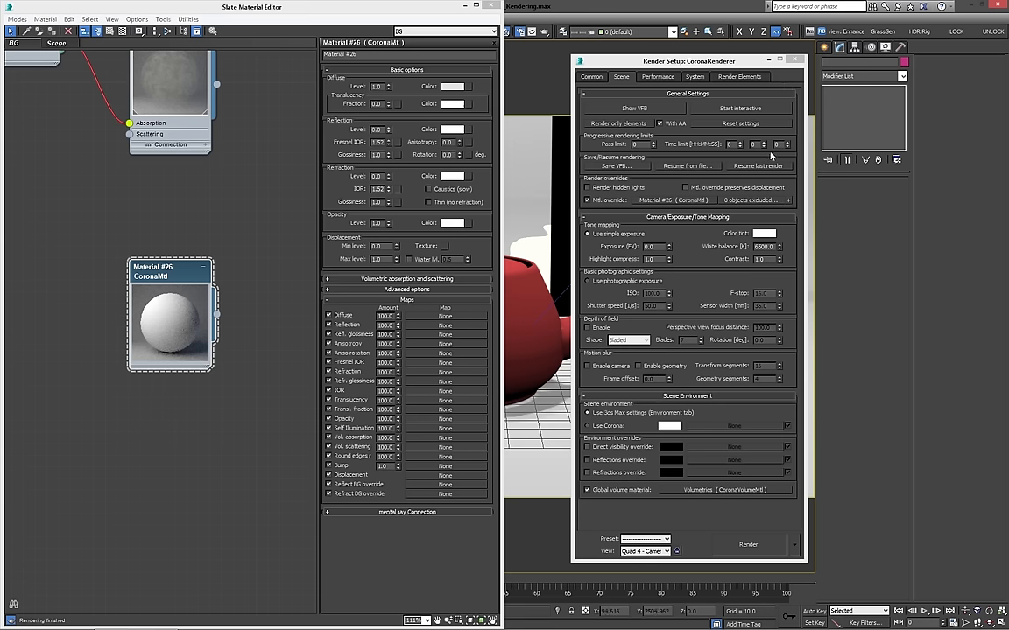
Add a CMasking_Mask element from the Render Elements picker to the elements list.
click(763, 78)
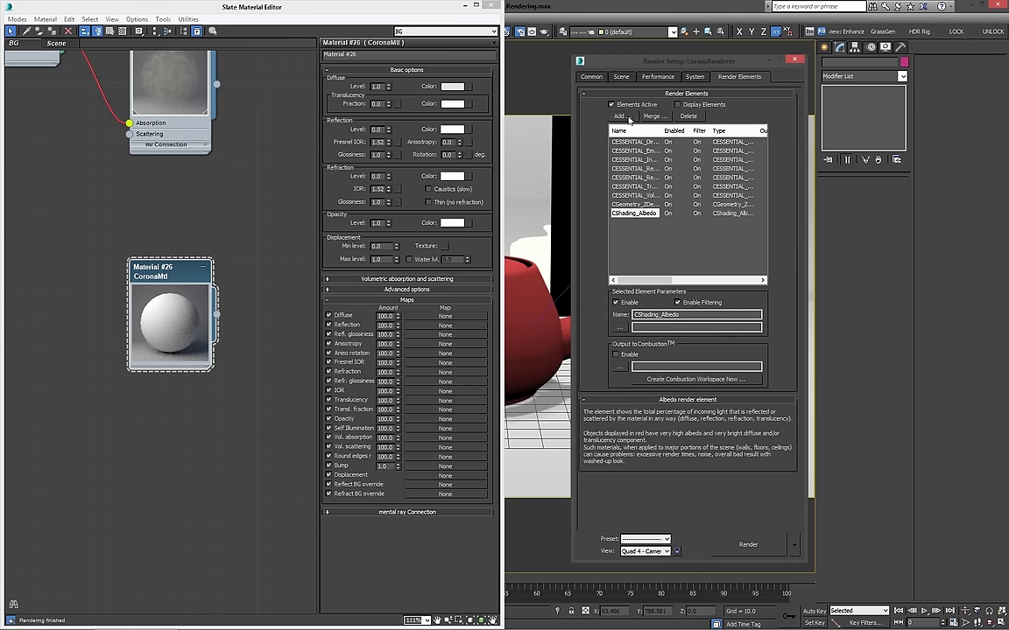
click(619, 117)
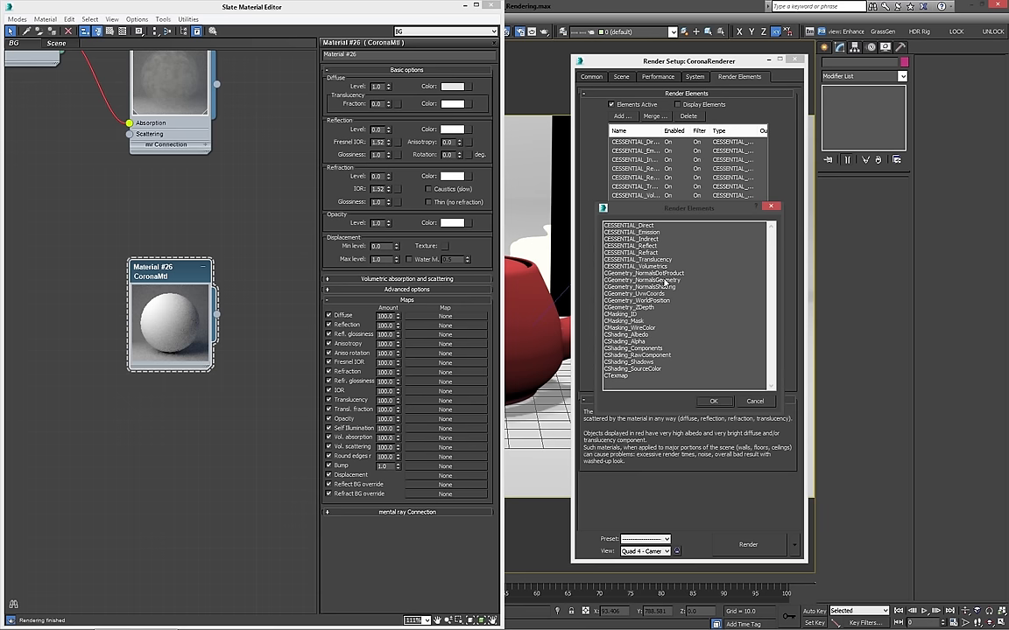
mouse_move(669, 331)
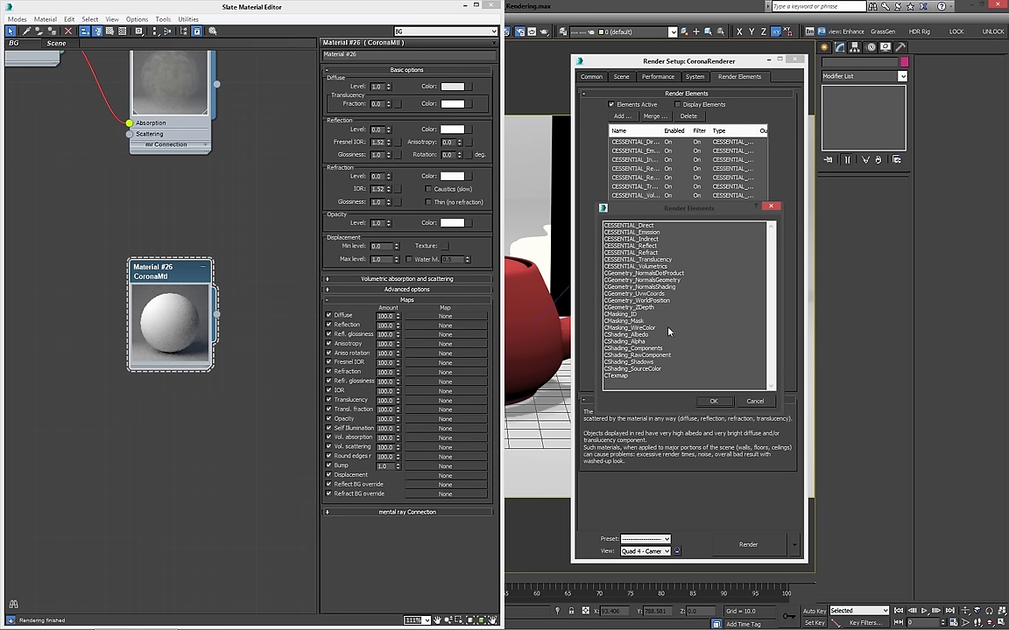
mouse_move(673, 364)
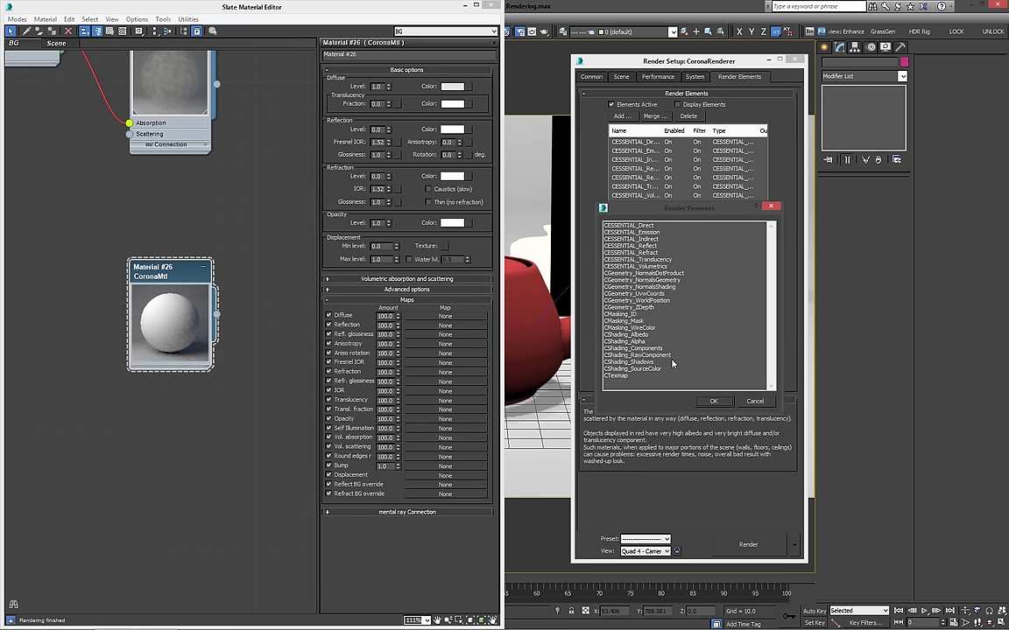
click(626, 321)
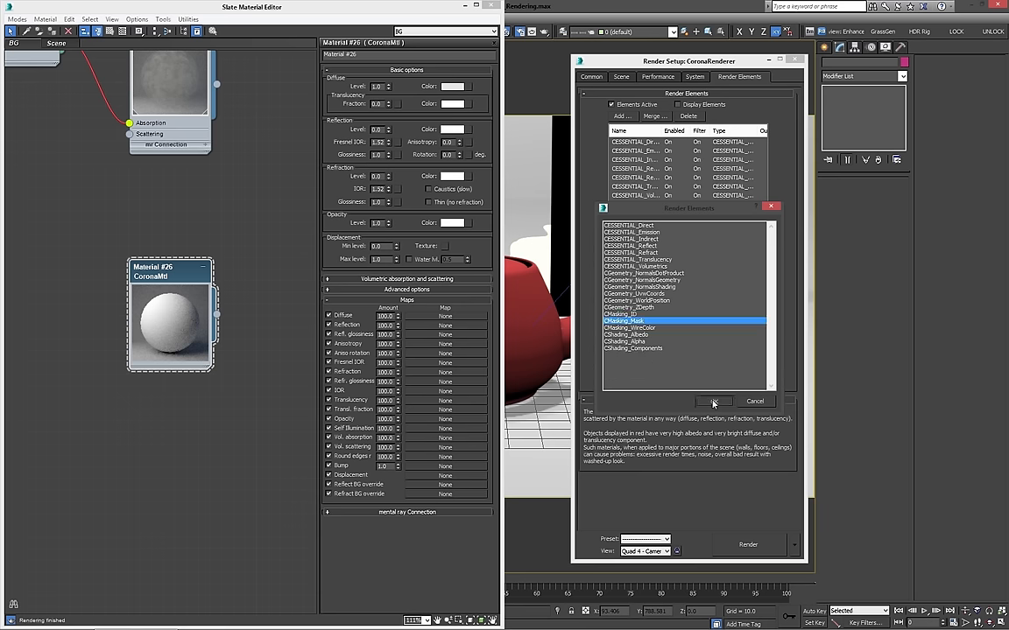
click(713, 401)
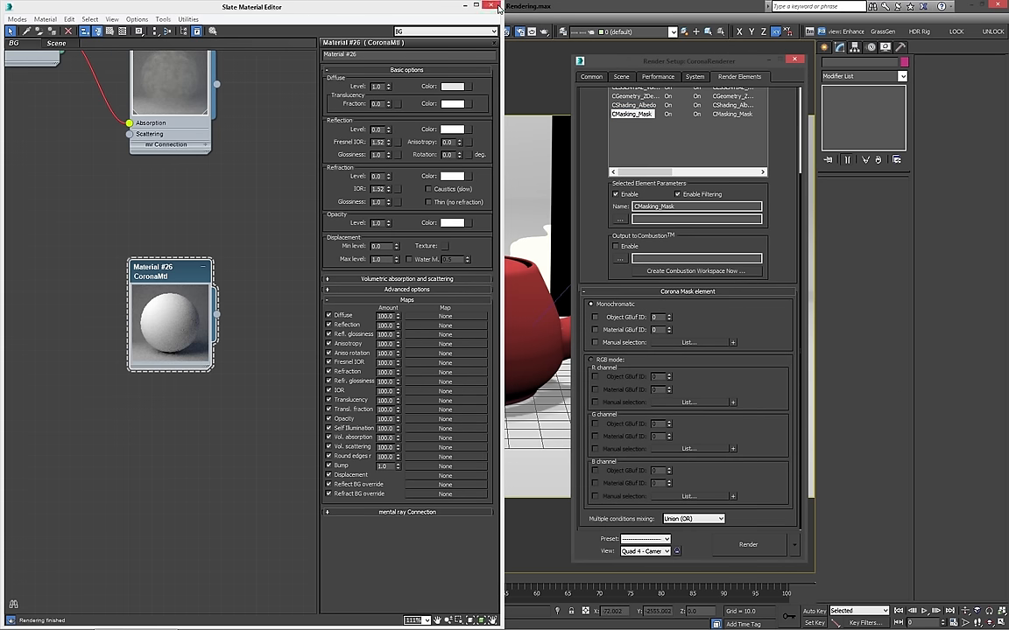
Review the Common and Scene tabs, then set Teapot004's G-Buffer object ID in Object Properties.
click(491, 7)
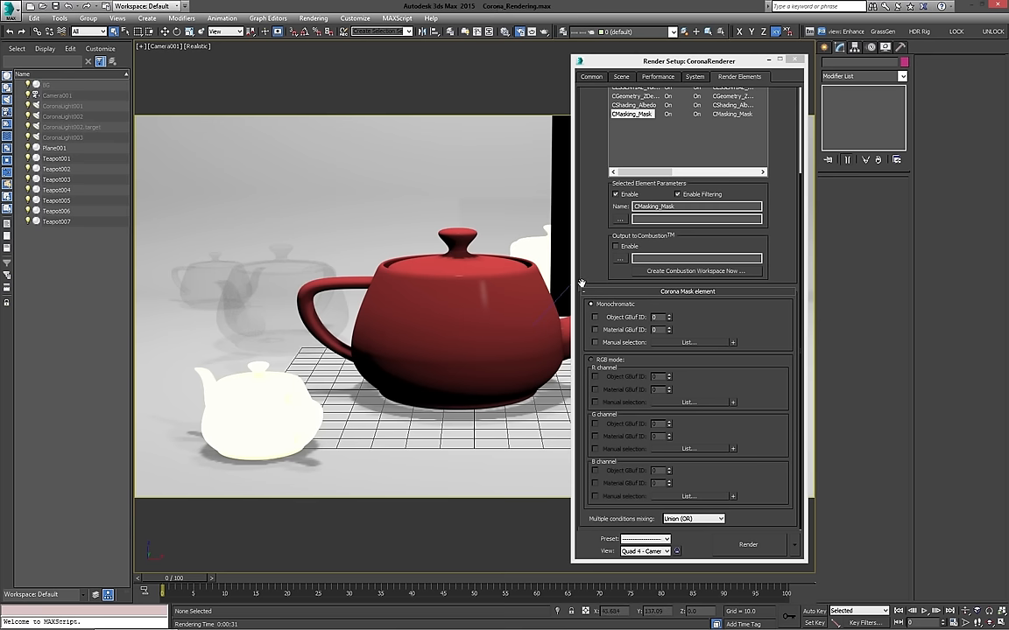
click(795, 60)
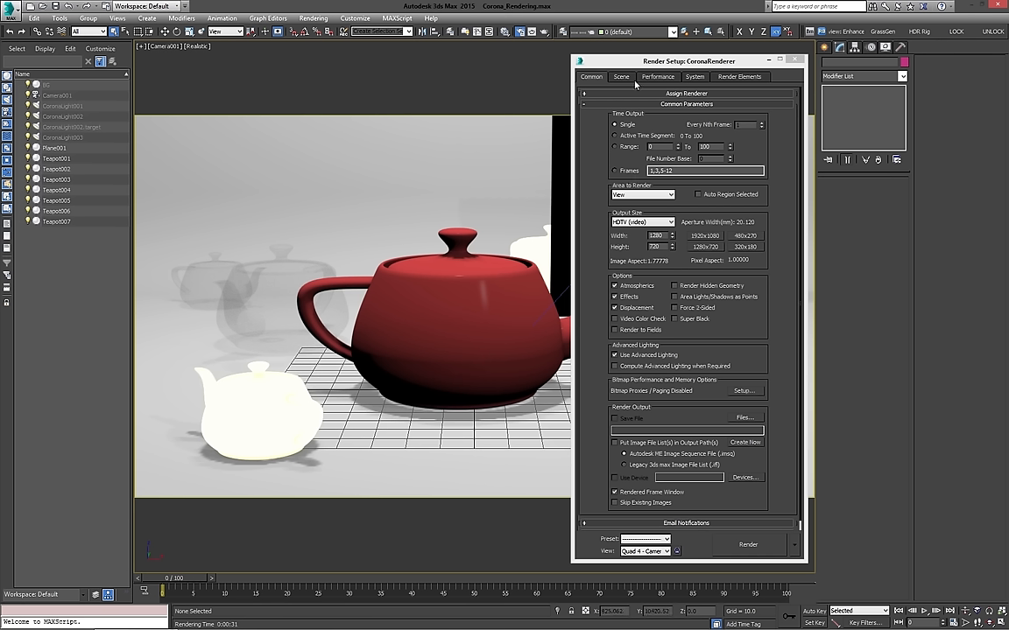
click(690, 77)
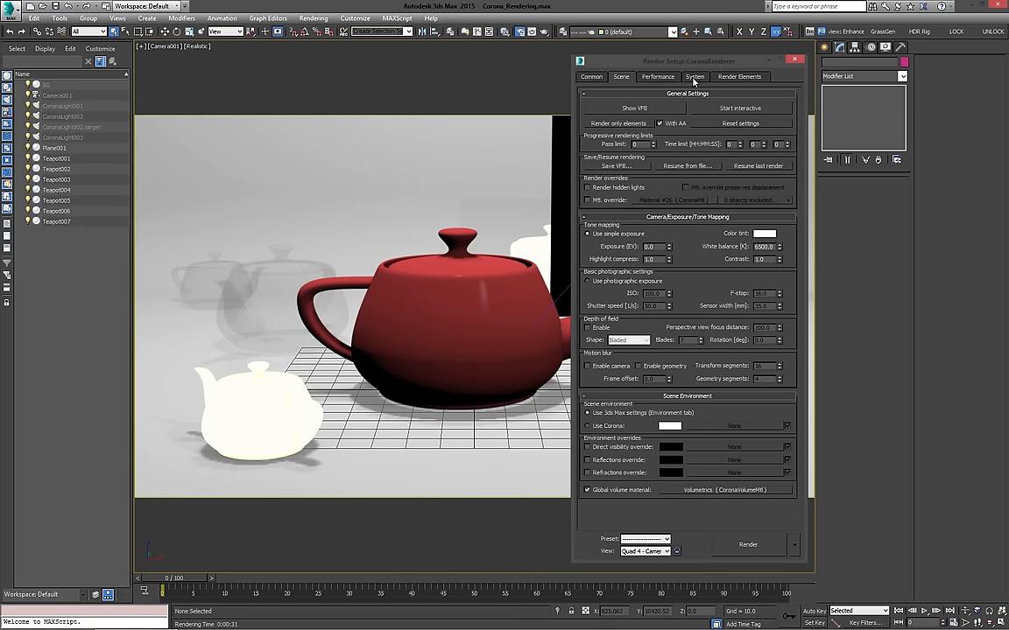
click(763, 76)
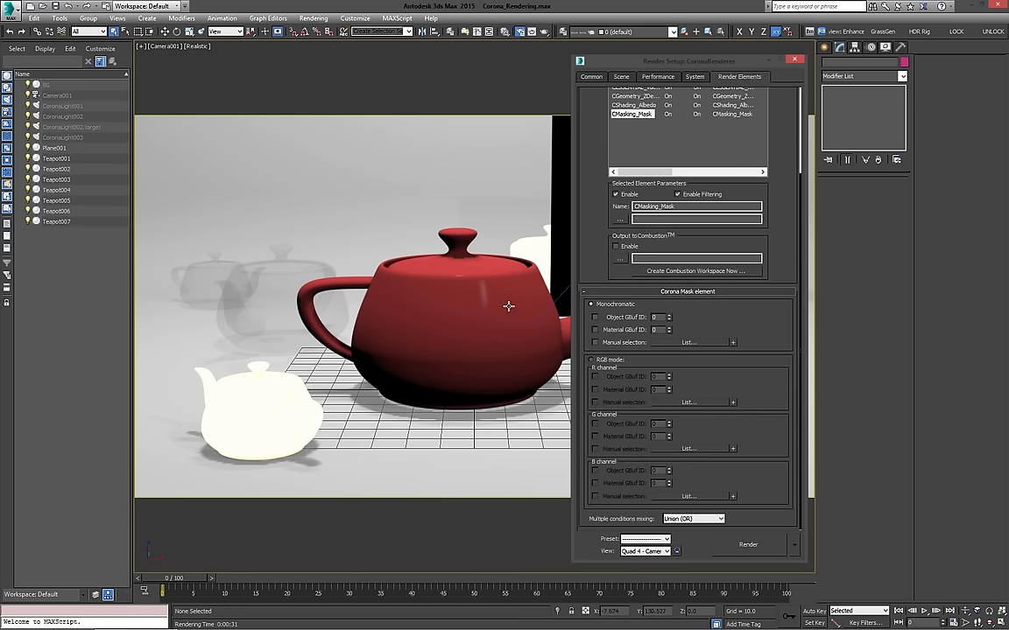
mouse_move(750, 339)
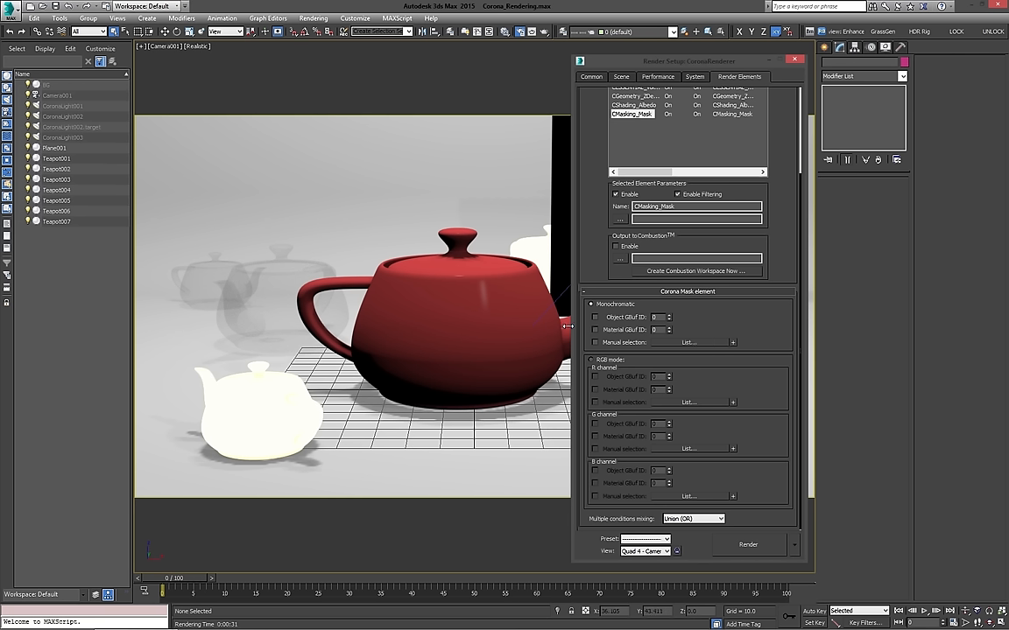
mouse_move(431, 320)
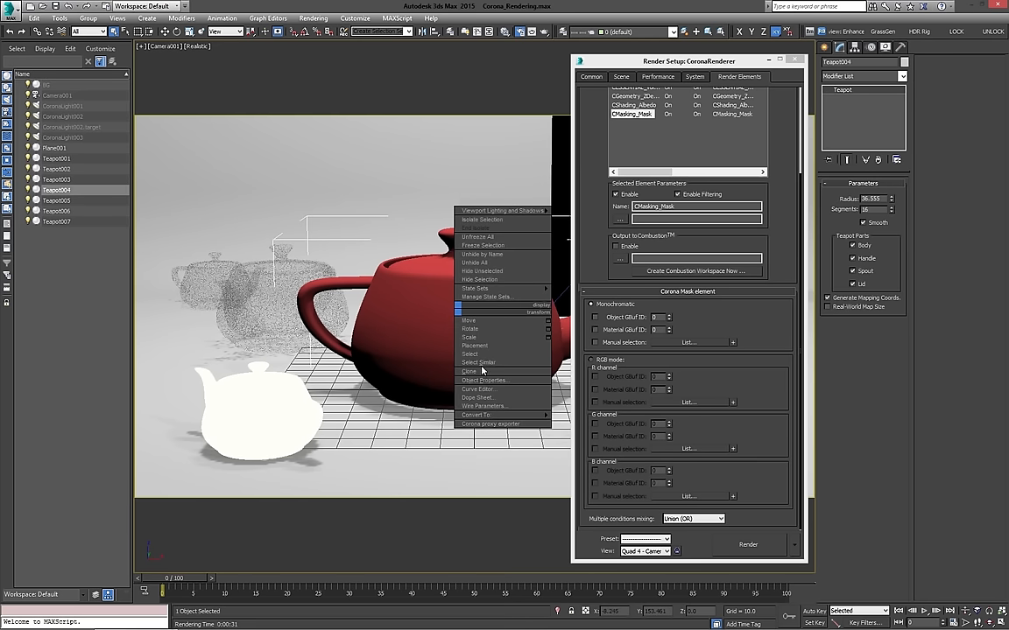
click(471, 380)
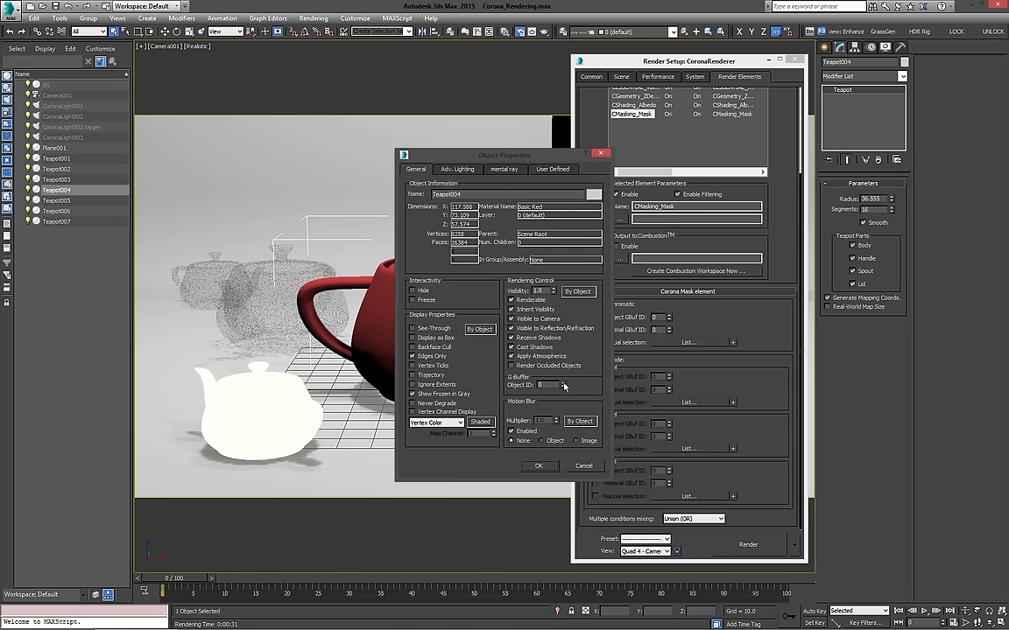
click(539, 466)
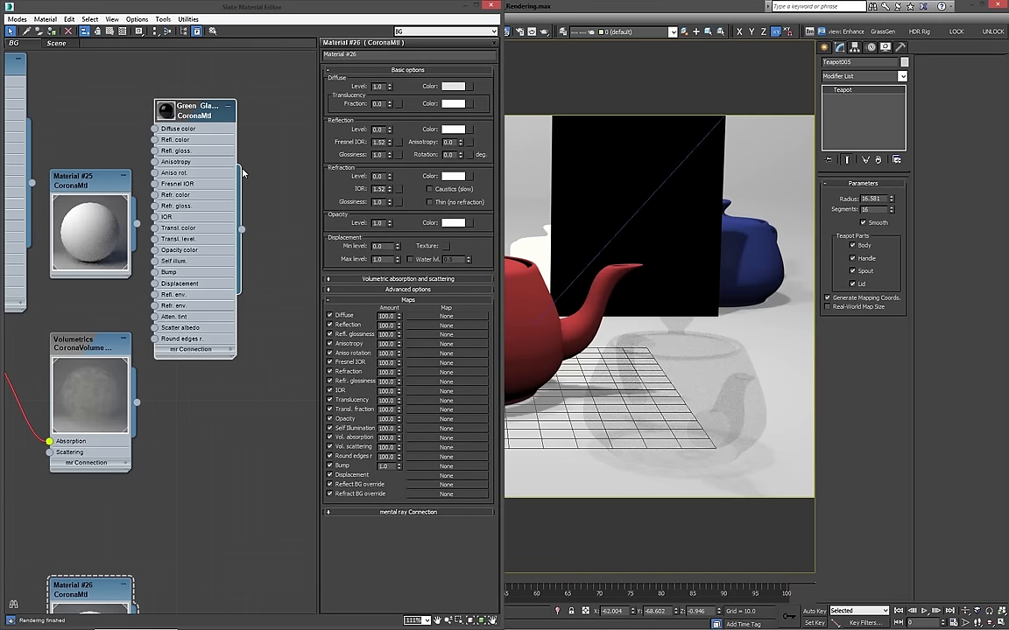
Return to the Render Elements tab showing the CMasking_Mask Corona Mask options.
right_click(193, 111)
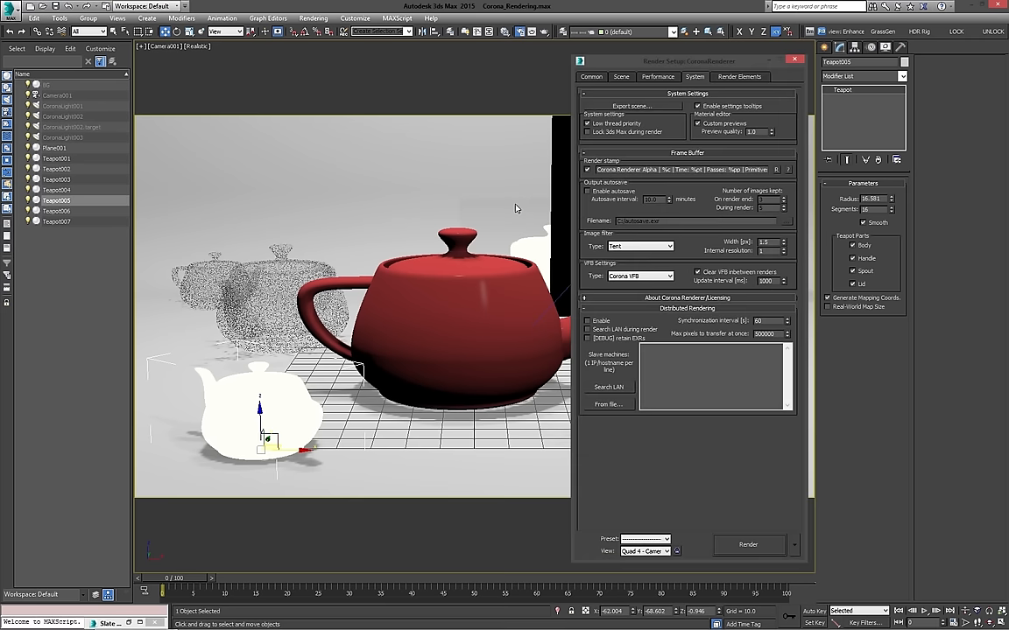
click(750, 77)
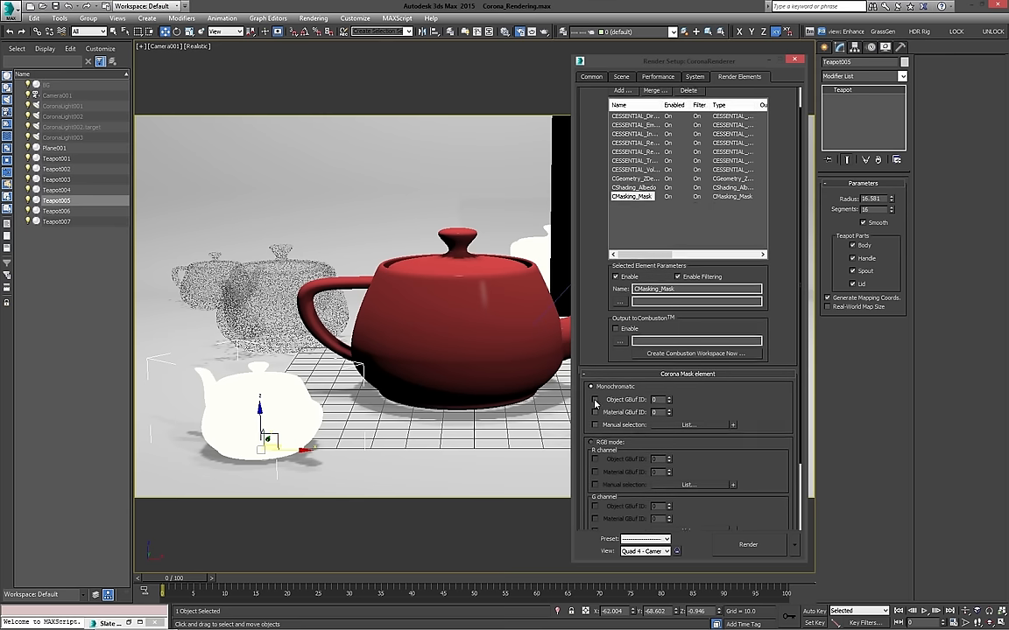
Render the Object GBuf ID 1 mask, then switch the mask to Material GBuf ID 1.
click(594, 399)
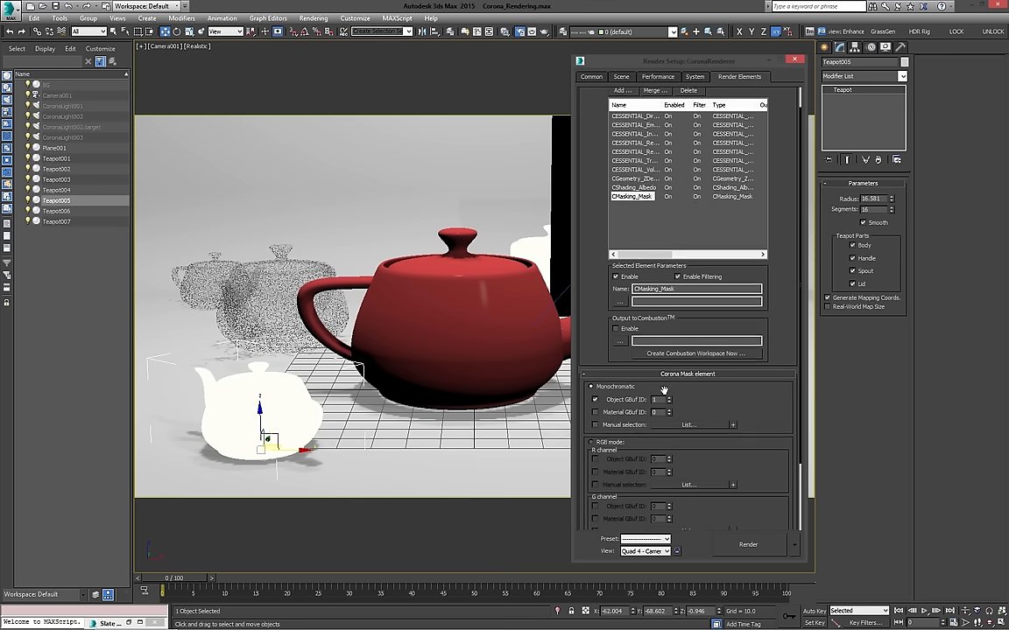
click(748, 545)
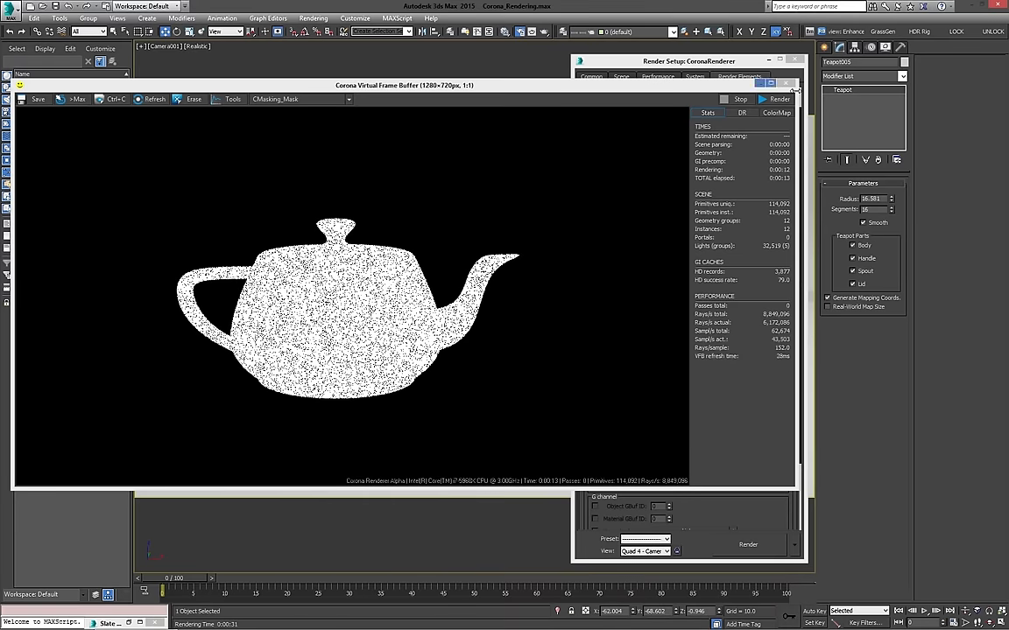
click(745, 83)
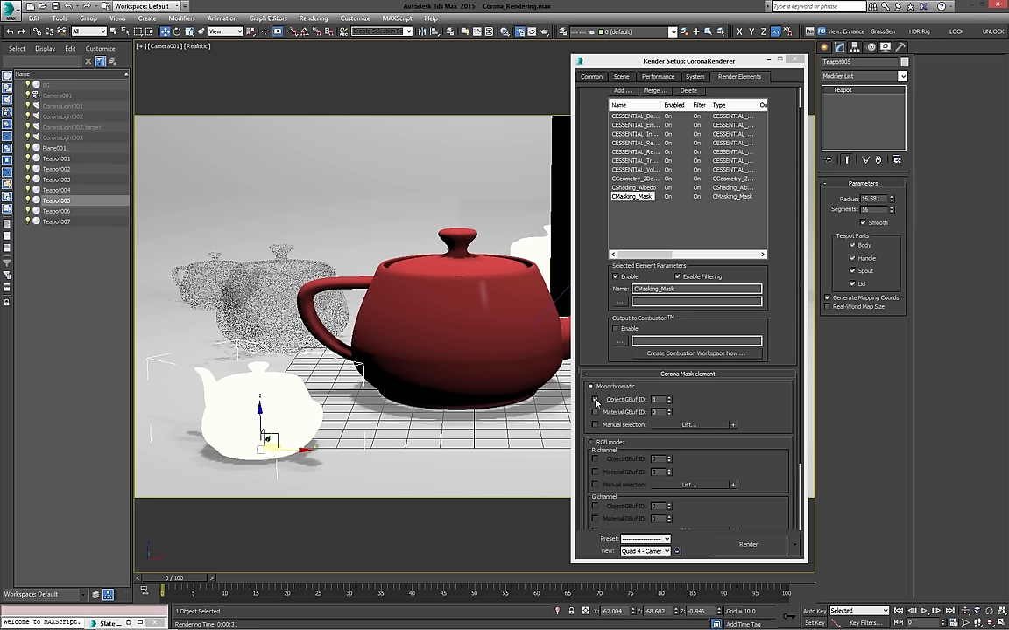
click(595, 413)
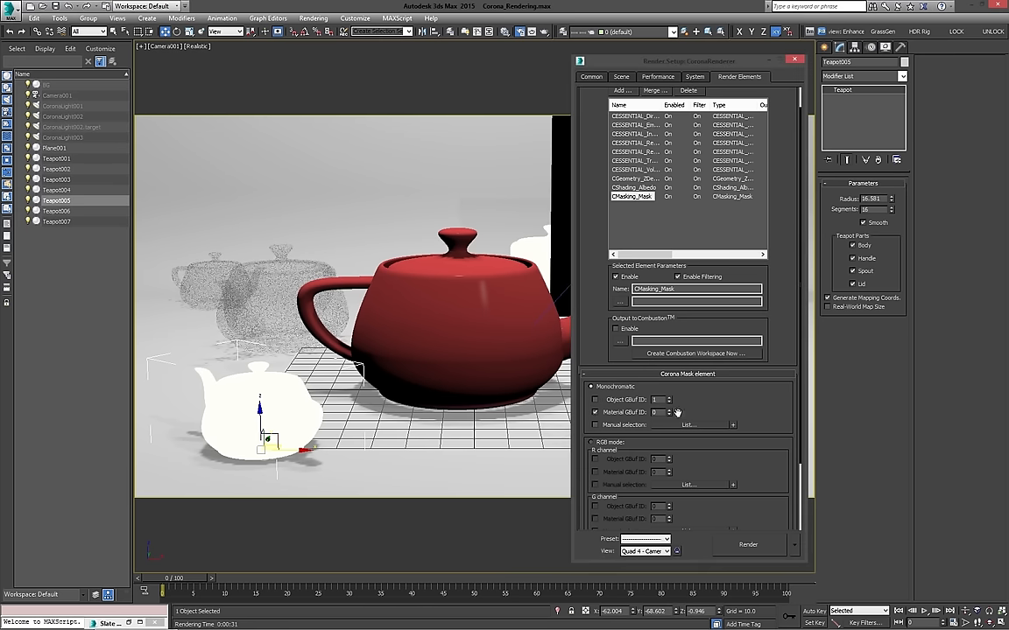
click(748, 544)
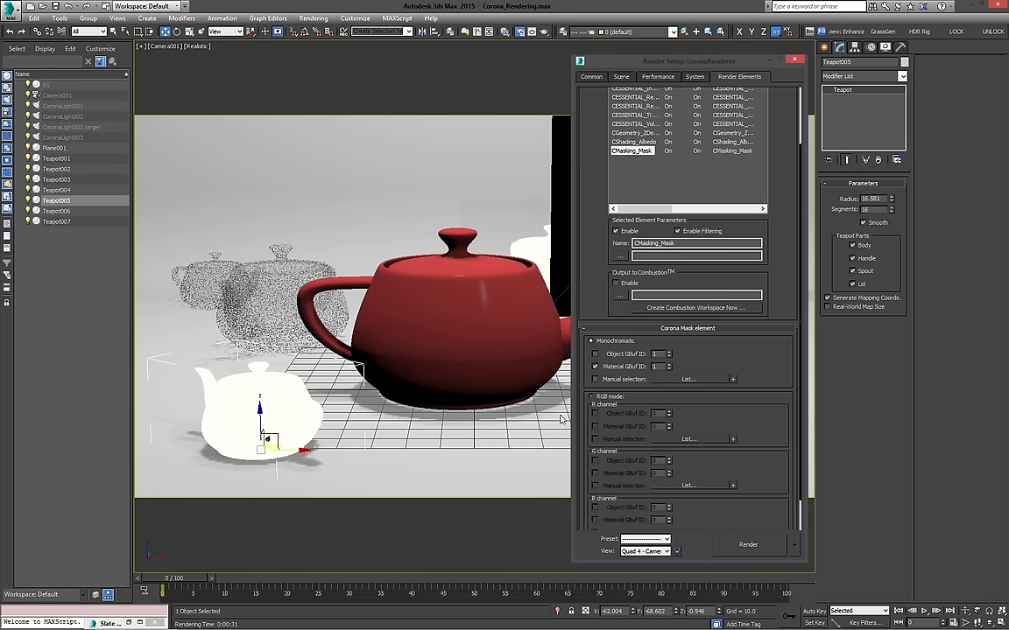
mouse_move(676, 380)
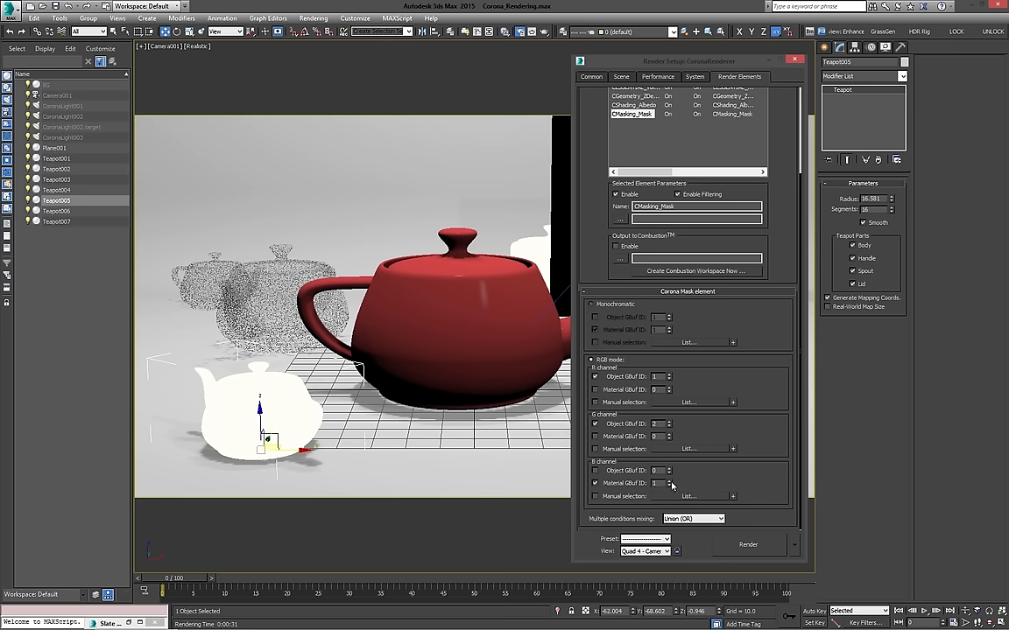
Render the RGB mask pass with red, green and blue teapots, then close the preview.
click(745, 543)
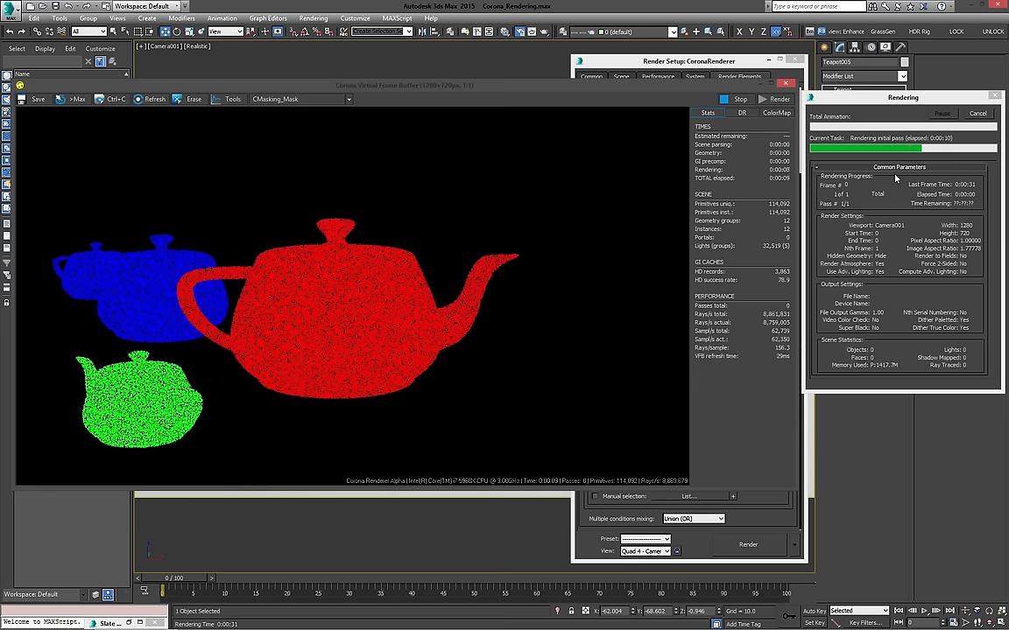
click(787, 83)
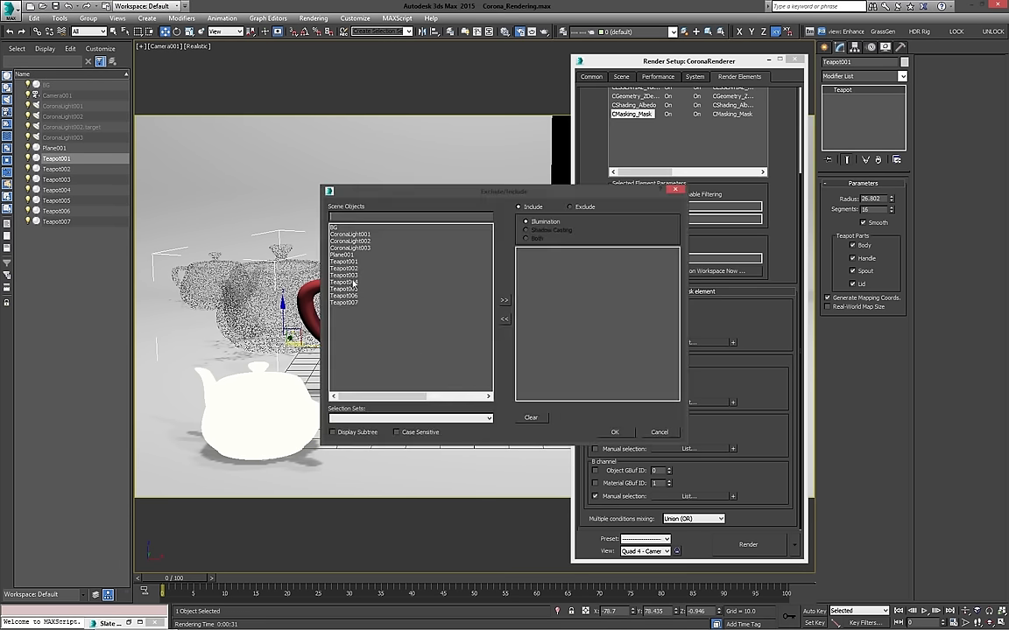
Pick a teapot for the blue channel in the Exclude/Include list.
click(503, 299)
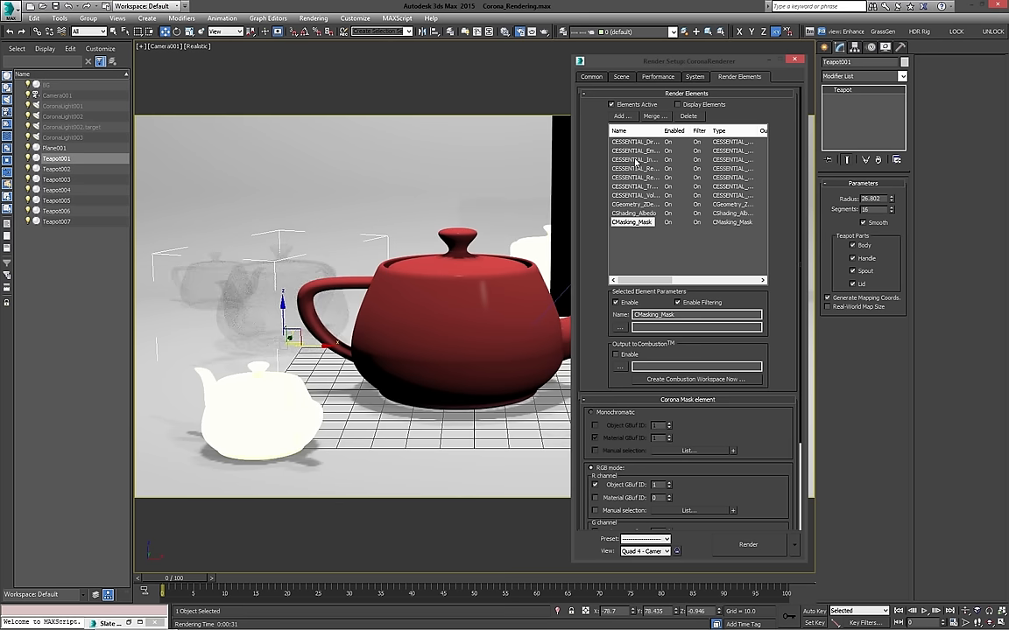
mouse_move(629, 168)
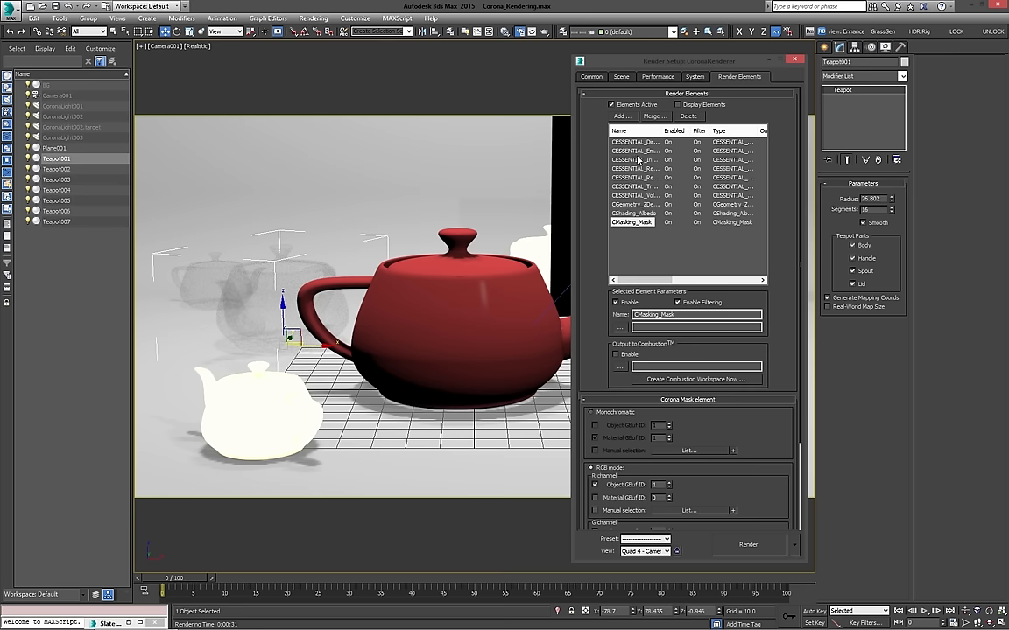
mouse_move(629, 168)
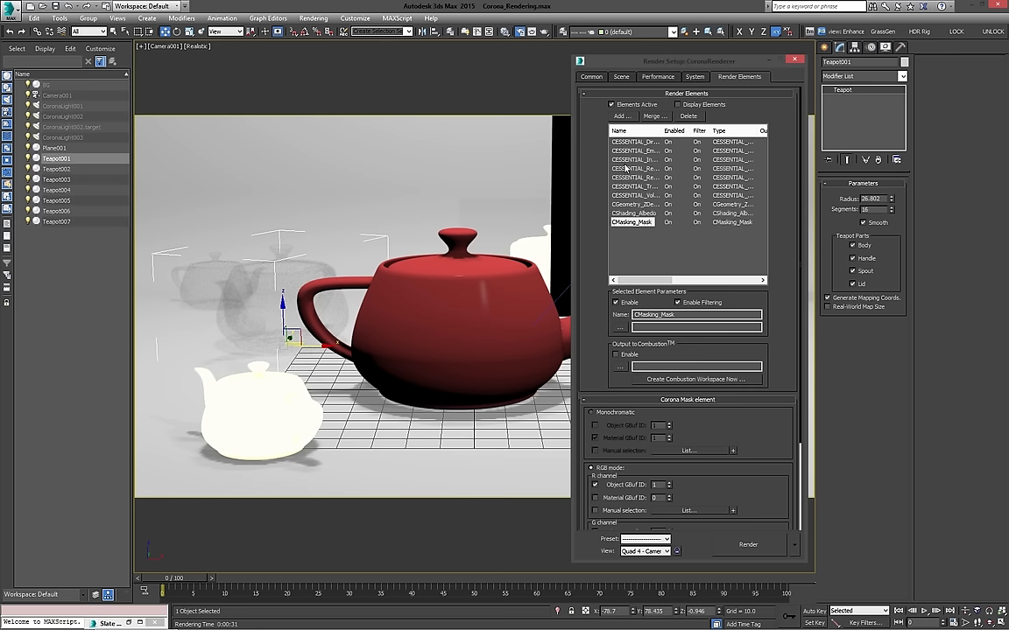
Switch Render Setup from the Render Elements list to the Scene tab.
click(621, 77)
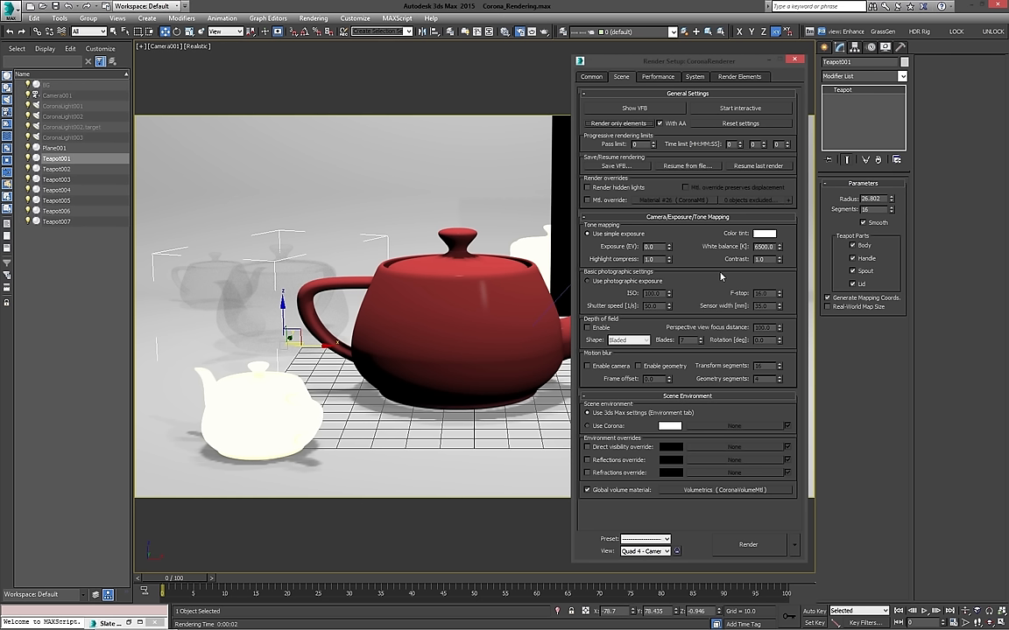
mouse_move(714, 271)
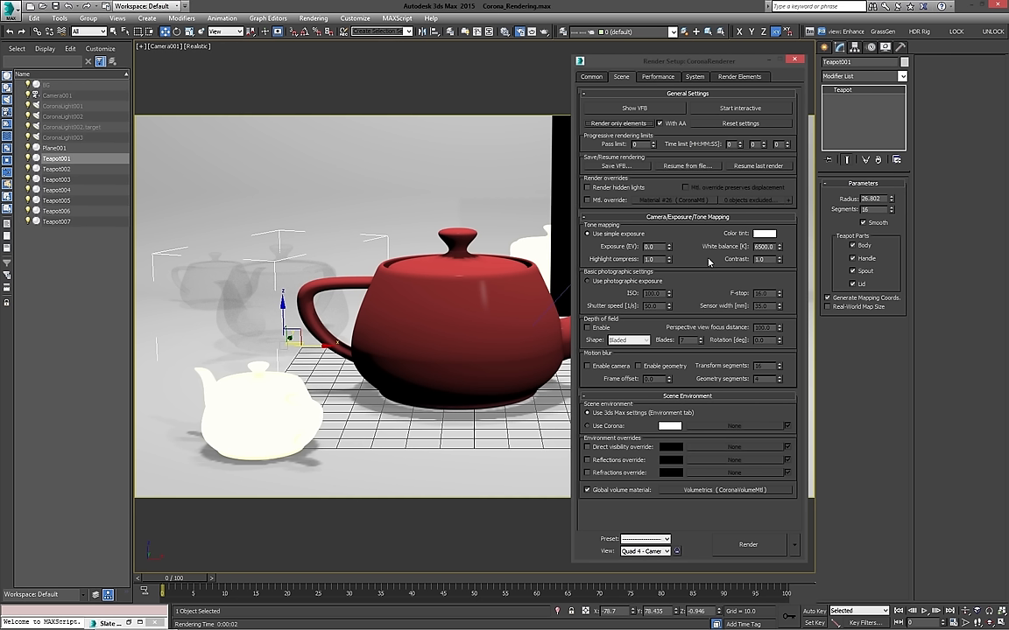
mouse_move(700, 262)
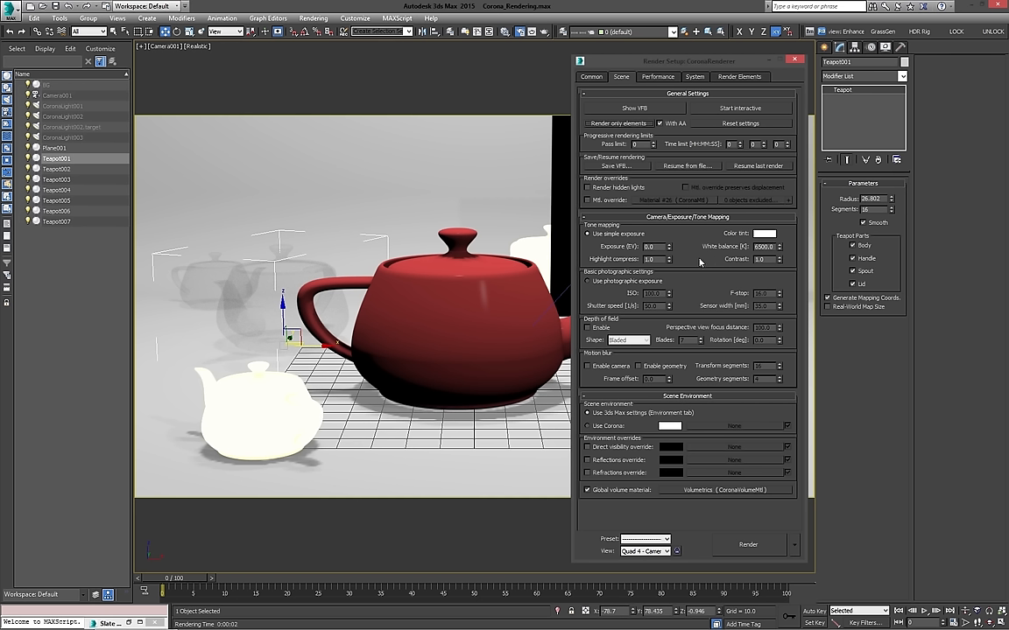